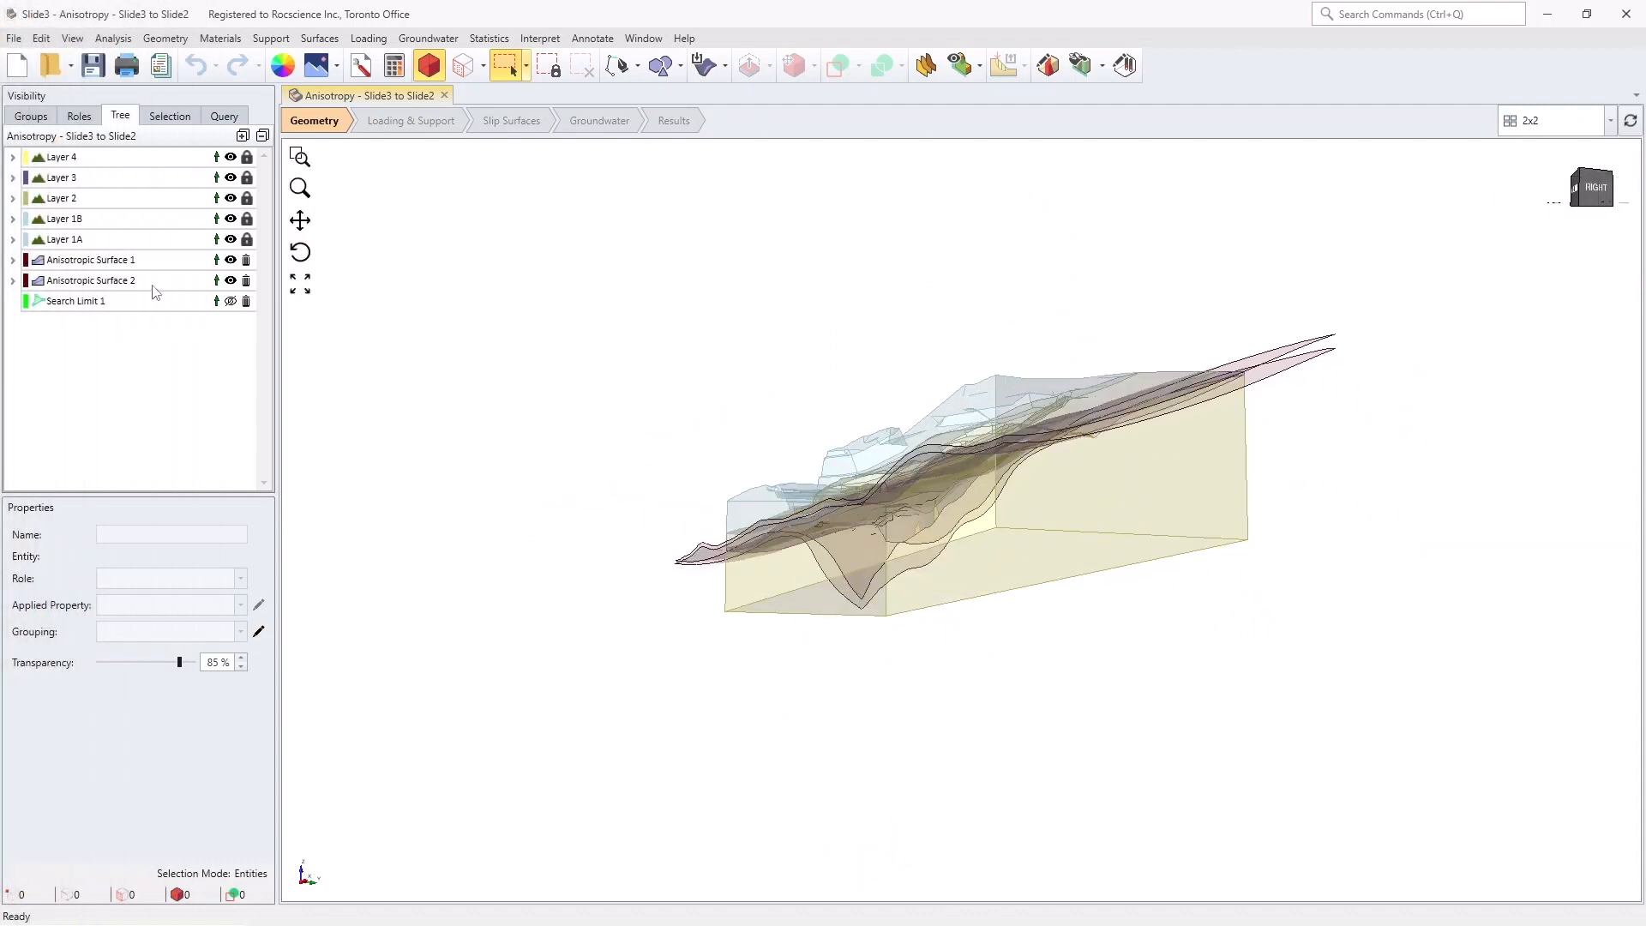
Highlight Anisotropic Surface 1 and 2 in the Tree before starting a new project
{"action": "left_click", "coordinate": [89, 259]}
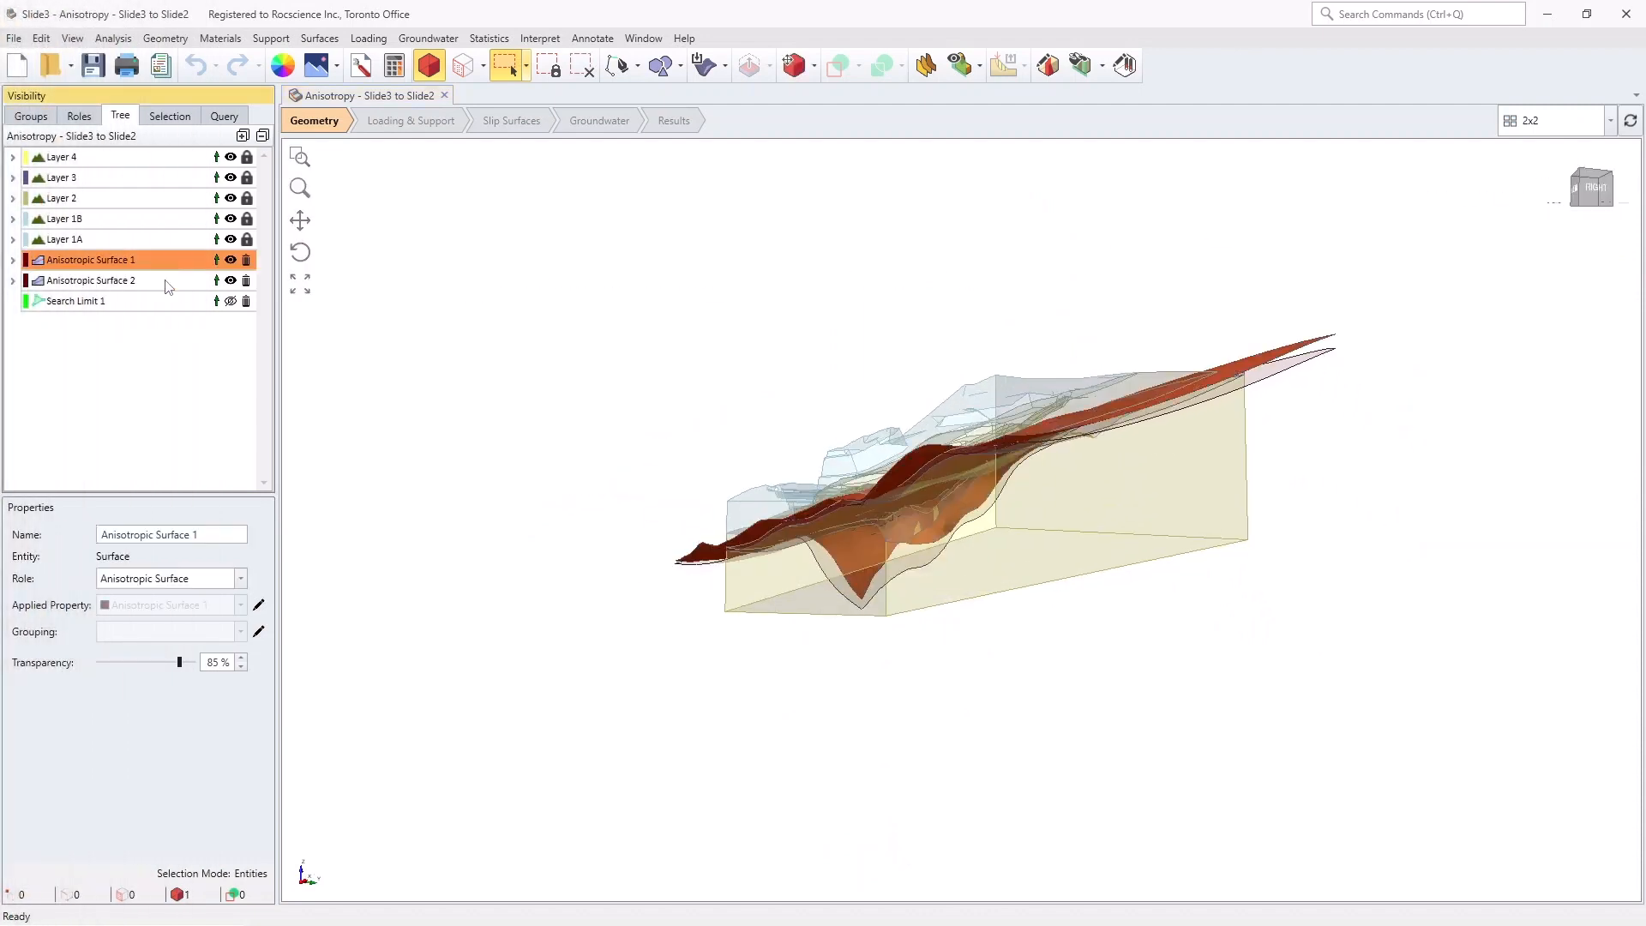
{"action": "left_click", "coordinate": [91, 279]}
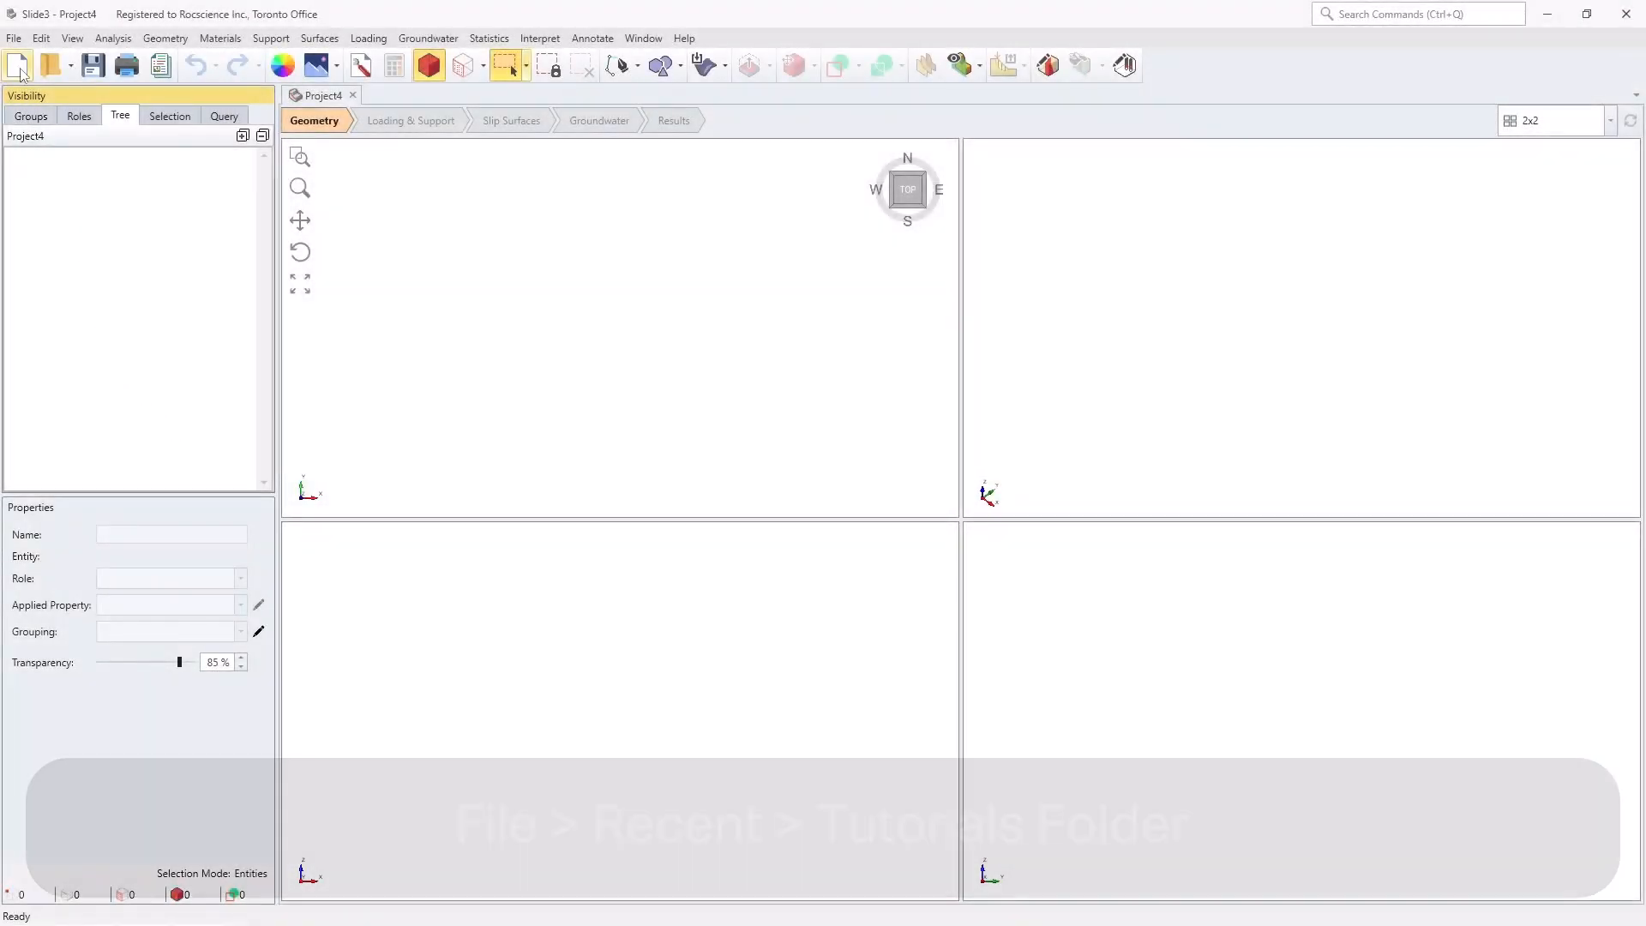
Open the Anisotropy - Slide3 to Slide2 .slide3m2 model from the Tutorials folder
{"action": "left_click", "coordinate": [14, 38]}
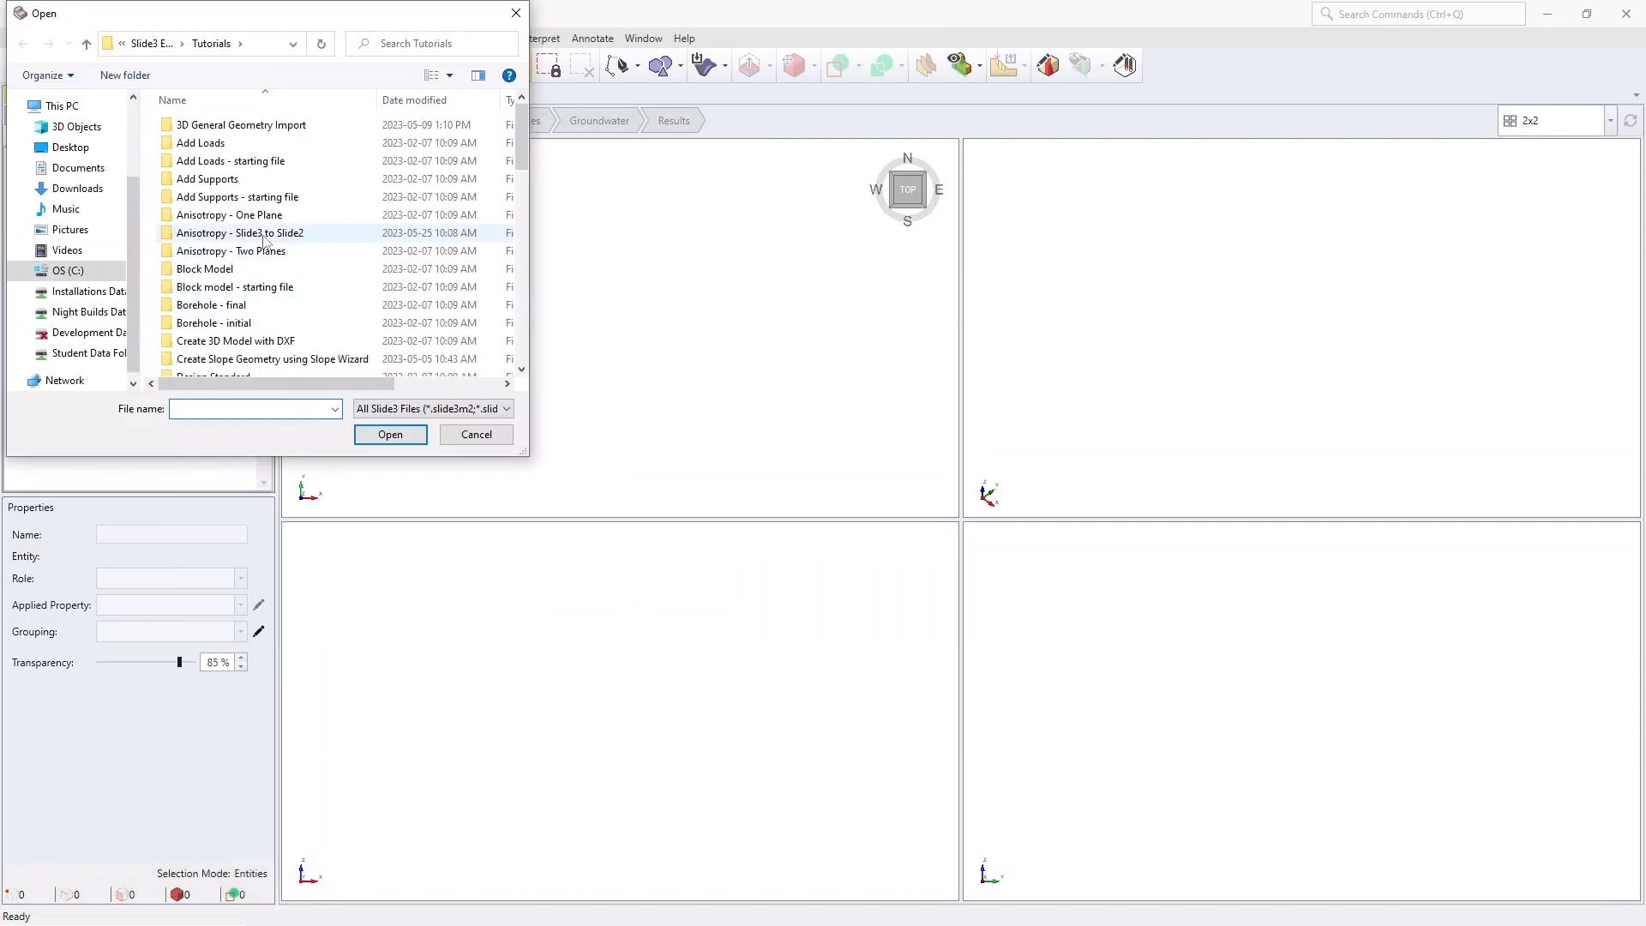
{"action": "double_click", "coordinate": [240, 232]}
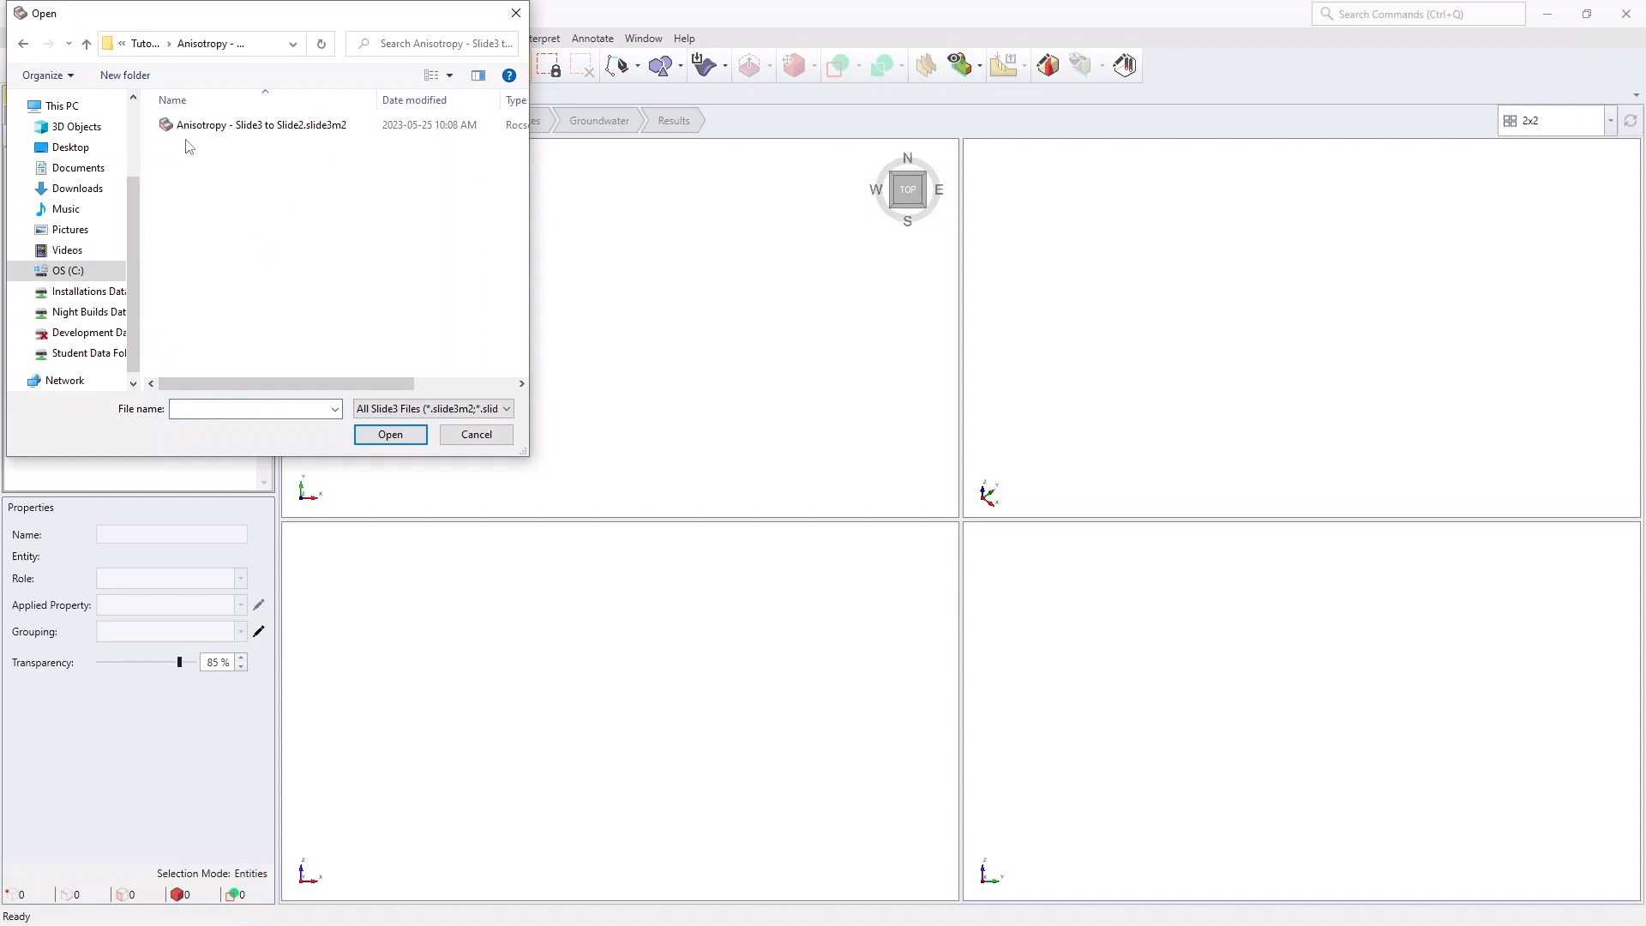
{"action": "left_click", "coordinate": [261, 126]}
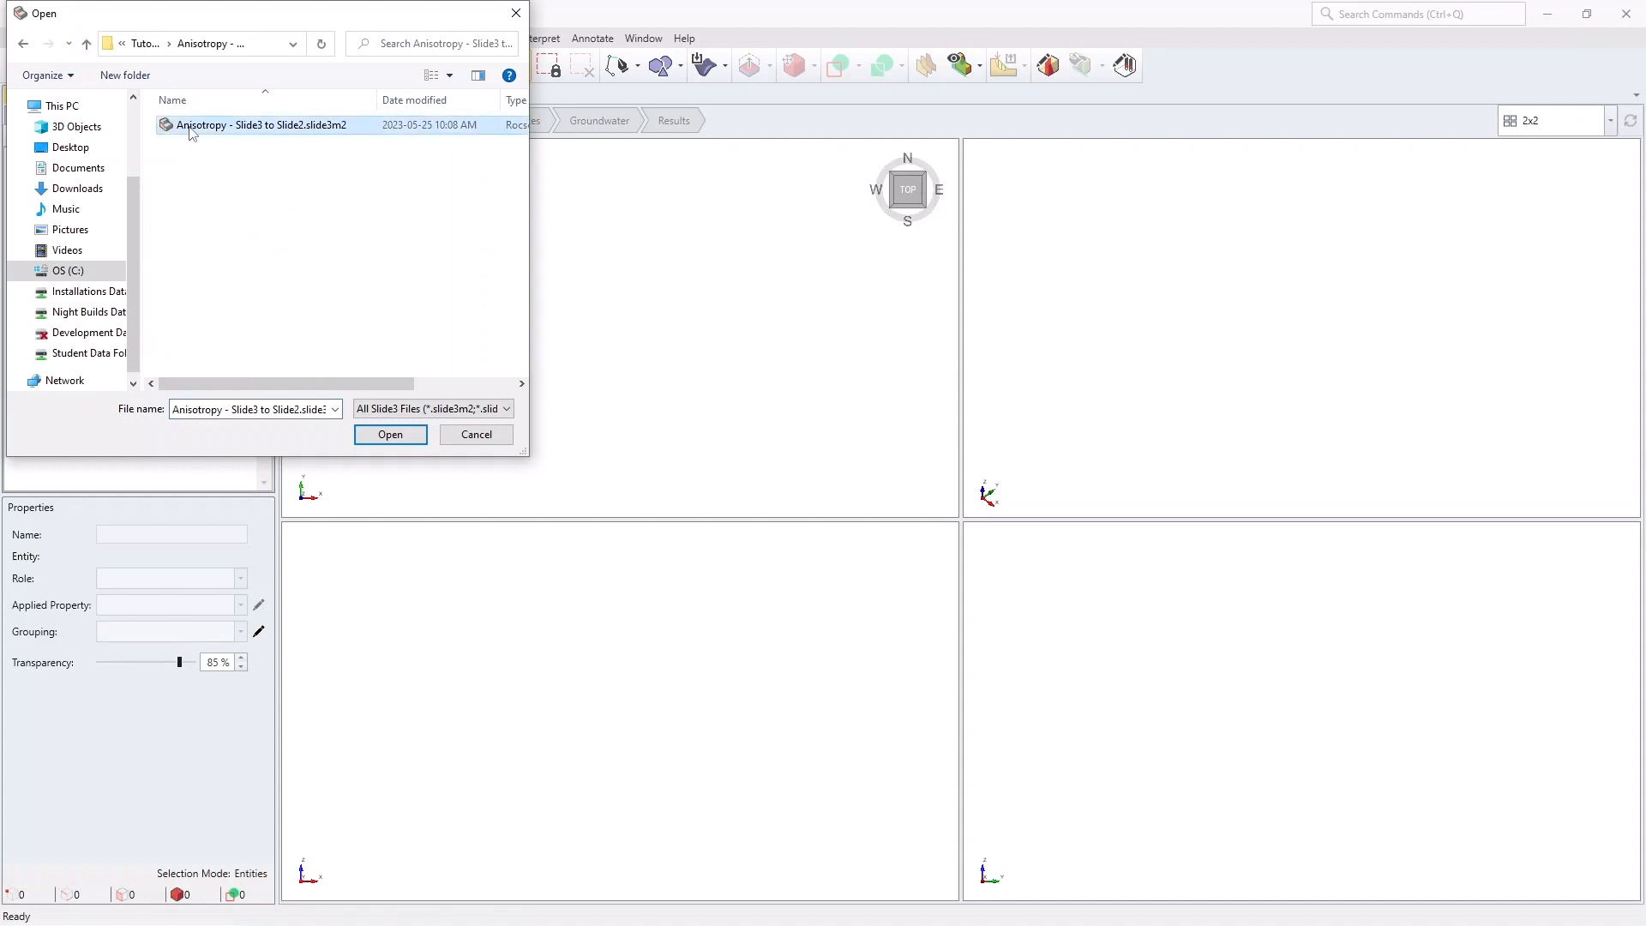
{"action": "left_click", "coordinate": [389, 434]}
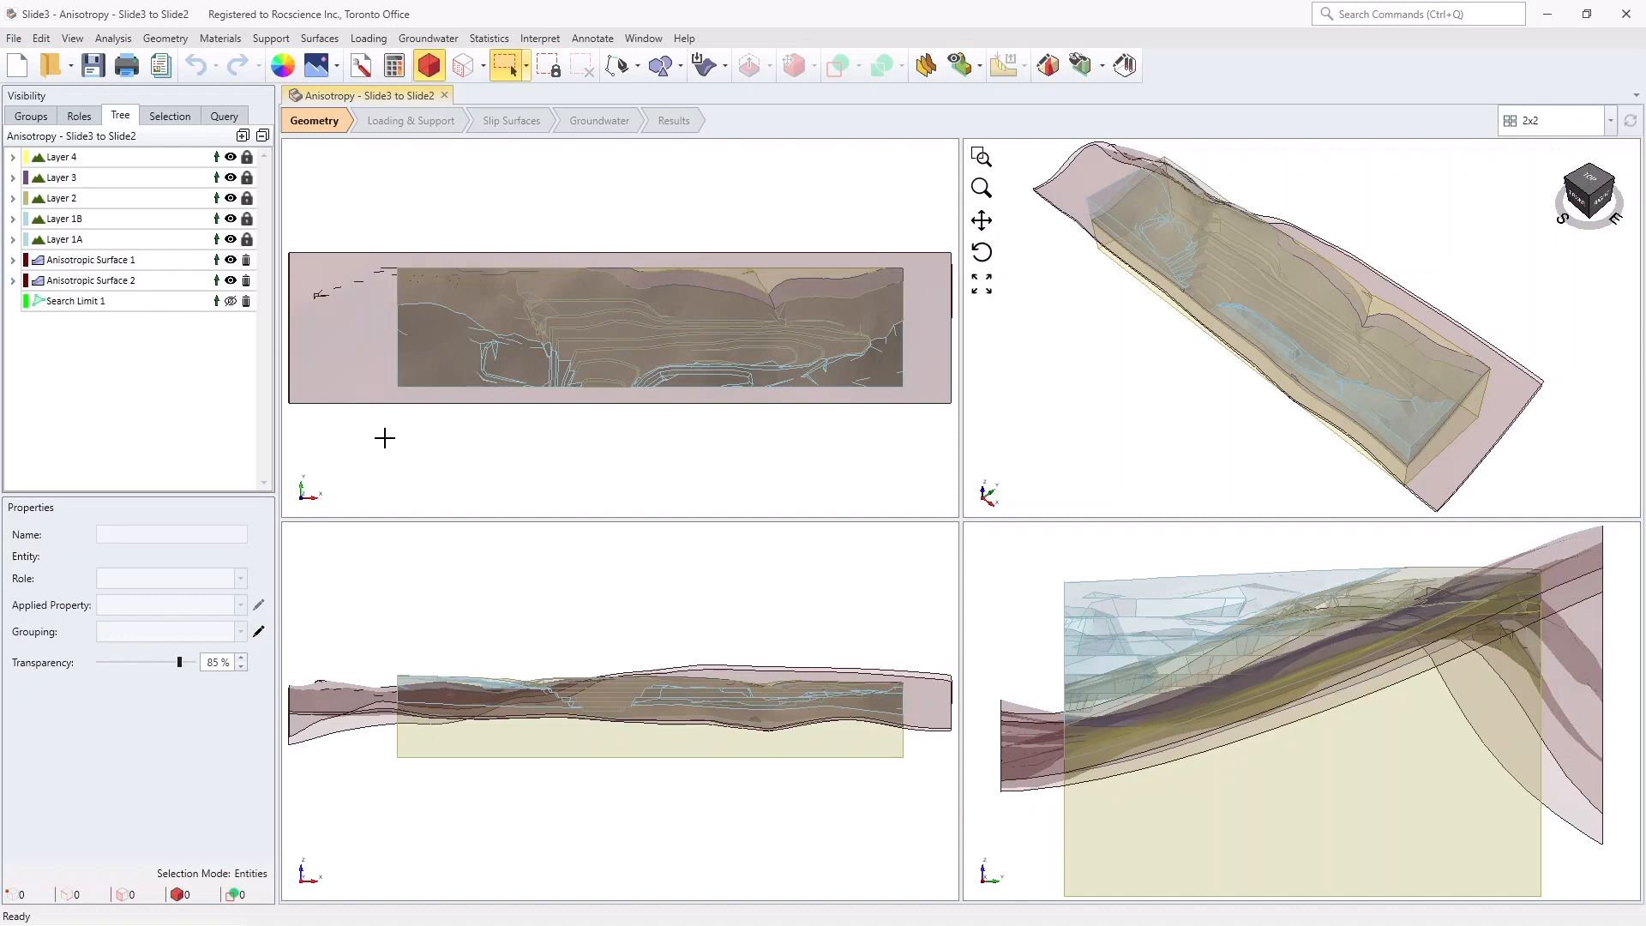
{"action": "mouse_move", "coordinate": [1032, 370]}
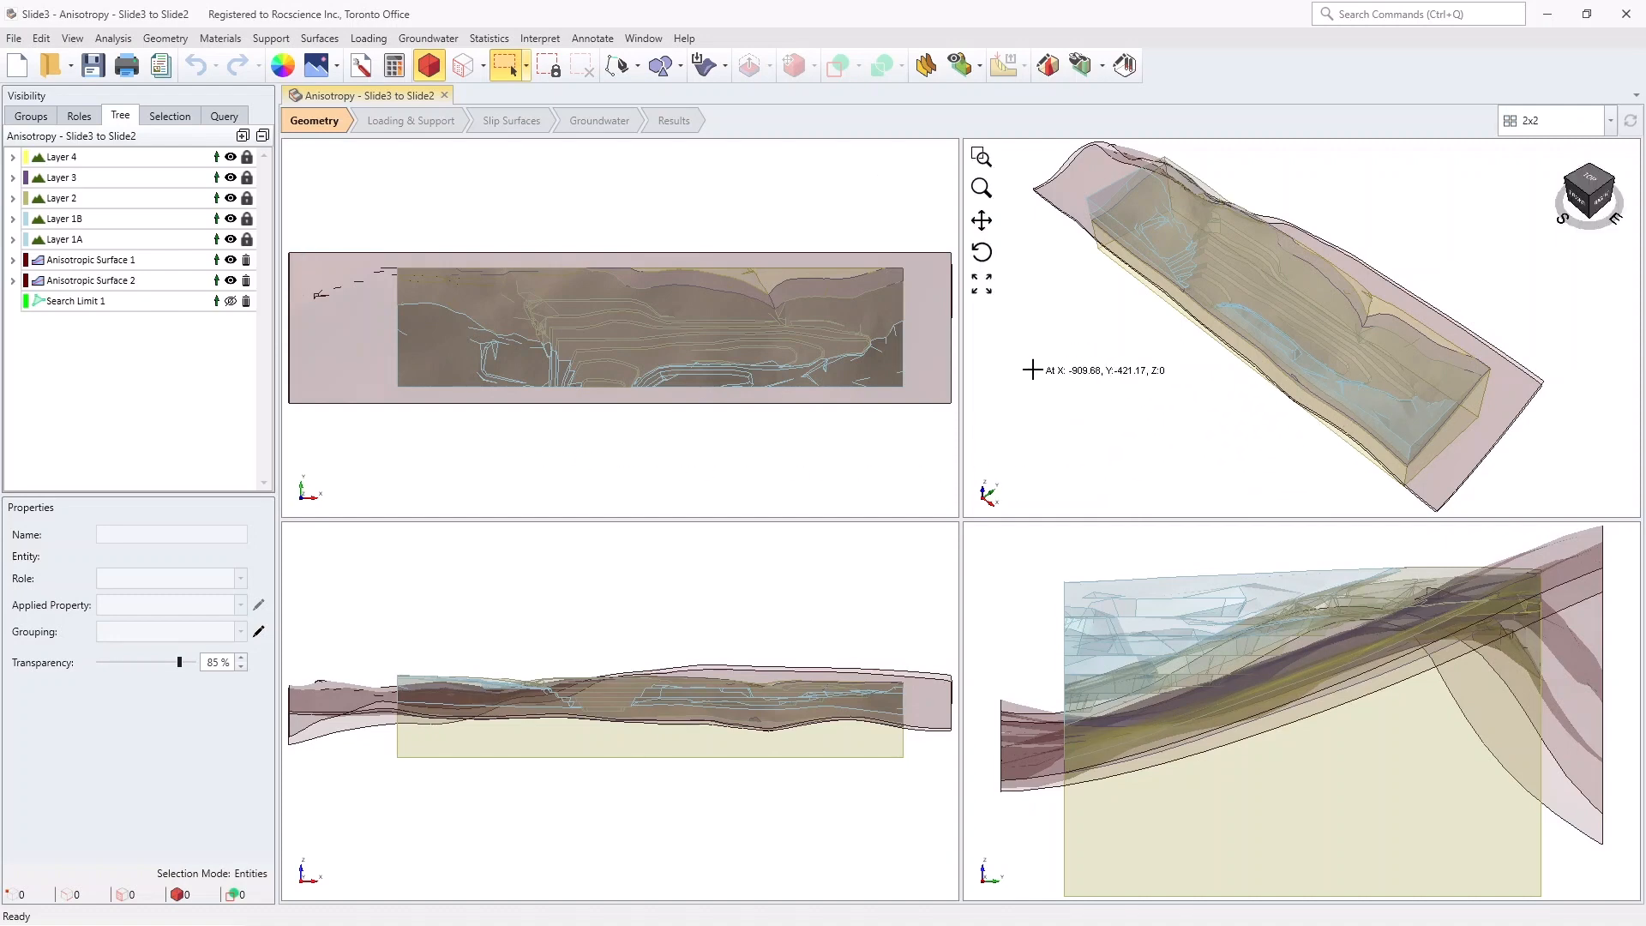
Review GA2 and GA1 in Define Materials, both using the Generalized Anisotropic criterion
{"action": "left_click", "coordinate": [219, 38]}
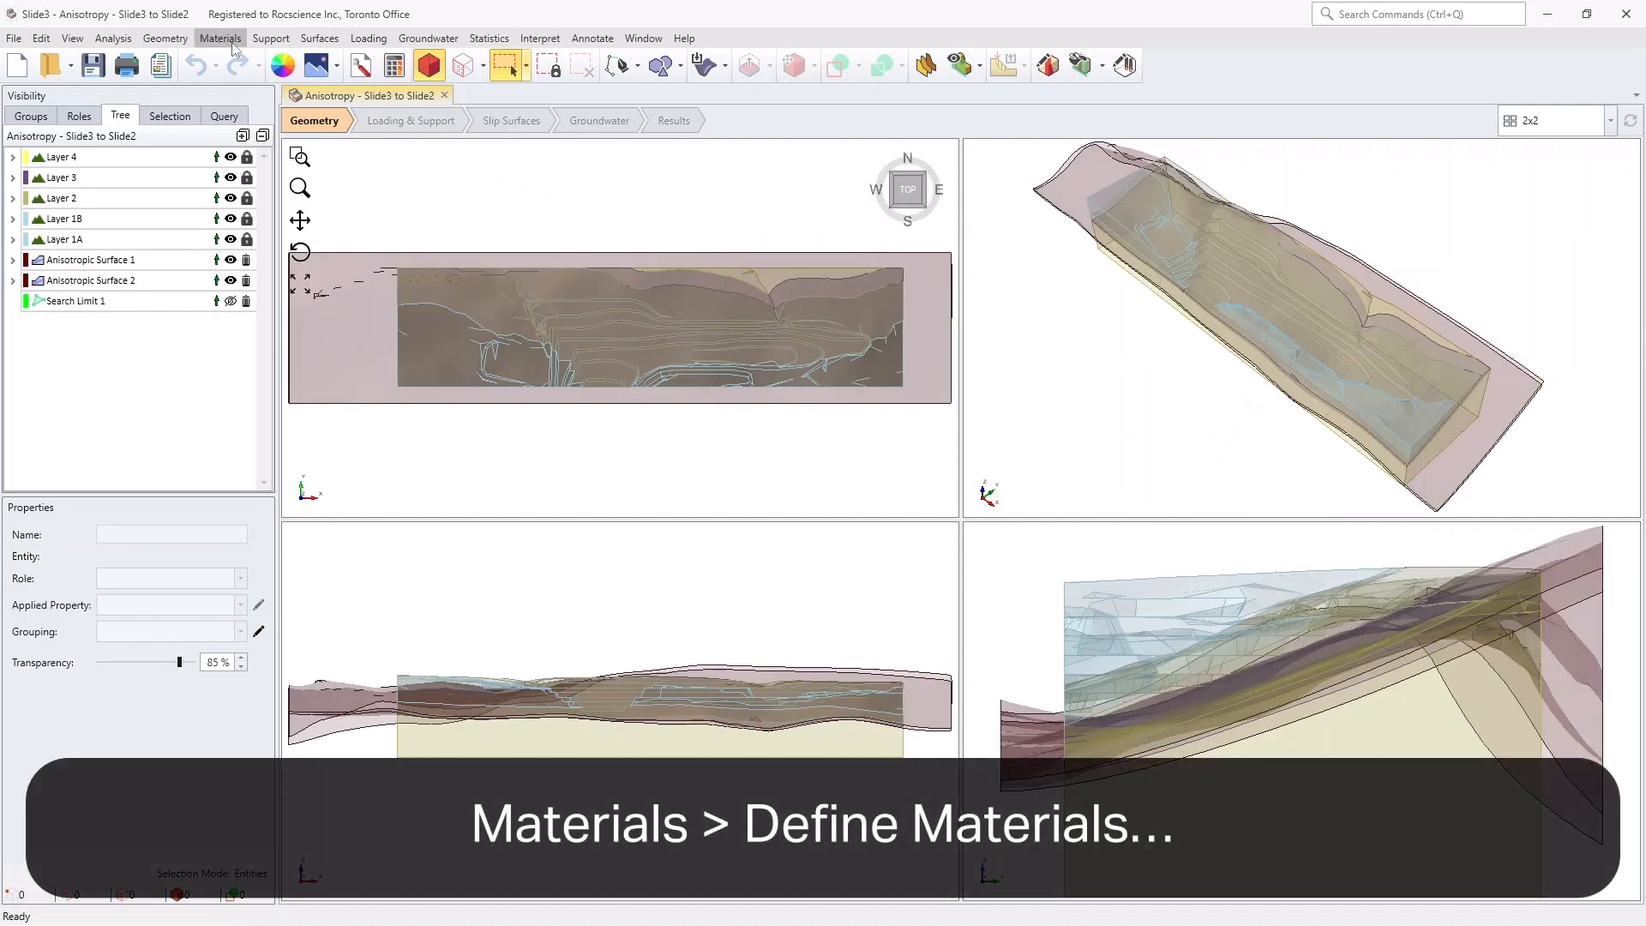
{"action": "left_click", "coordinate": [219, 37]}
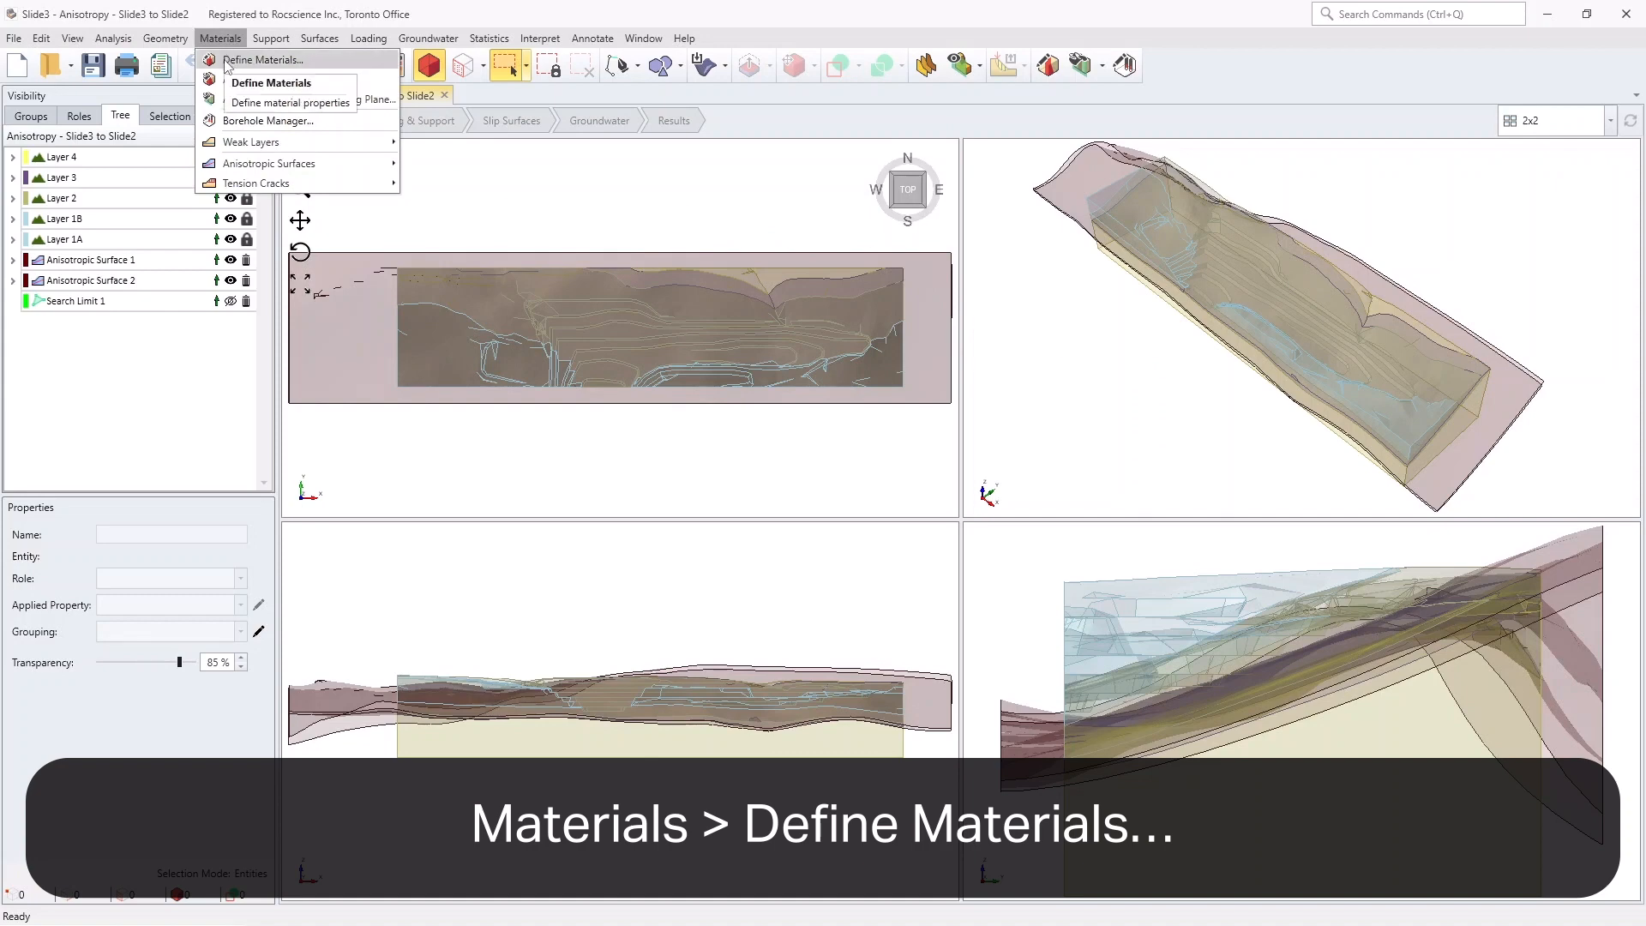
{"action": "left_click", "coordinate": [271, 82]}
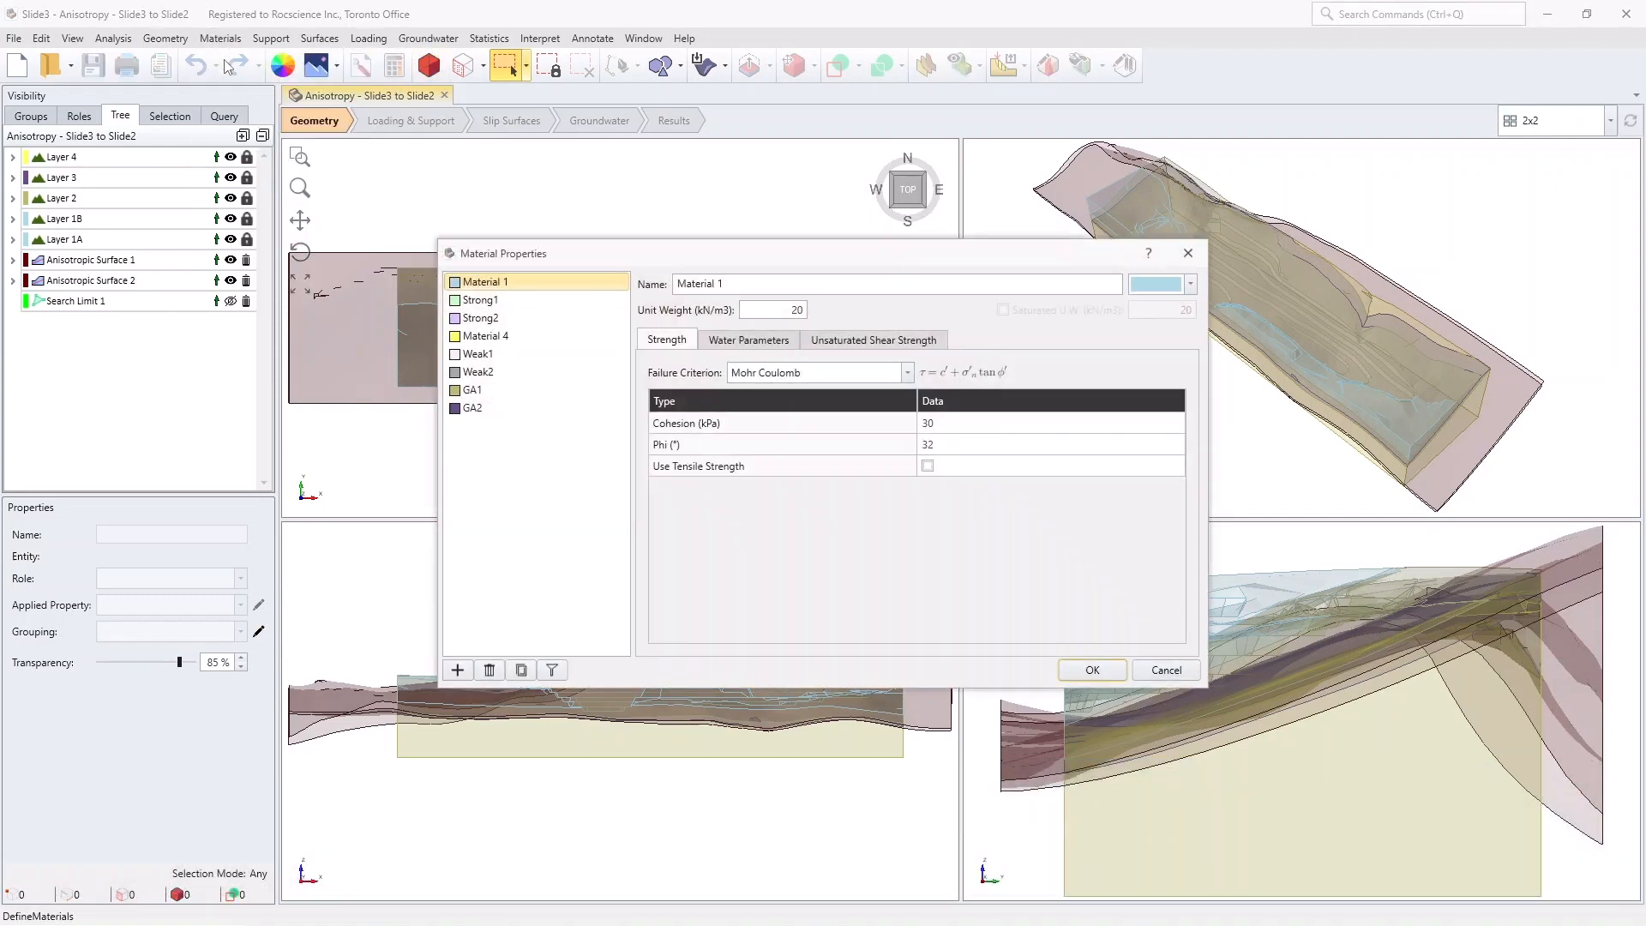
{"action": "left_click", "coordinate": [470, 389]}
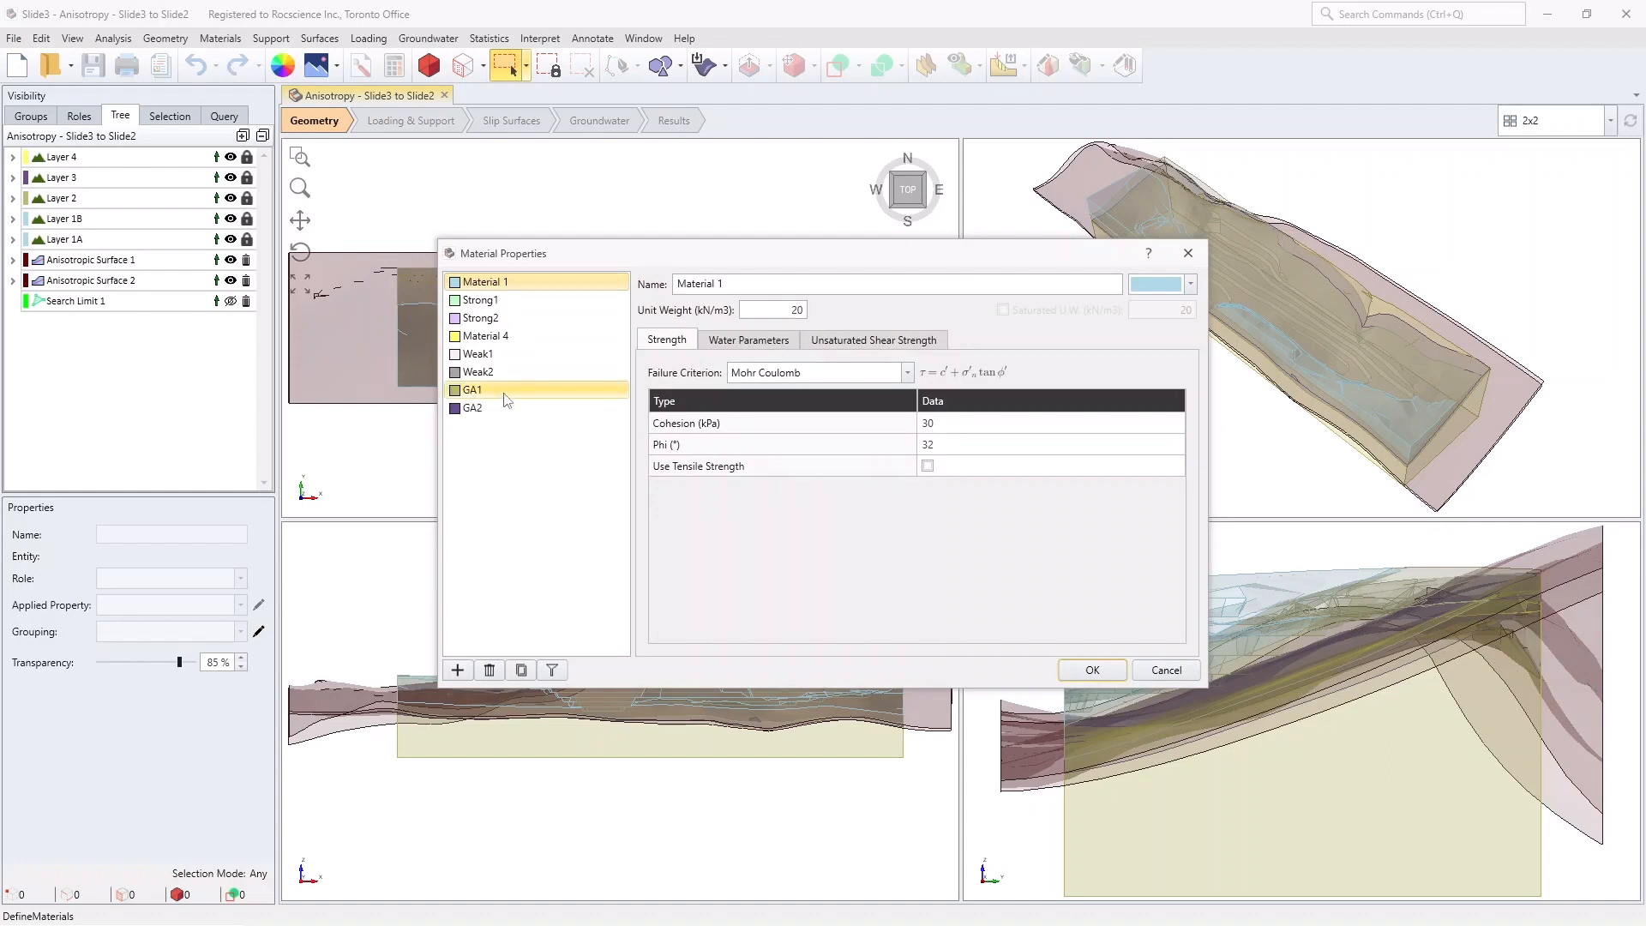
{"action": "left_click", "coordinate": [471, 408]}
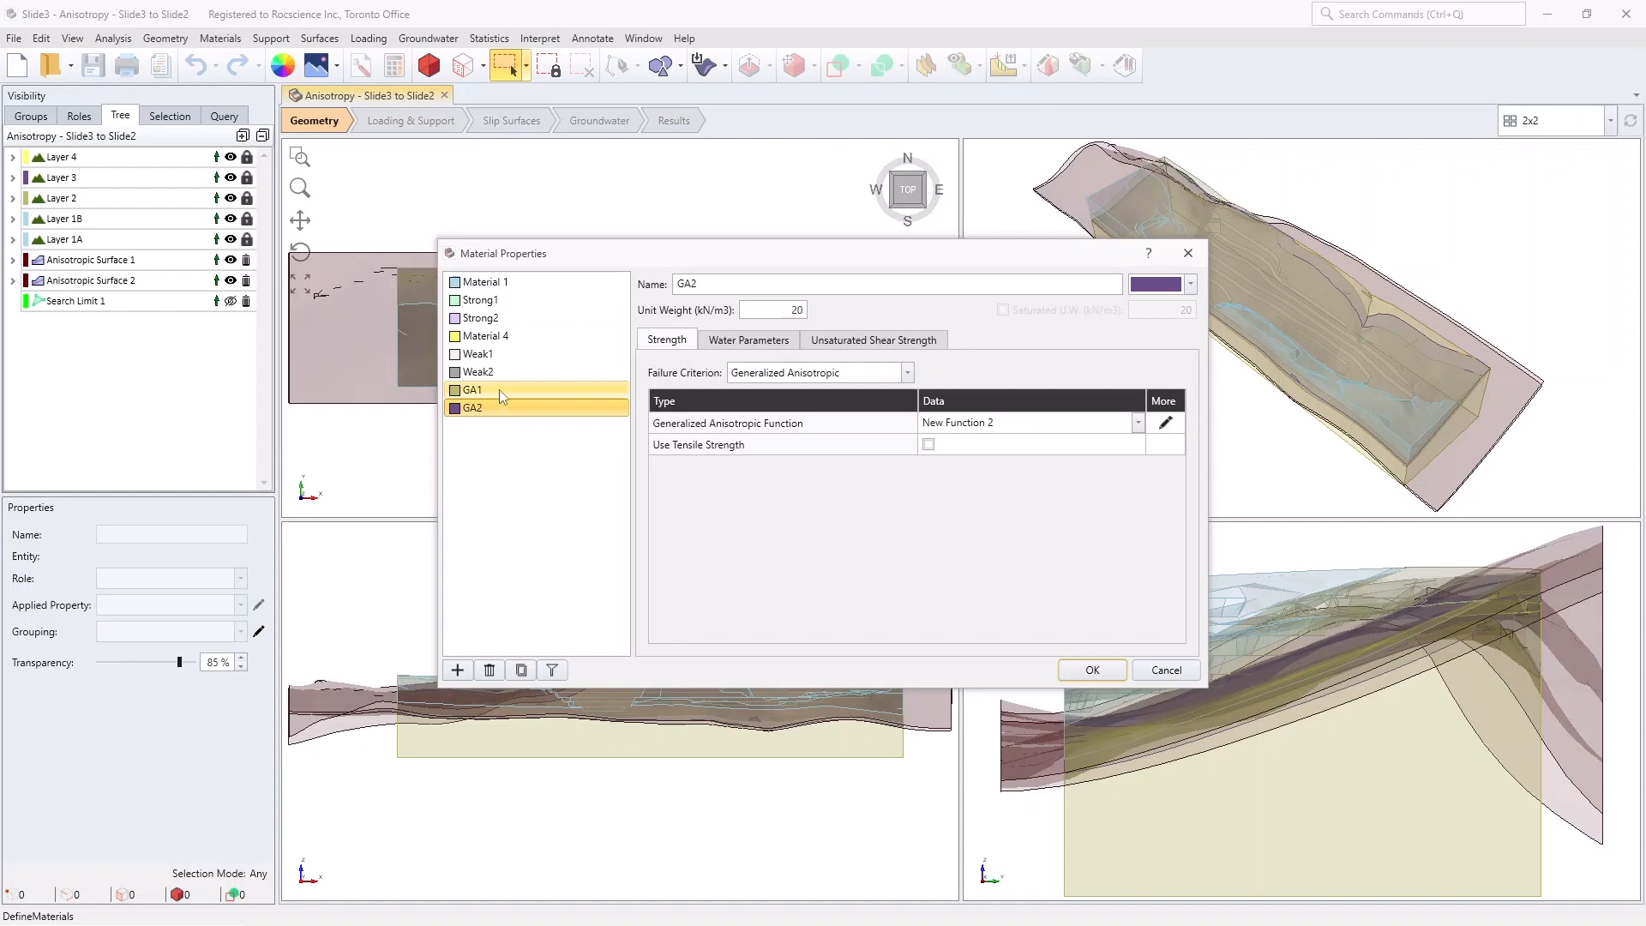
{"action": "left_click", "coordinate": [473, 389]}
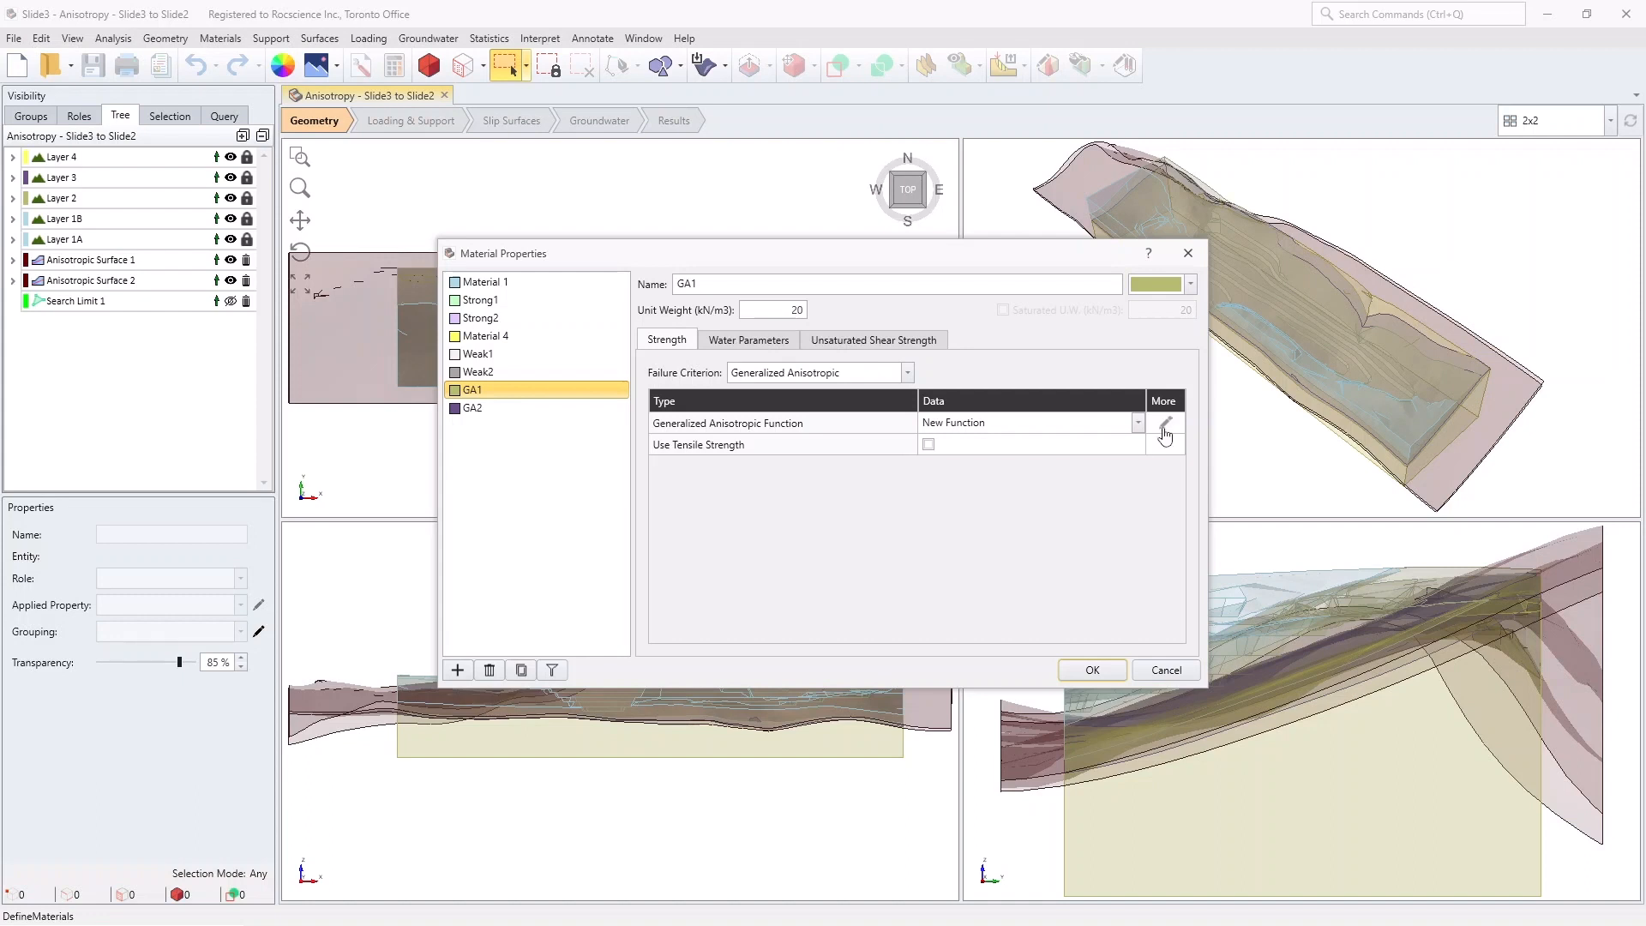
{"action": "left_click", "coordinate": [1164, 421]}
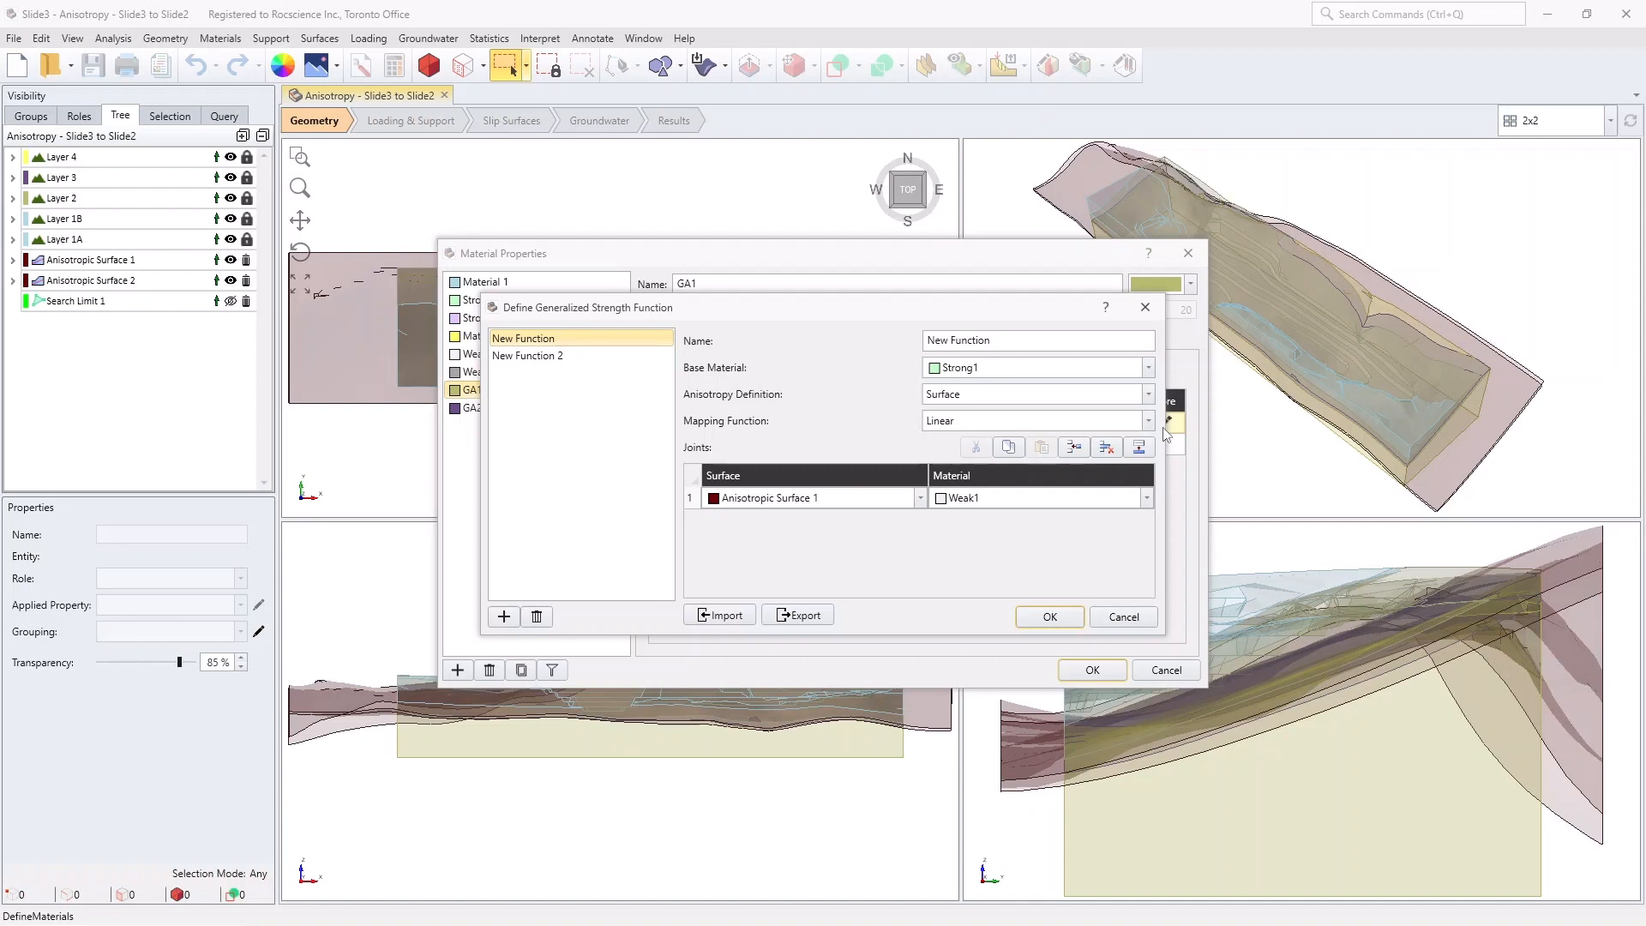
{"action": "mouse_move", "coordinate": [735, 439]}
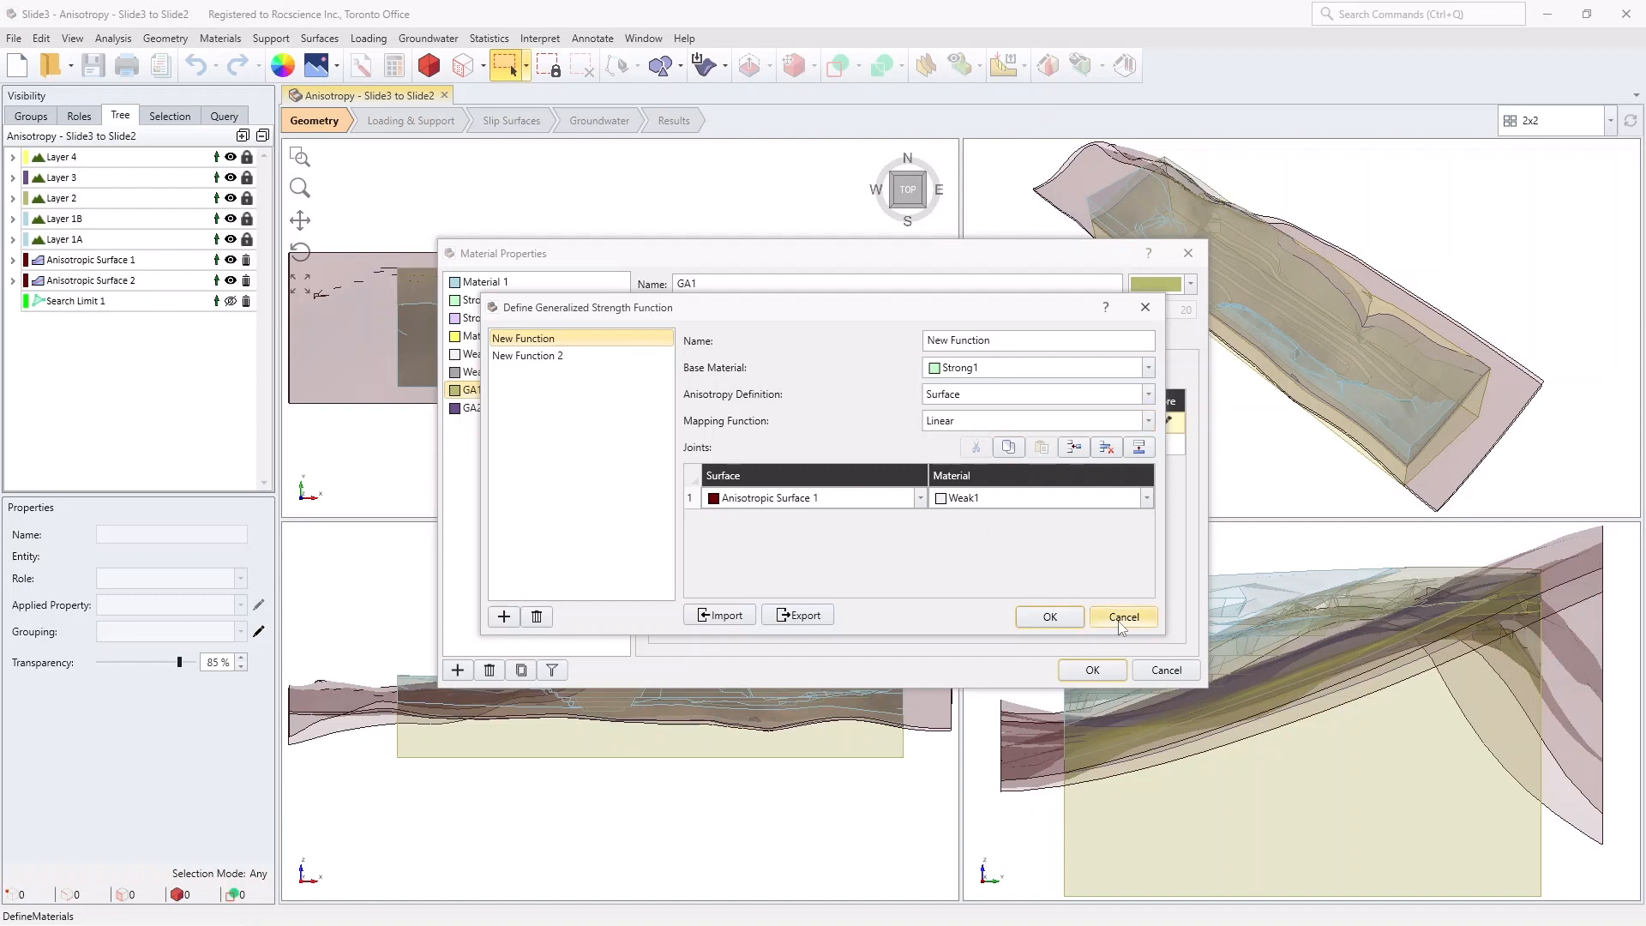
{"action": "left_click", "coordinate": [1121, 615]}
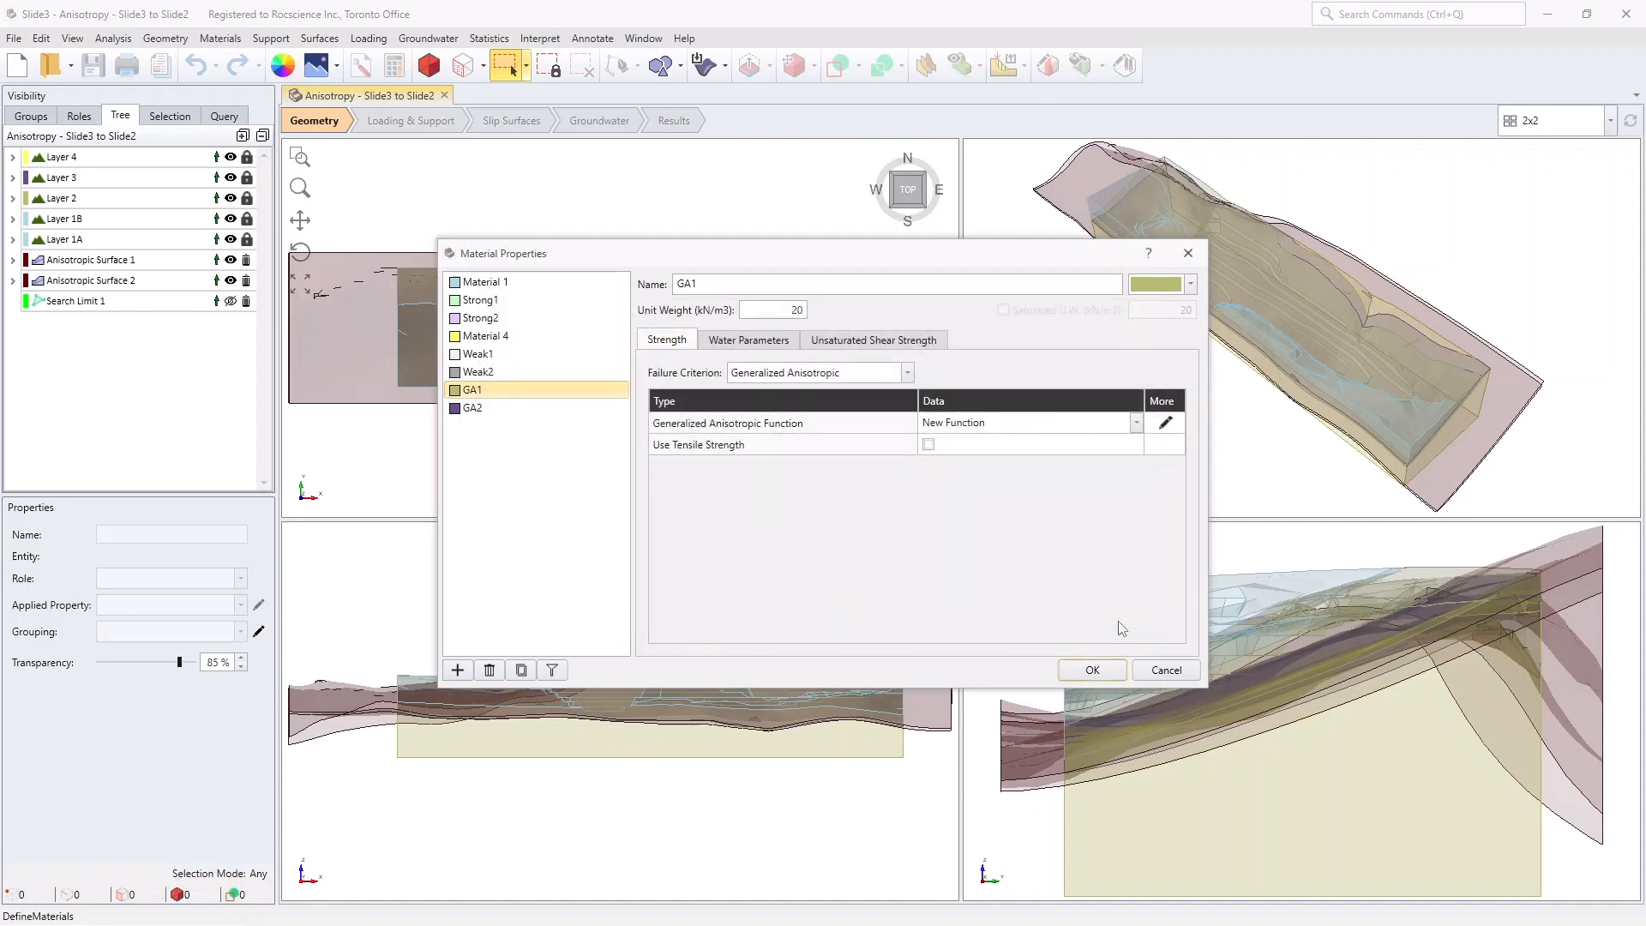
{"action": "mouse_move", "coordinate": [1166, 670]}
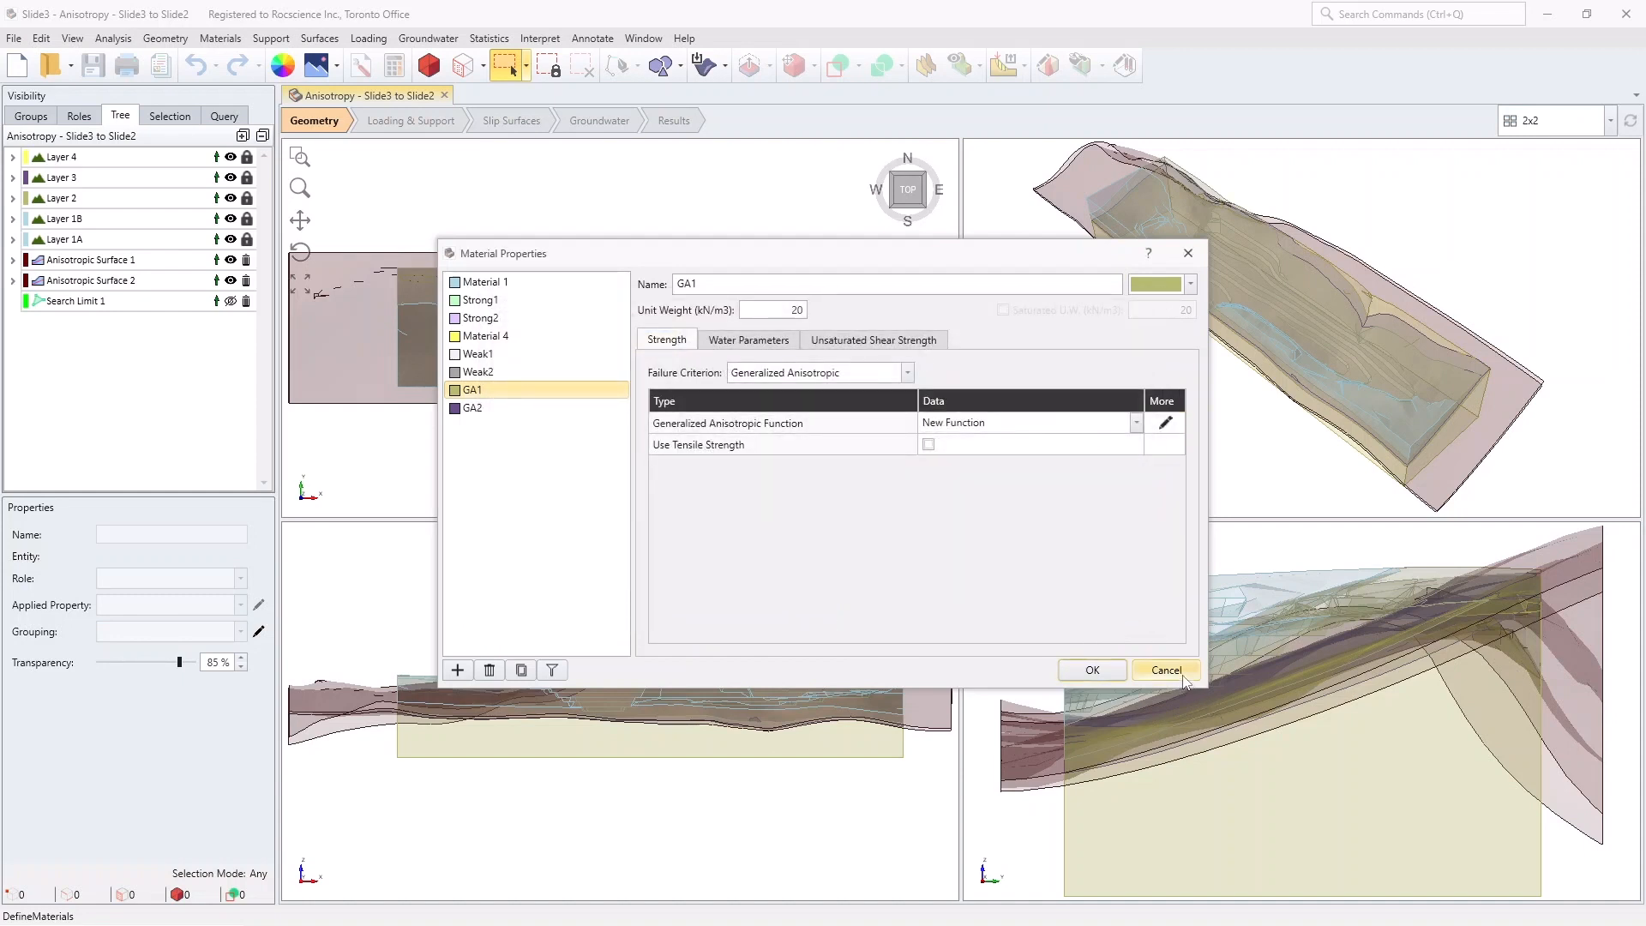
Cancel Material Properties, highlight Anisotropic Surfaces 1 and 2, restore the 2x2 layout
{"action": "left_click", "coordinate": [1164, 670]}
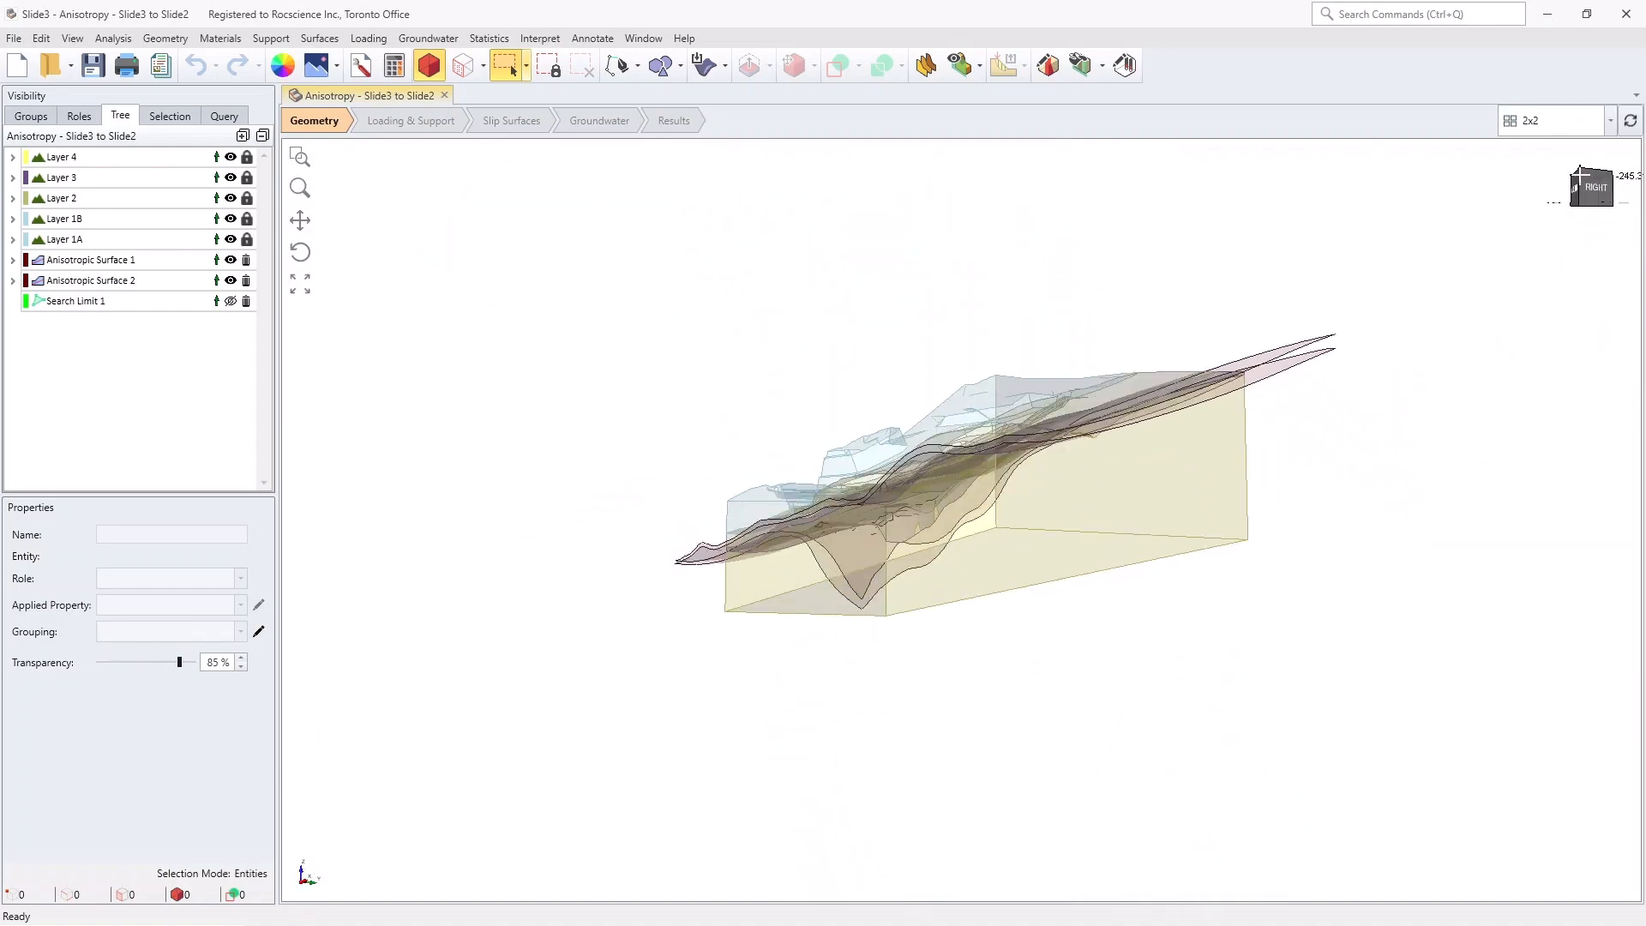
{"action": "left_click", "coordinate": [88, 258]}
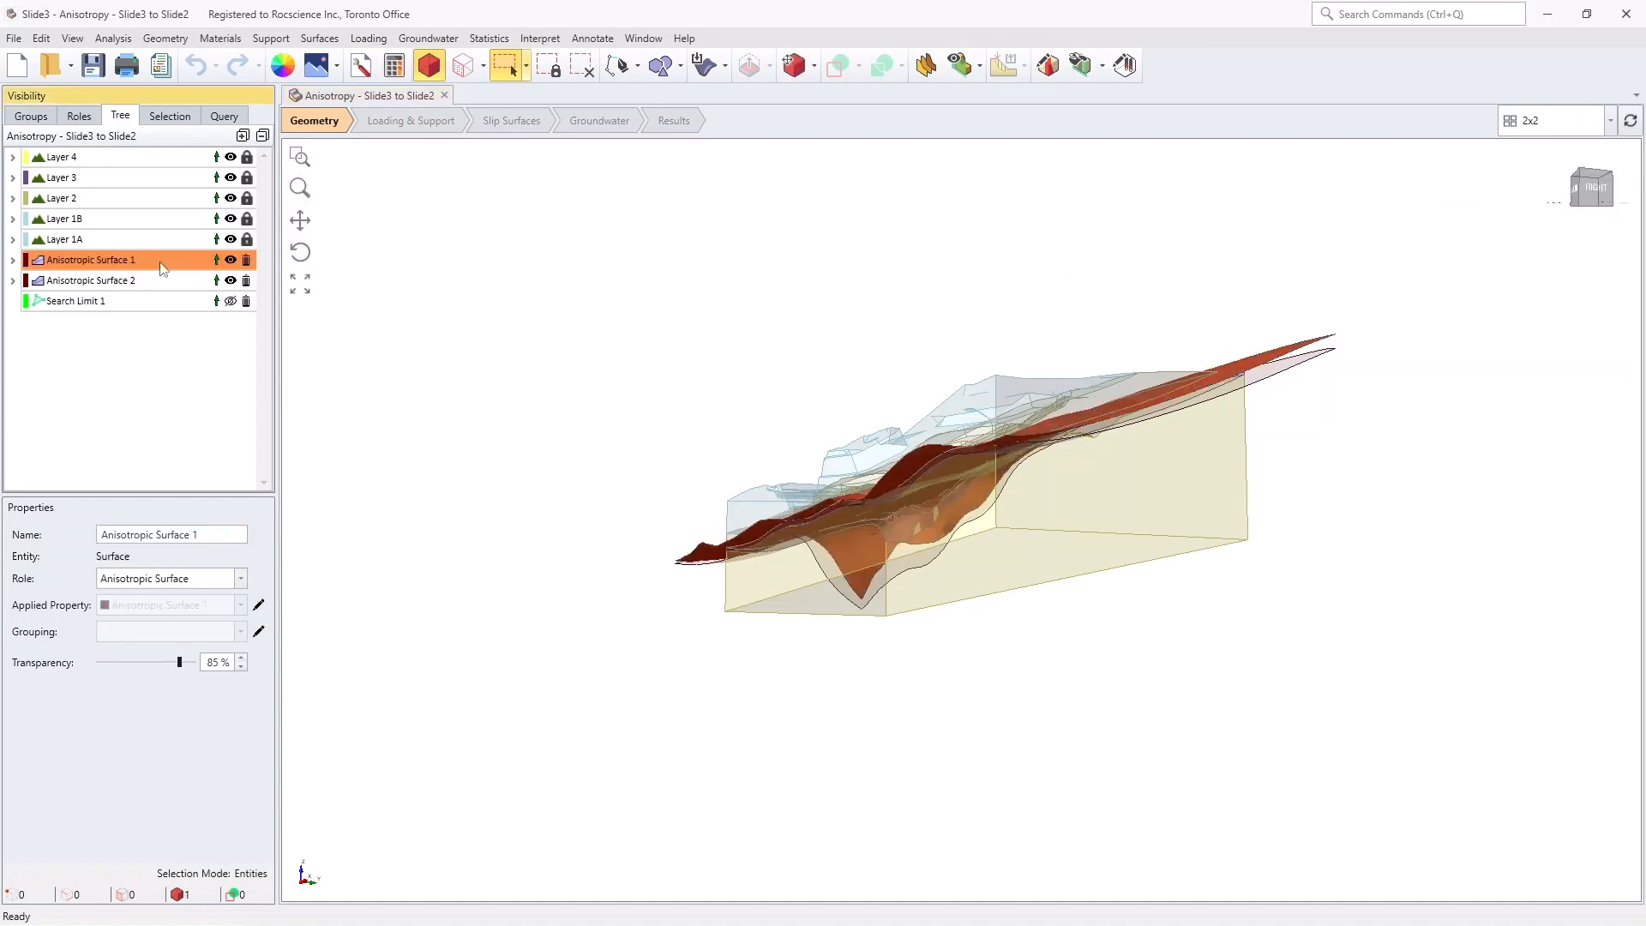
{"action": "left_click", "coordinate": [89, 279]}
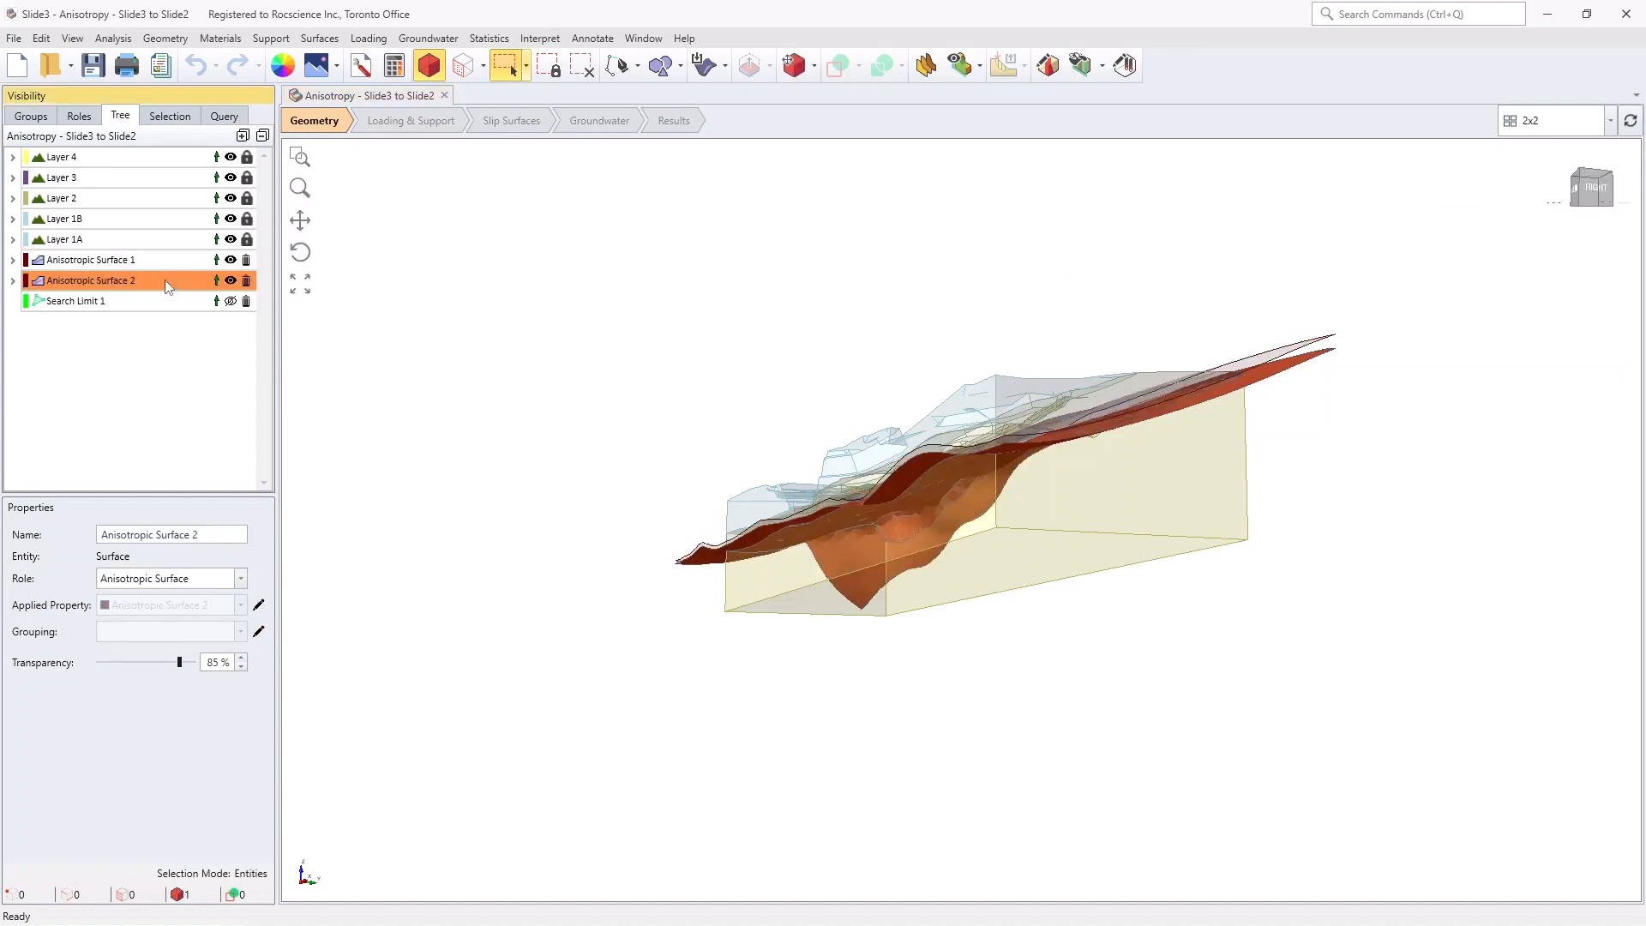
{"action": "mouse_move", "coordinate": [524, 243]}
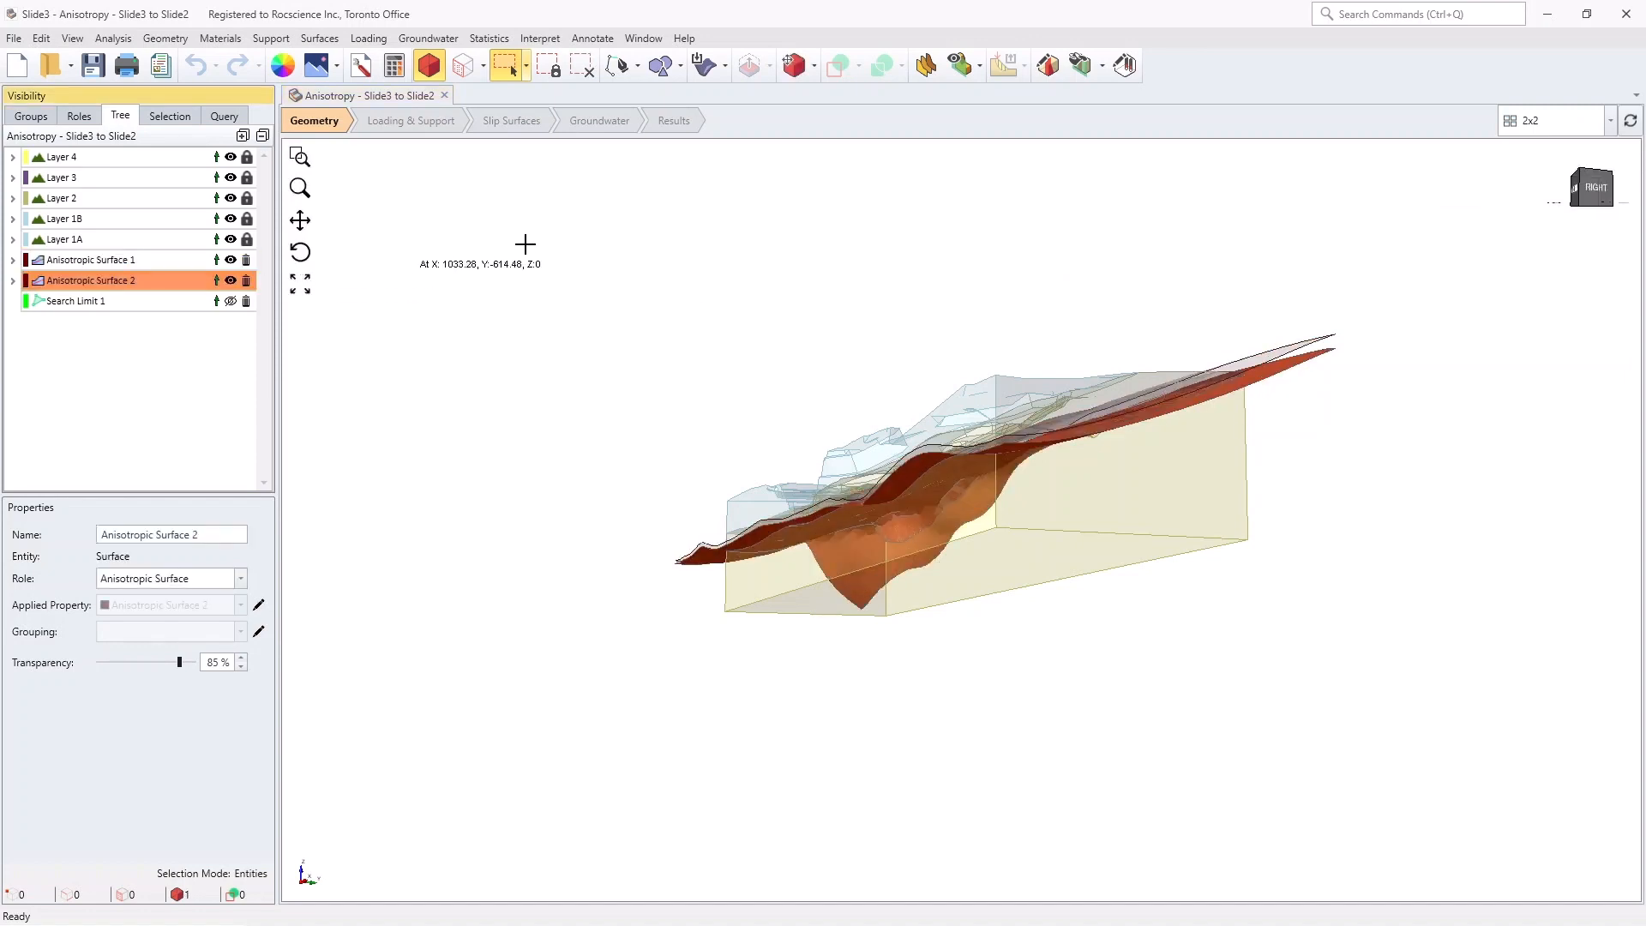
{"action": "left_click", "coordinate": [1528, 120]}
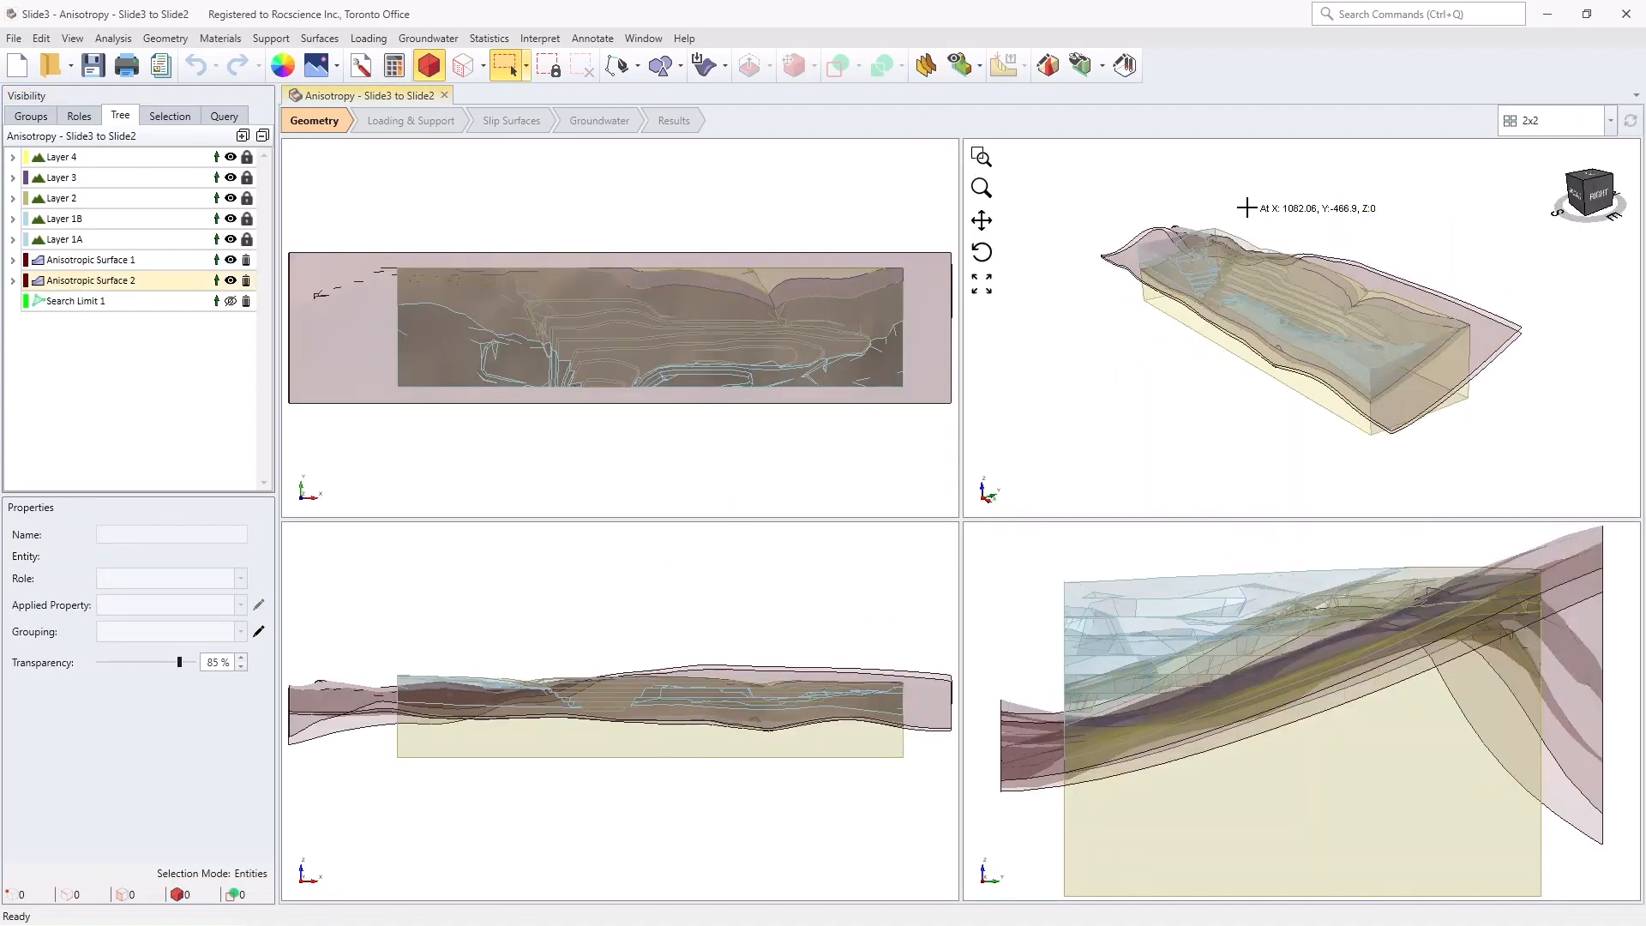
Compute the analysis (Ctrl+T) and view the Bishop global minimum result, FS 0.984
{"action": "key", "text": "ctrl+t"}
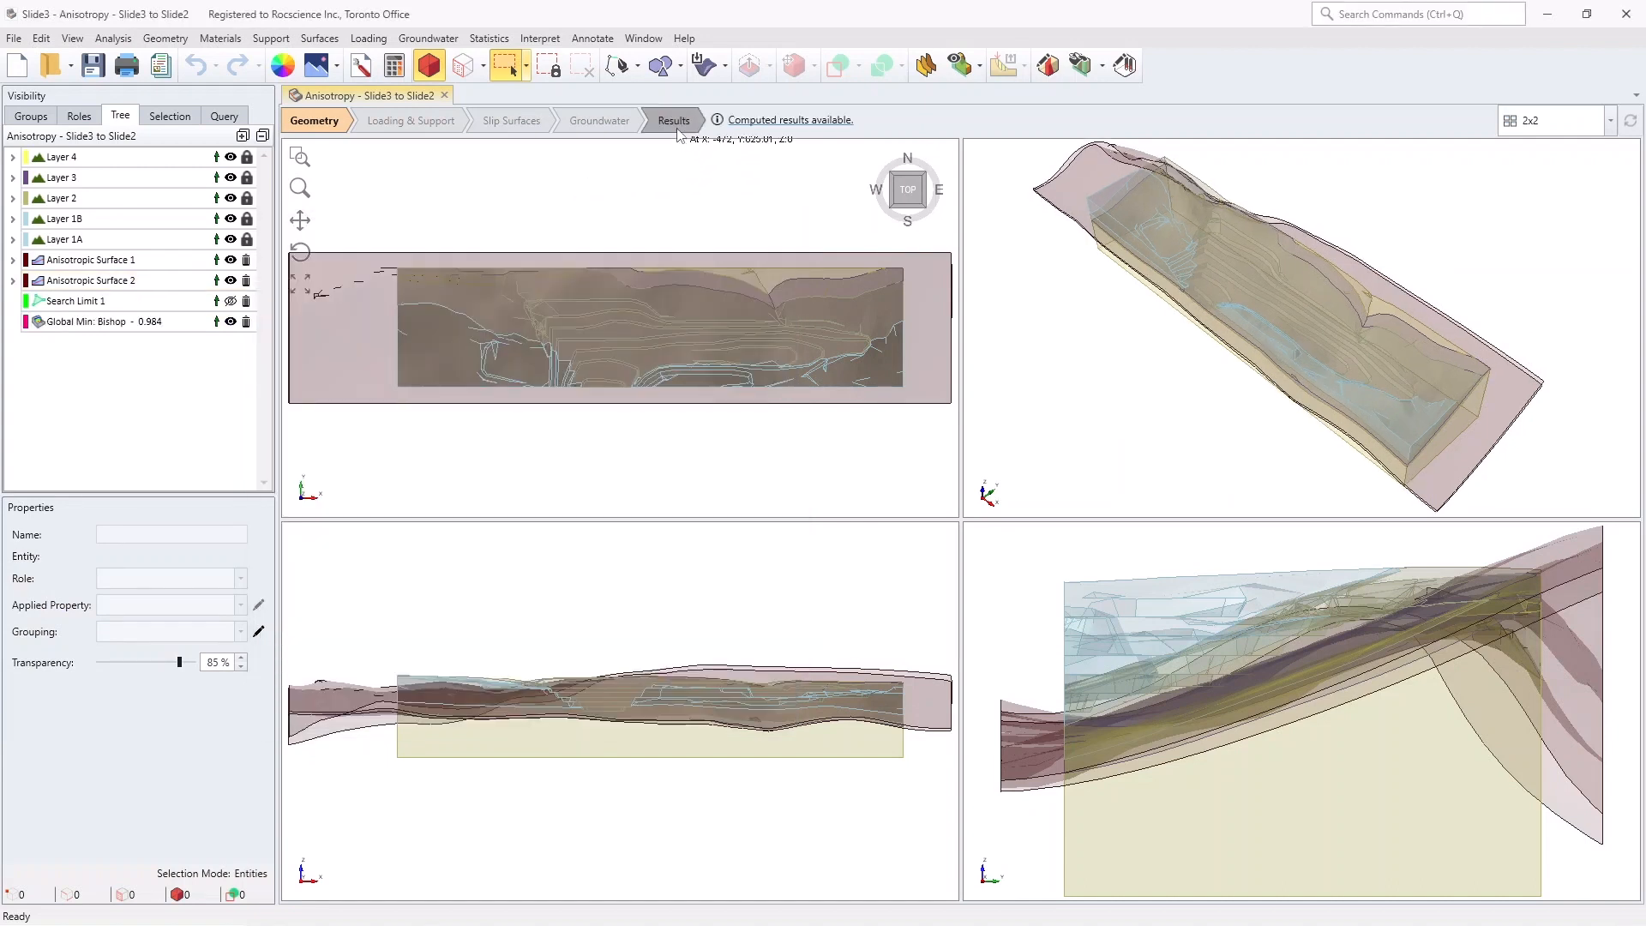
{"action": "left_click", "coordinate": [670, 120]}
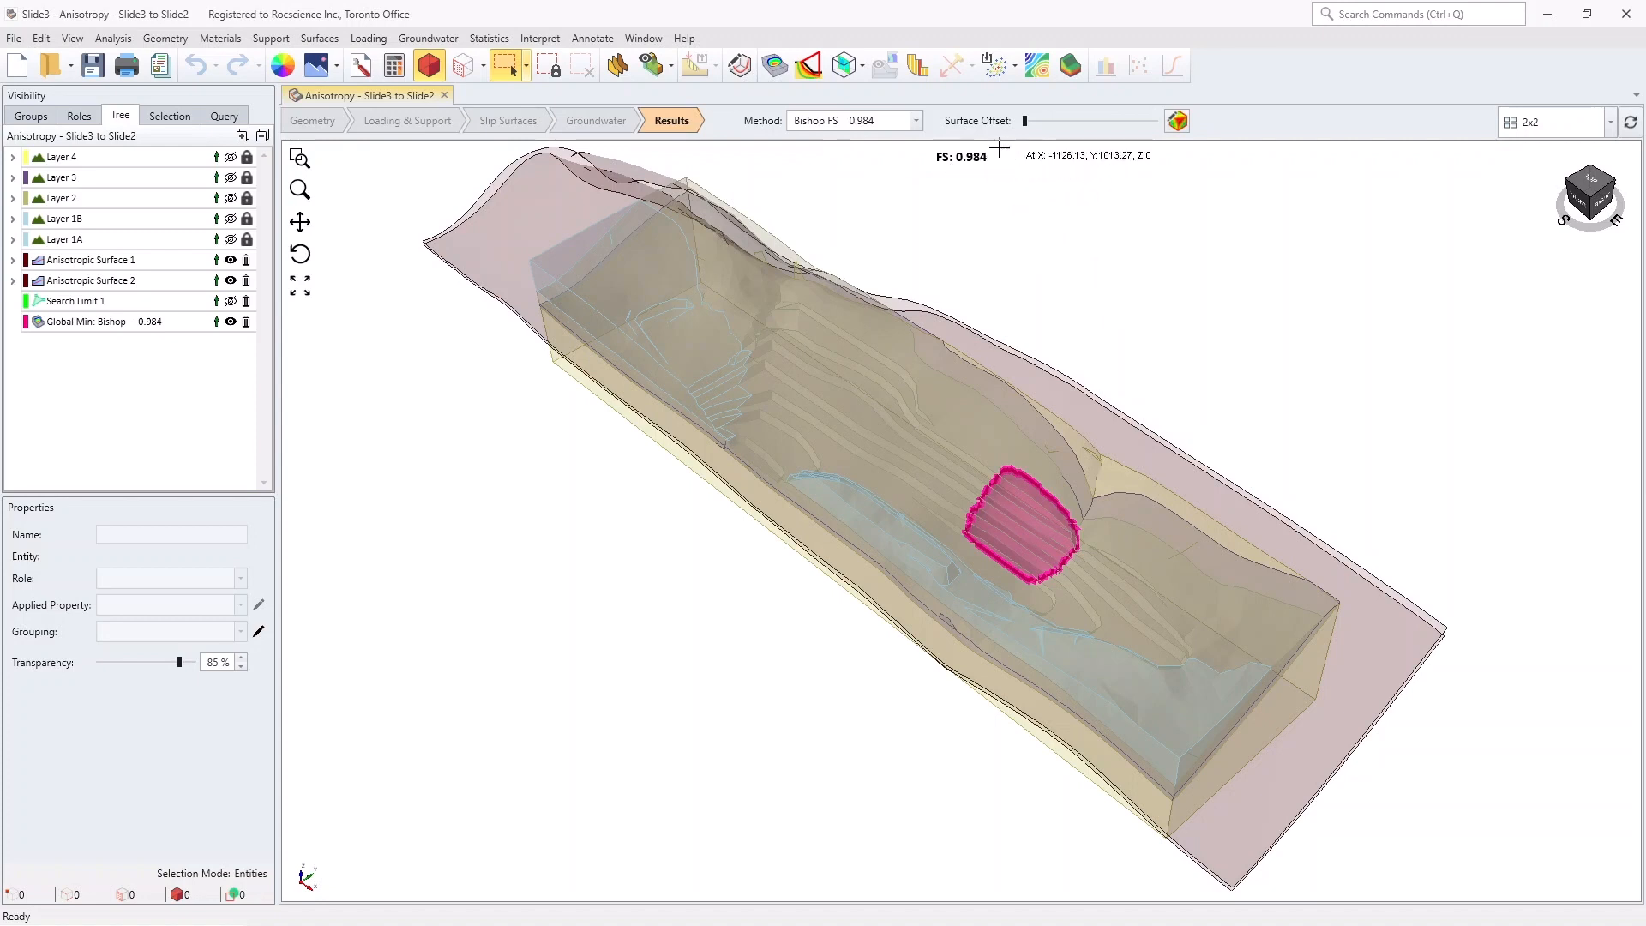
{"action": "mouse_move", "coordinate": [1070, 278]}
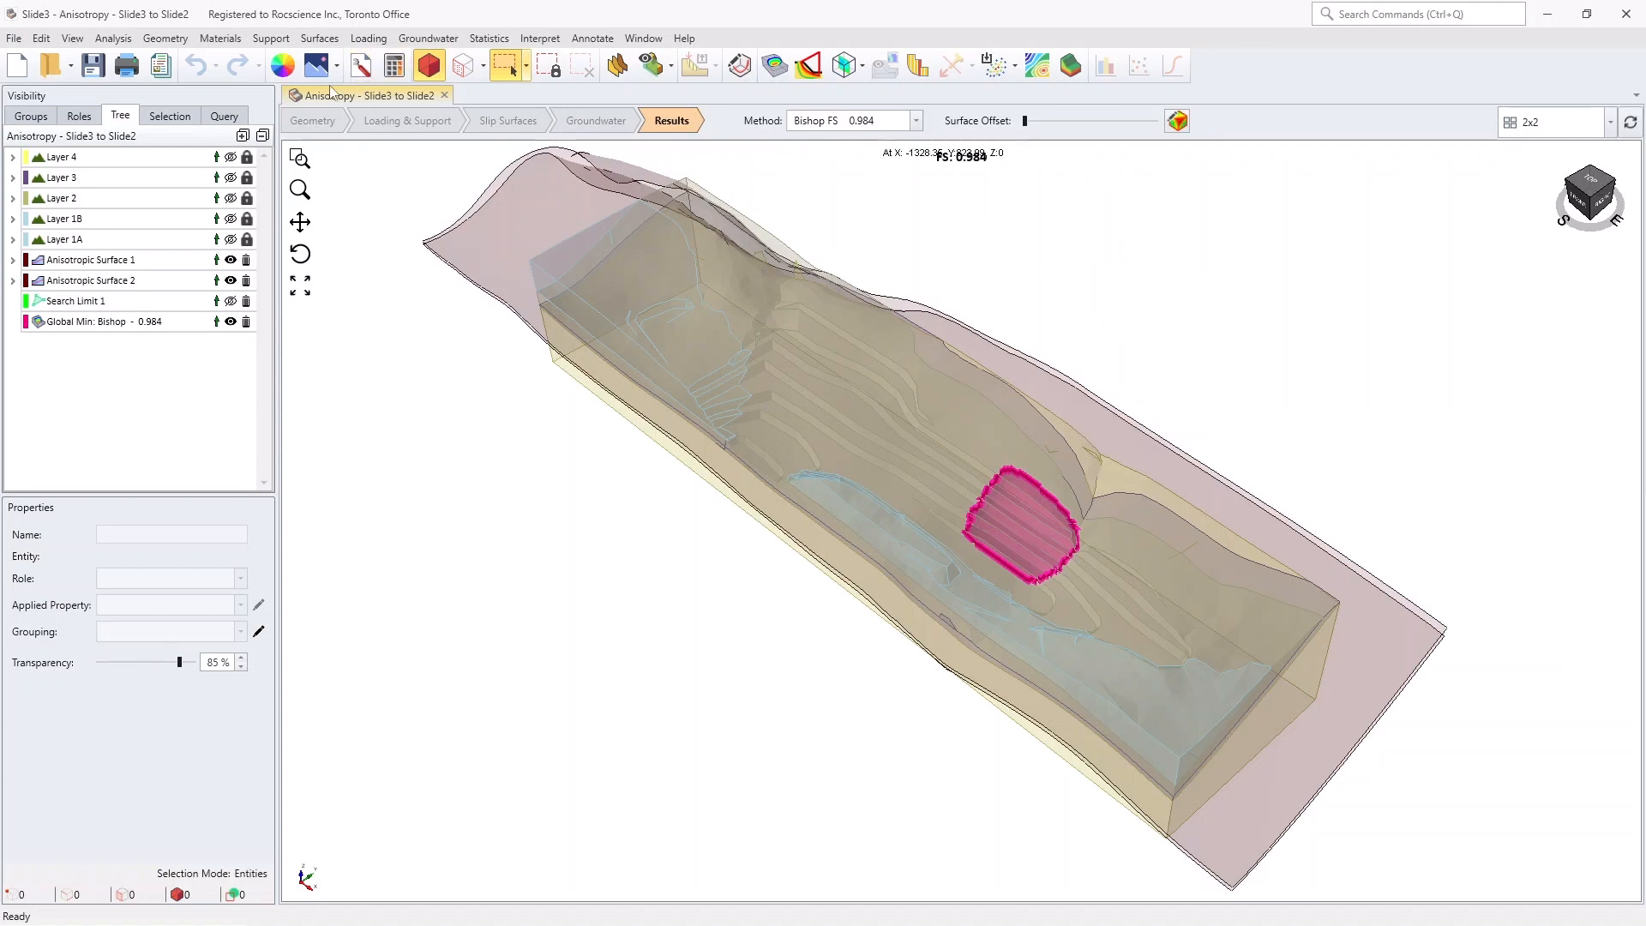
Launch the Slide2 Section Creator from the View menu
{"action": "left_click", "coordinate": [72, 37]}
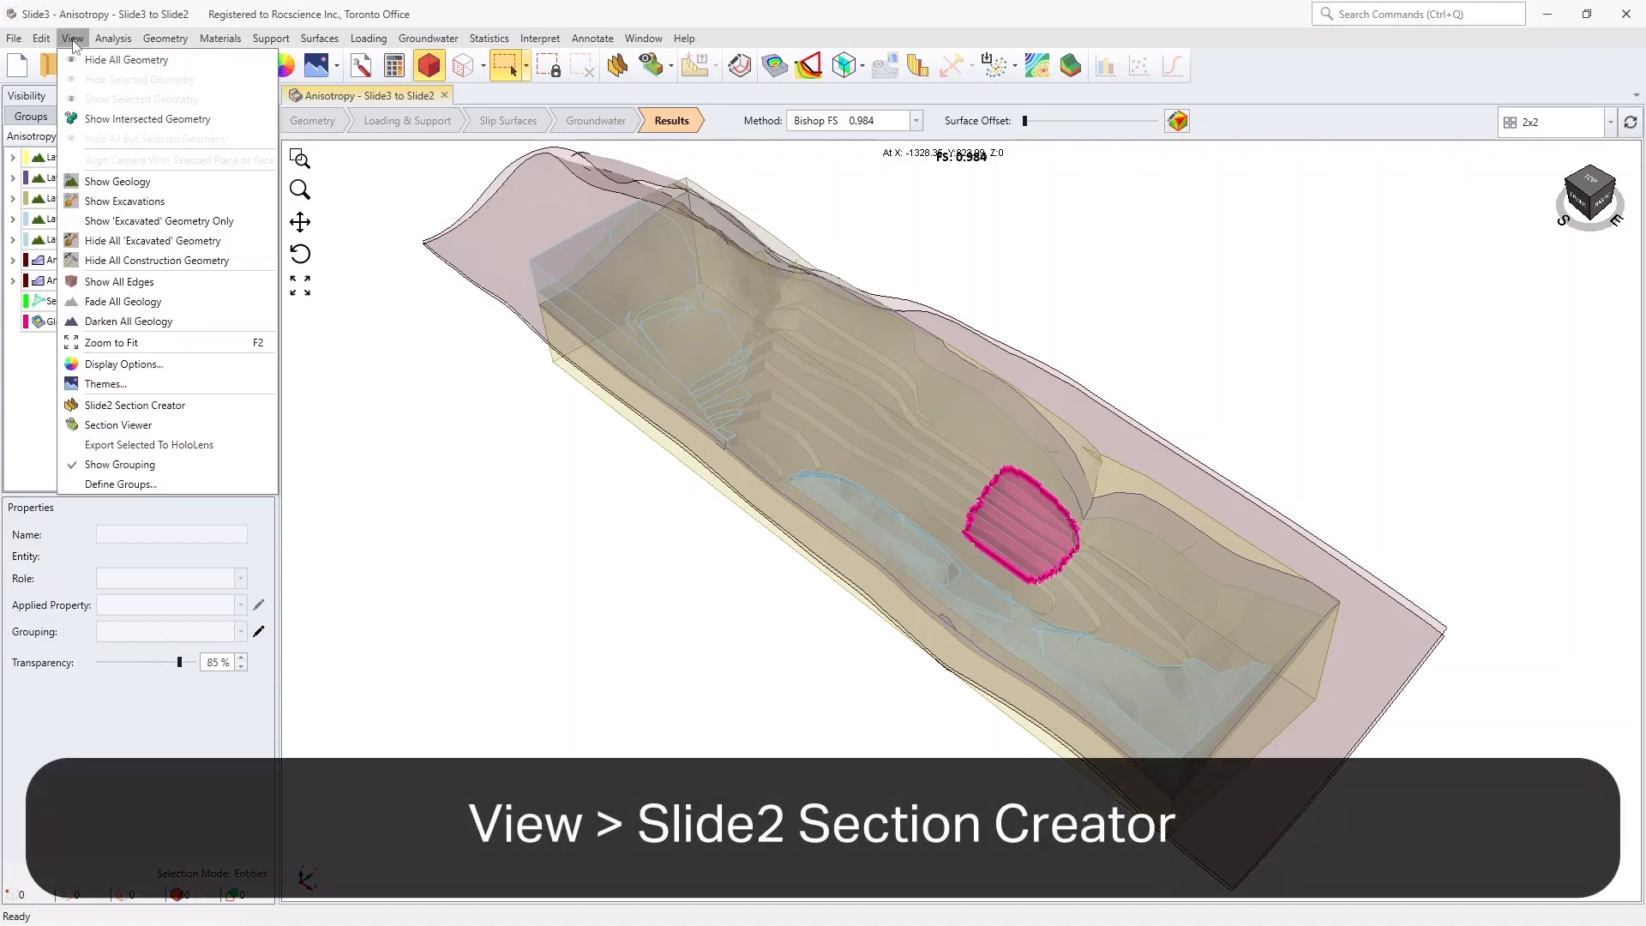
{"action": "mouse_move", "coordinate": [134, 404]}
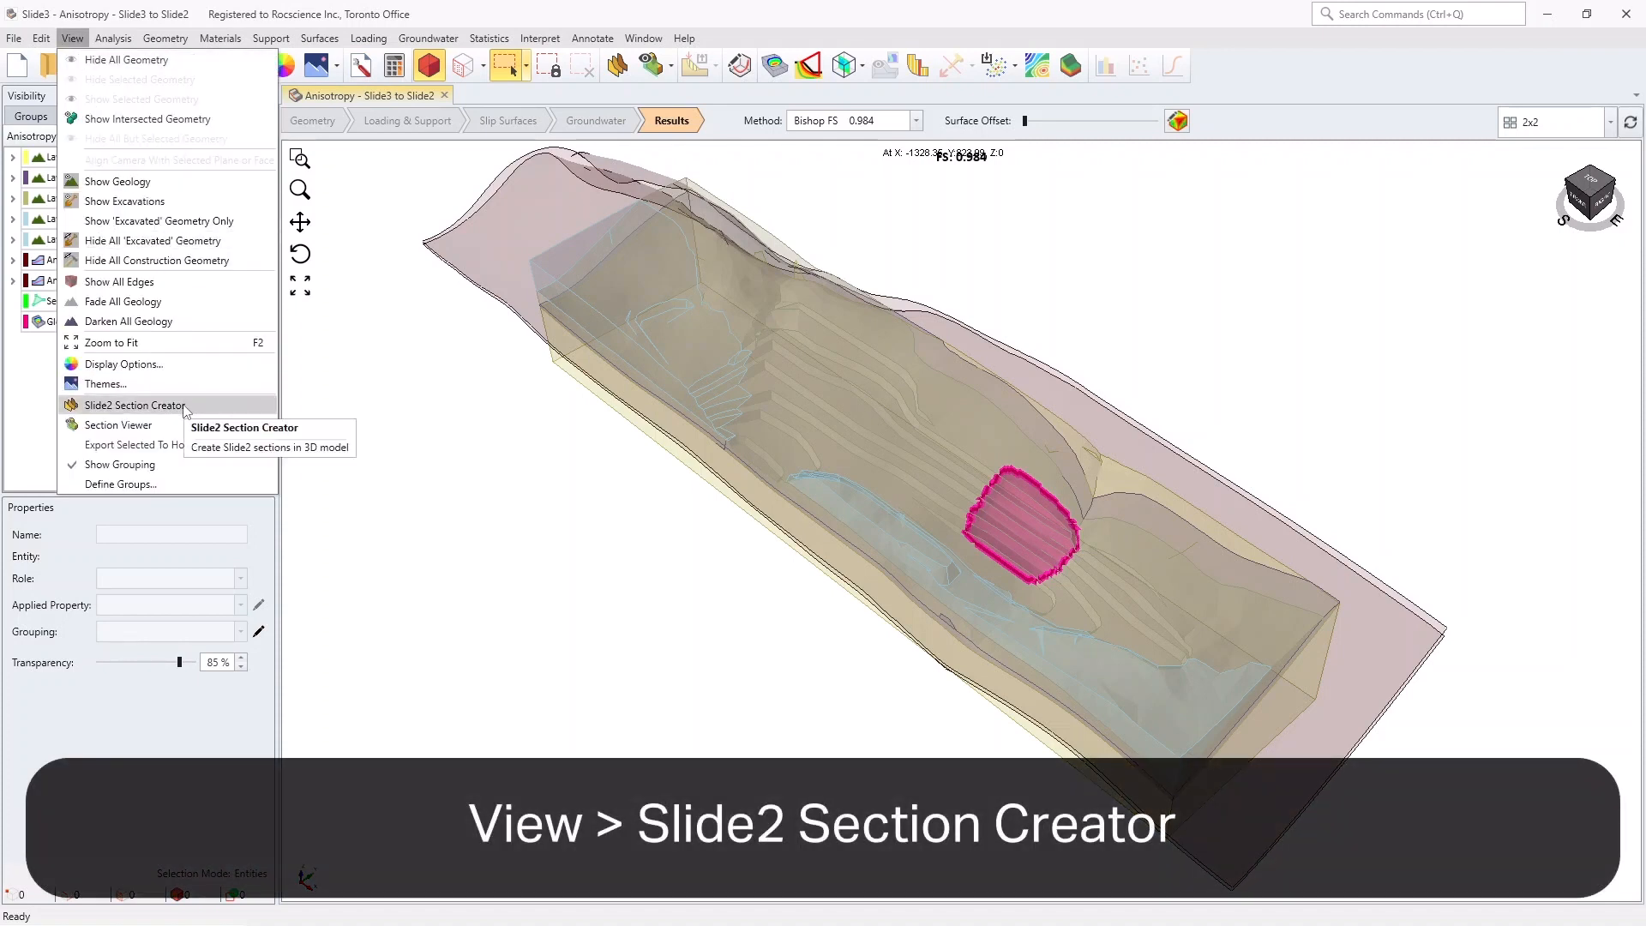
{"action": "mouse_move", "coordinate": [134, 408]}
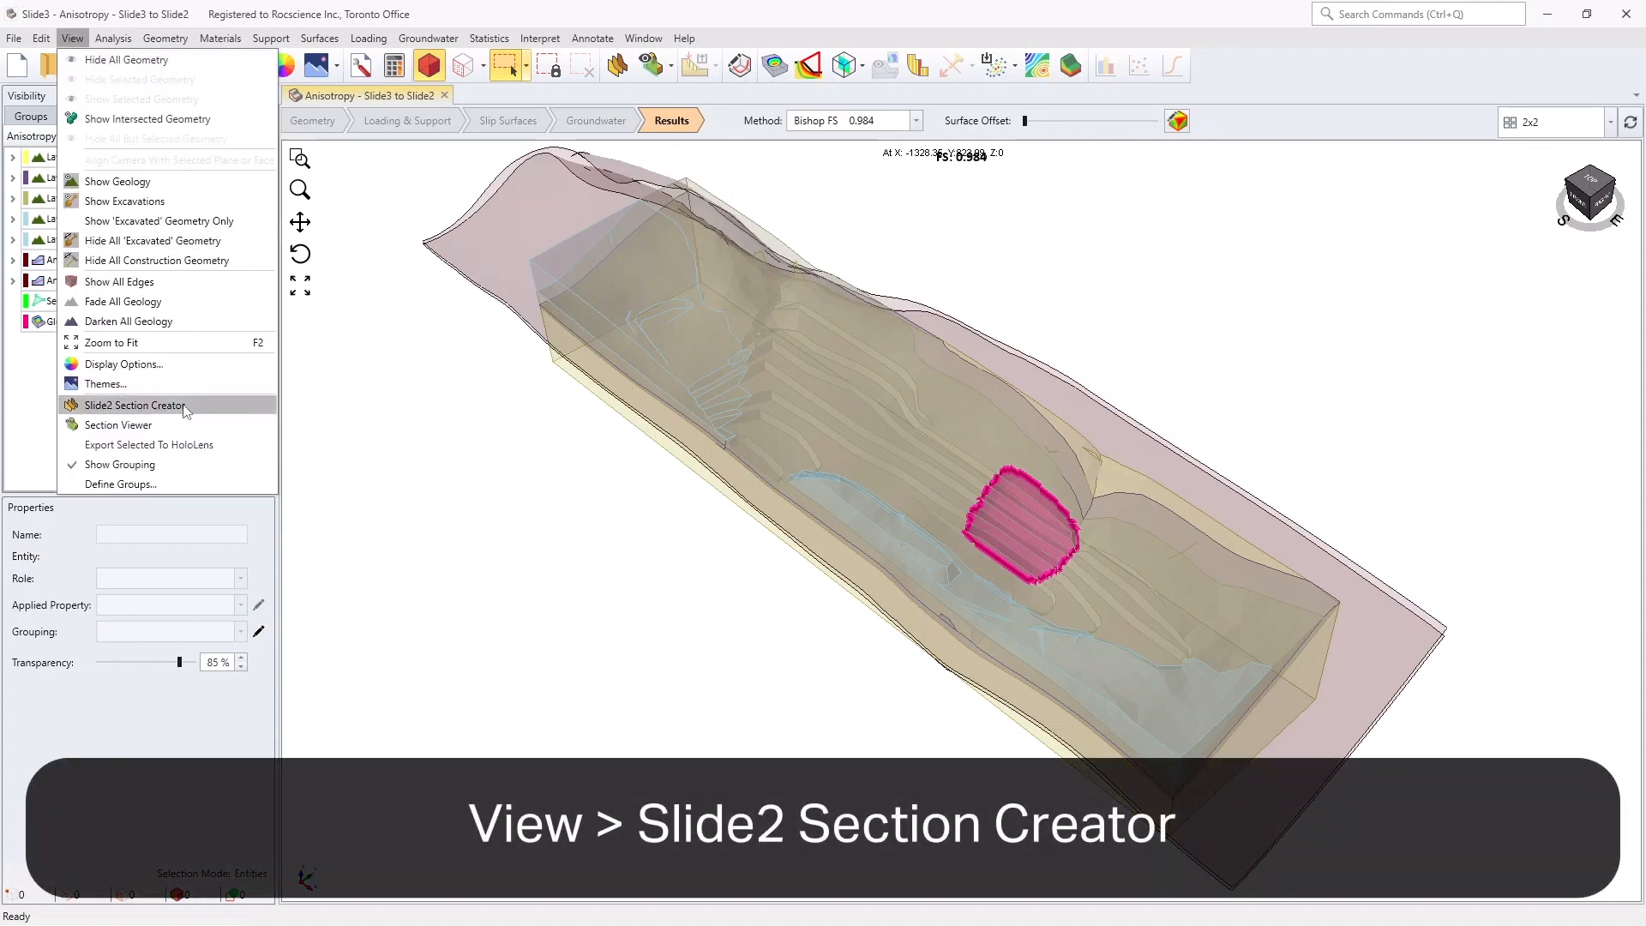
{"action": "left_click", "coordinate": [132, 404]}
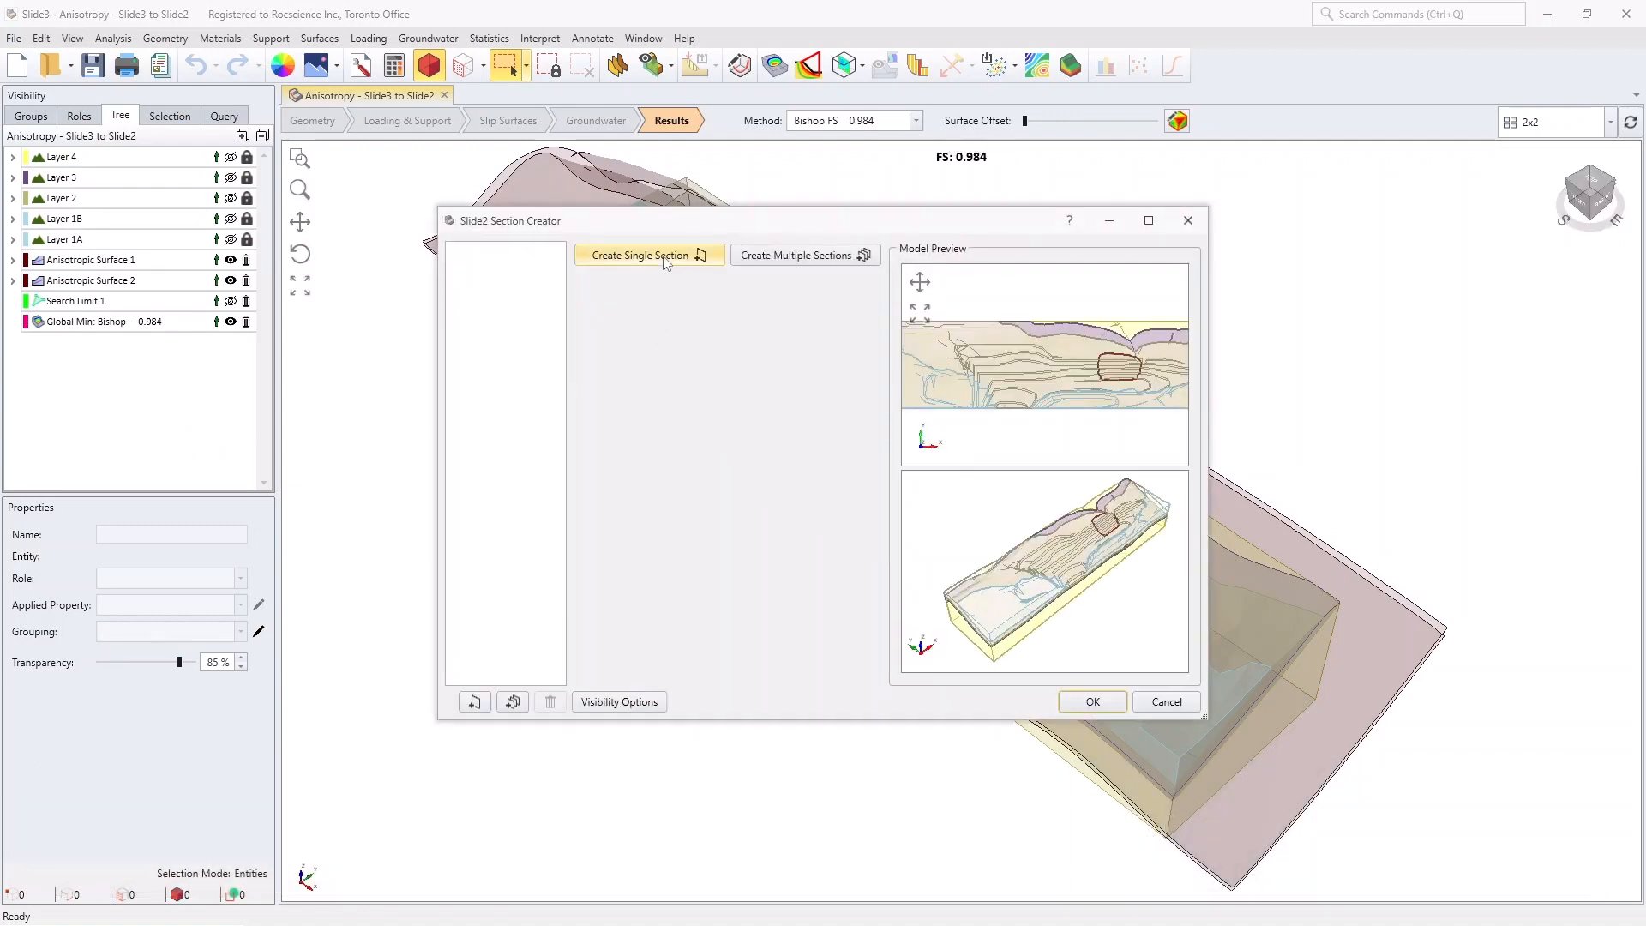
Create Section 1 at X -277, Y 146 with strike 179° and confirm it
{"action": "left_click", "coordinate": [638, 255]}
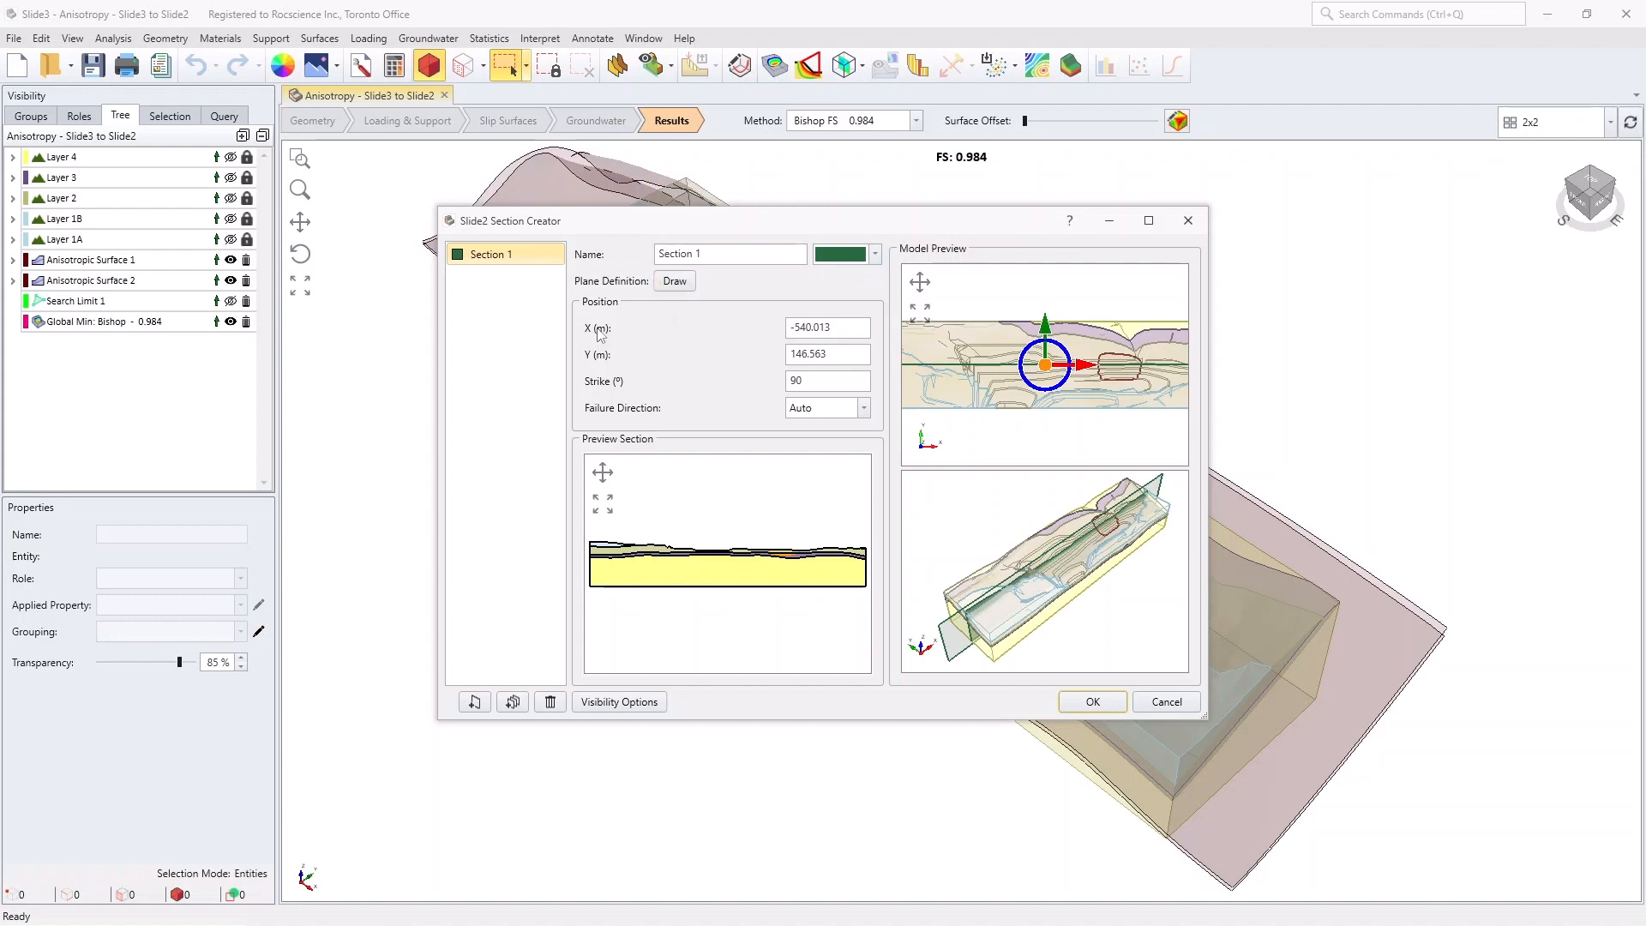
{"action": "left_click", "coordinate": [826, 326]}
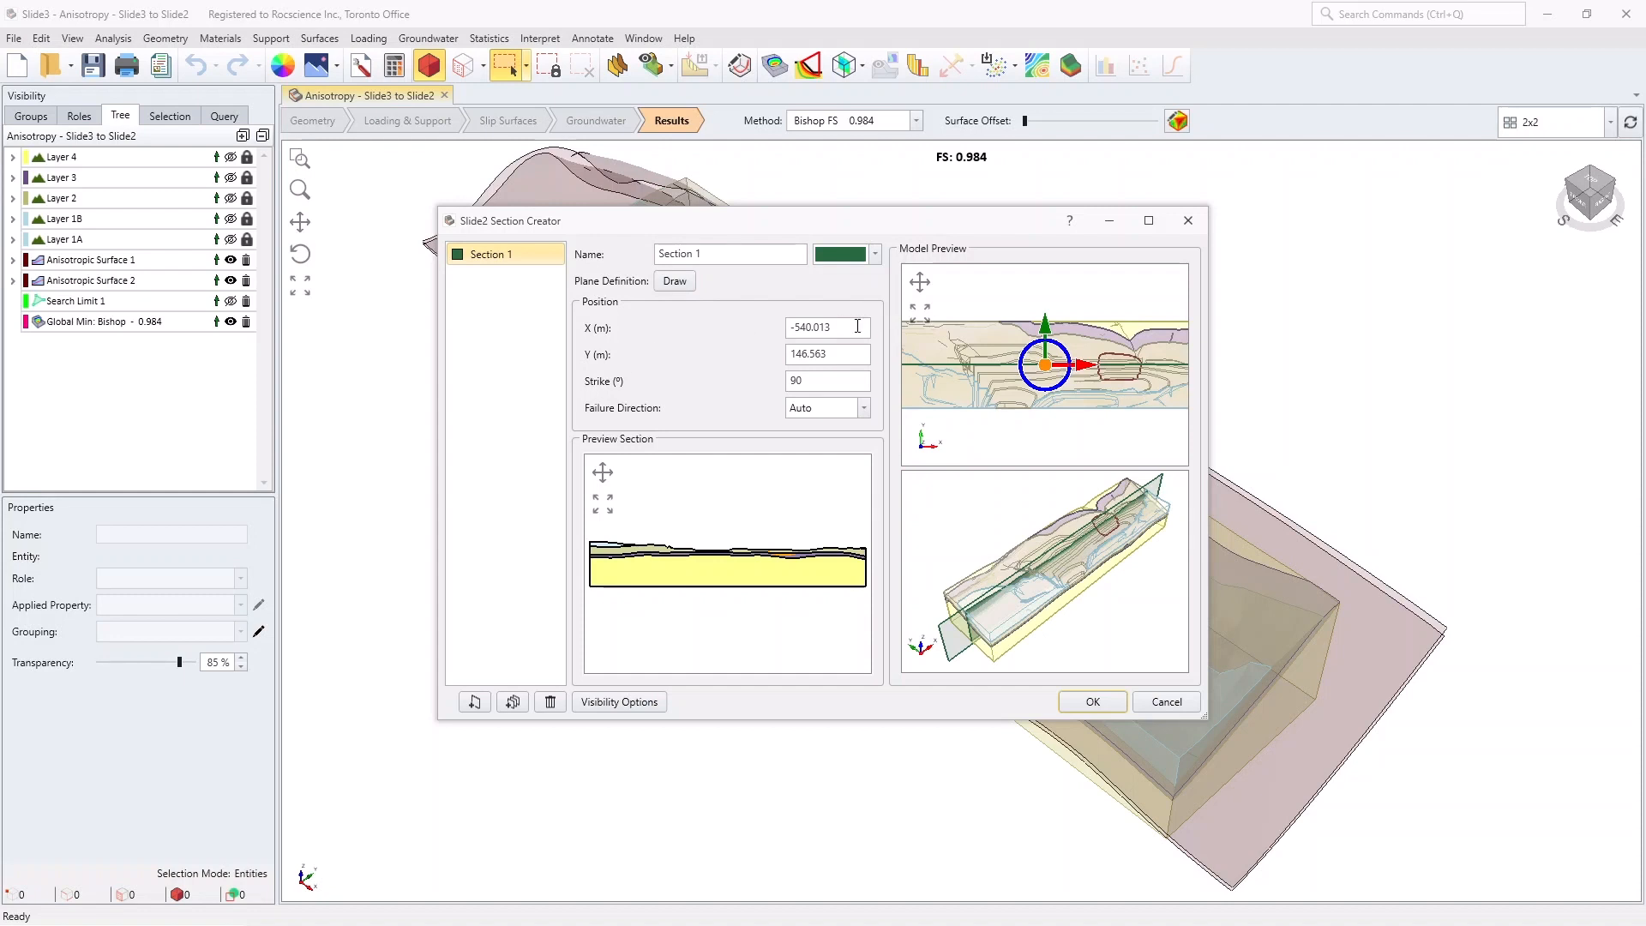
{"action": "triple_click", "coordinate": [826, 328]}
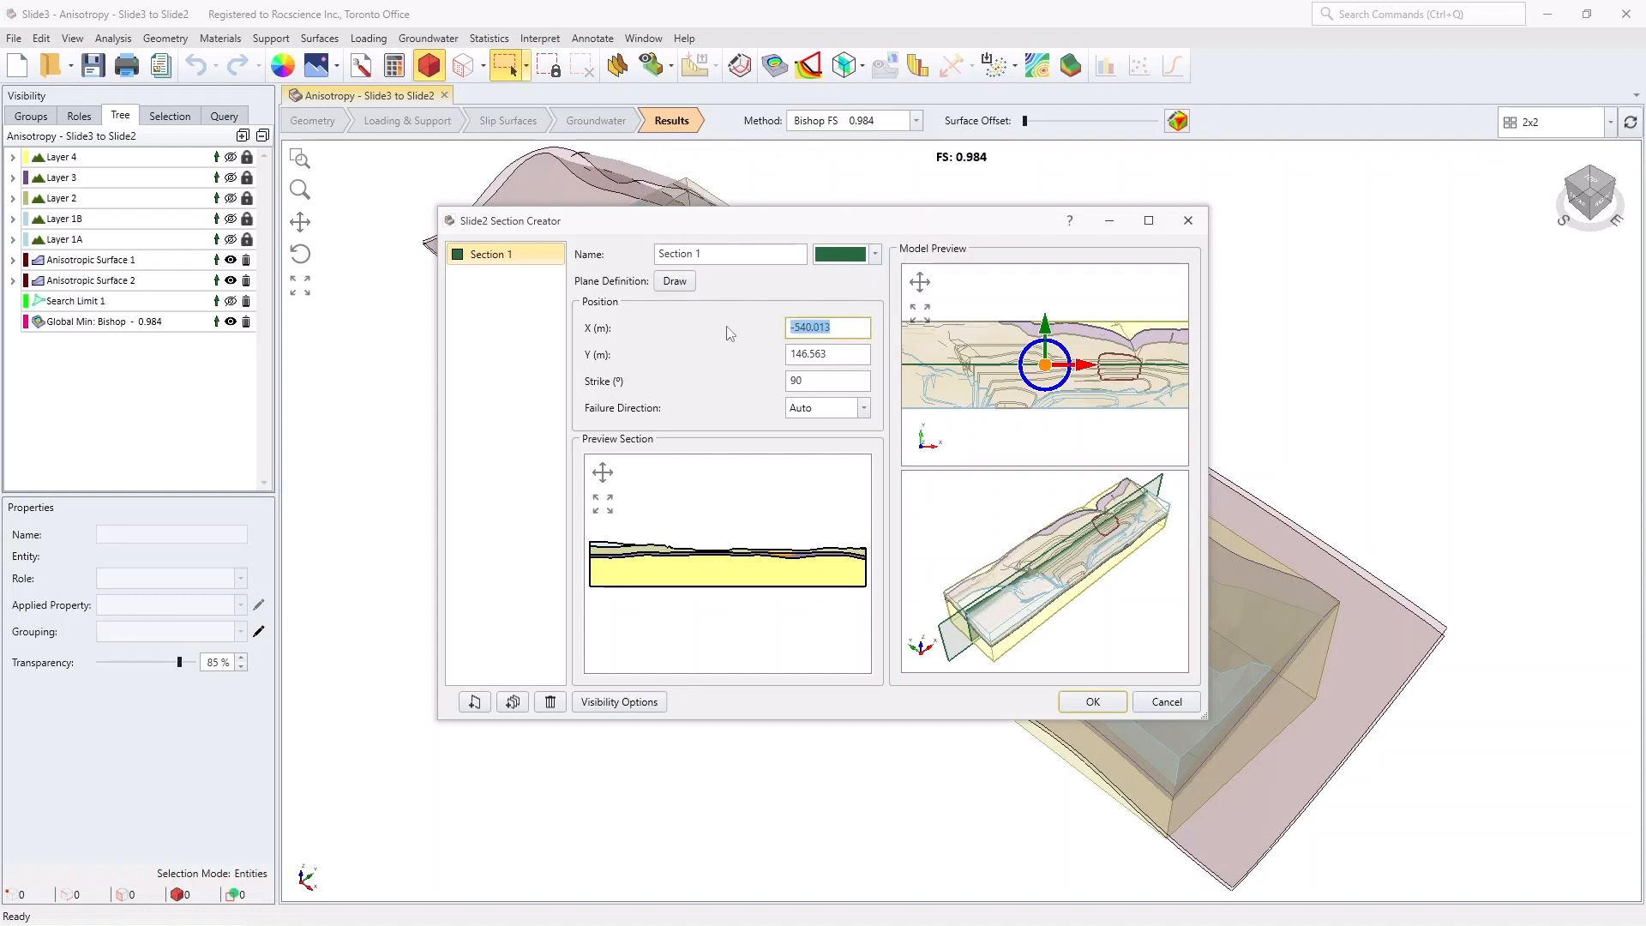
{"action": "type", "text": "-277"}
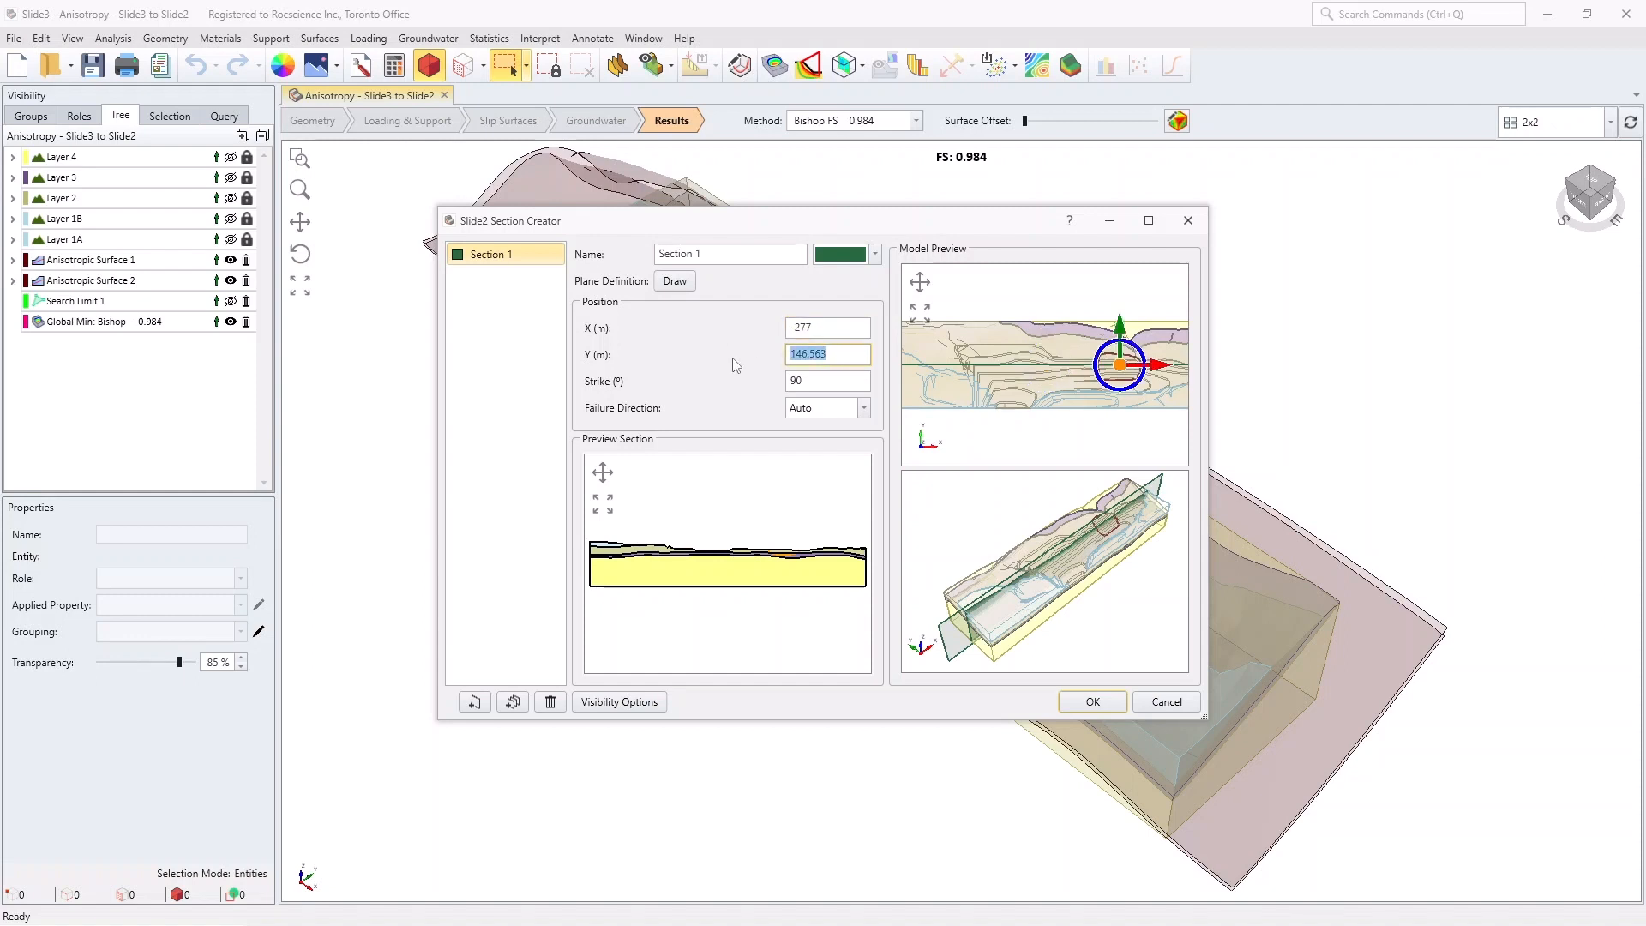
{"action": "type", "text": "146"}
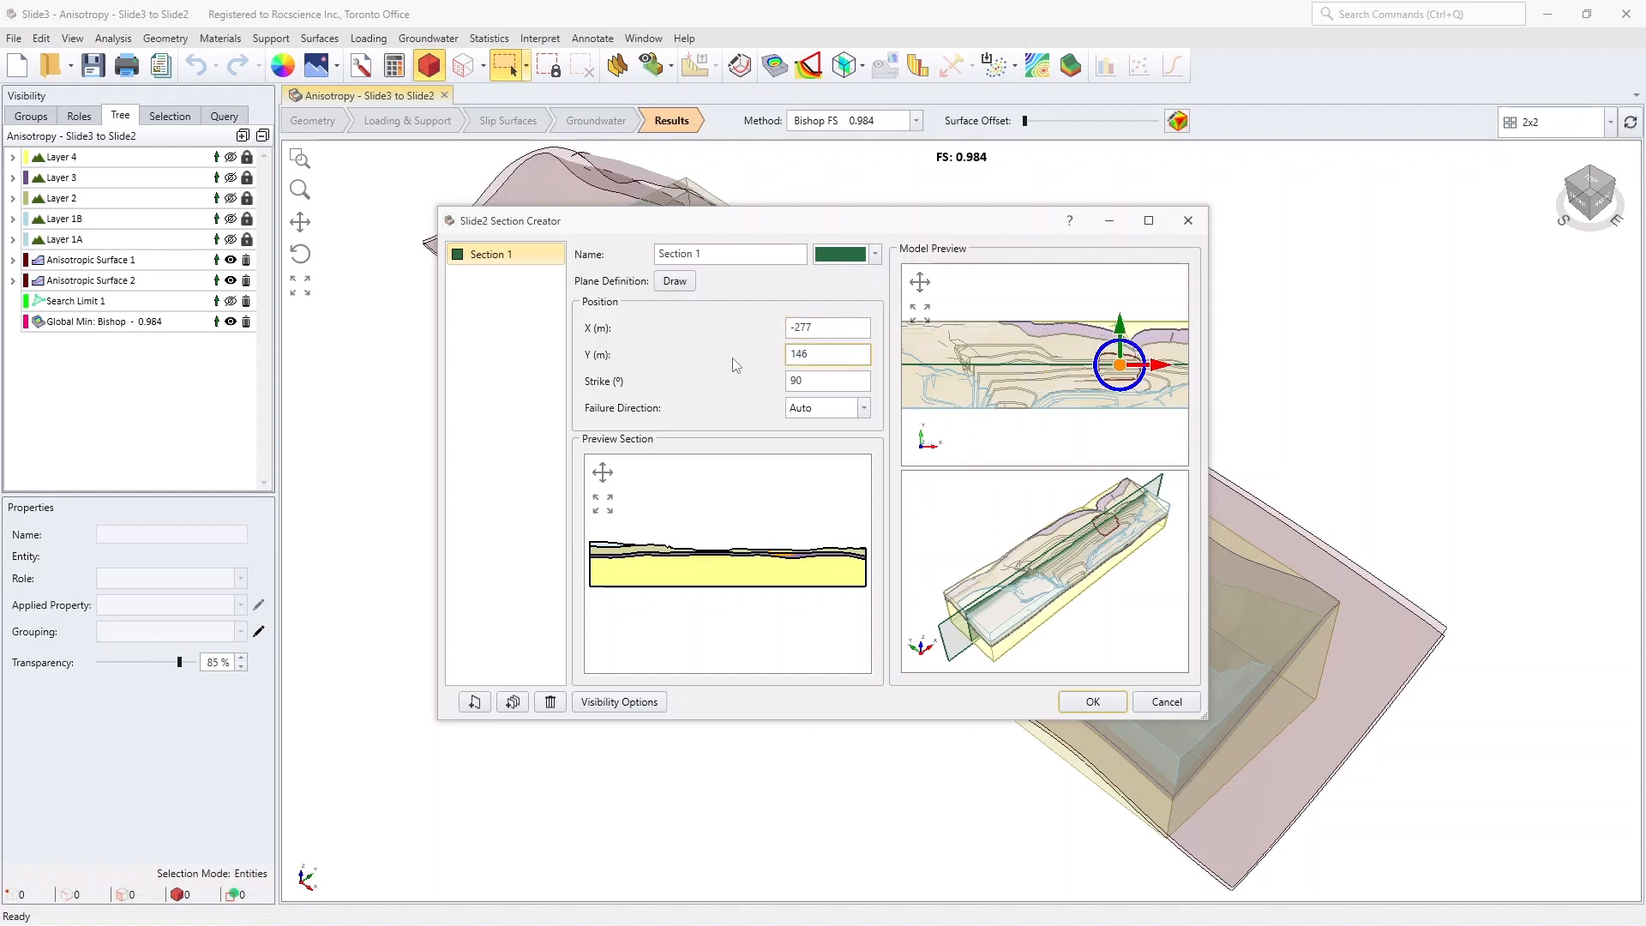
{"action": "triple_click", "coordinate": [826, 380]}
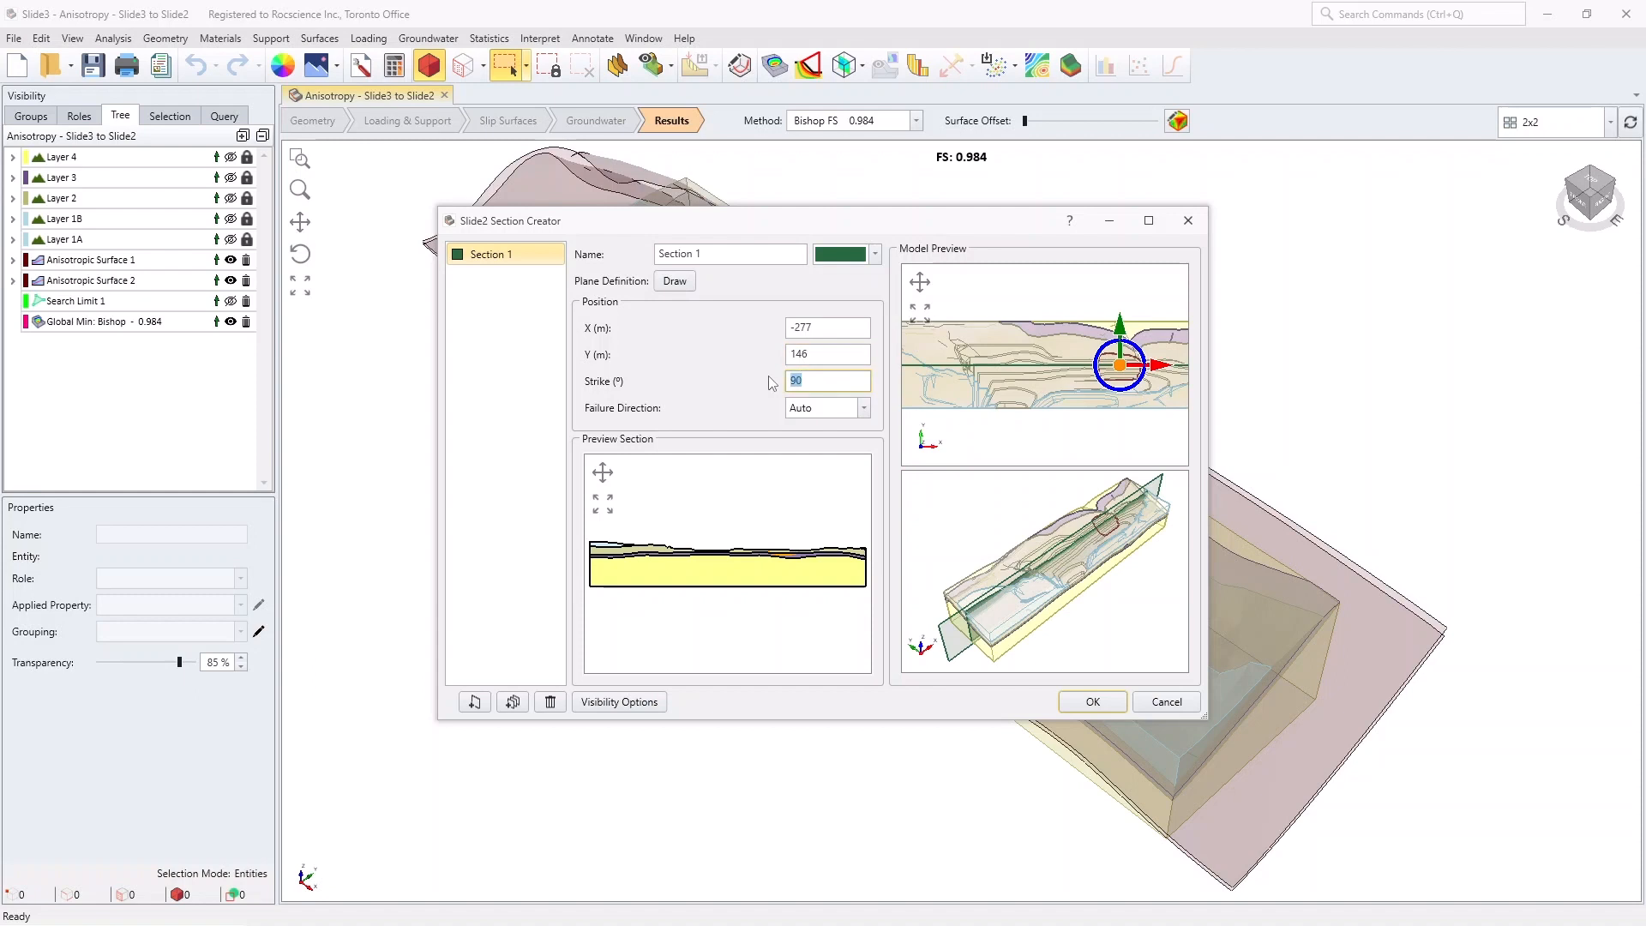
{"action": "type", "text": "179"}
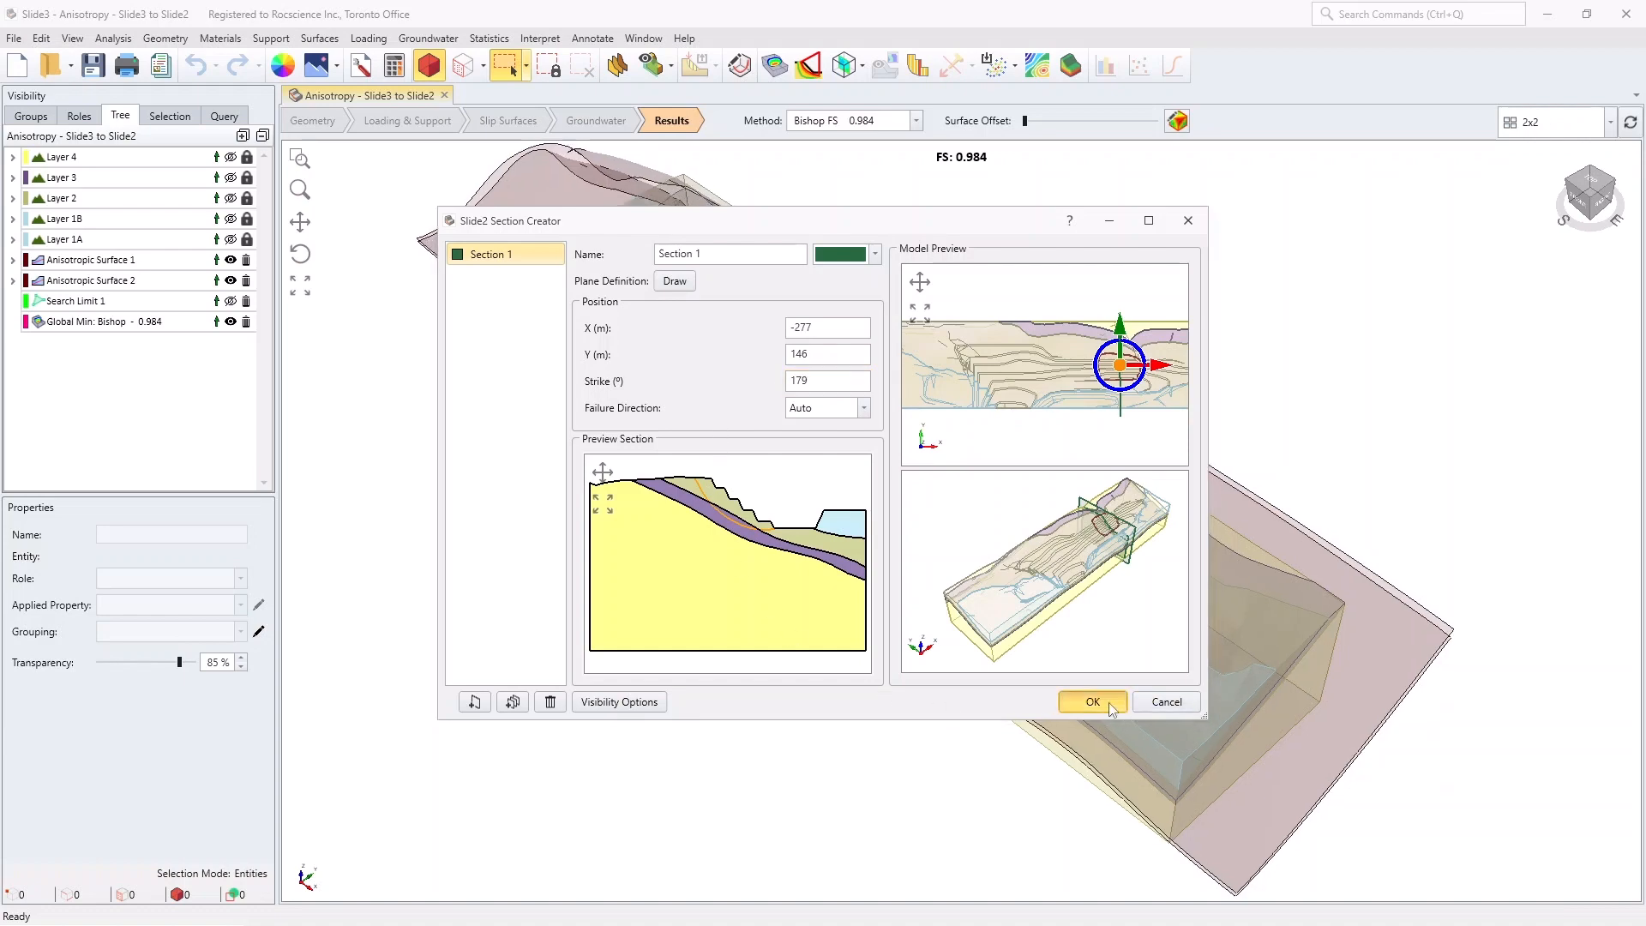
{"action": "left_click", "coordinate": [1091, 701]}
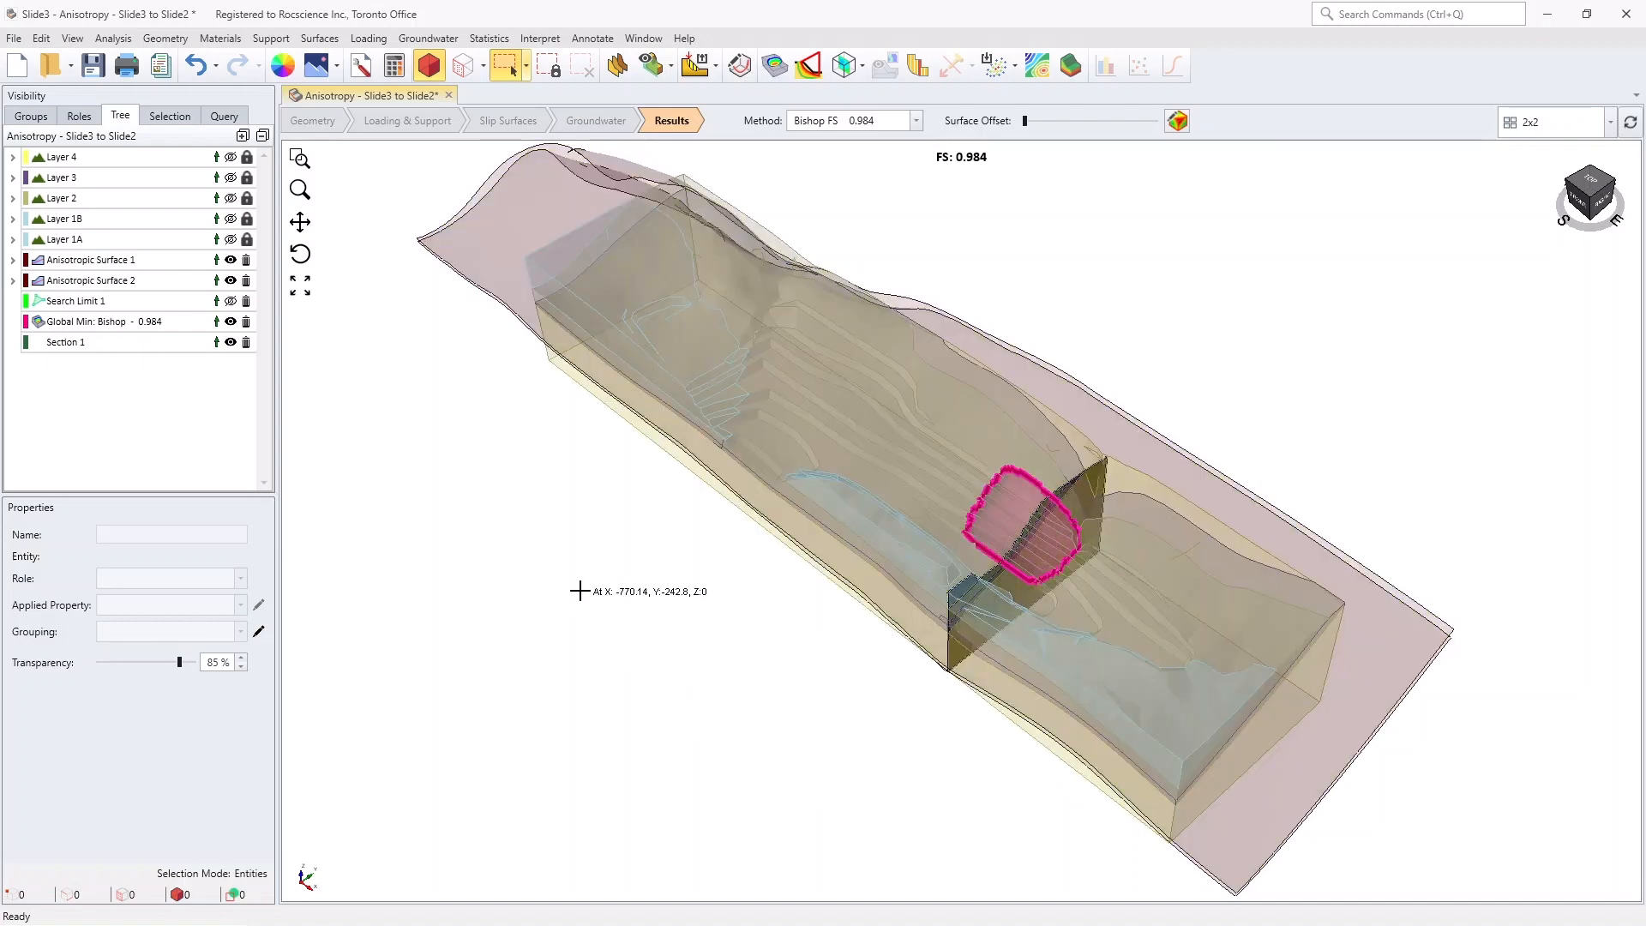
{"action": "left_click", "coordinate": [113, 38]}
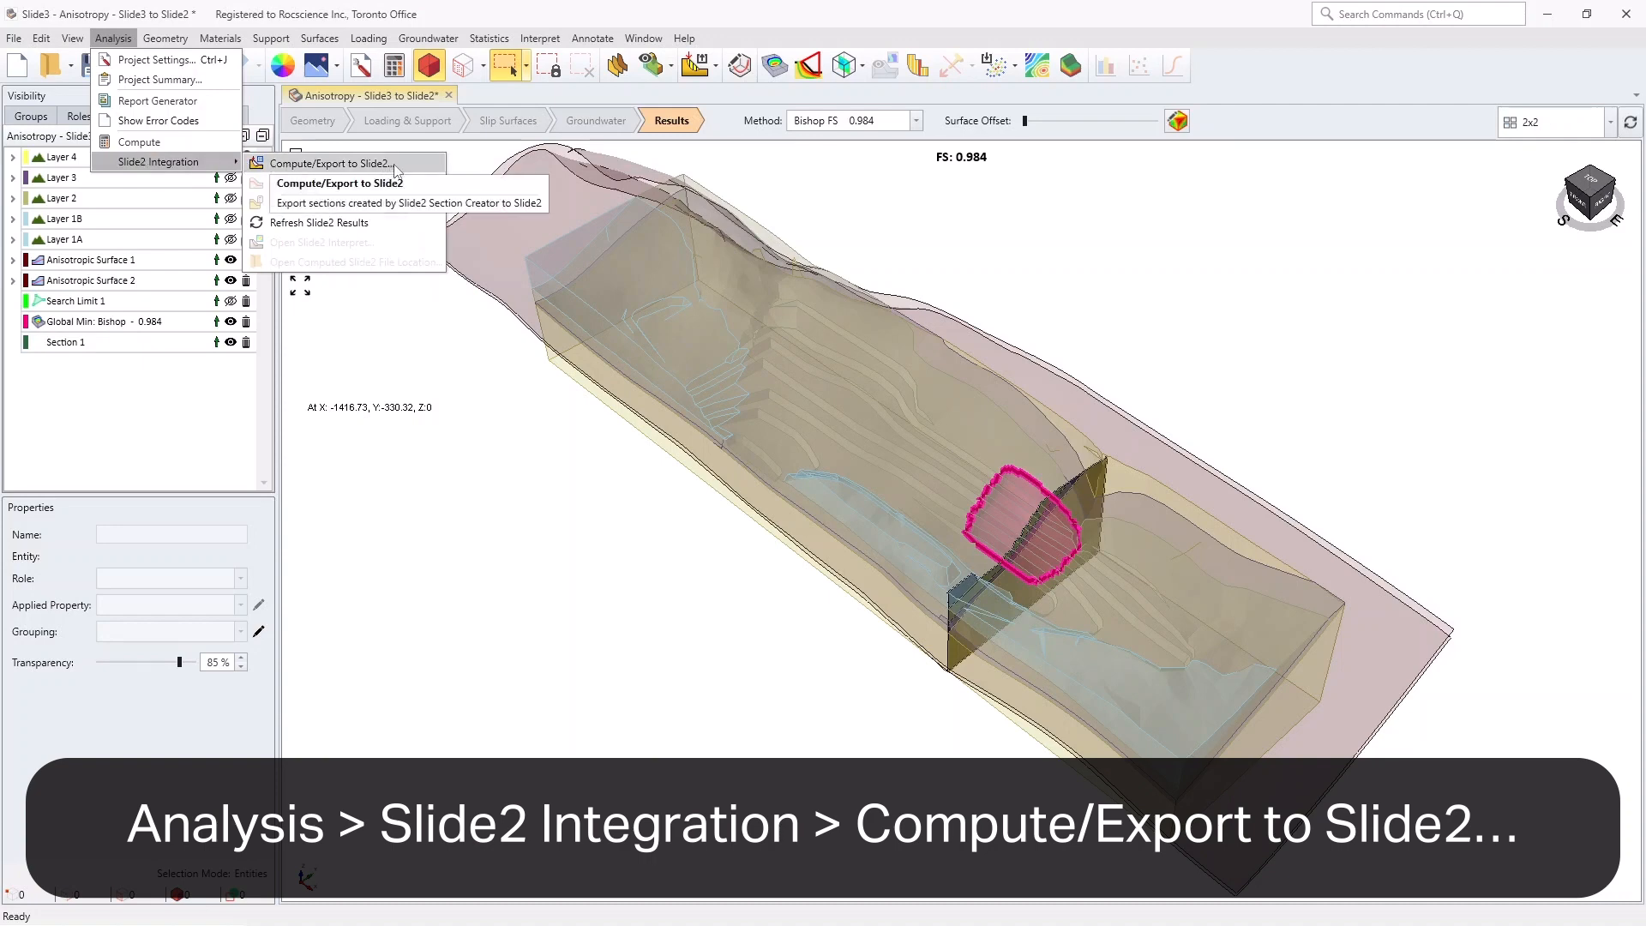
Compute/Export Section 1 to Slide2 and open it there
{"action": "left_click", "coordinate": [340, 184]}
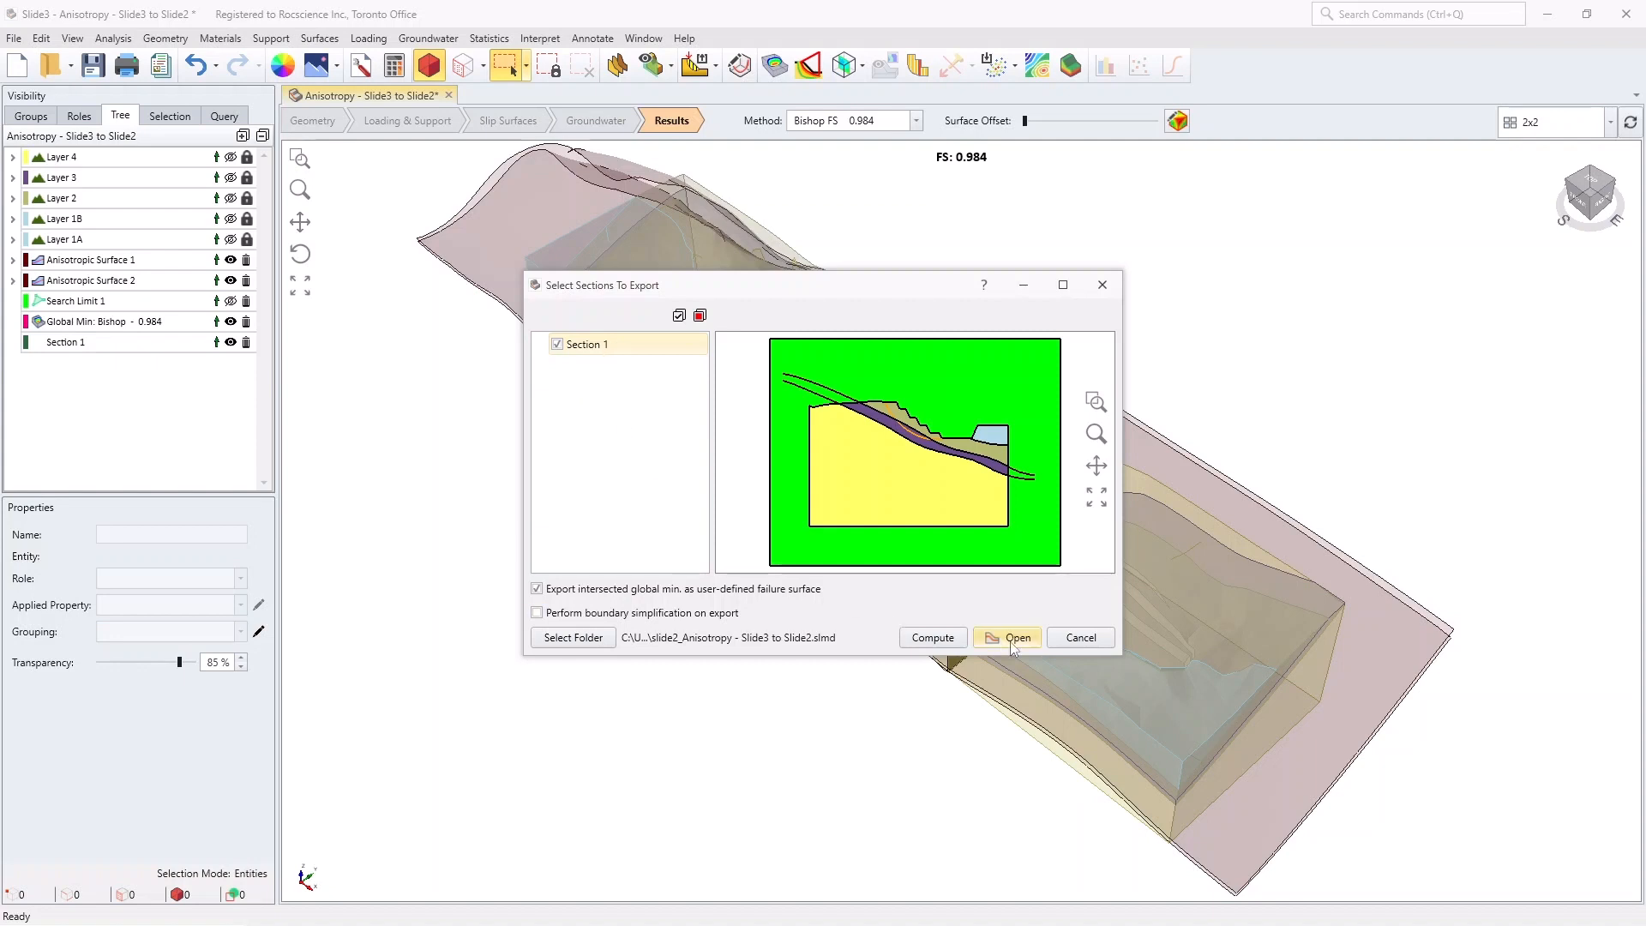
{"action": "left_click", "coordinate": [1014, 637]}
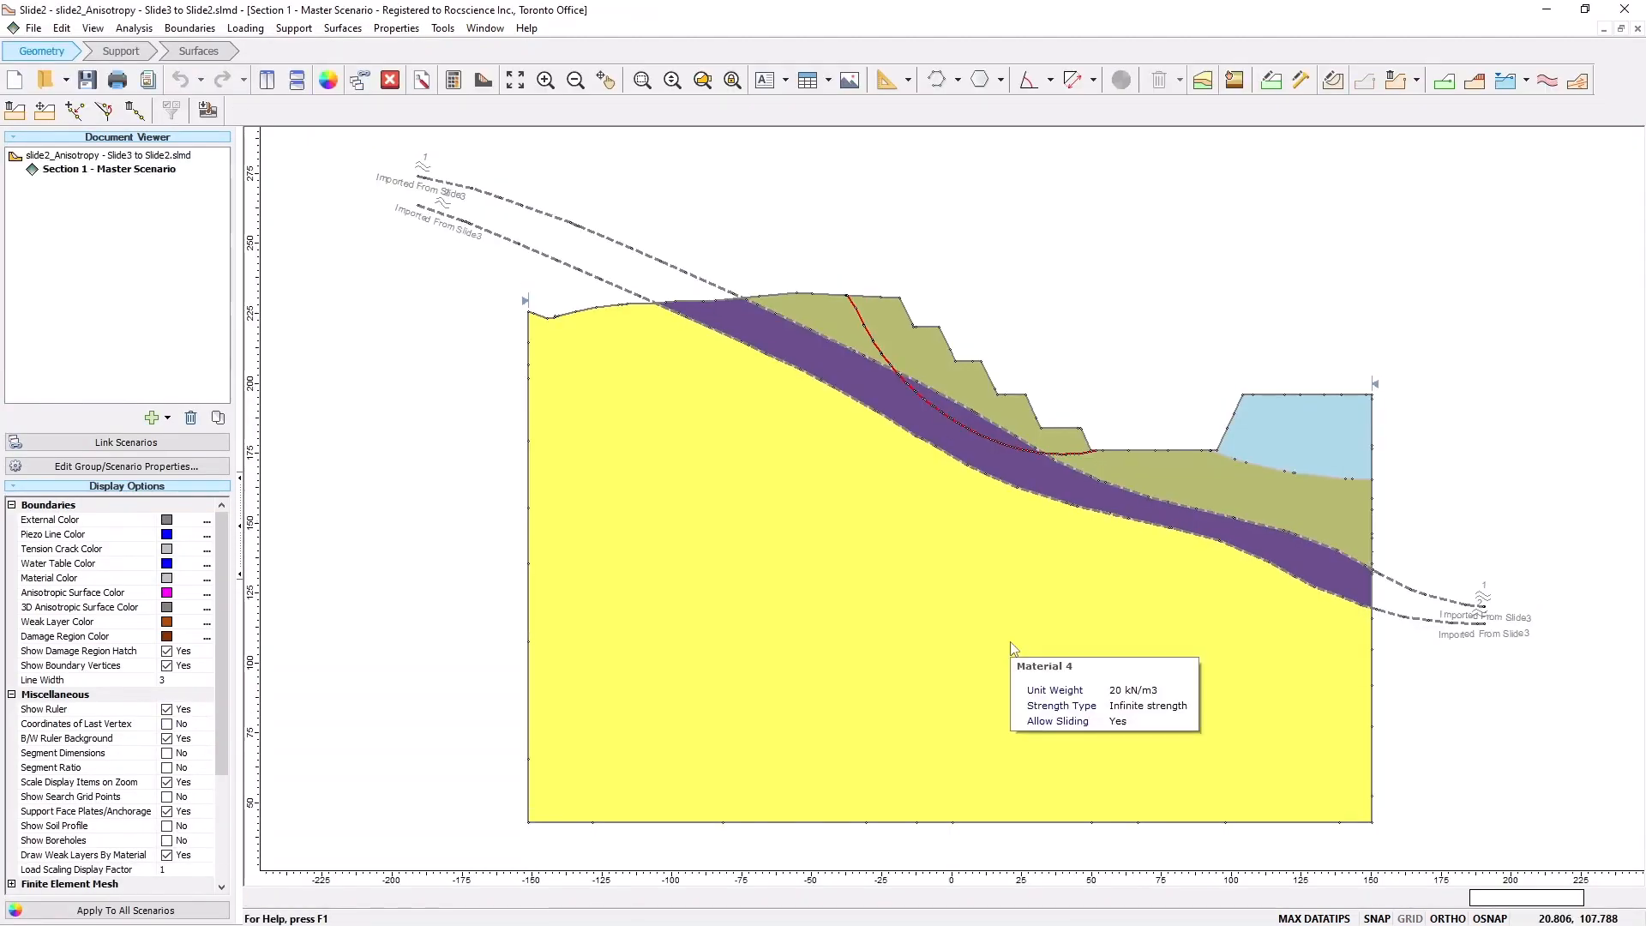
{"action": "mouse_move", "coordinate": [386, 237]}
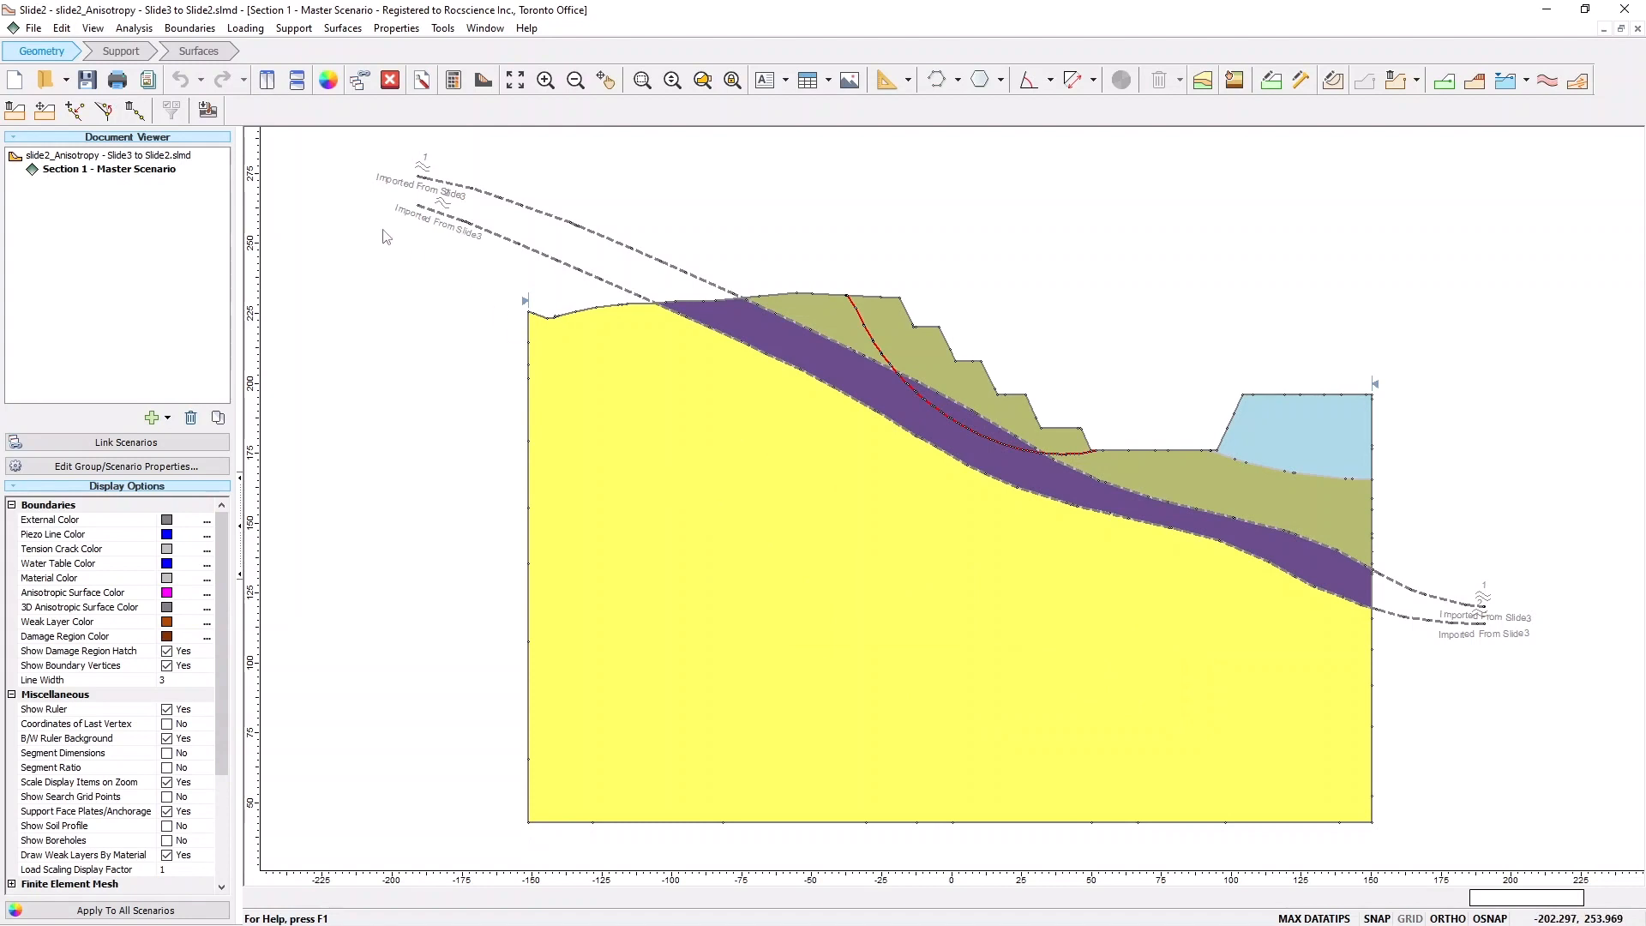
{"action": "mouse_move", "coordinate": [456, 237]}
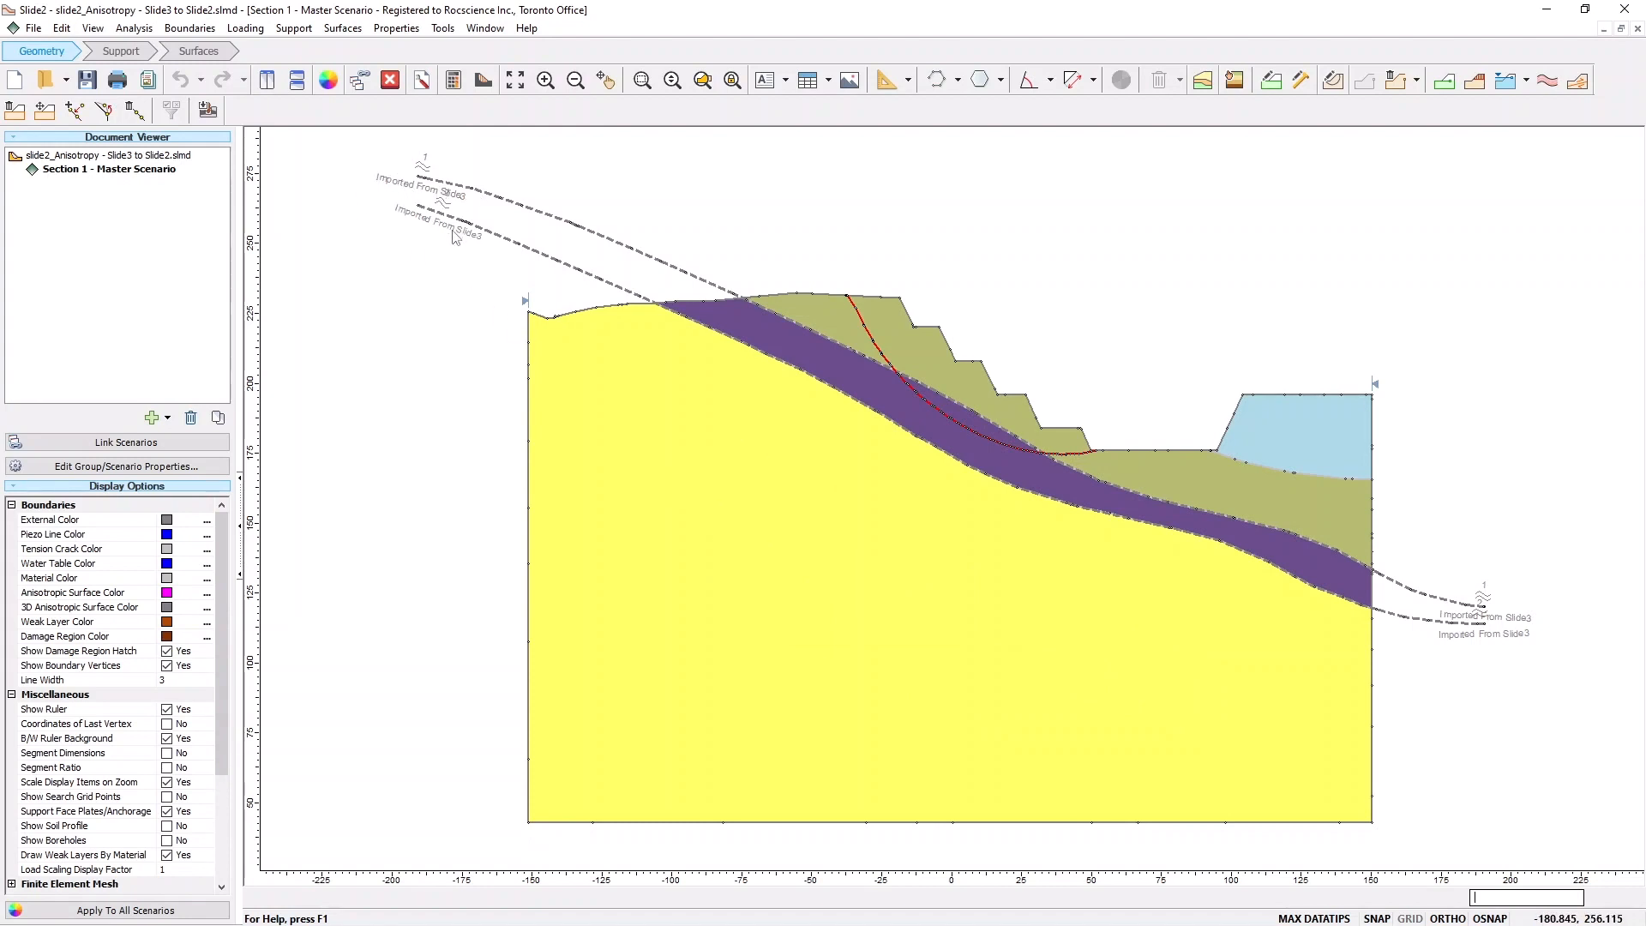
{"action": "mouse_move", "coordinate": [437, 307]}
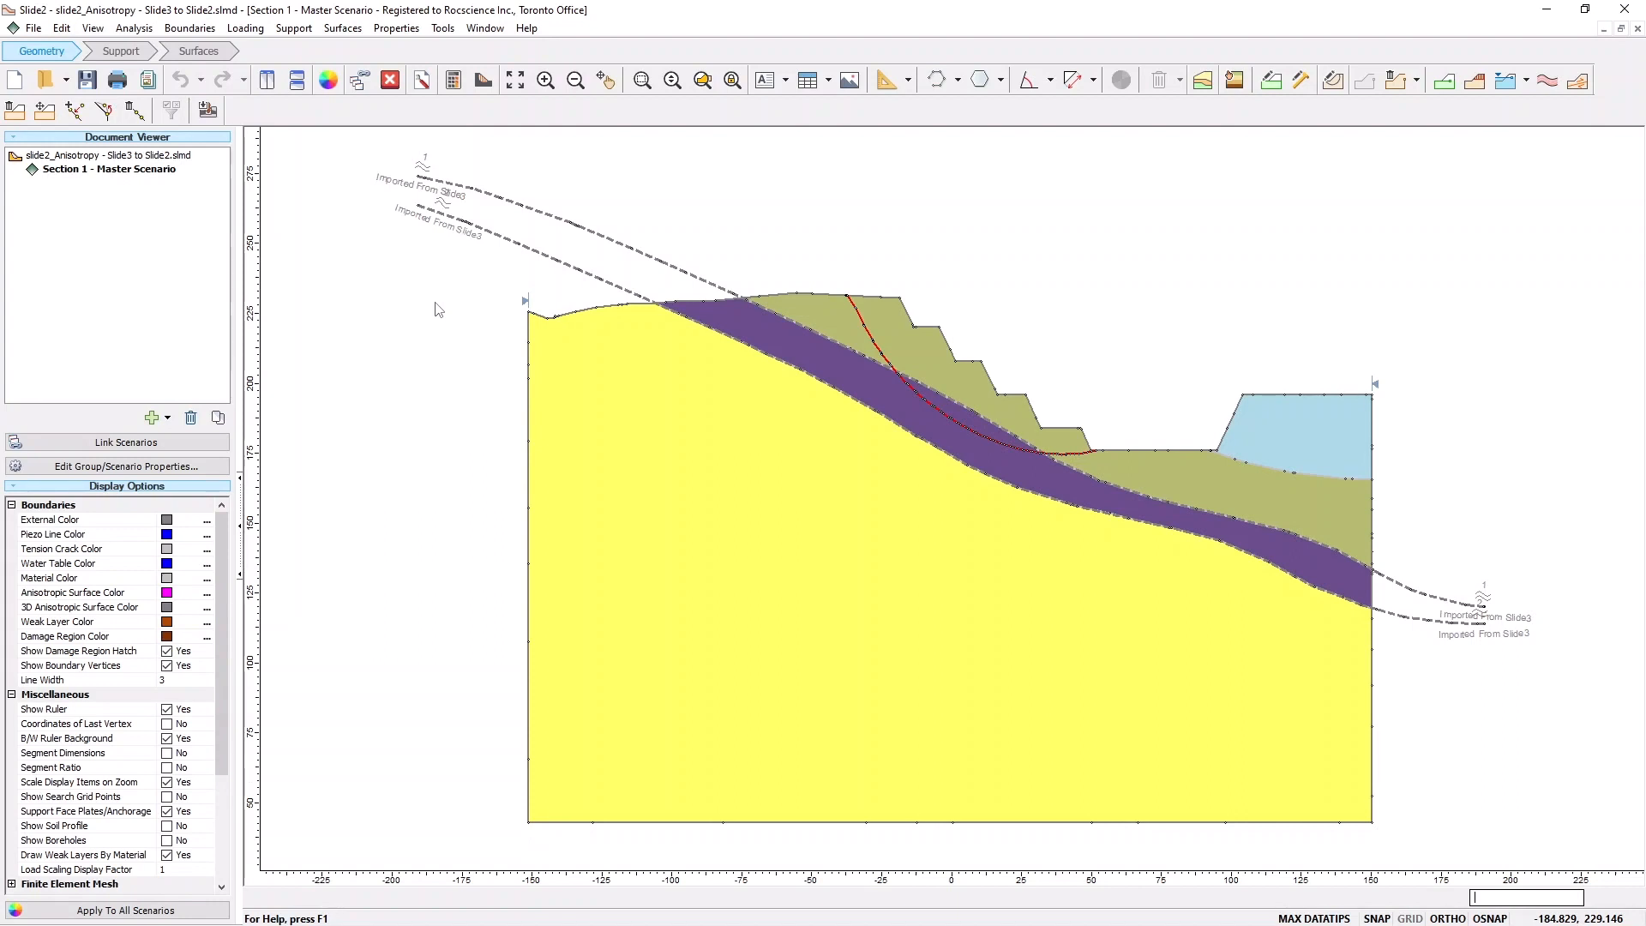
Bring up the Properties menu after reviewing the imported Section 1 model
{"action": "left_click", "coordinate": [396, 27]}
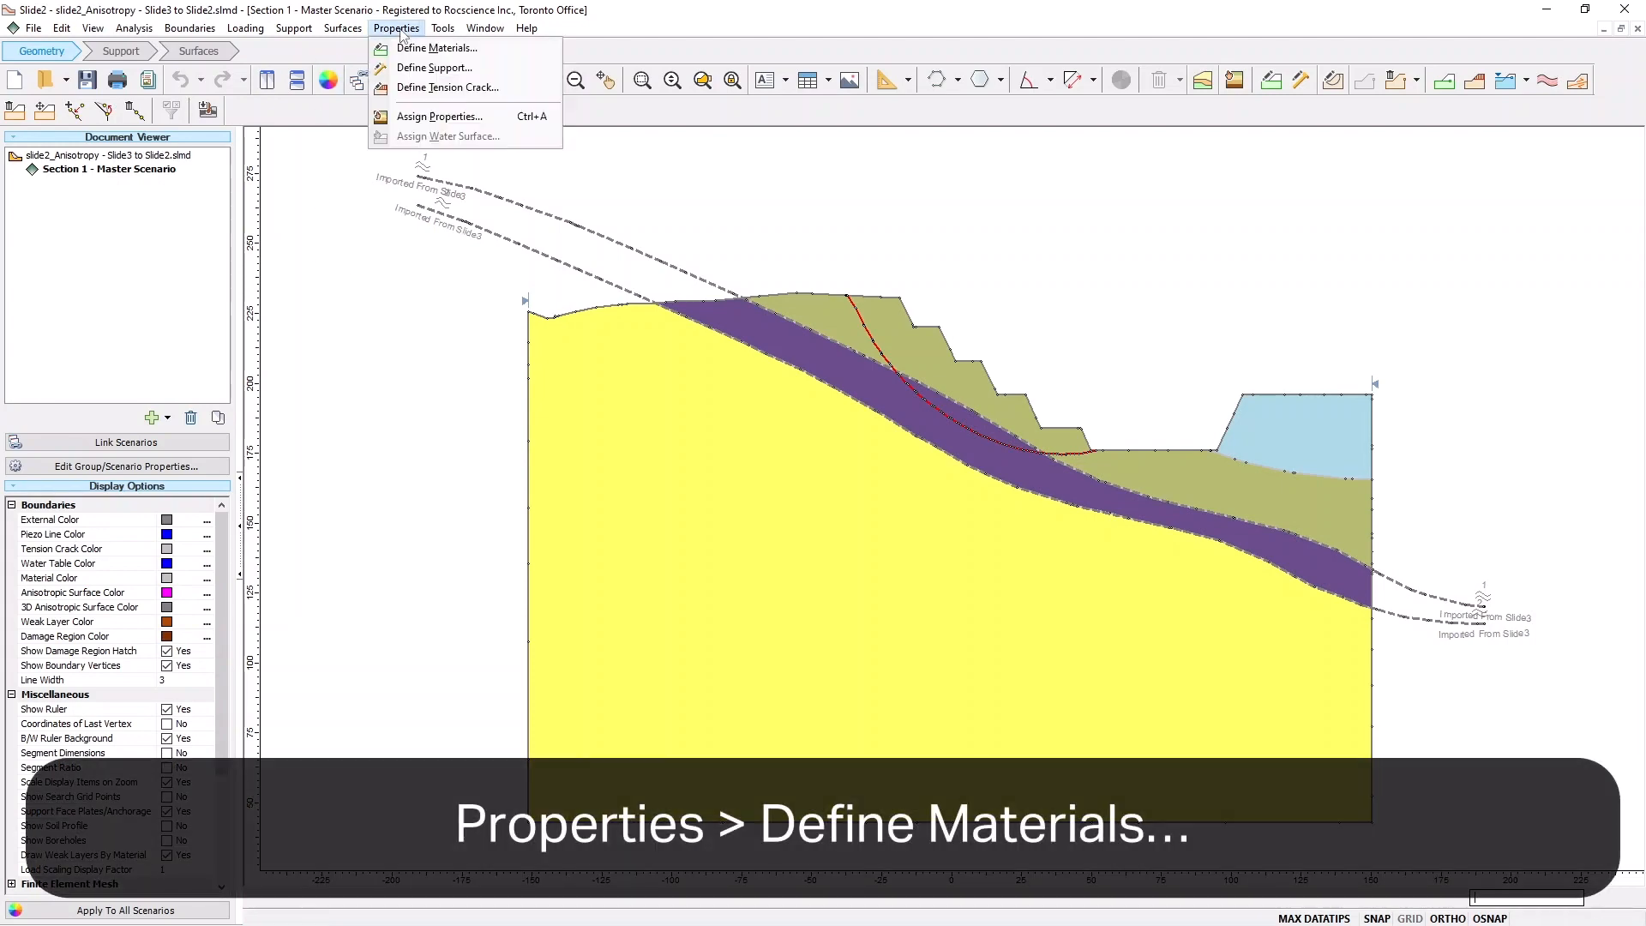
{"action": "mouse_move", "coordinate": [432, 48]}
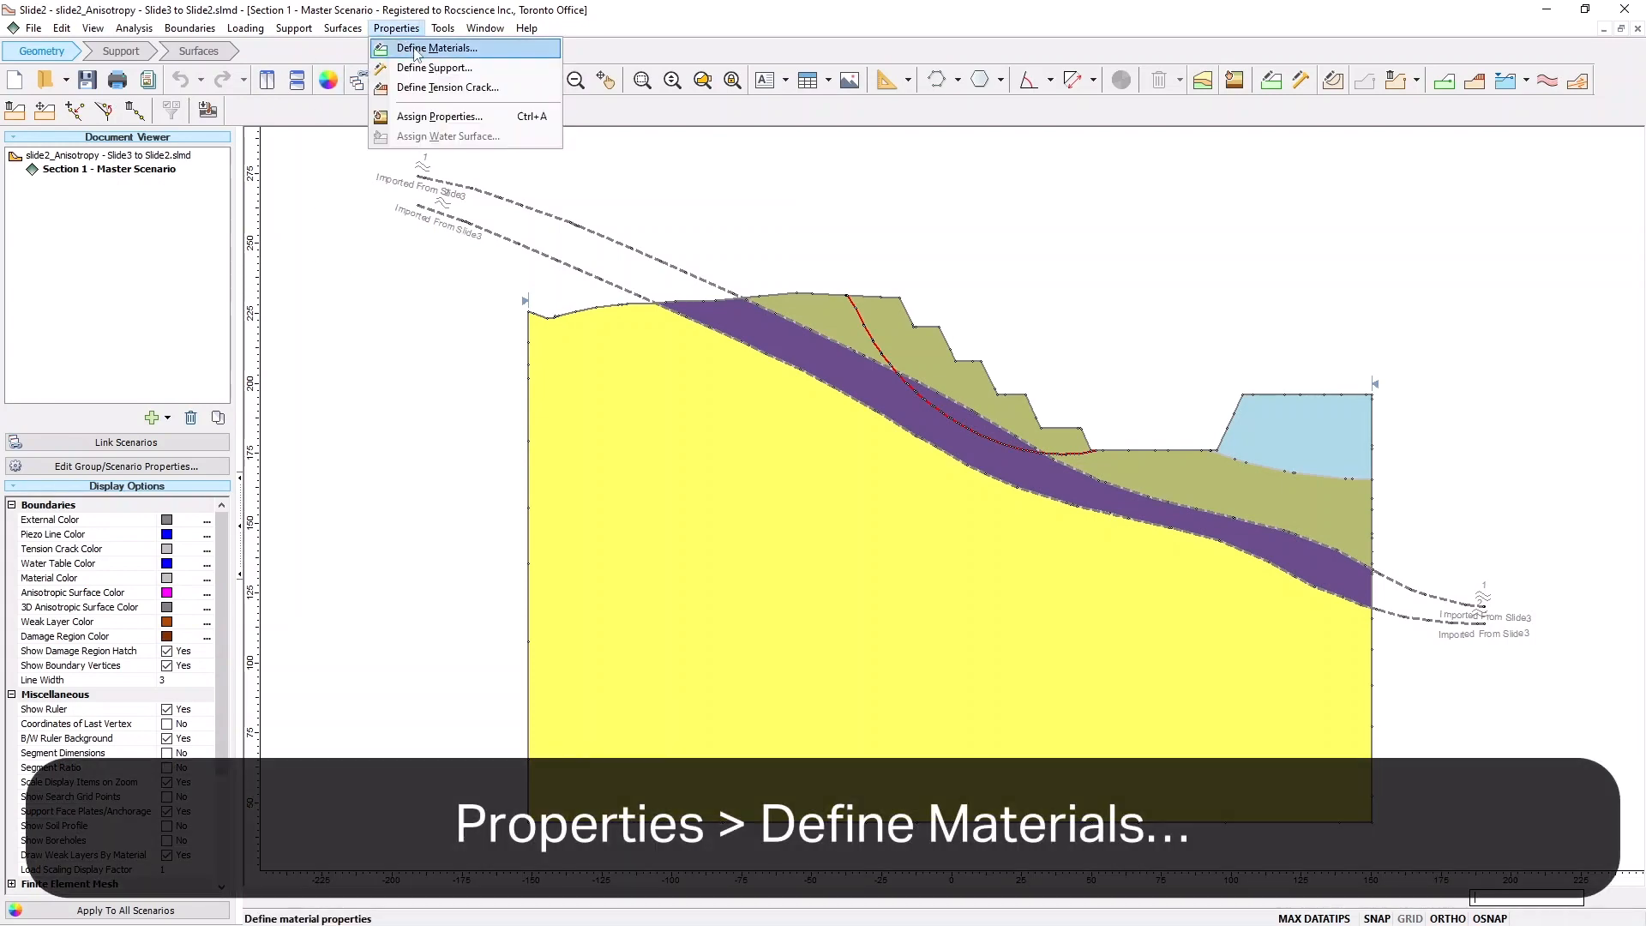
In Define Materials, select GA1 and edit its generalized anisotropic New Function
{"action": "left_click", "coordinate": [432, 48]}
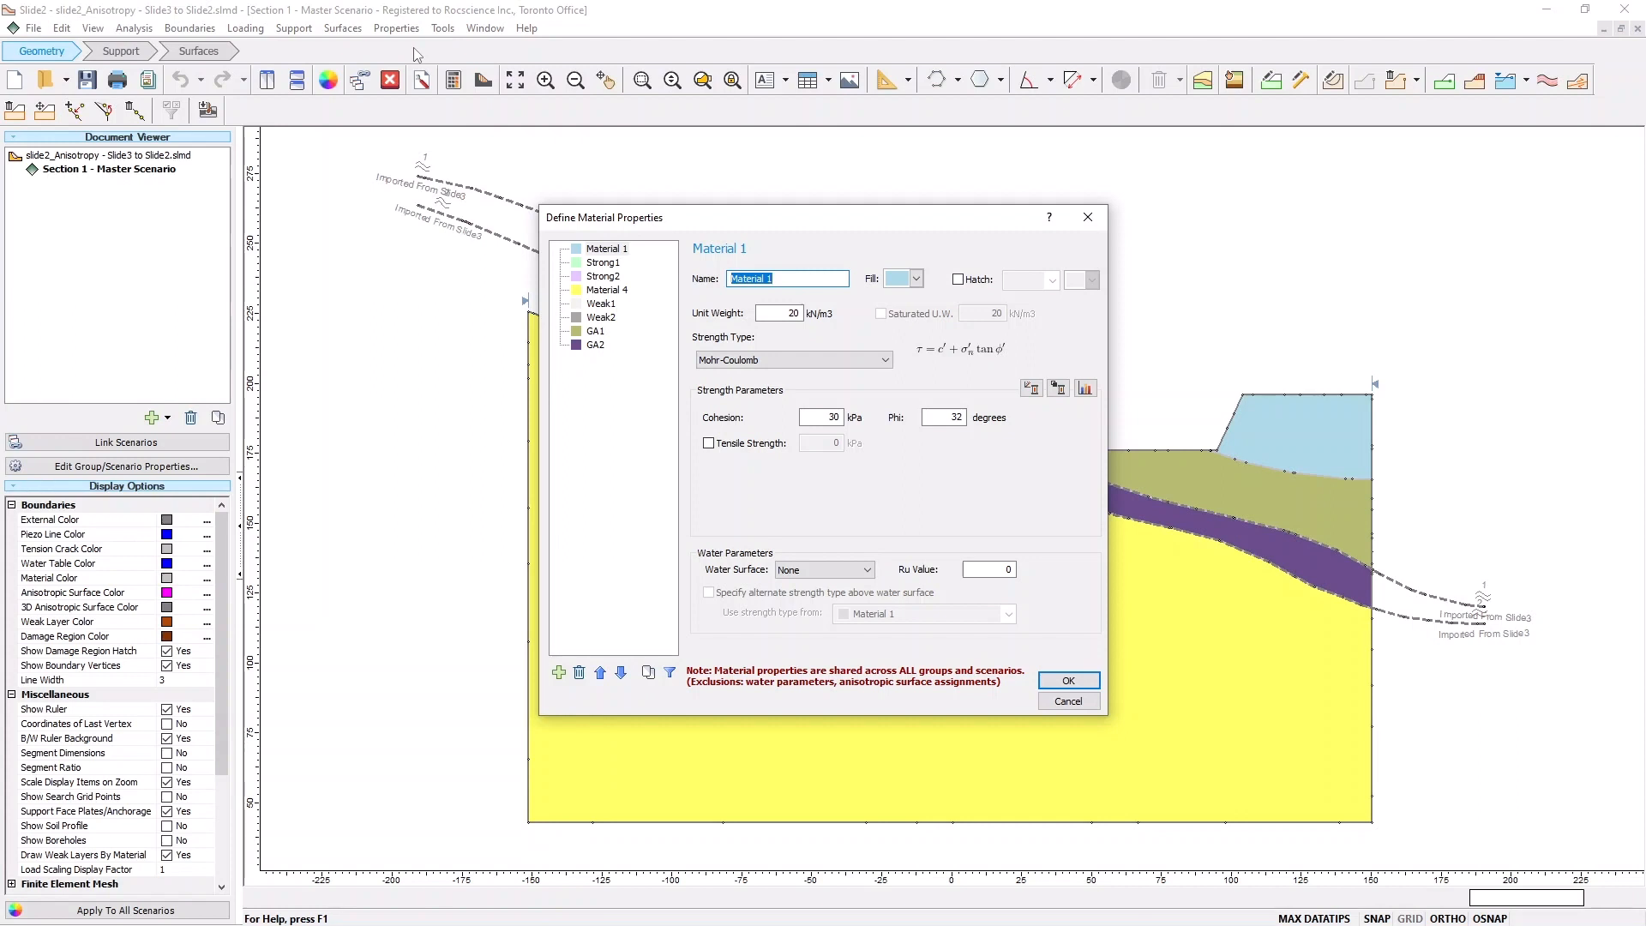
{"action": "mouse_move", "coordinate": [595, 331]}
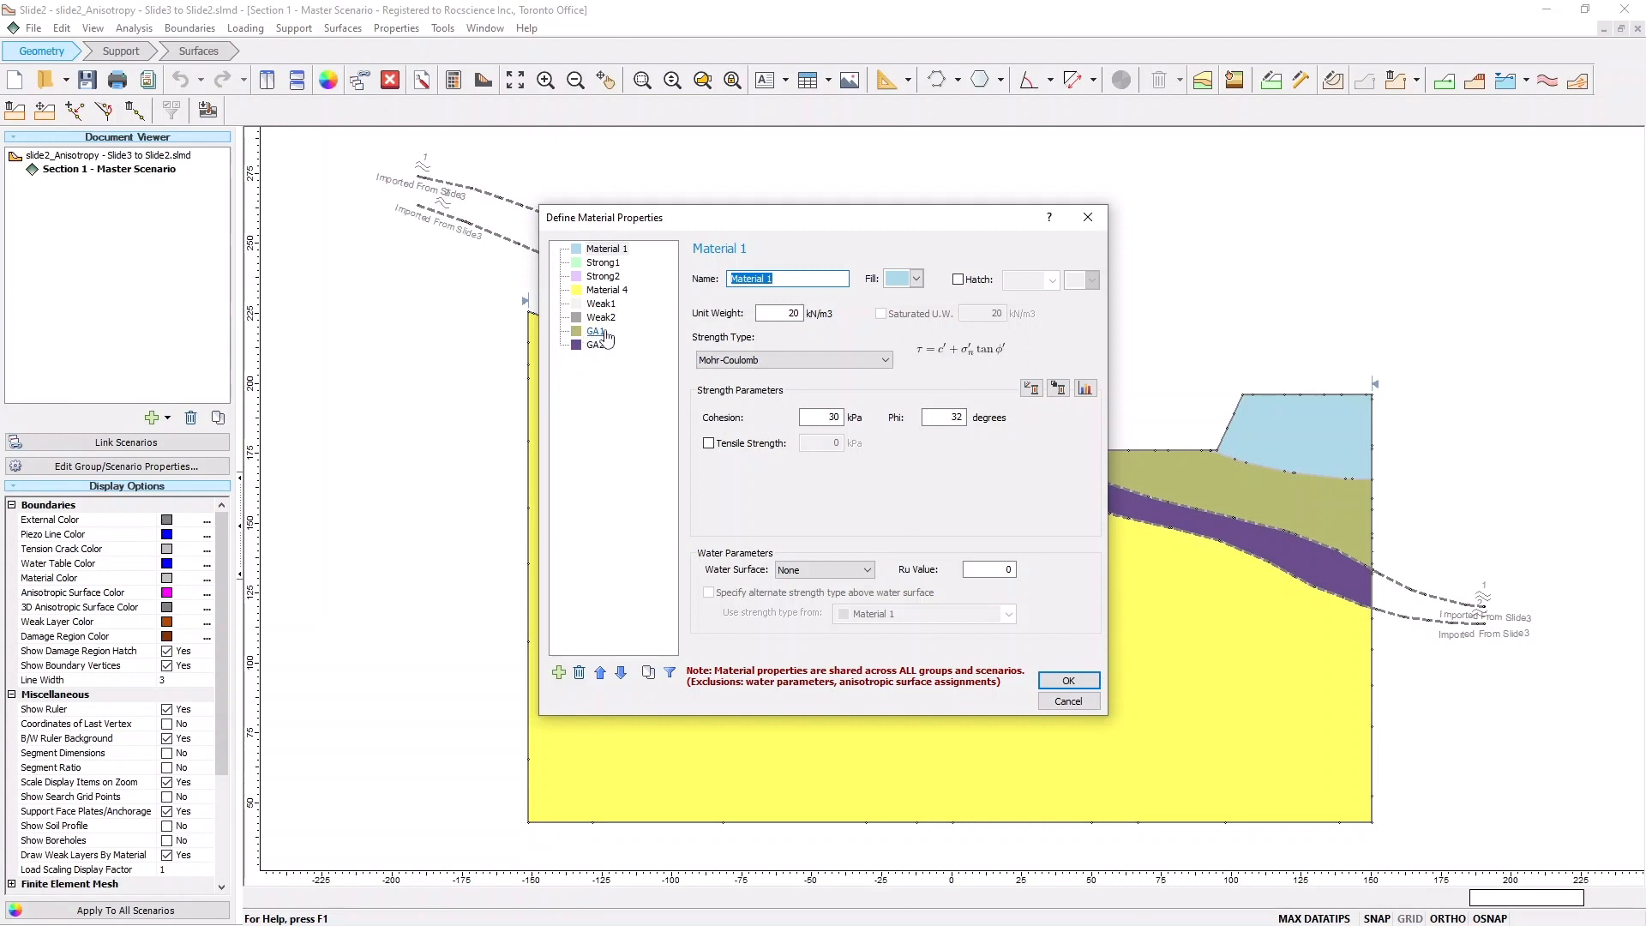
{"action": "left_click", "coordinate": [596, 330]}
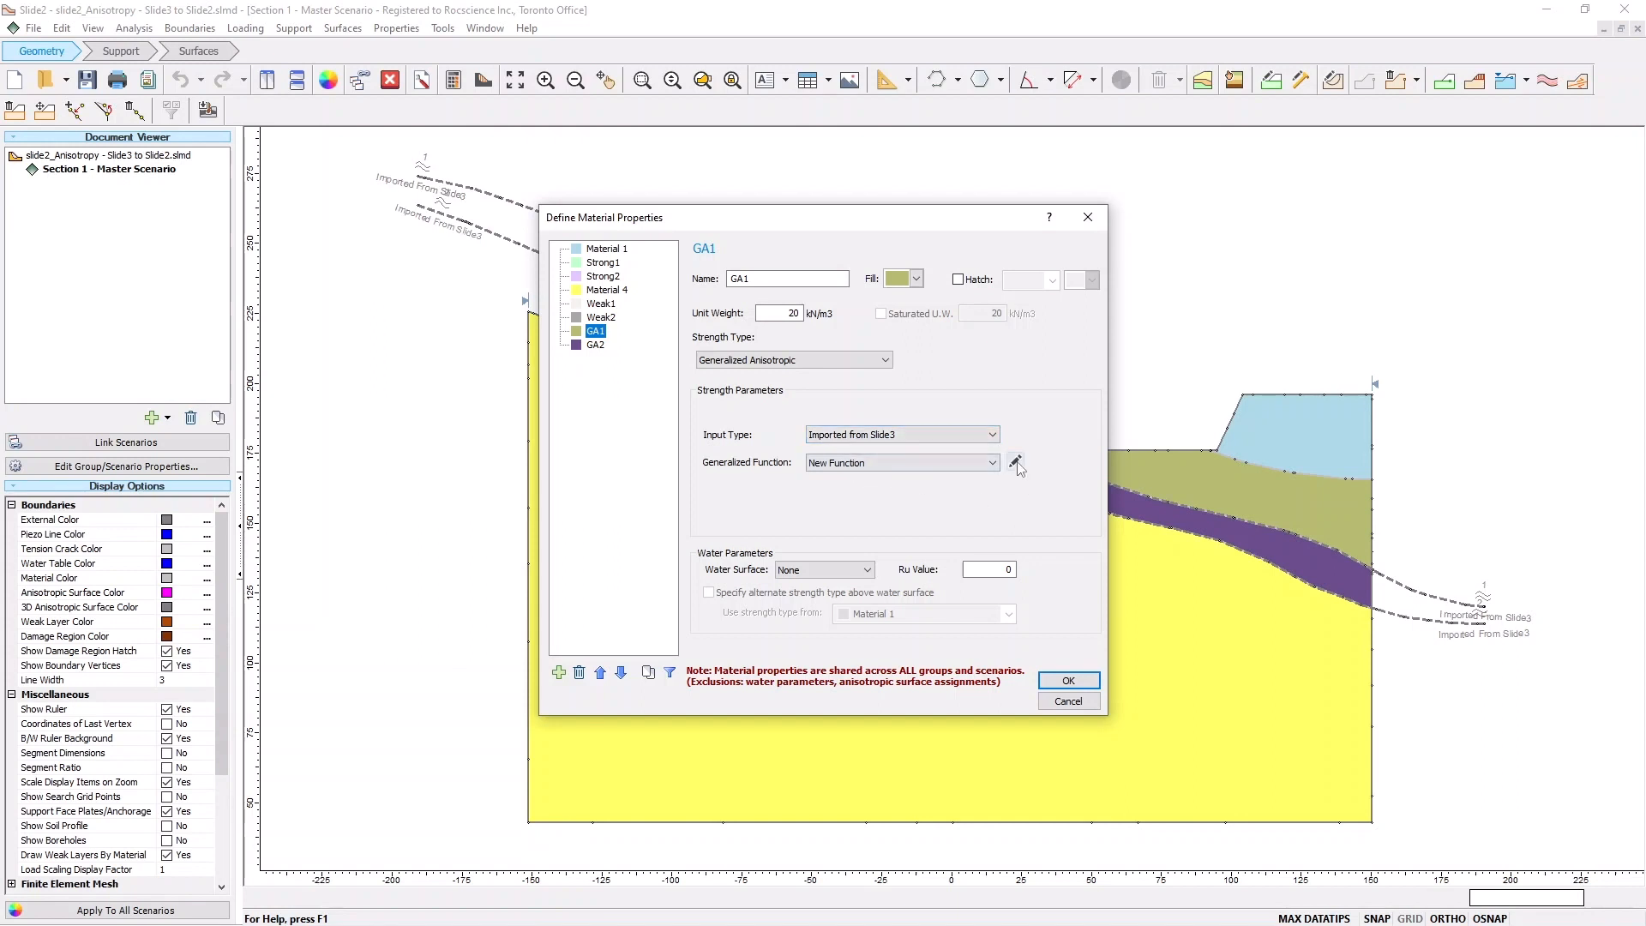
{"action": "left_click", "coordinate": [1013, 463]}
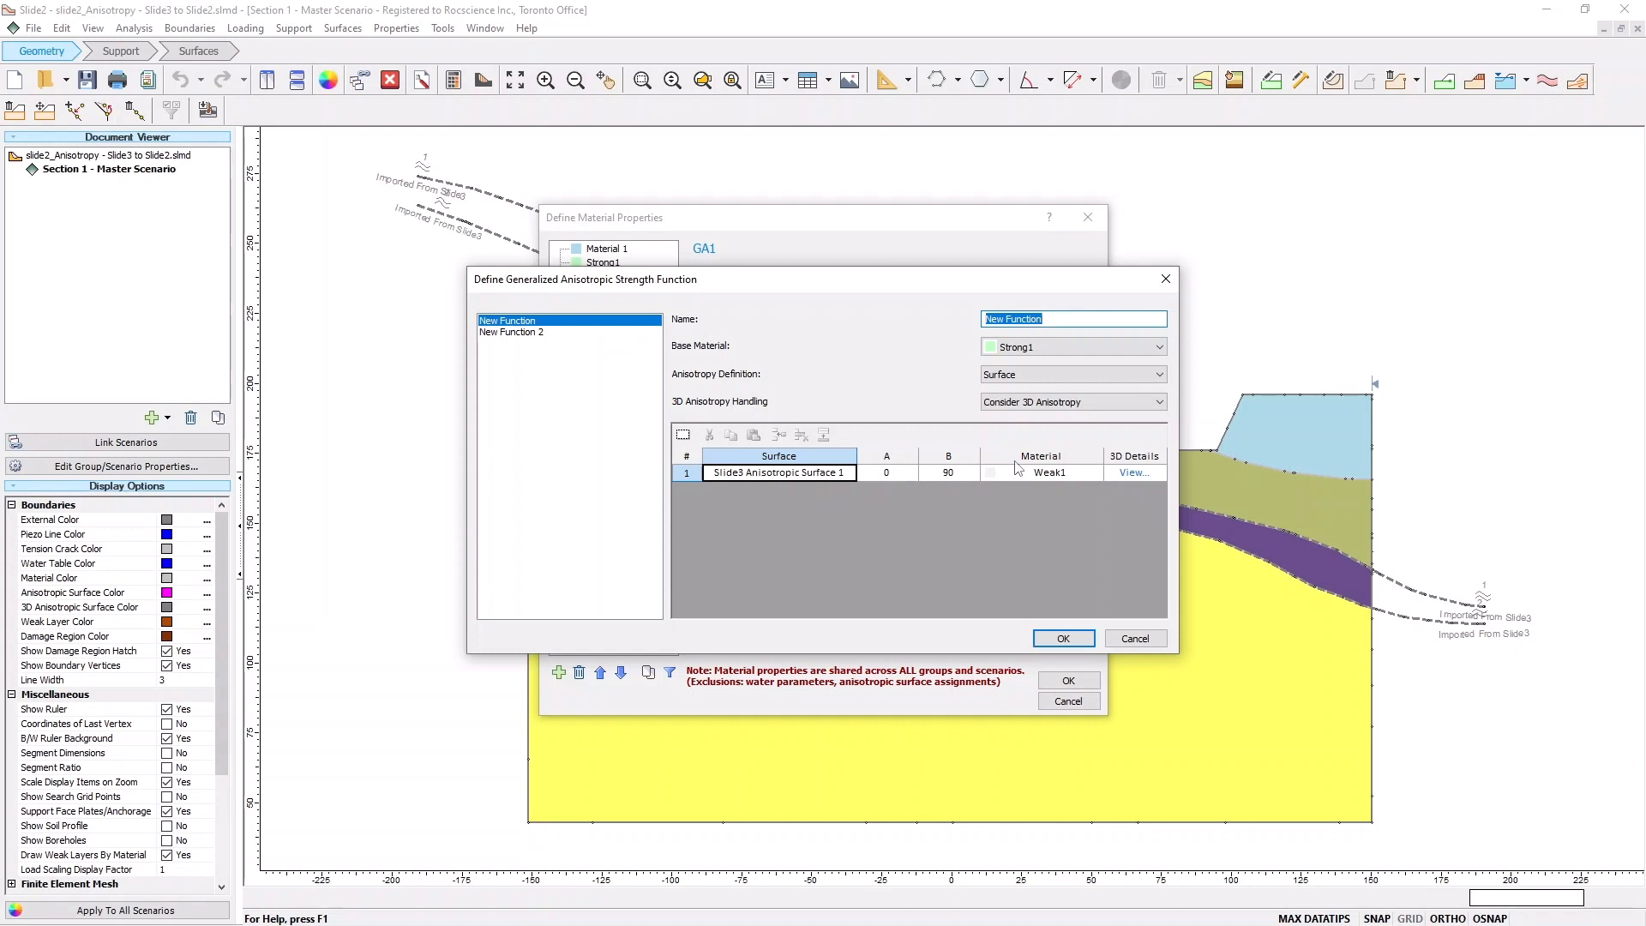
{"action": "mouse_move", "coordinate": [1150, 461]}
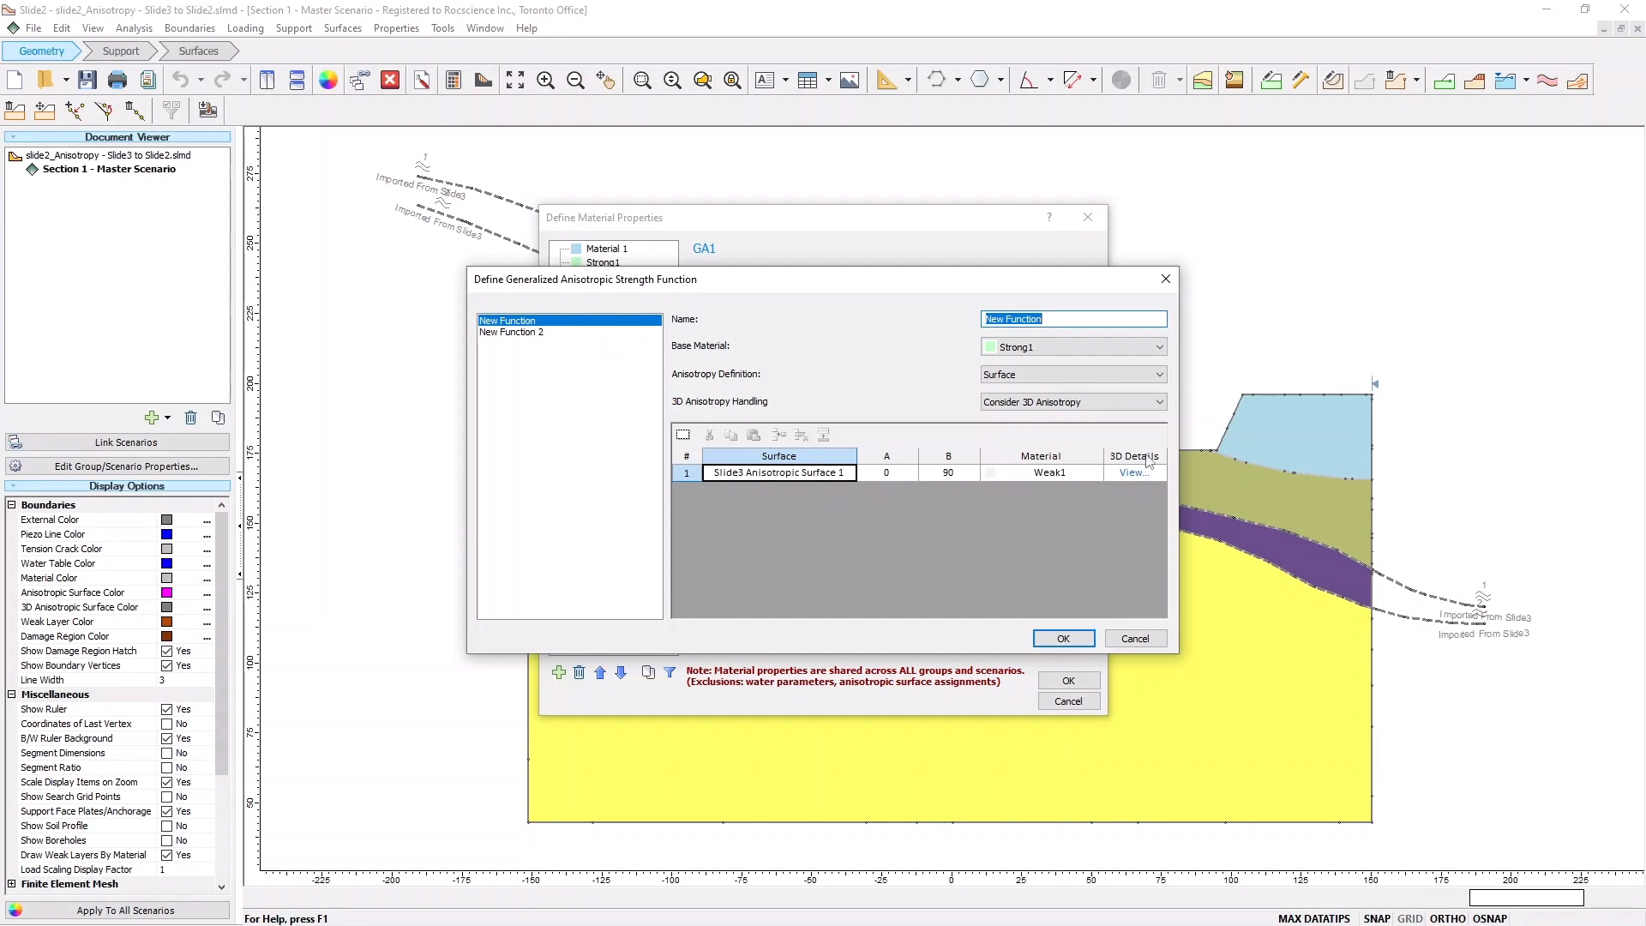
{"action": "mouse_move", "coordinate": [751, 399]}
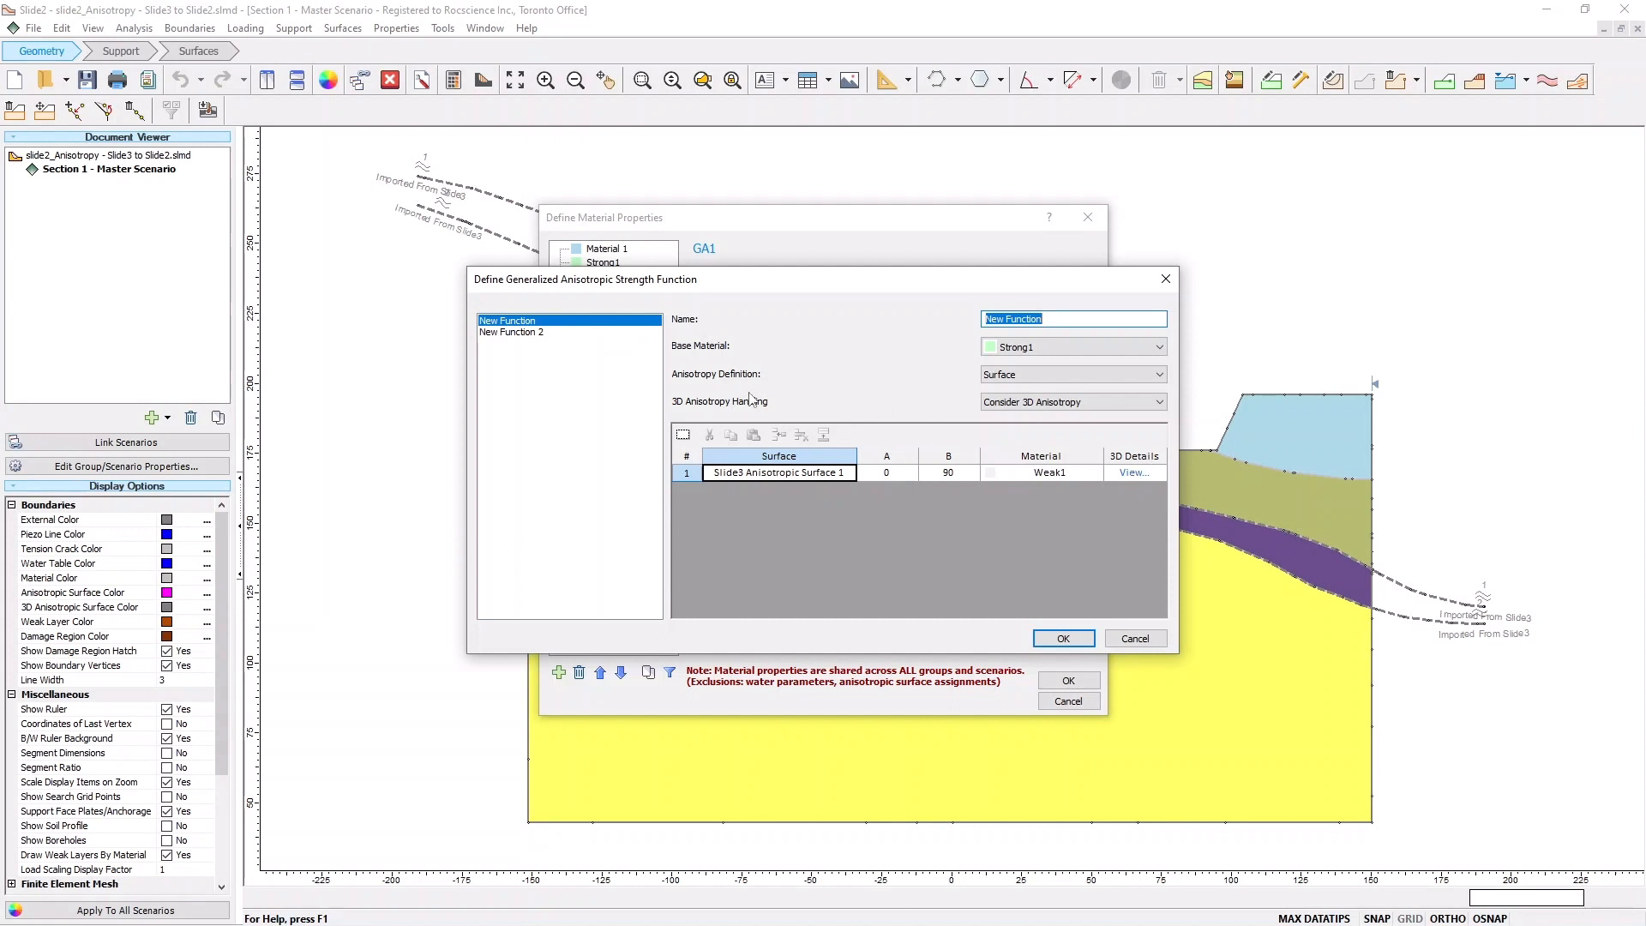
{"action": "mouse_move", "coordinate": [762, 409]}
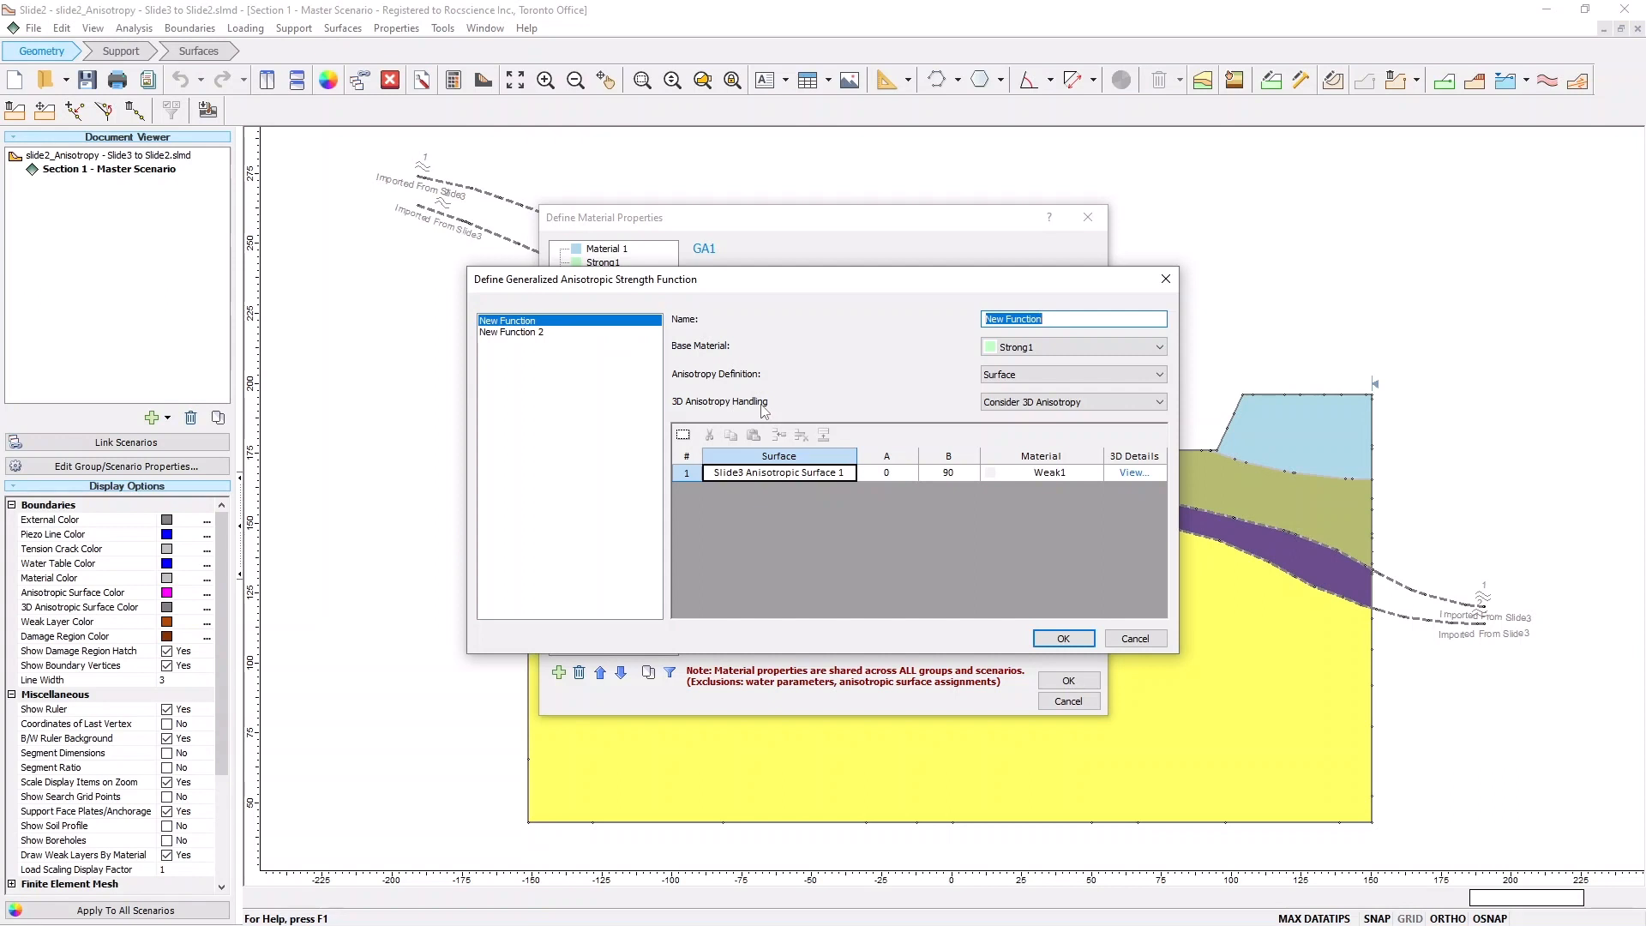
{"action": "mouse_move", "coordinate": [1142, 480]}
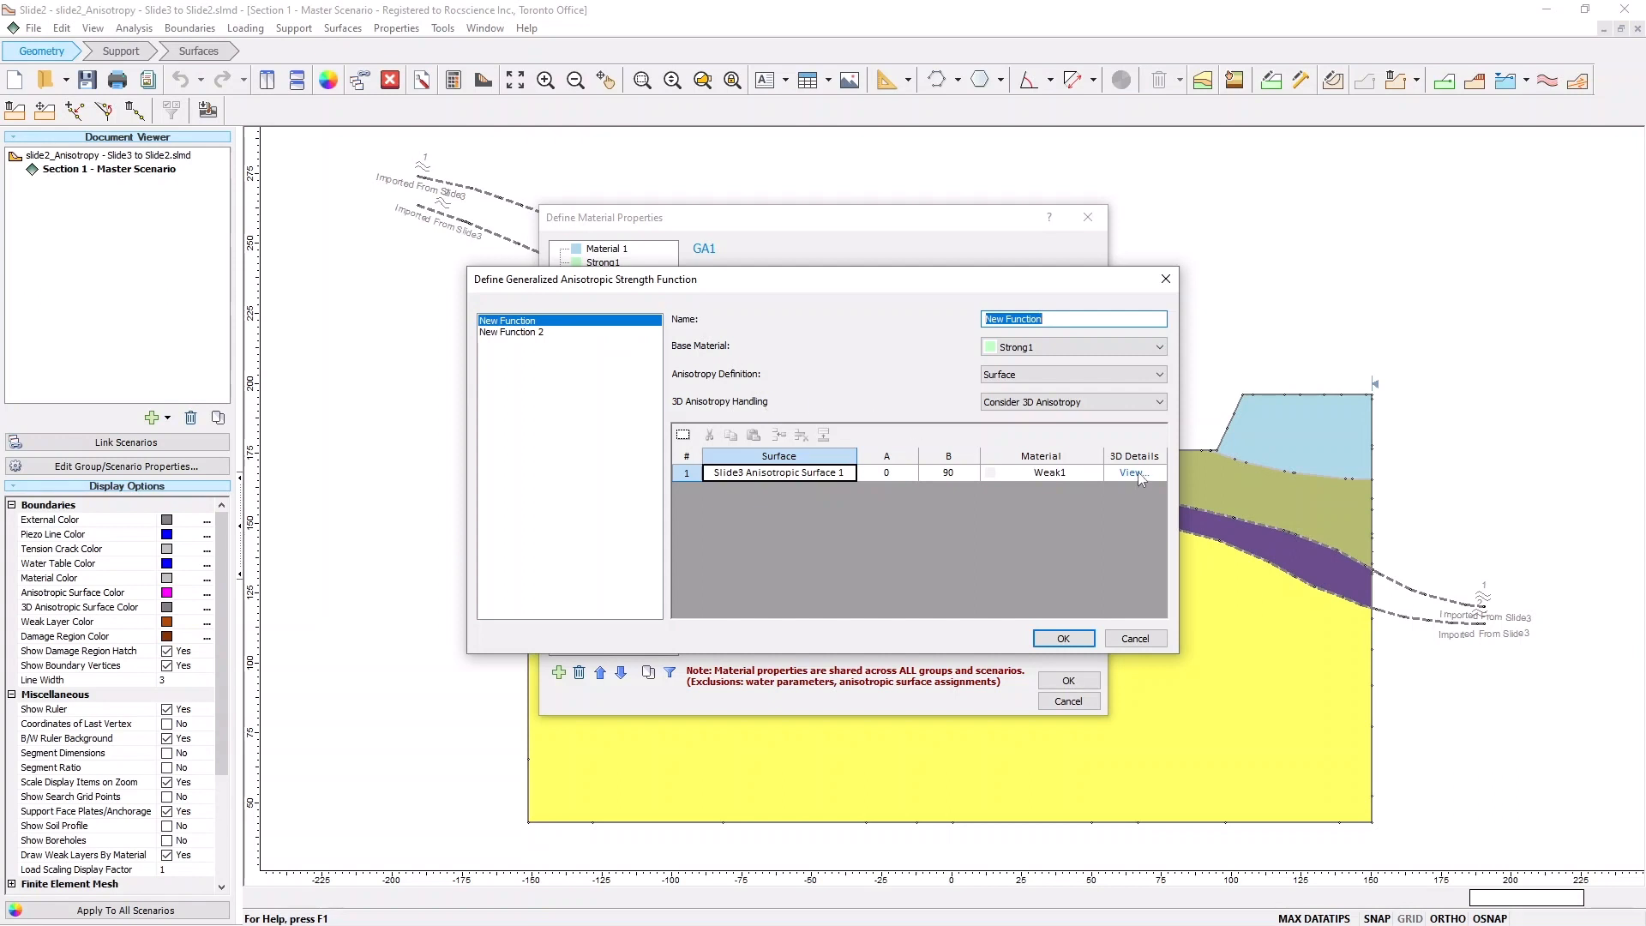
View the 3D anisotropic surface details for Slide3 Anisotropic Surface 1 (strike 179°)
{"action": "left_click", "coordinate": [1131, 473]}
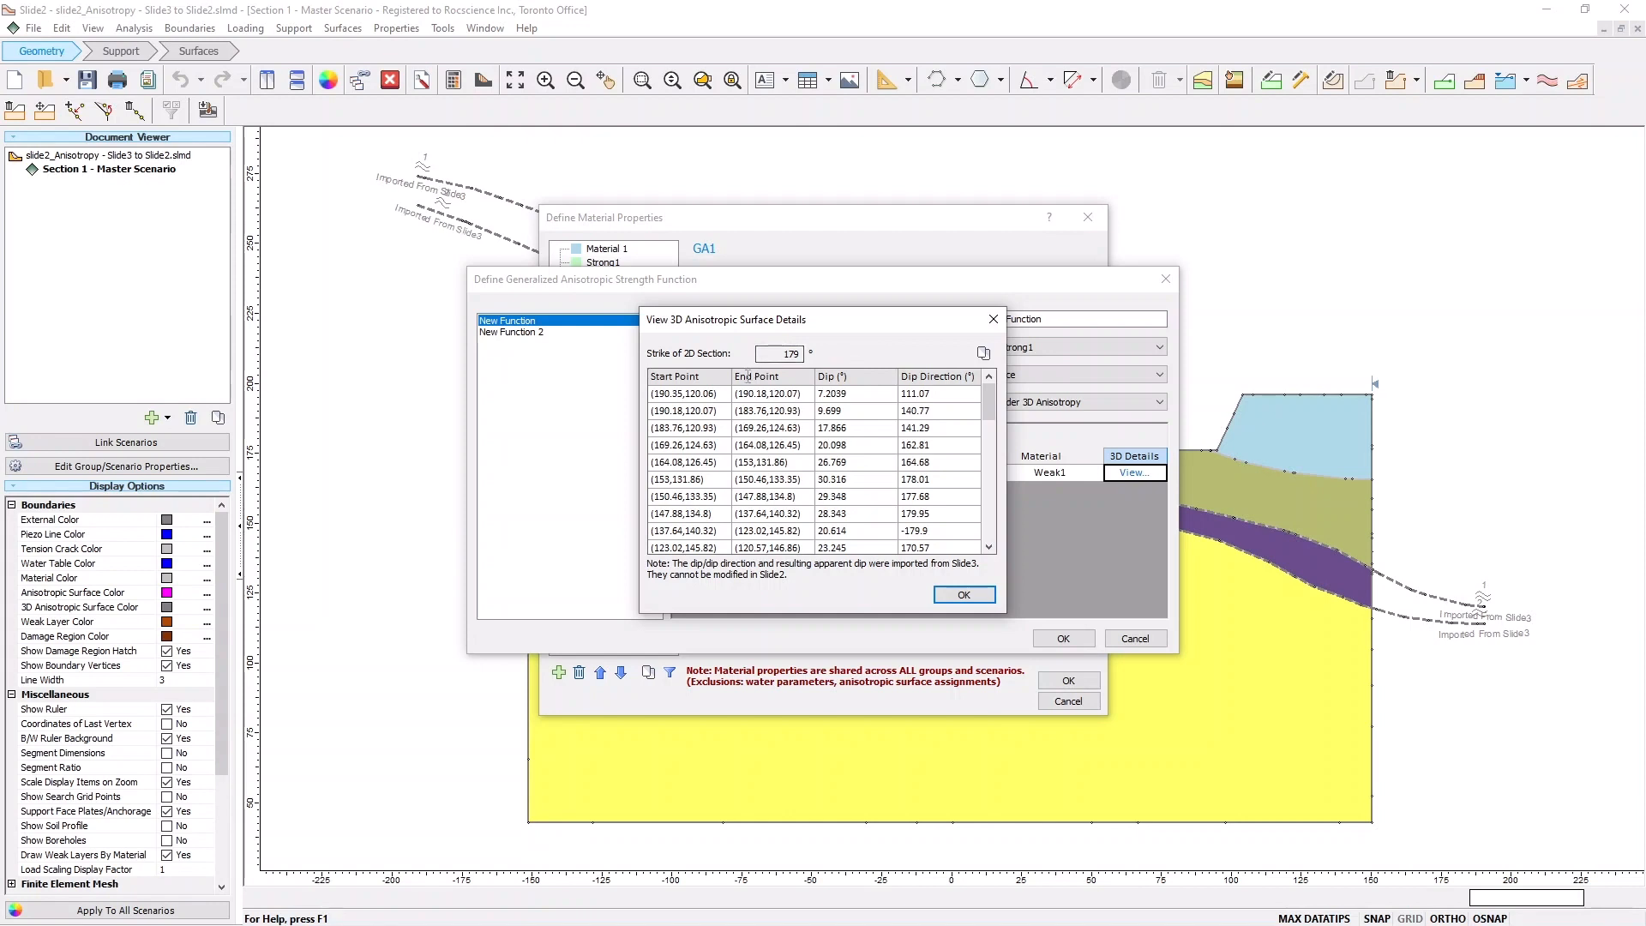
{"action": "mouse_move", "coordinate": [939, 357]}
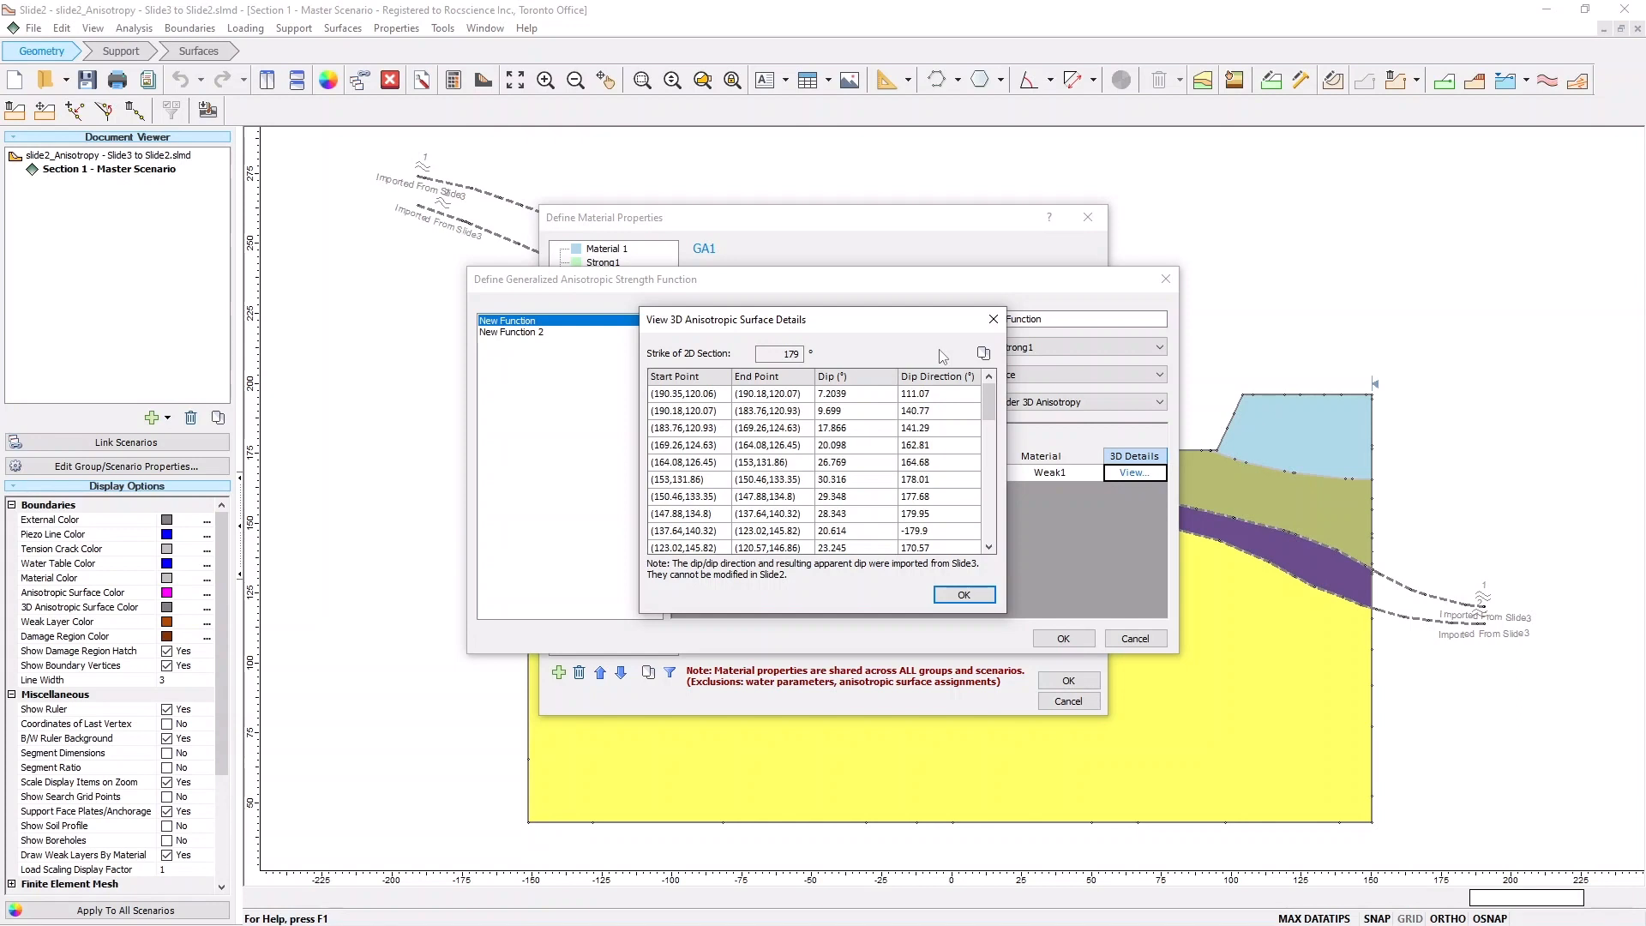
{"action": "mouse_move", "coordinate": [941, 569]}
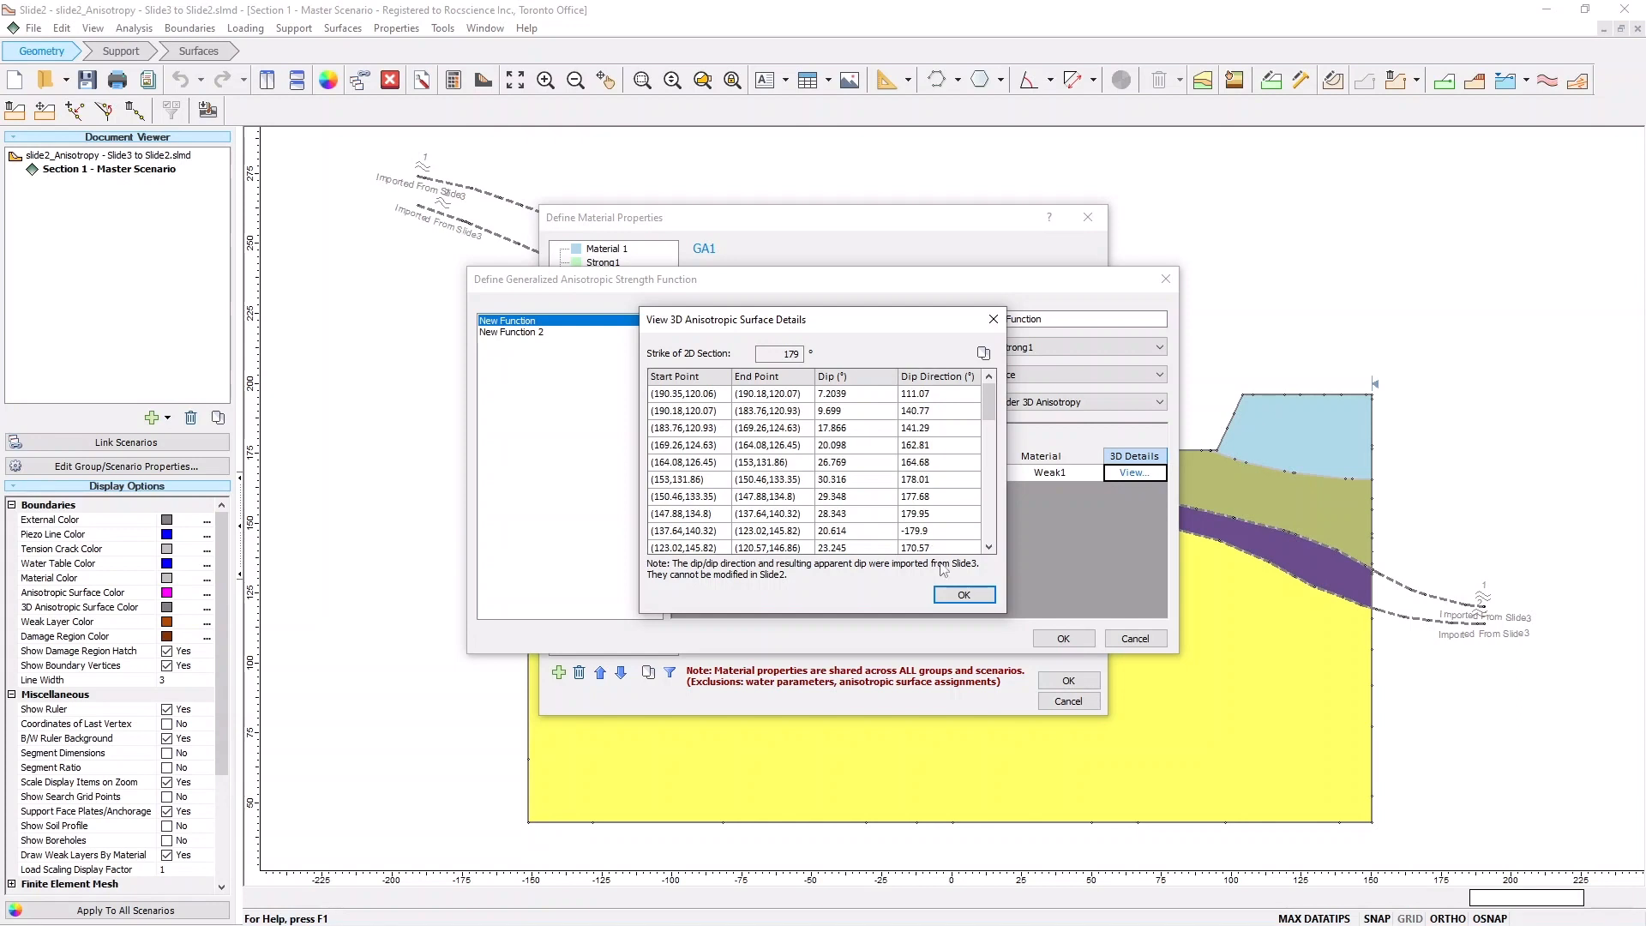
Close the surface details, returning to the New Function editor unchanged
{"action": "left_click", "coordinate": [961, 595]}
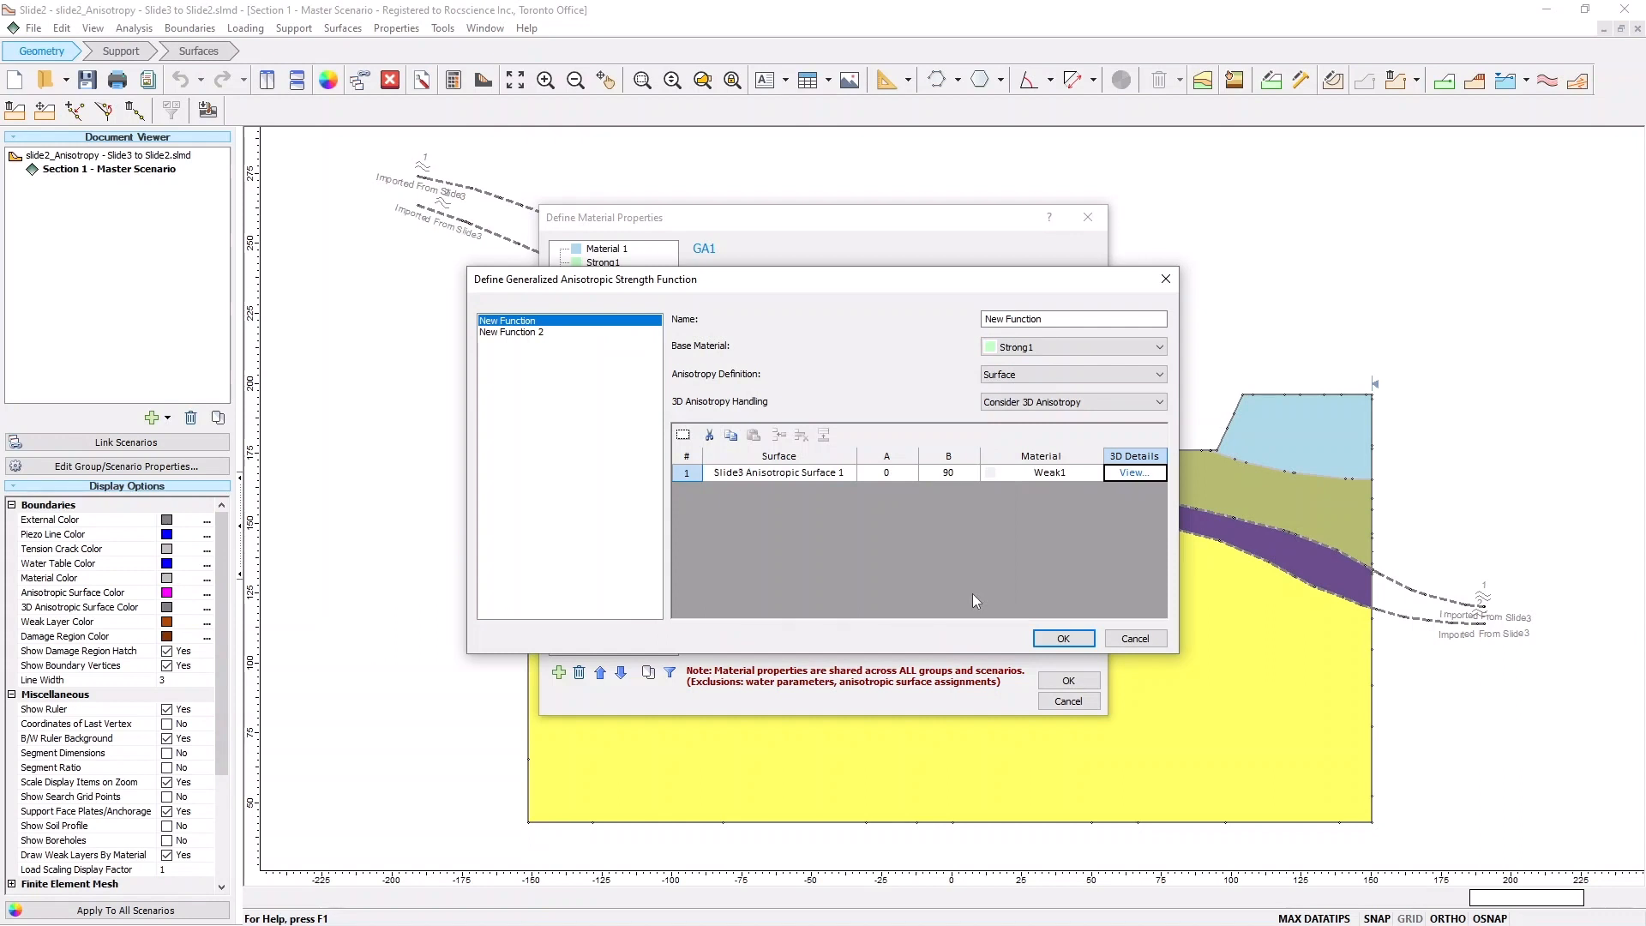
{"action": "mouse_move", "coordinate": [1139, 418]}
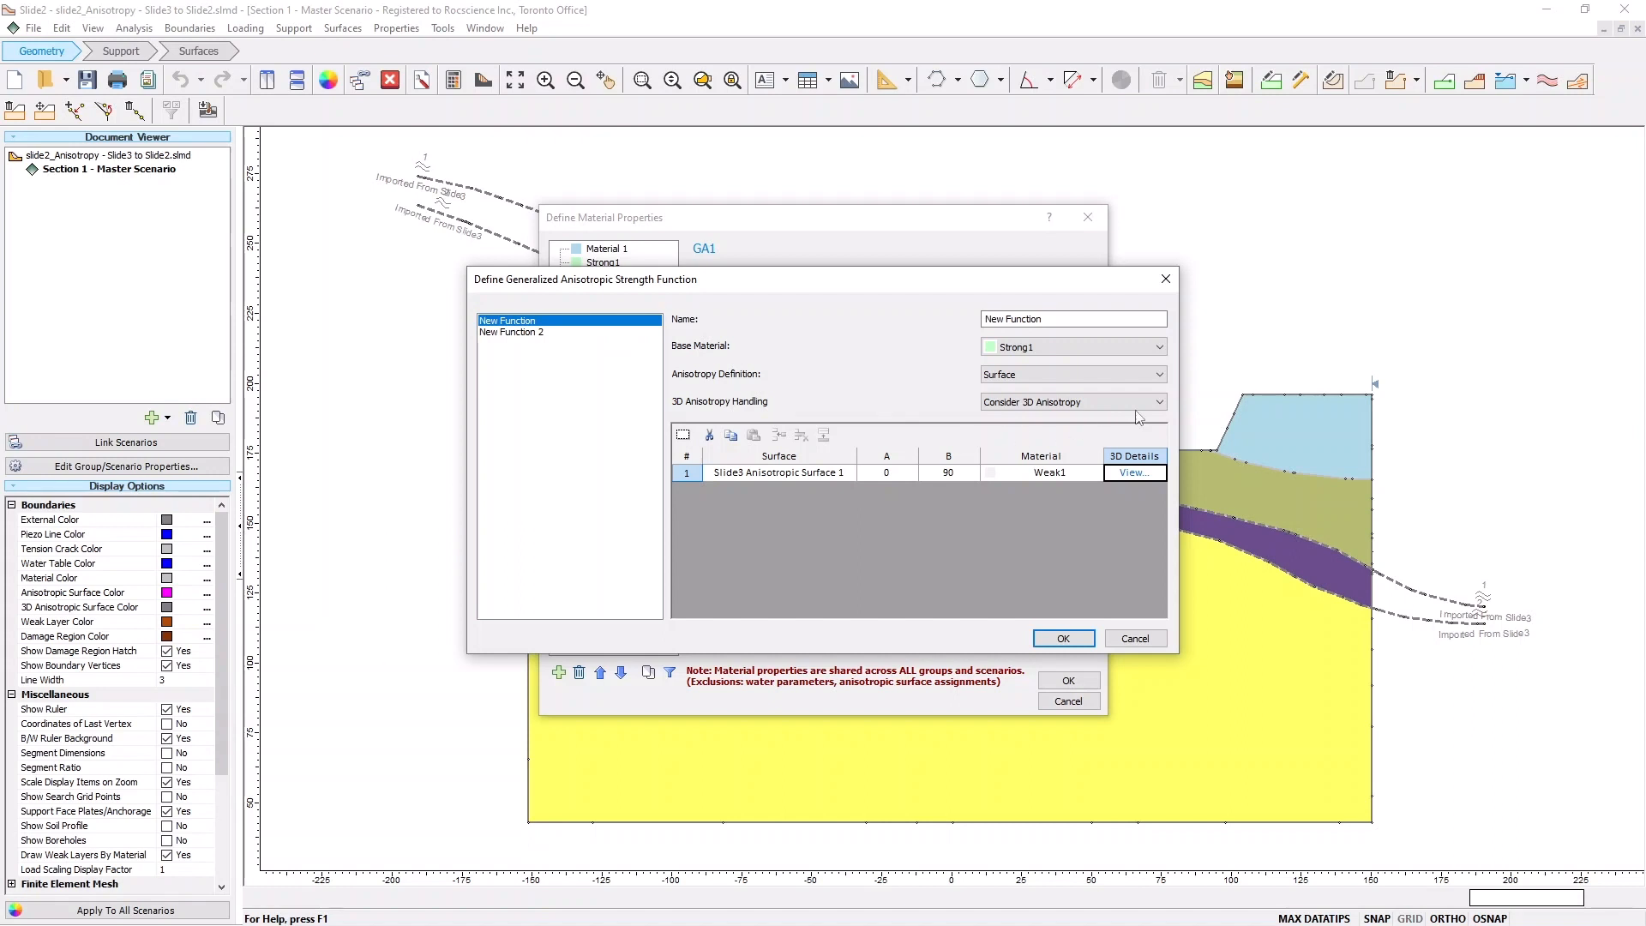
Set New Function's 3D Anisotropy Handling to Consider Apparent Dip and confirm
{"action": "left_click", "coordinate": [1159, 401]}
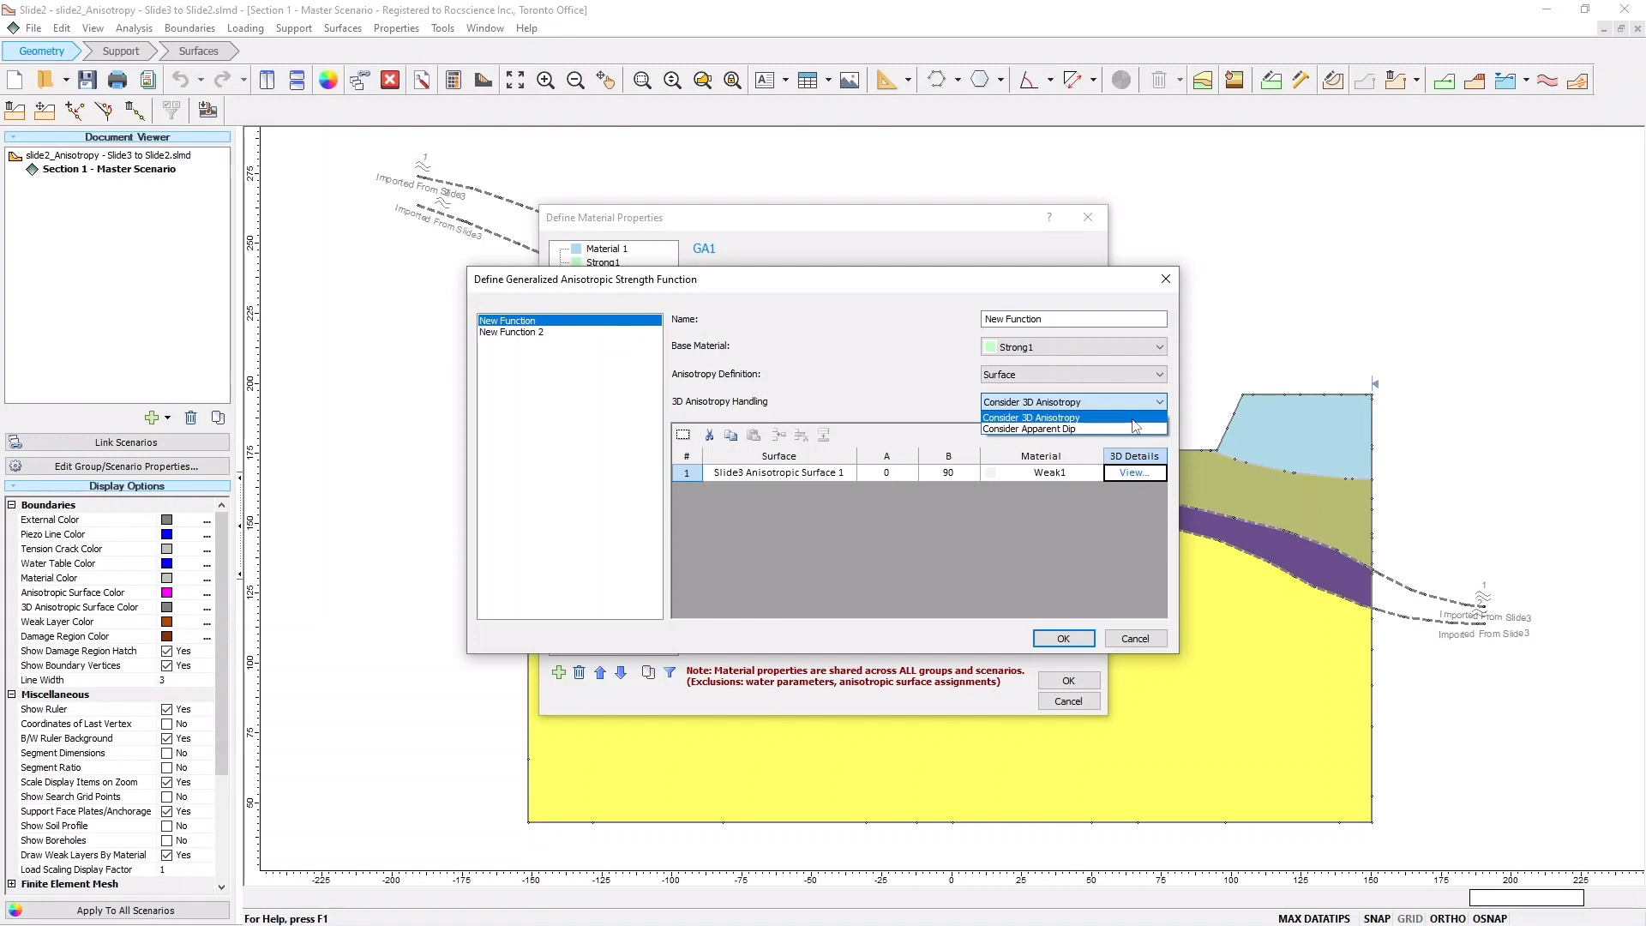
{"action": "left_click", "coordinate": [1029, 428]}
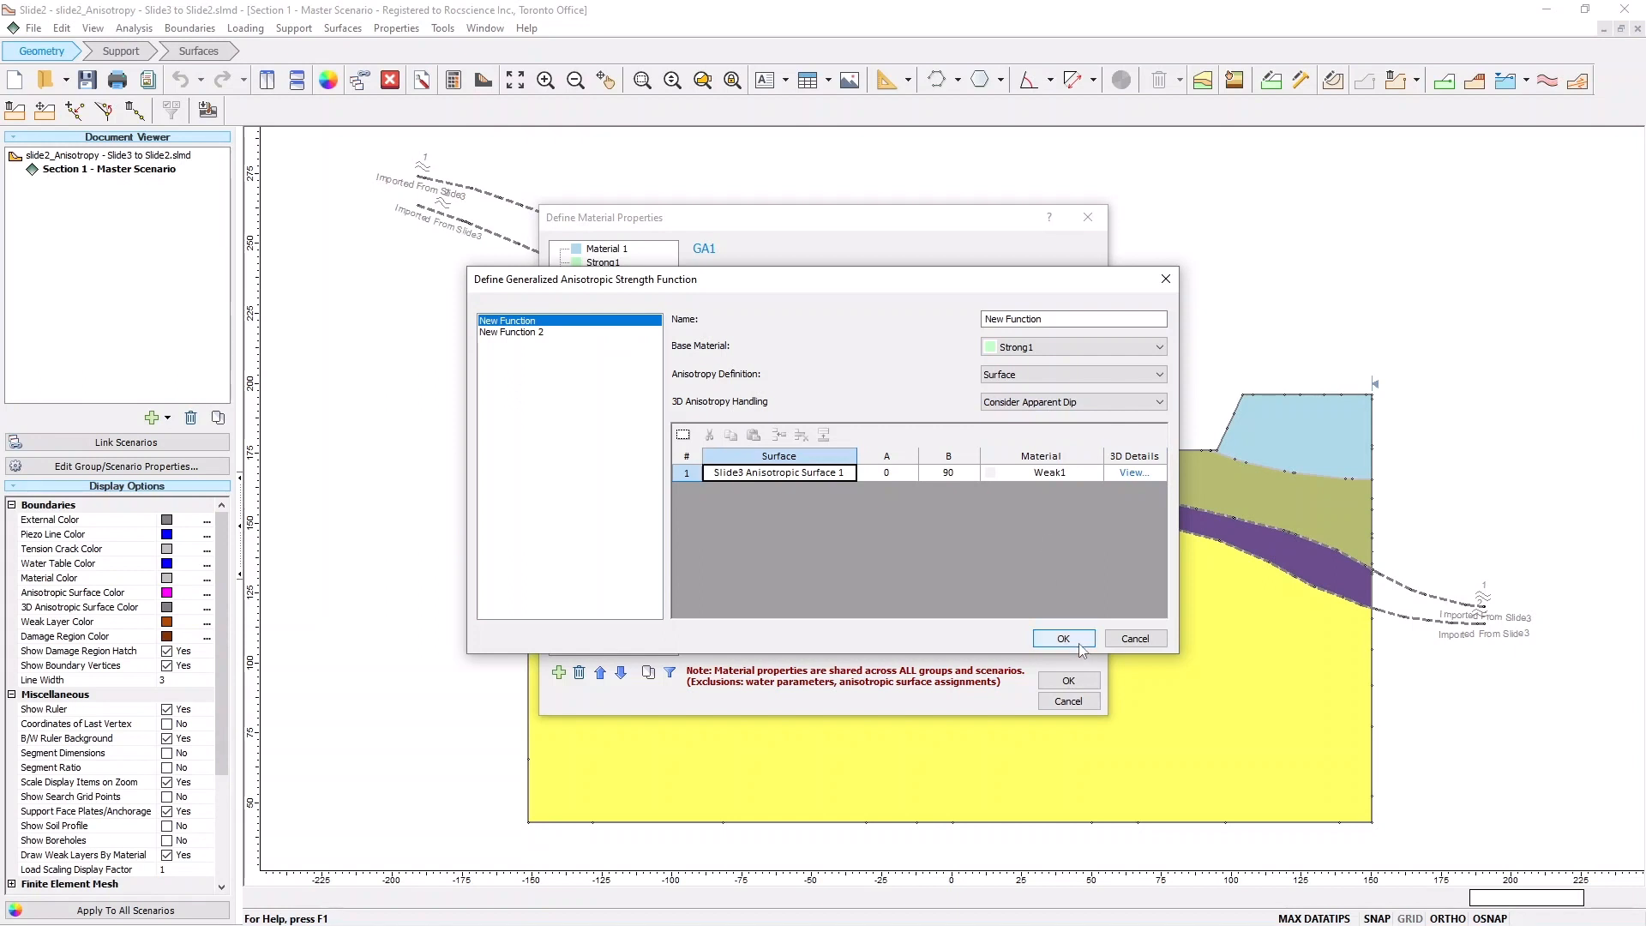
{"action": "left_click", "coordinate": [1063, 638]}
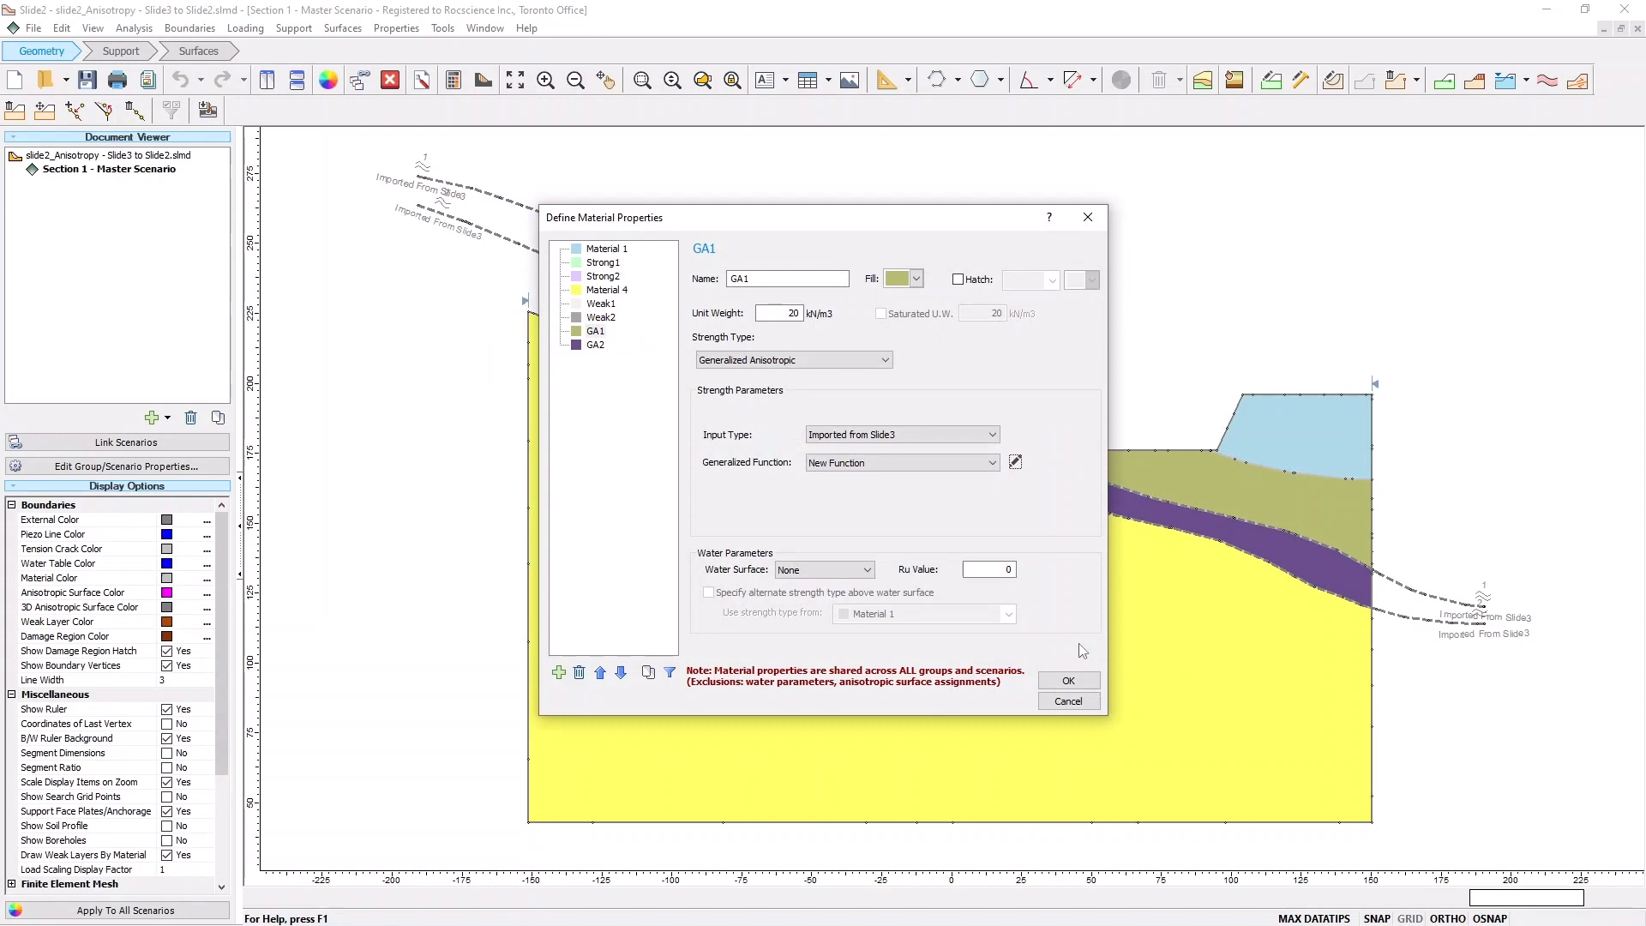
Set GA2's New Function 2 to Consider Apparent Dip and close the material properties
{"action": "left_click", "coordinate": [596, 344]}
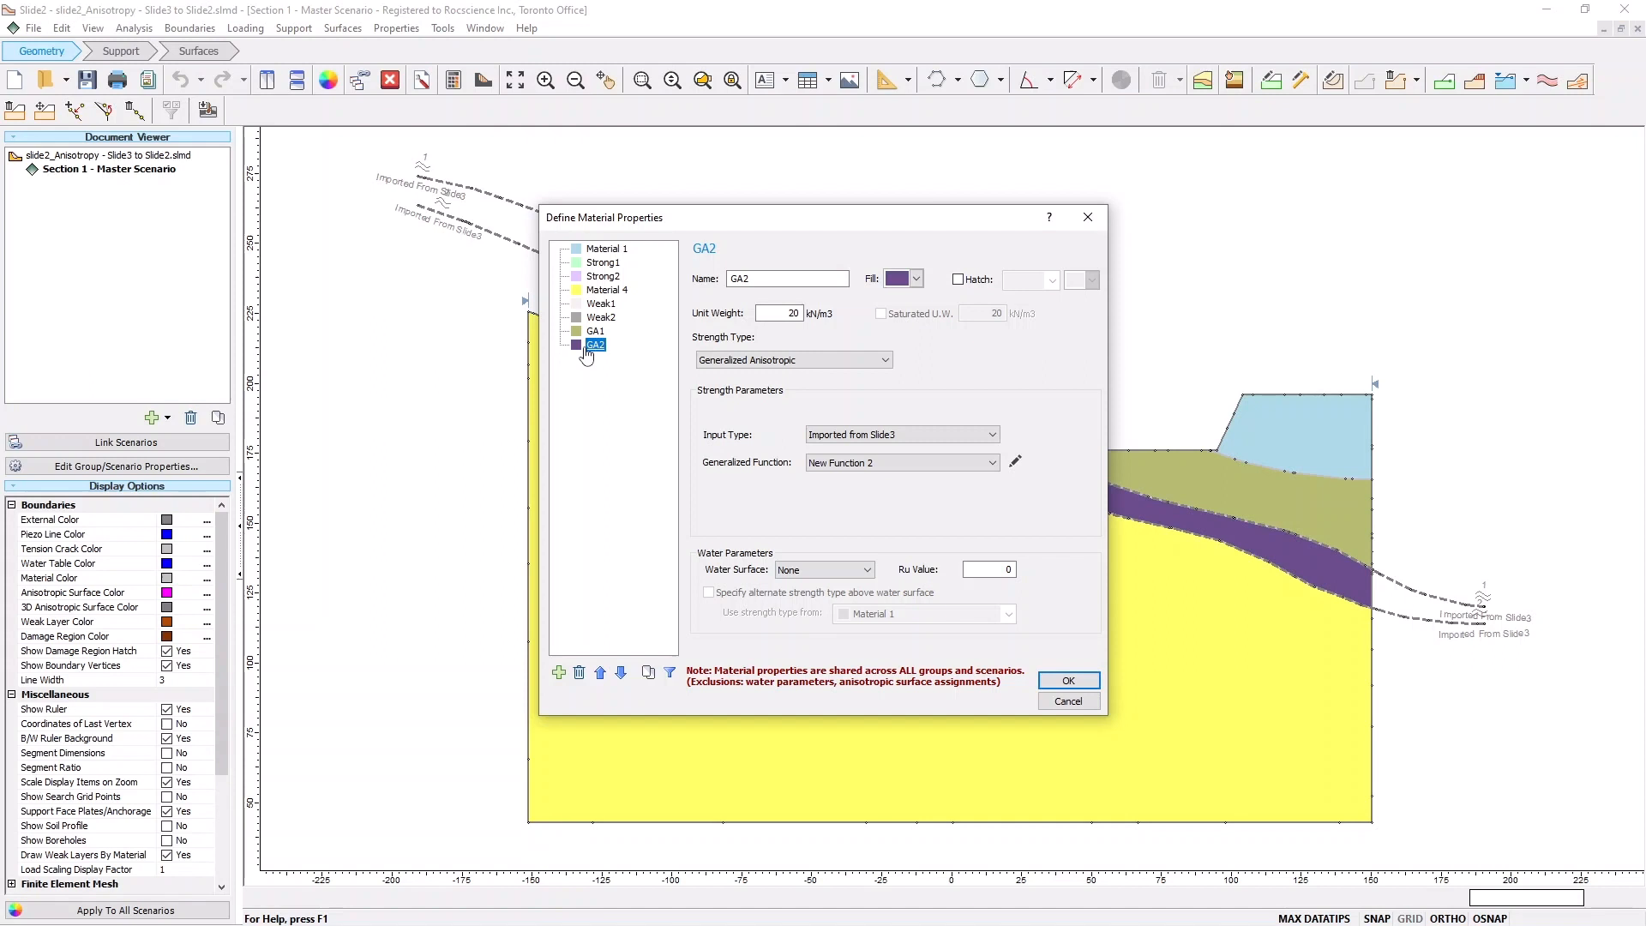
{"action": "mouse_move", "coordinate": [768, 516]}
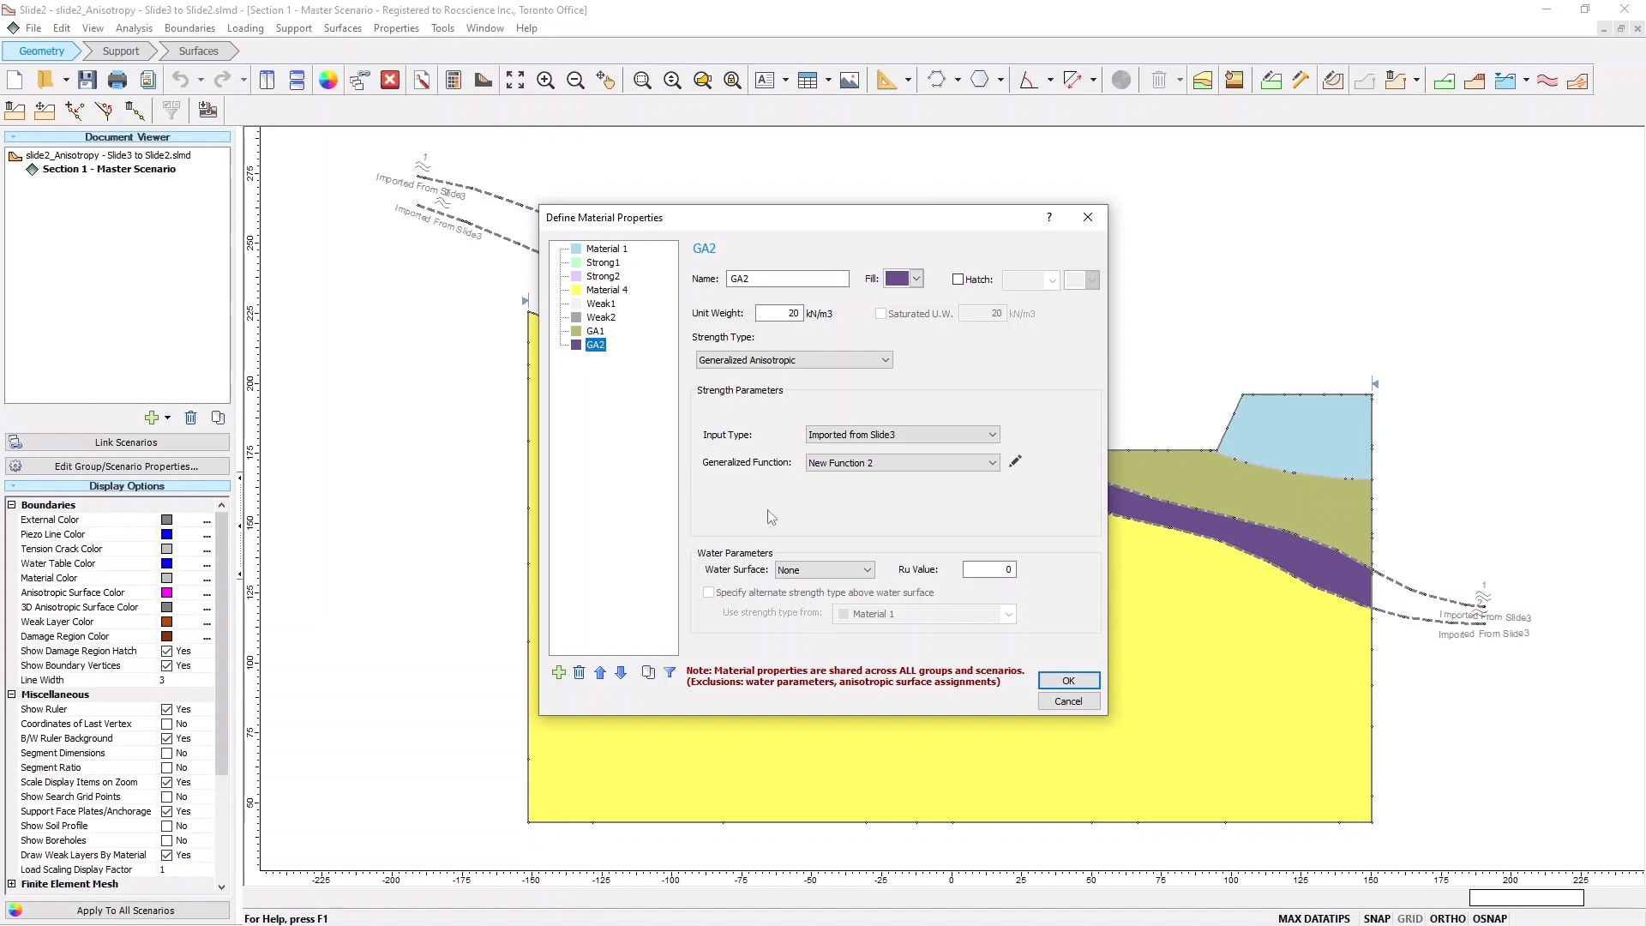
{"action": "left_click", "coordinate": [1013, 463]}
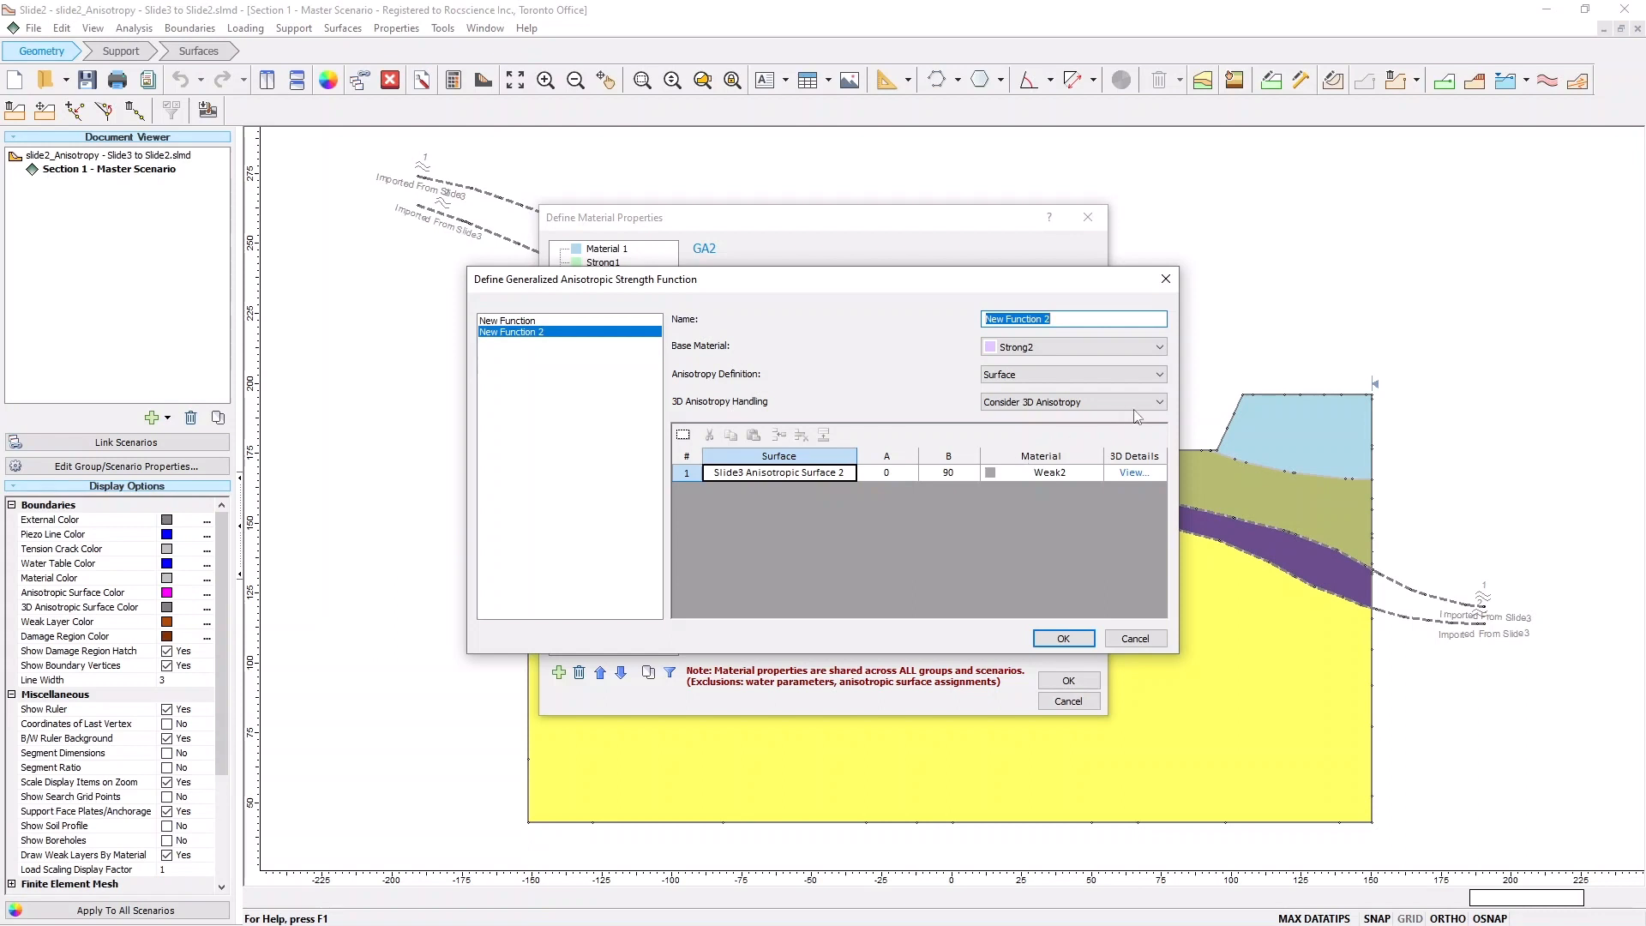
{"action": "left_click", "coordinate": [1157, 401]}
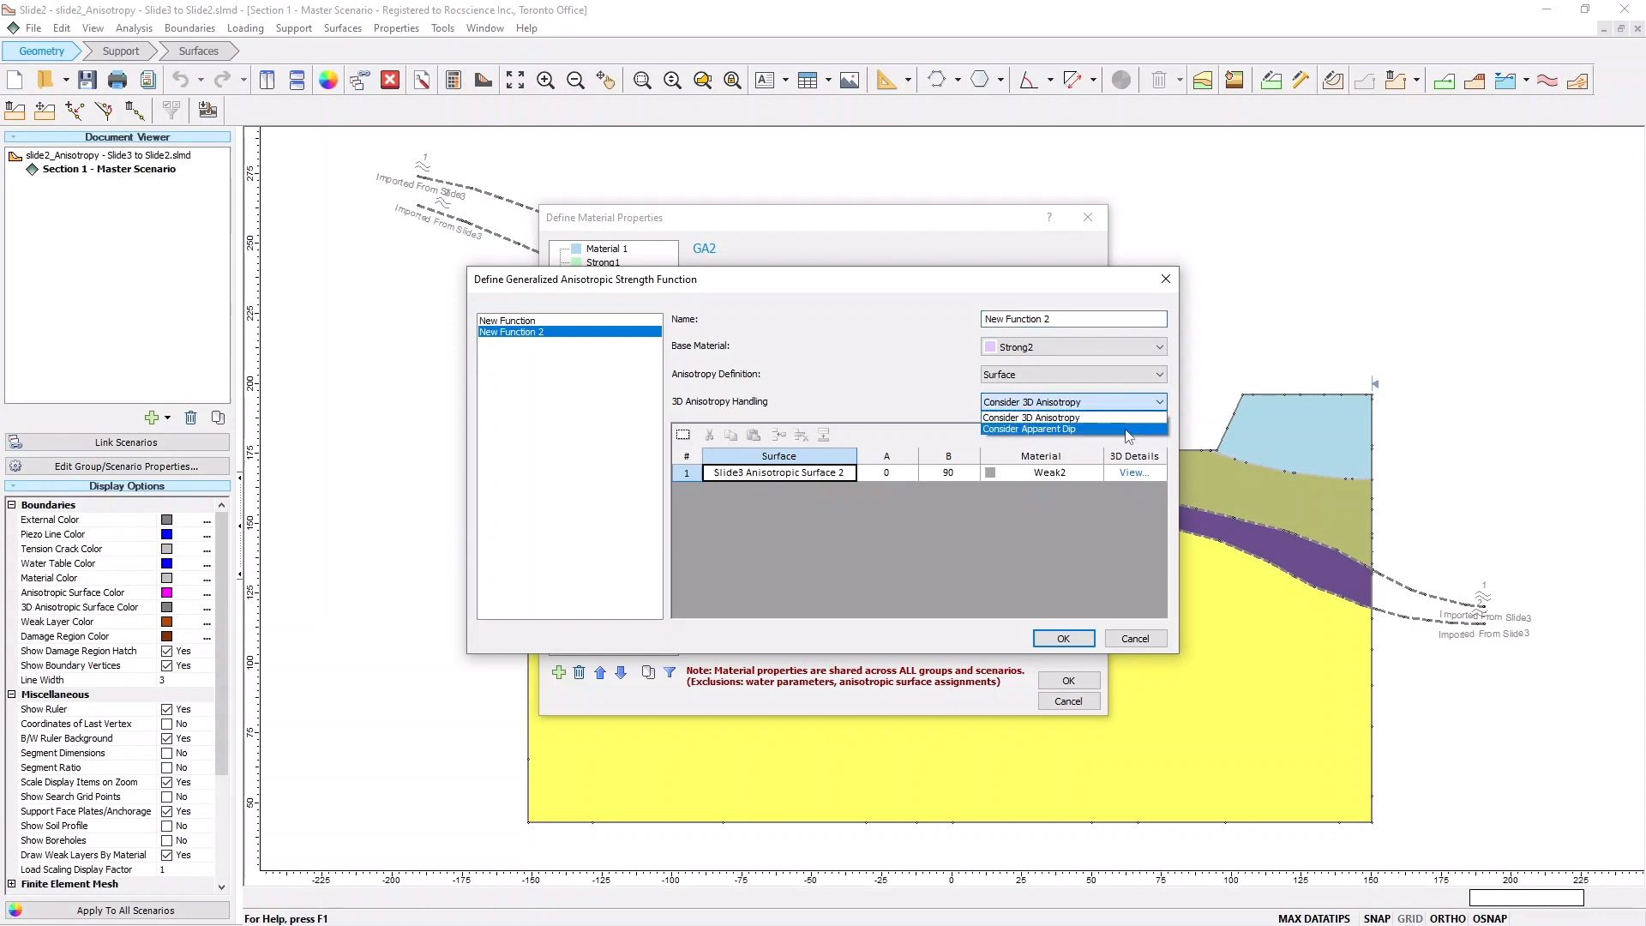
{"action": "left_click", "coordinate": [1029, 429]}
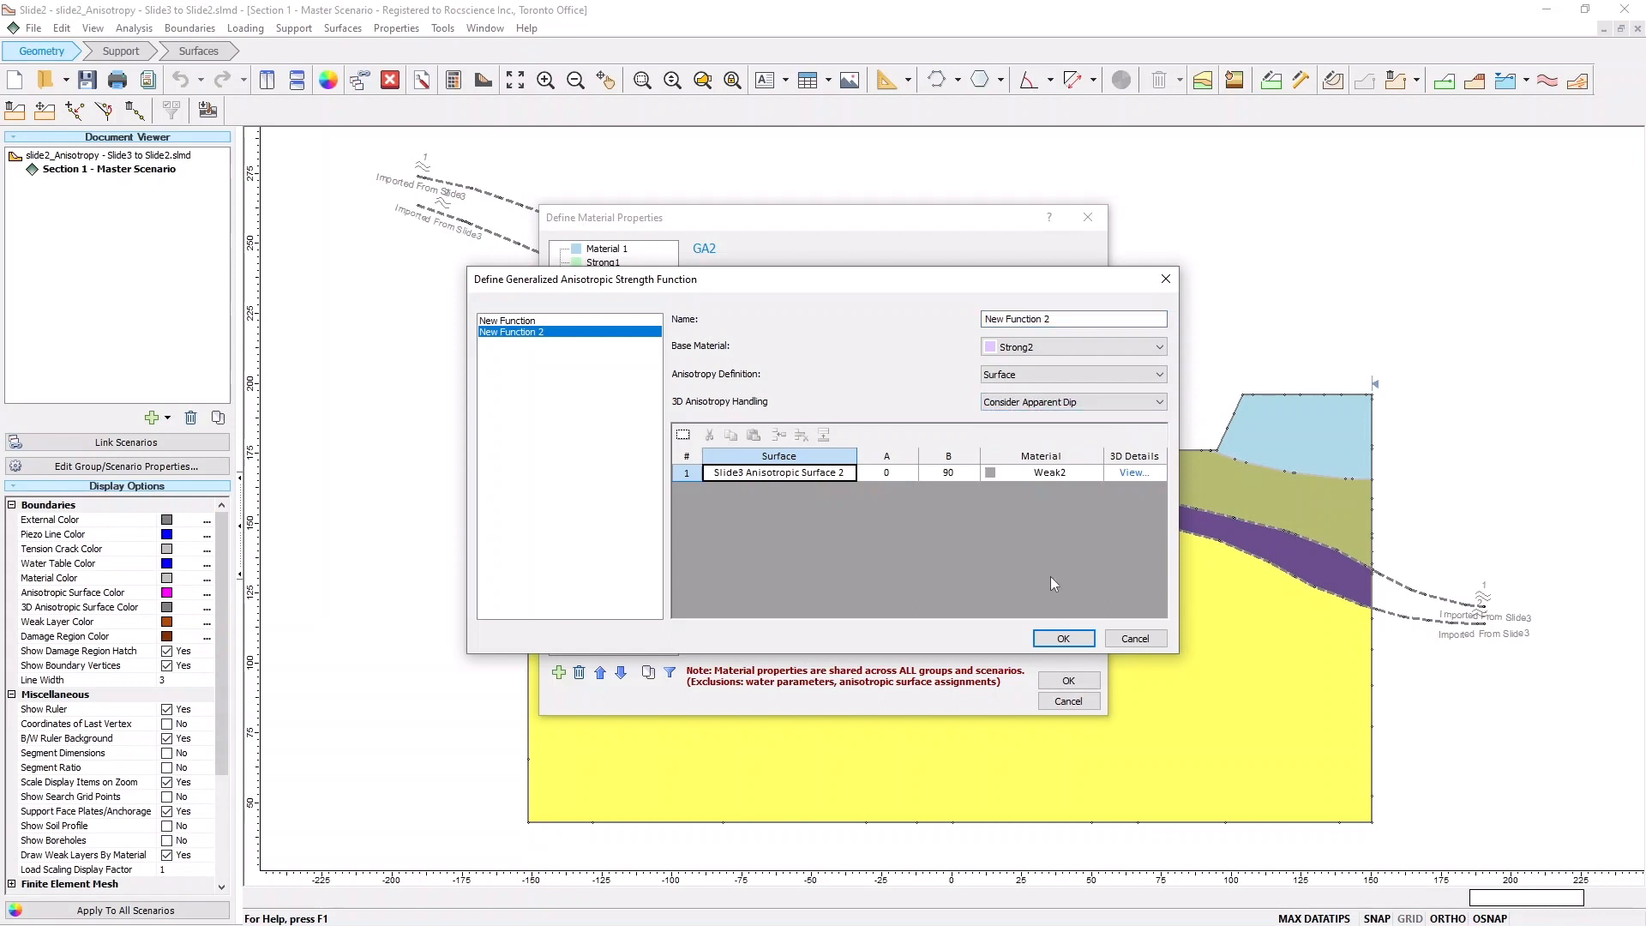
{"action": "left_click", "coordinate": [1063, 638]}
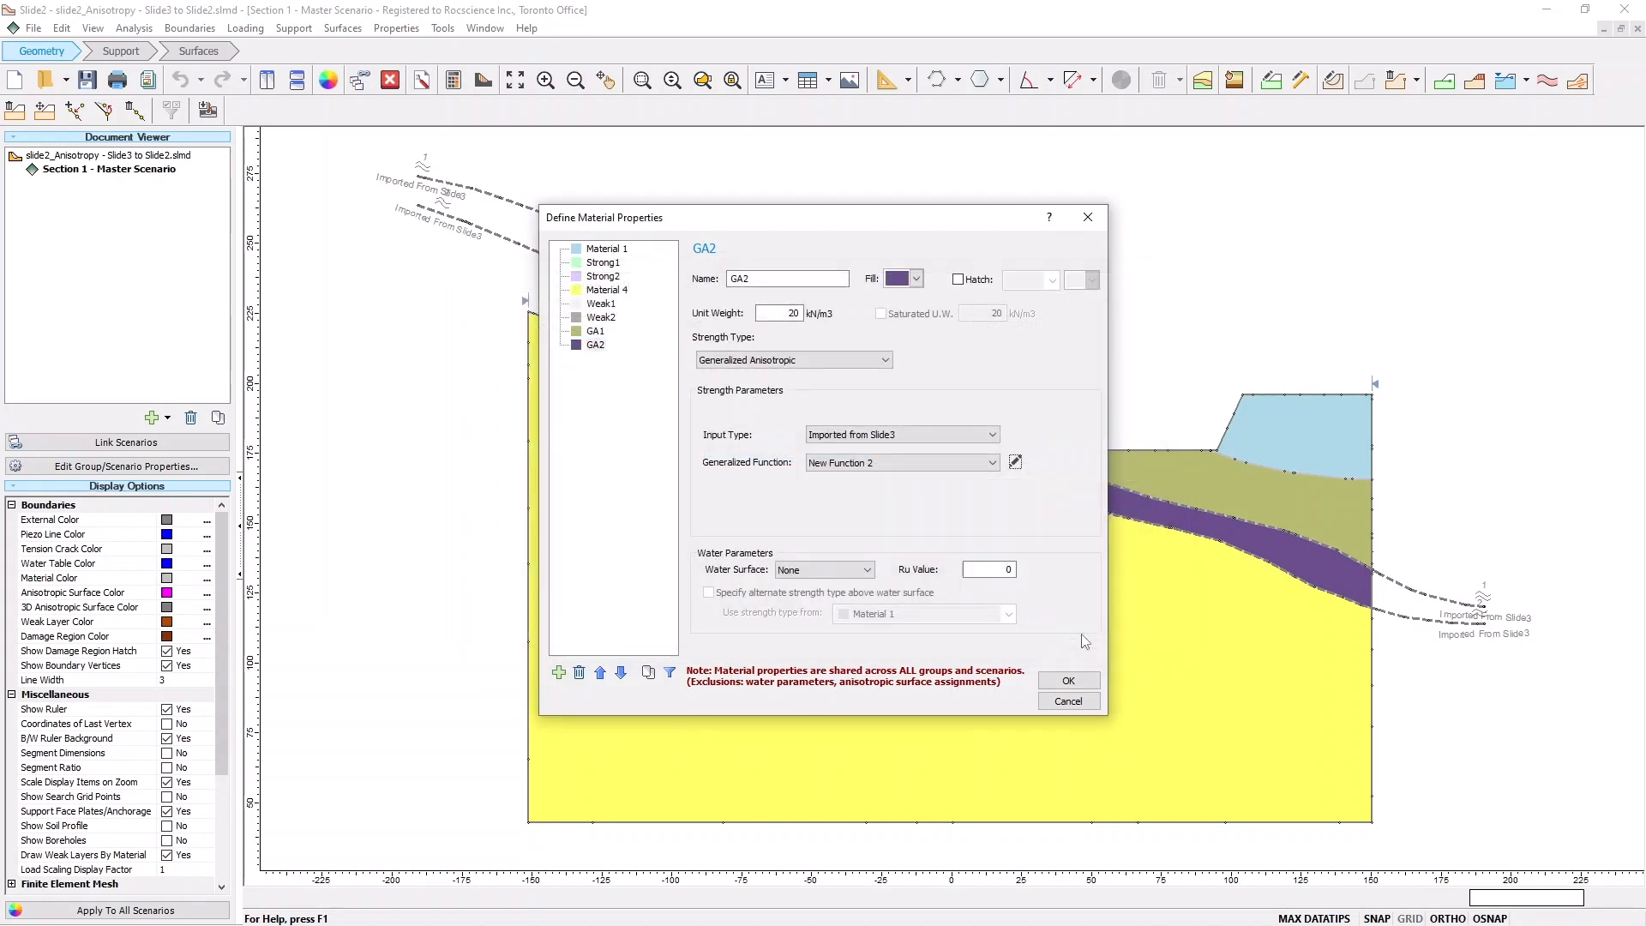
{"action": "left_click", "coordinate": [1067, 679]}
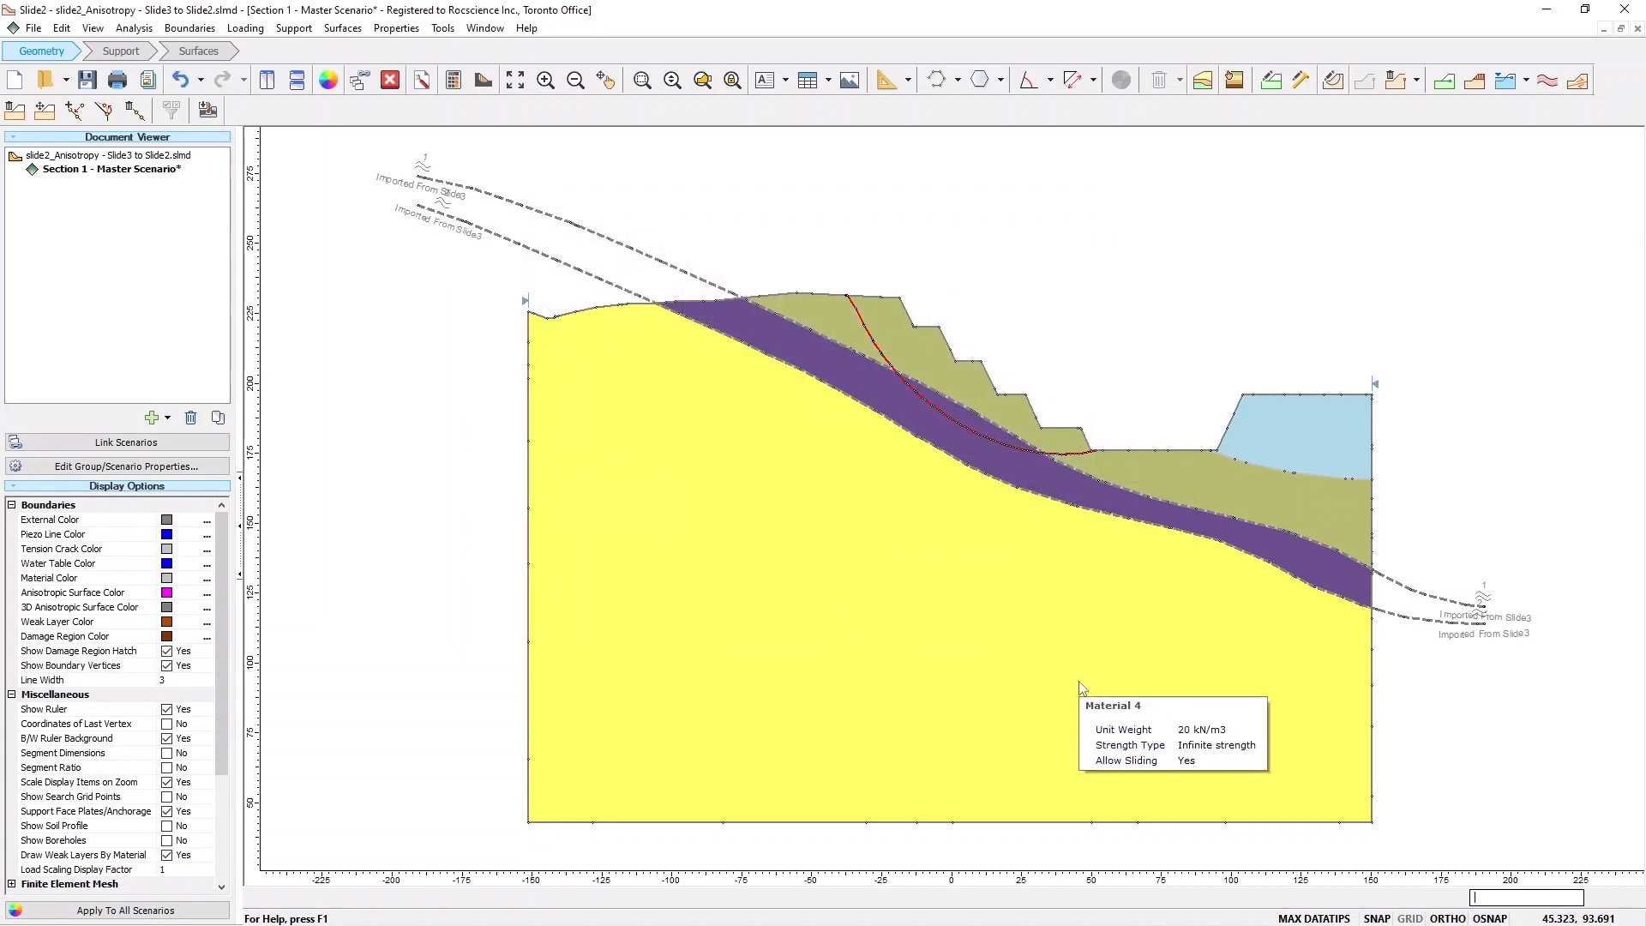
{"action": "mouse_move", "coordinate": [194, 218]}
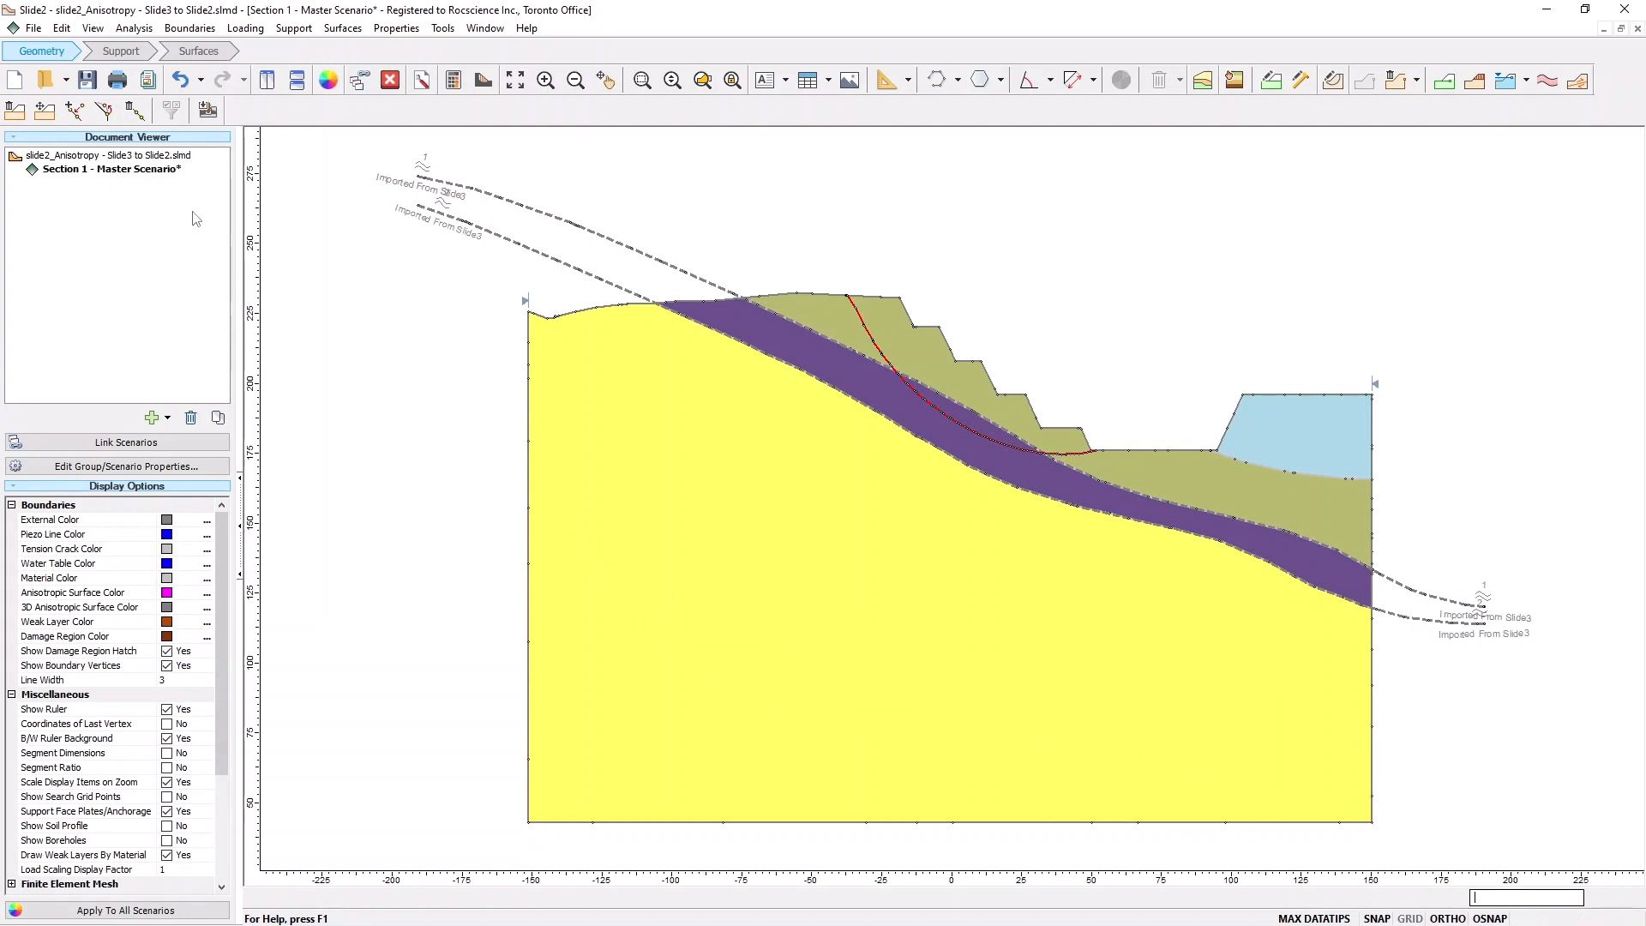
{"action": "left_click", "coordinate": [134, 27]}
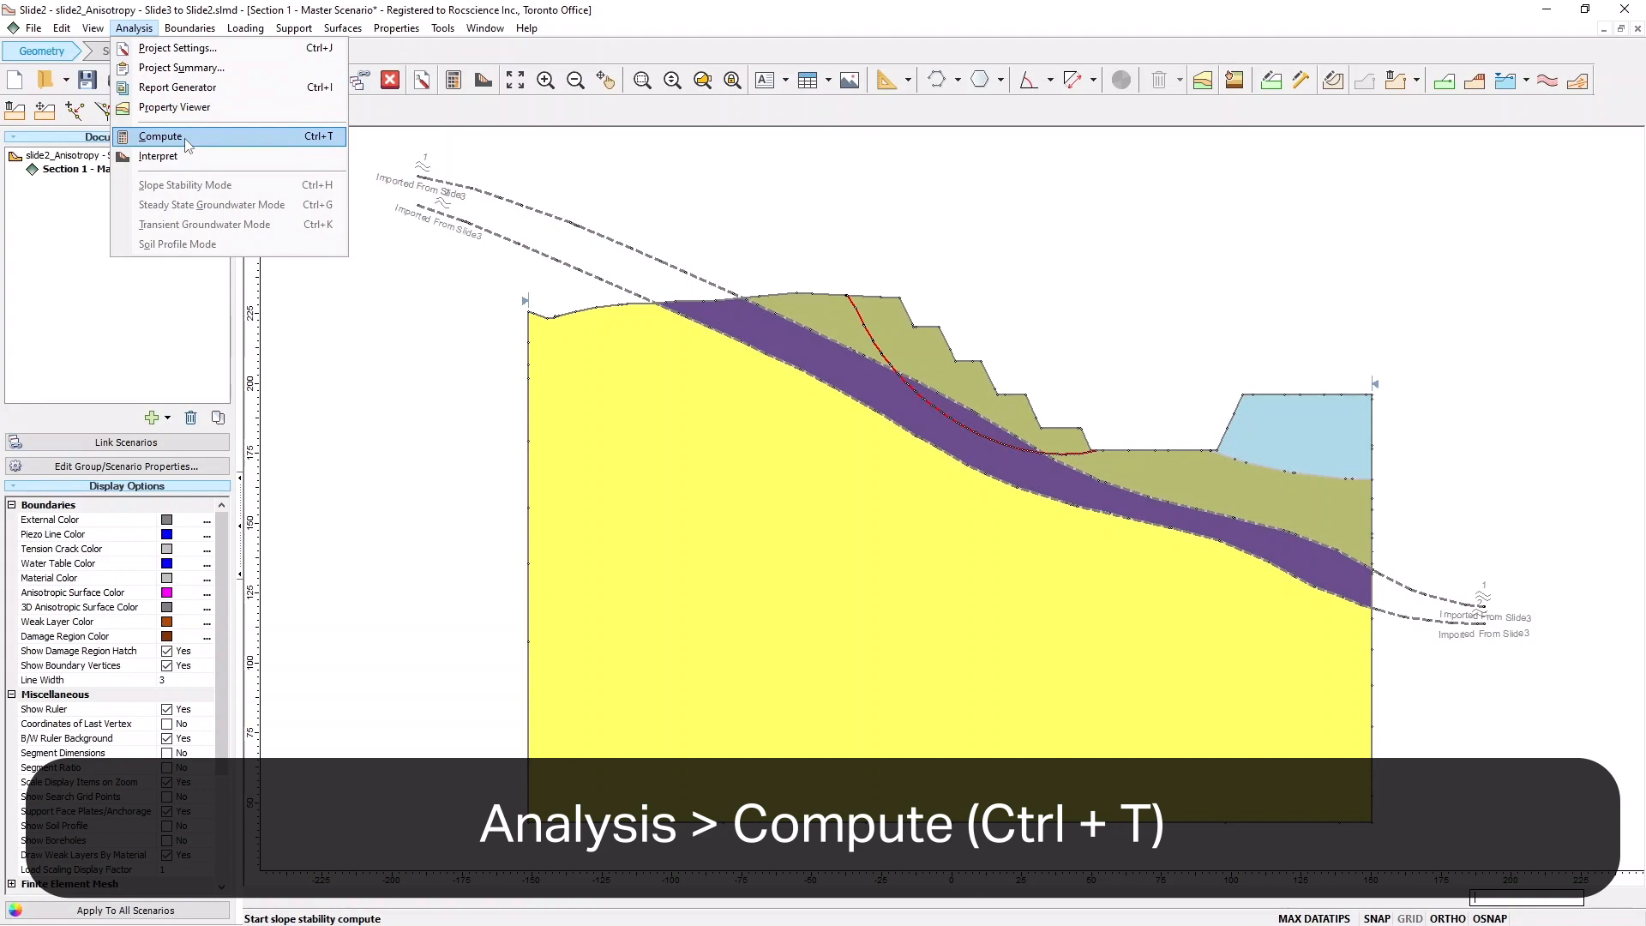
Compute the slope stability analysis with the apparent dip settings
{"action": "left_click", "coordinate": [159, 136]}
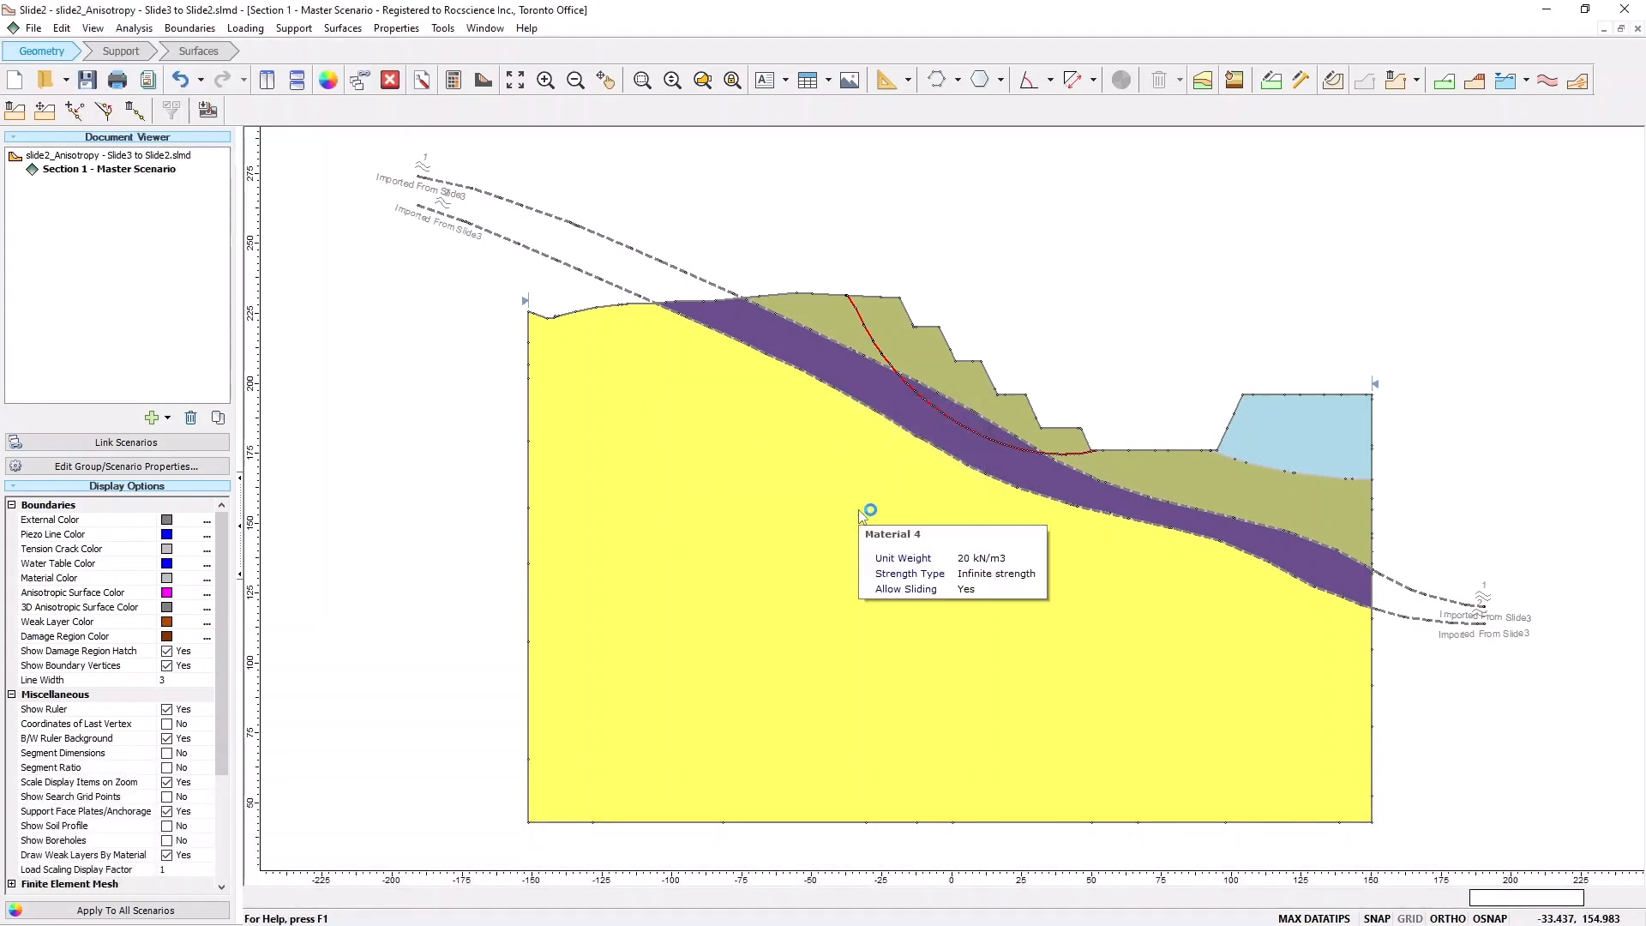
{"action": "left_click", "coordinate": [134, 29]}
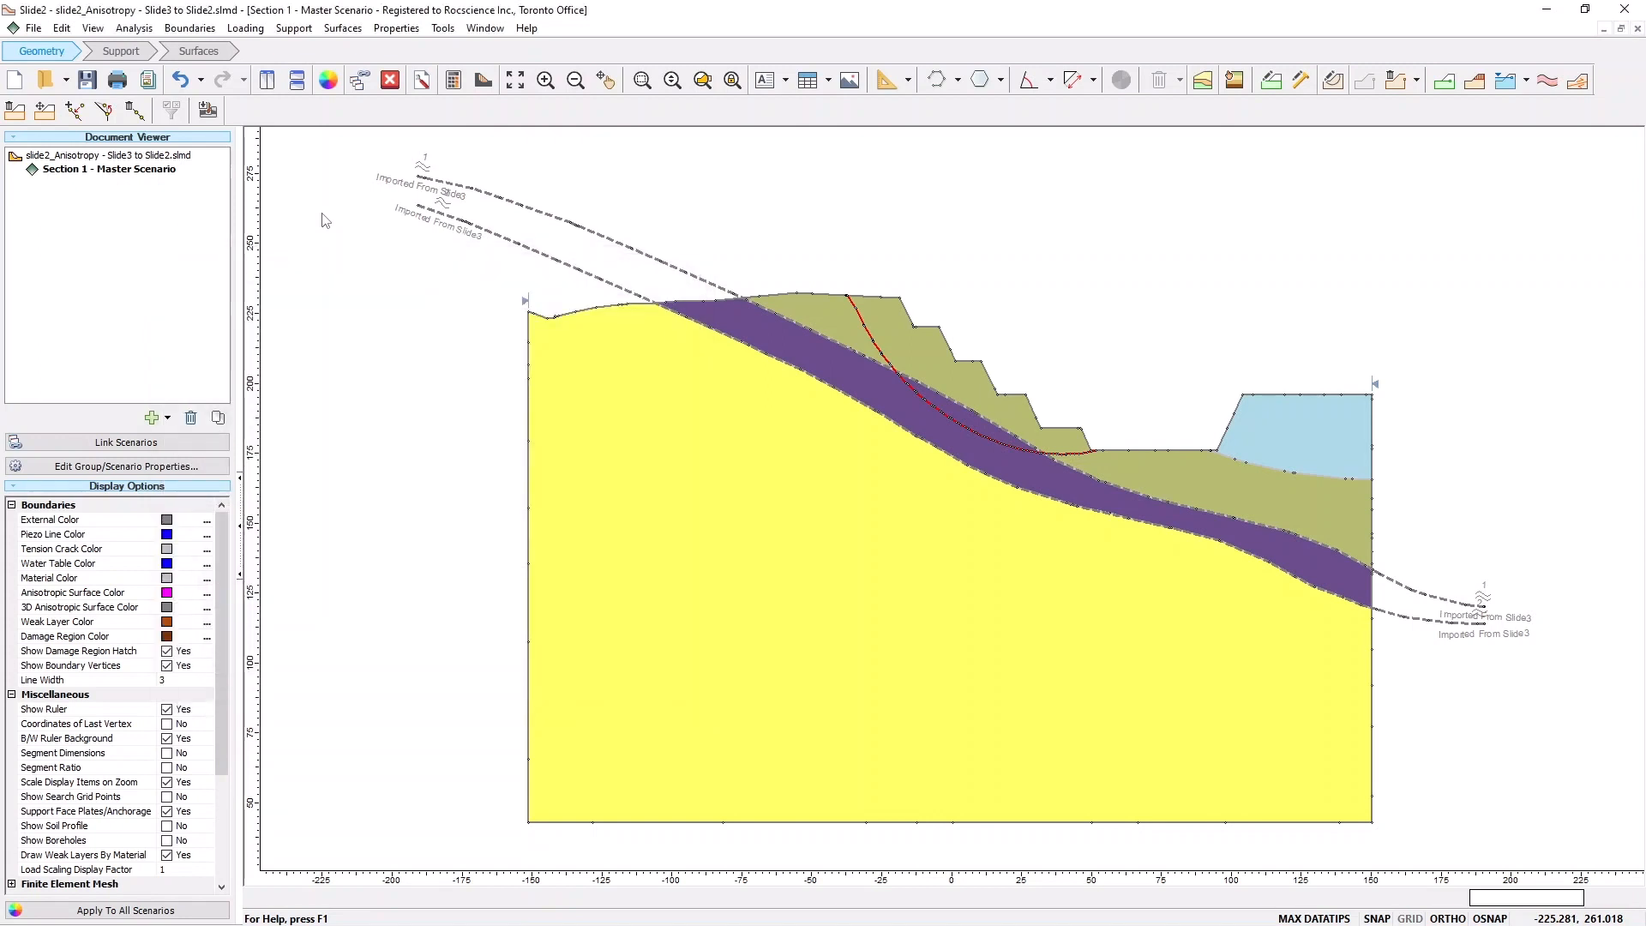
{"action": "left_click", "coordinate": [134, 27]}
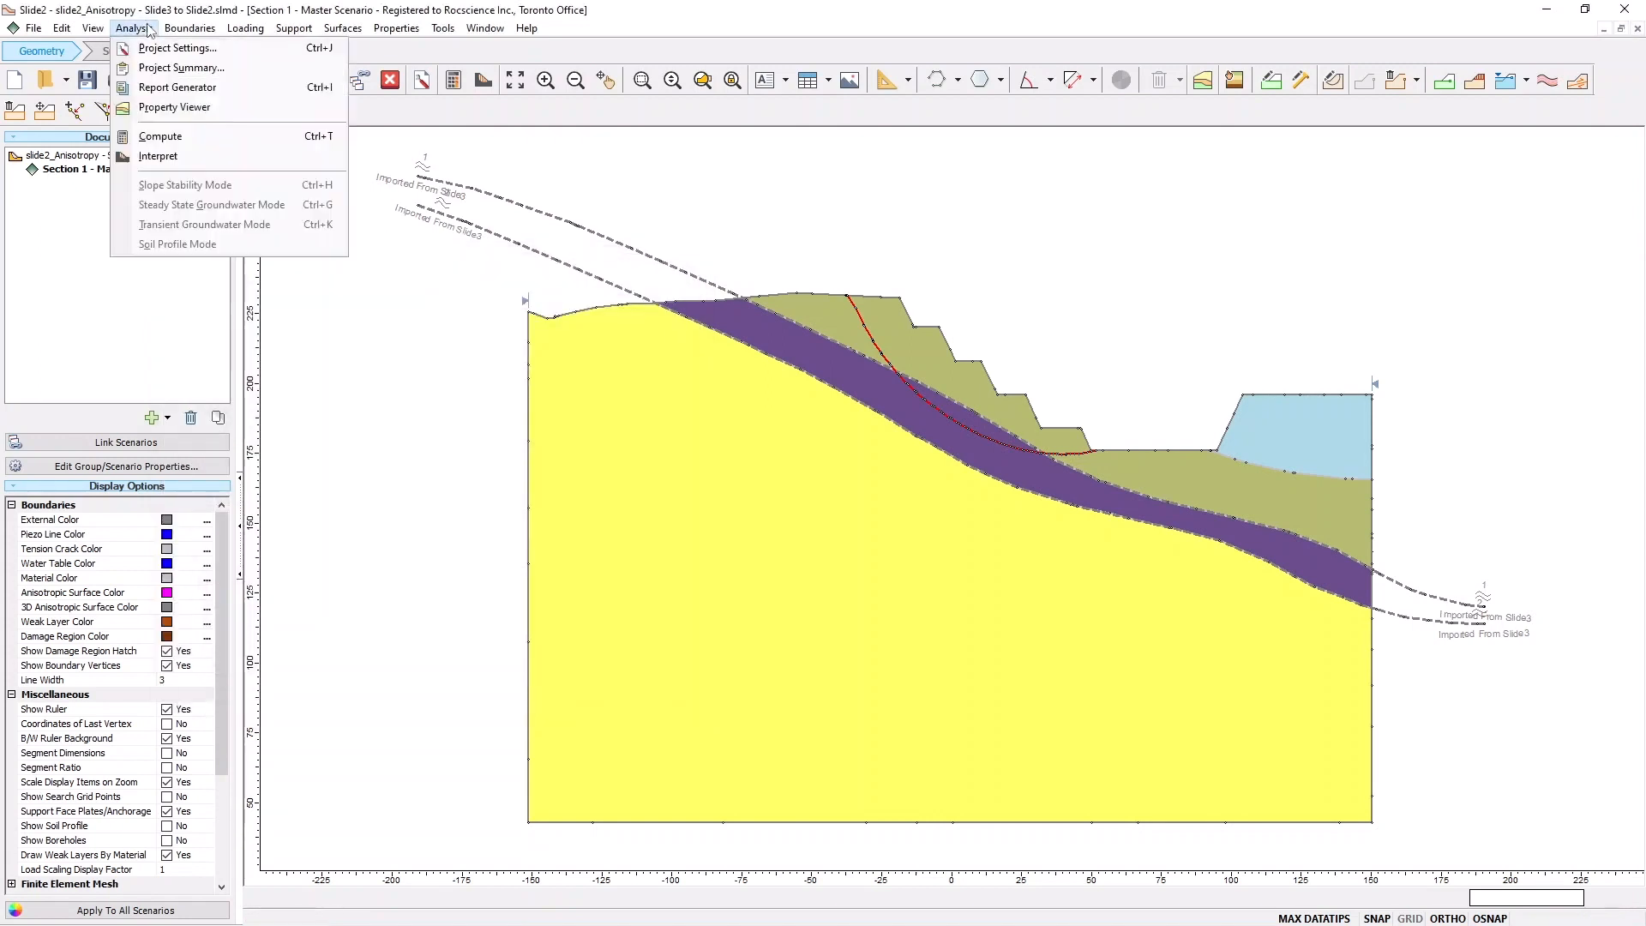
{"action": "mouse_move", "coordinate": [157, 156]}
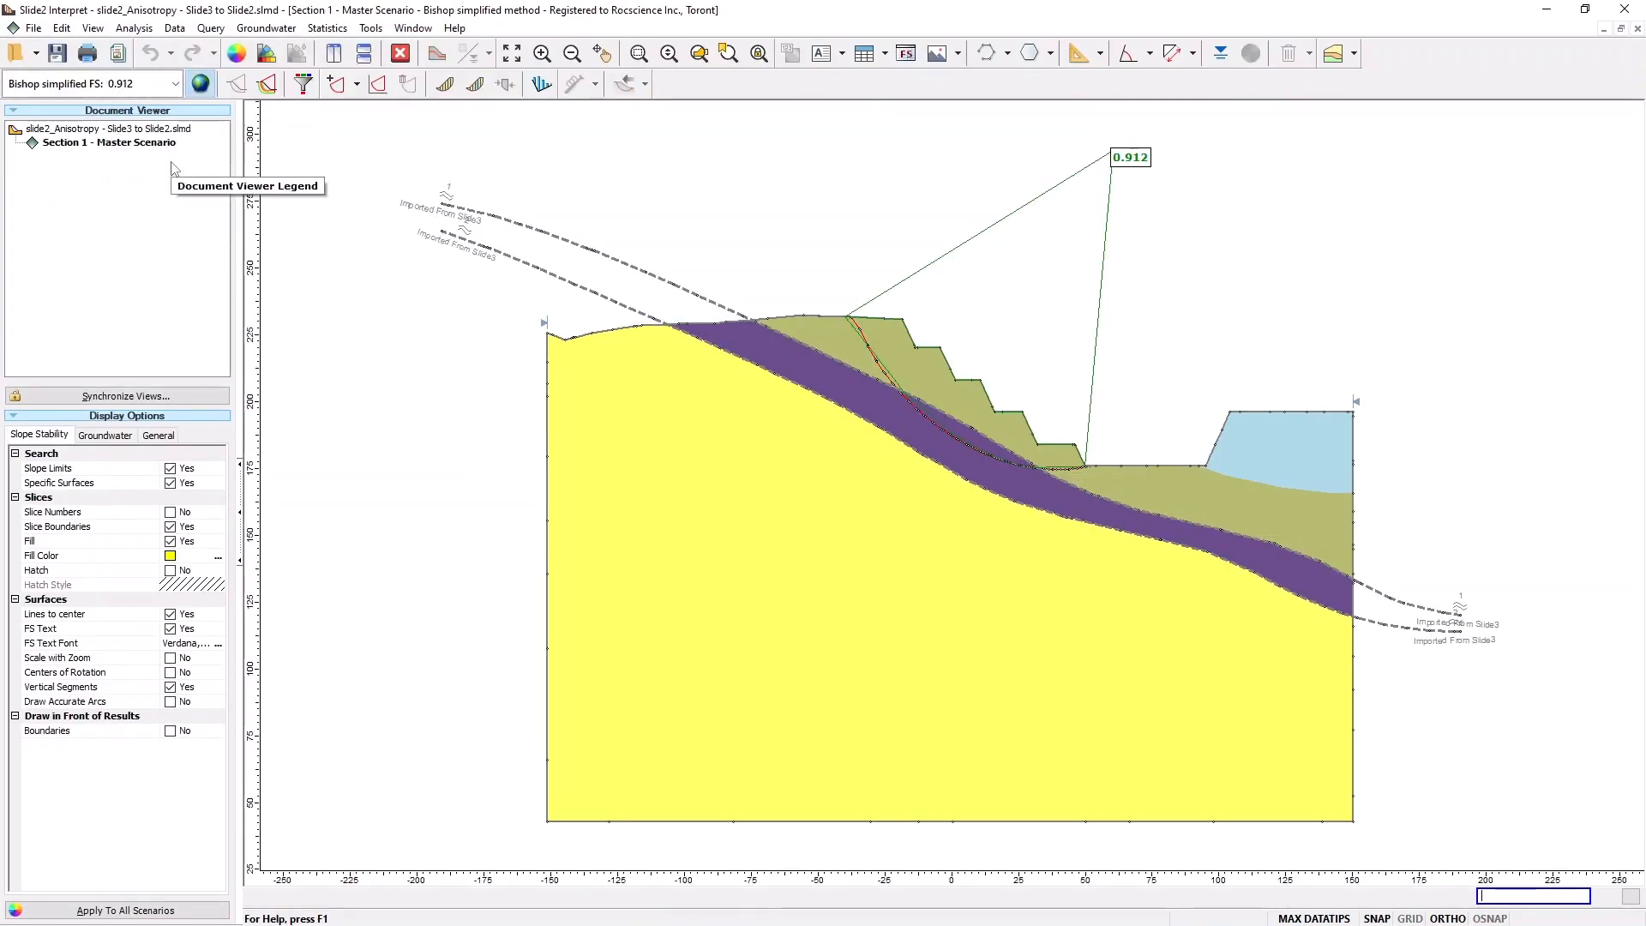
{"action": "mouse_move", "coordinate": [910, 207]}
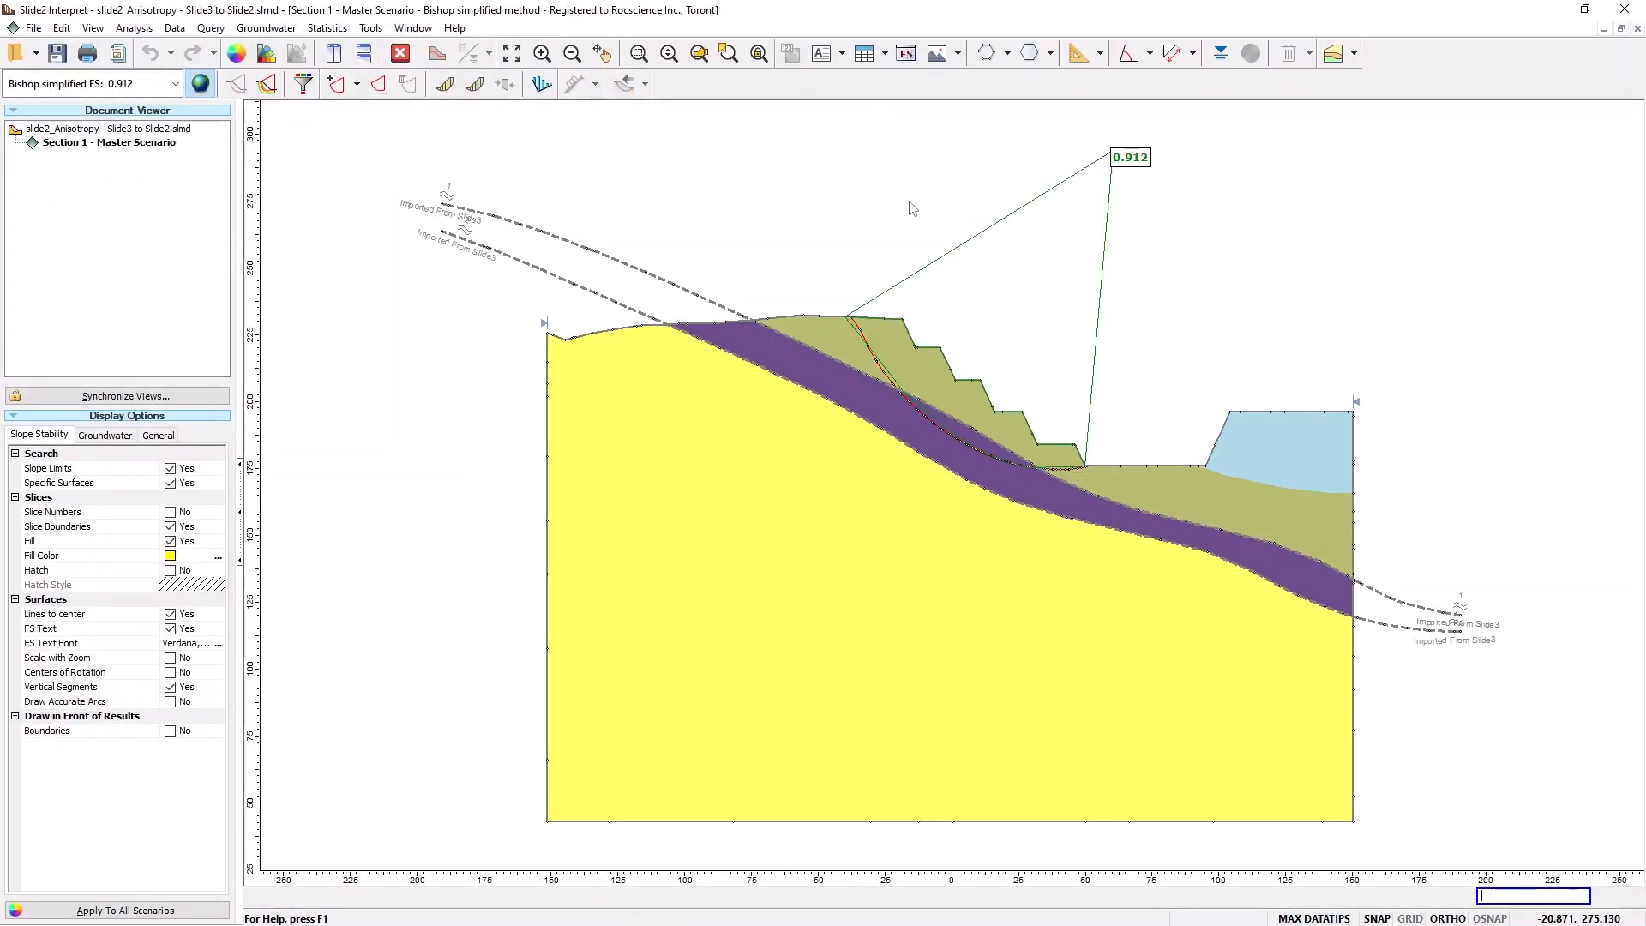
{"action": "mouse_move", "coordinate": [1147, 163]}
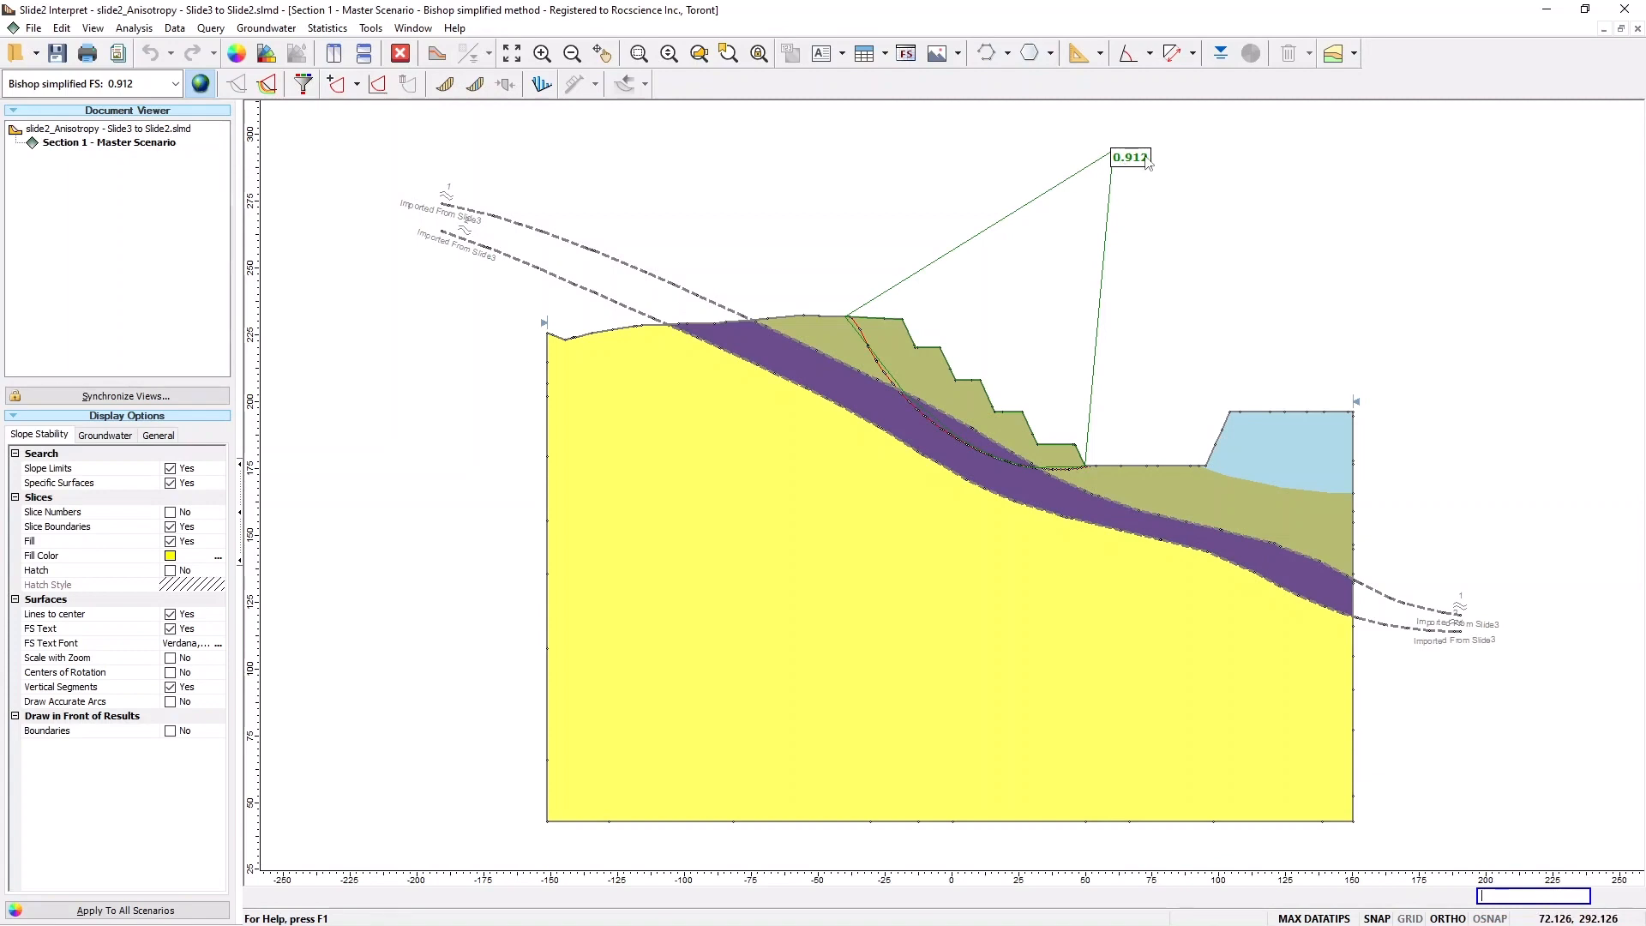
{"action": "mouse_move", "coordinate": [1171, 217]}
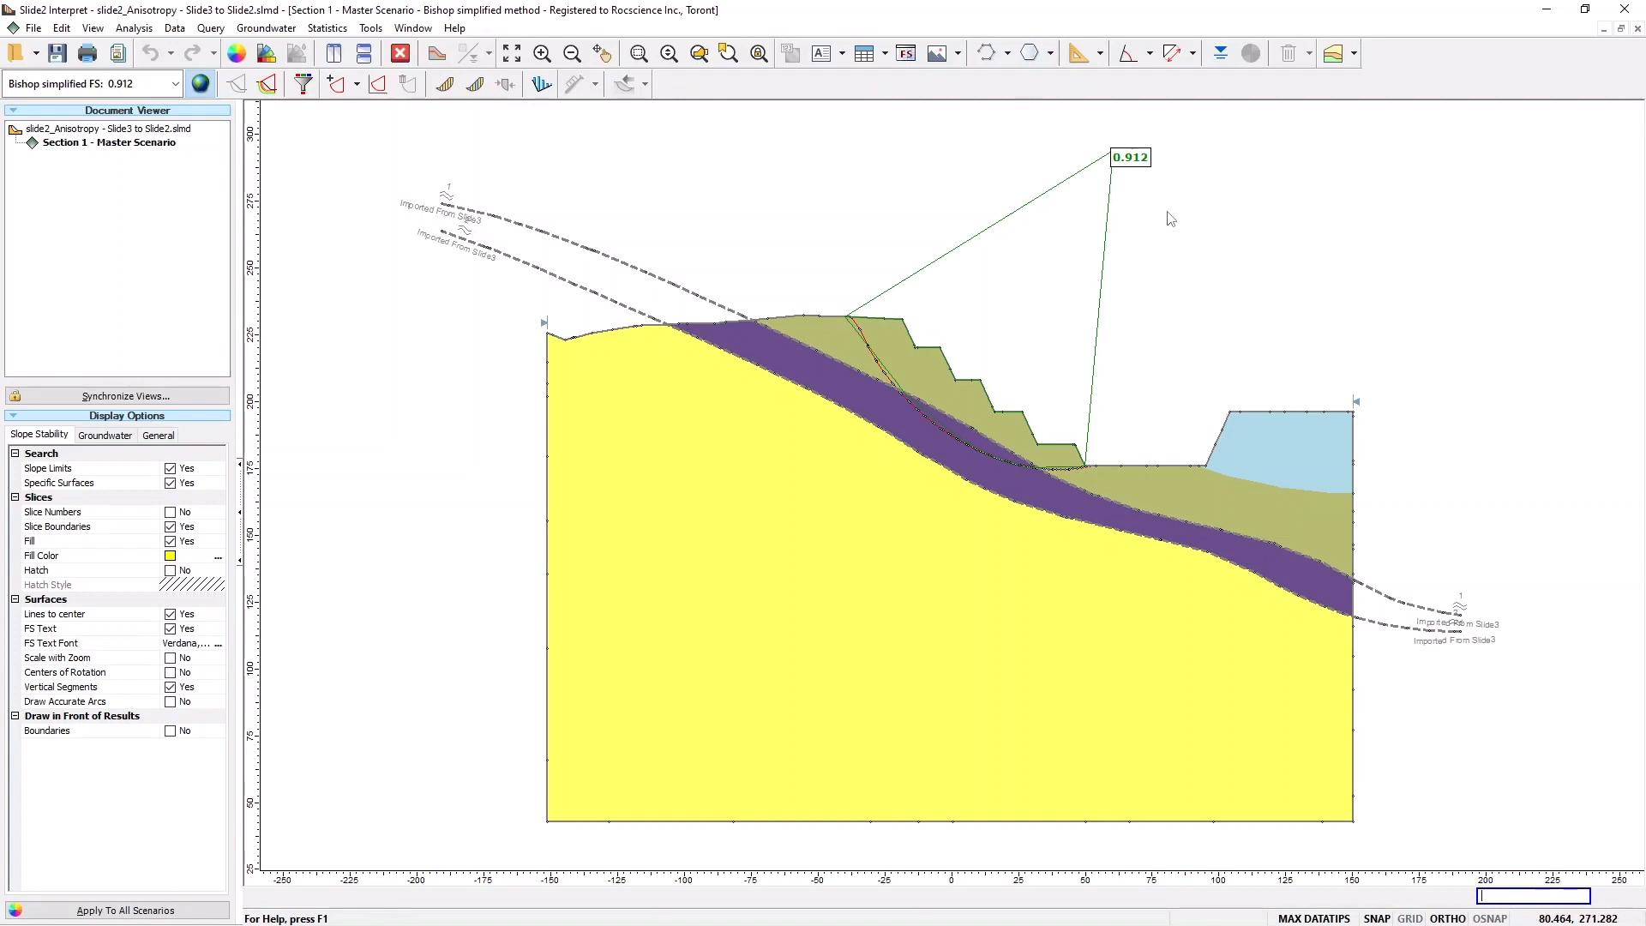
{"action": "mouse_move", "coordinate": [881, 389]}
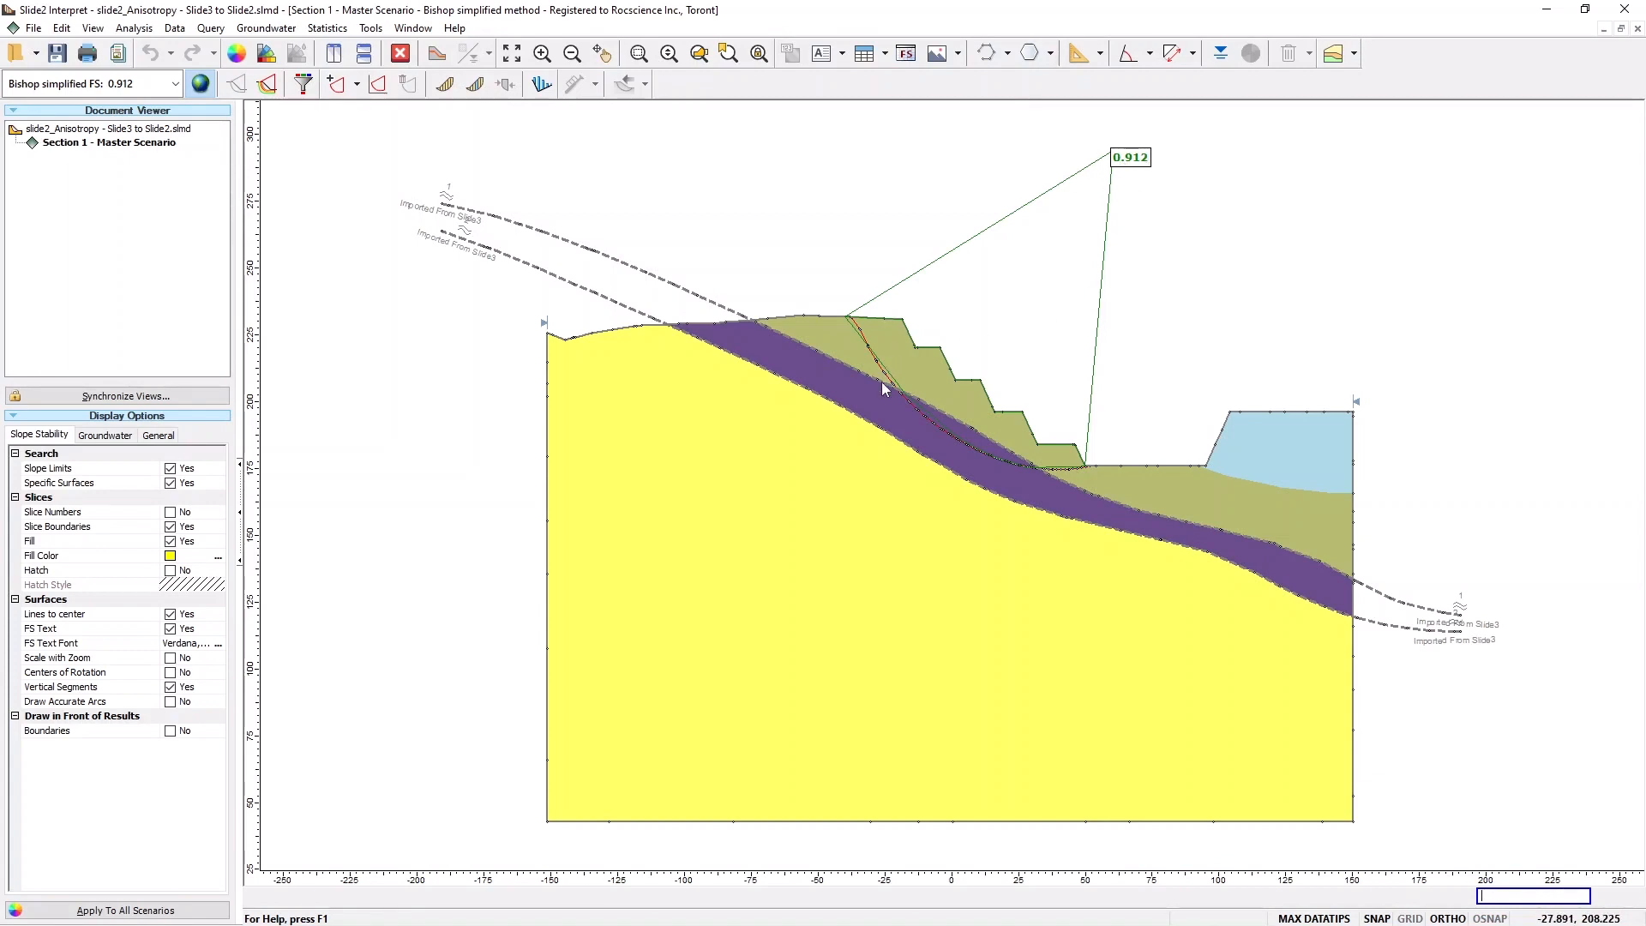
{"action": "mouse_move", "coordinate": [802, 259]}
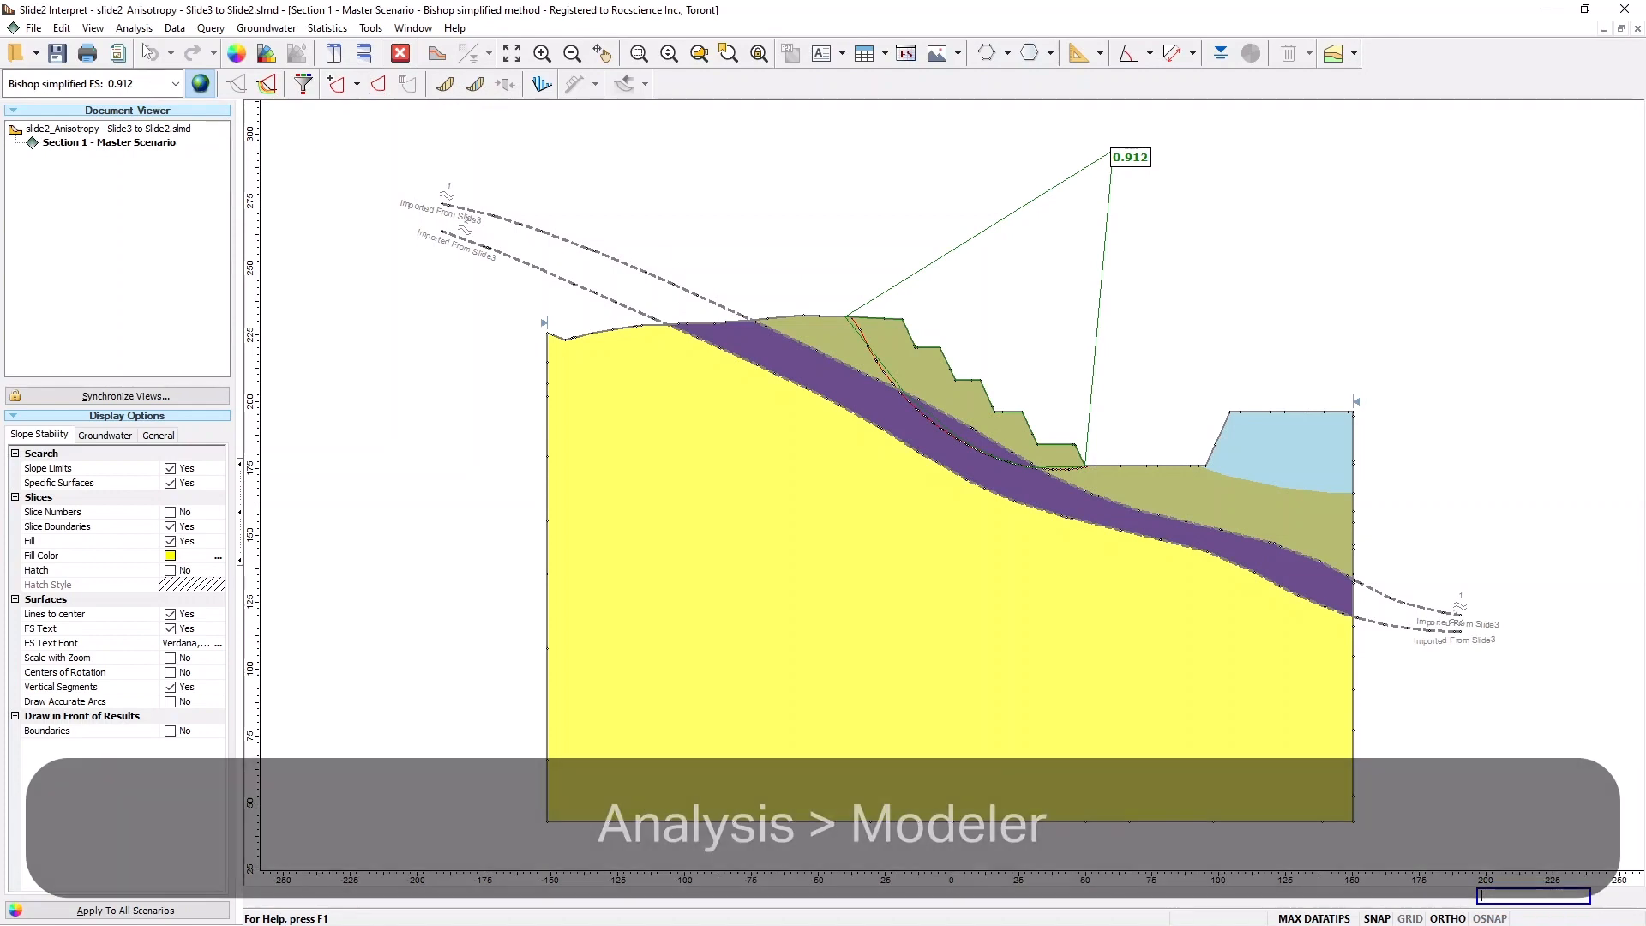
Return from the Interpret results (FS 0.912) to the Slide2 modeler
{"action": "left_click", "coordinate": [133, 27]}
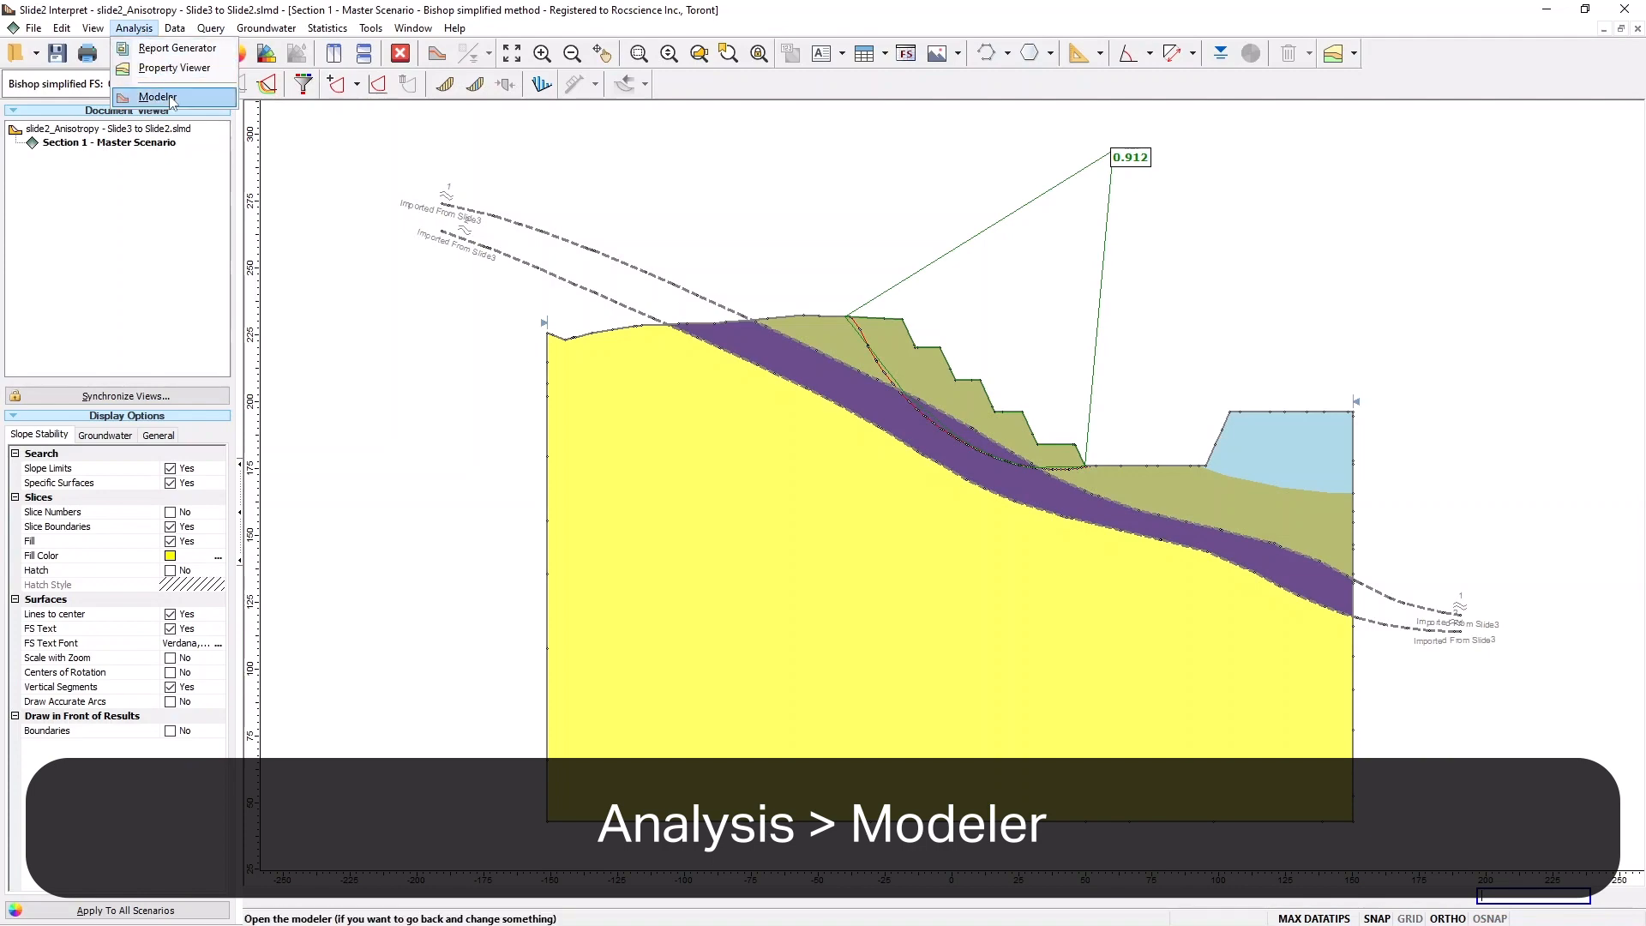
{"action": "left_click", "coordinate": [156, 96]}
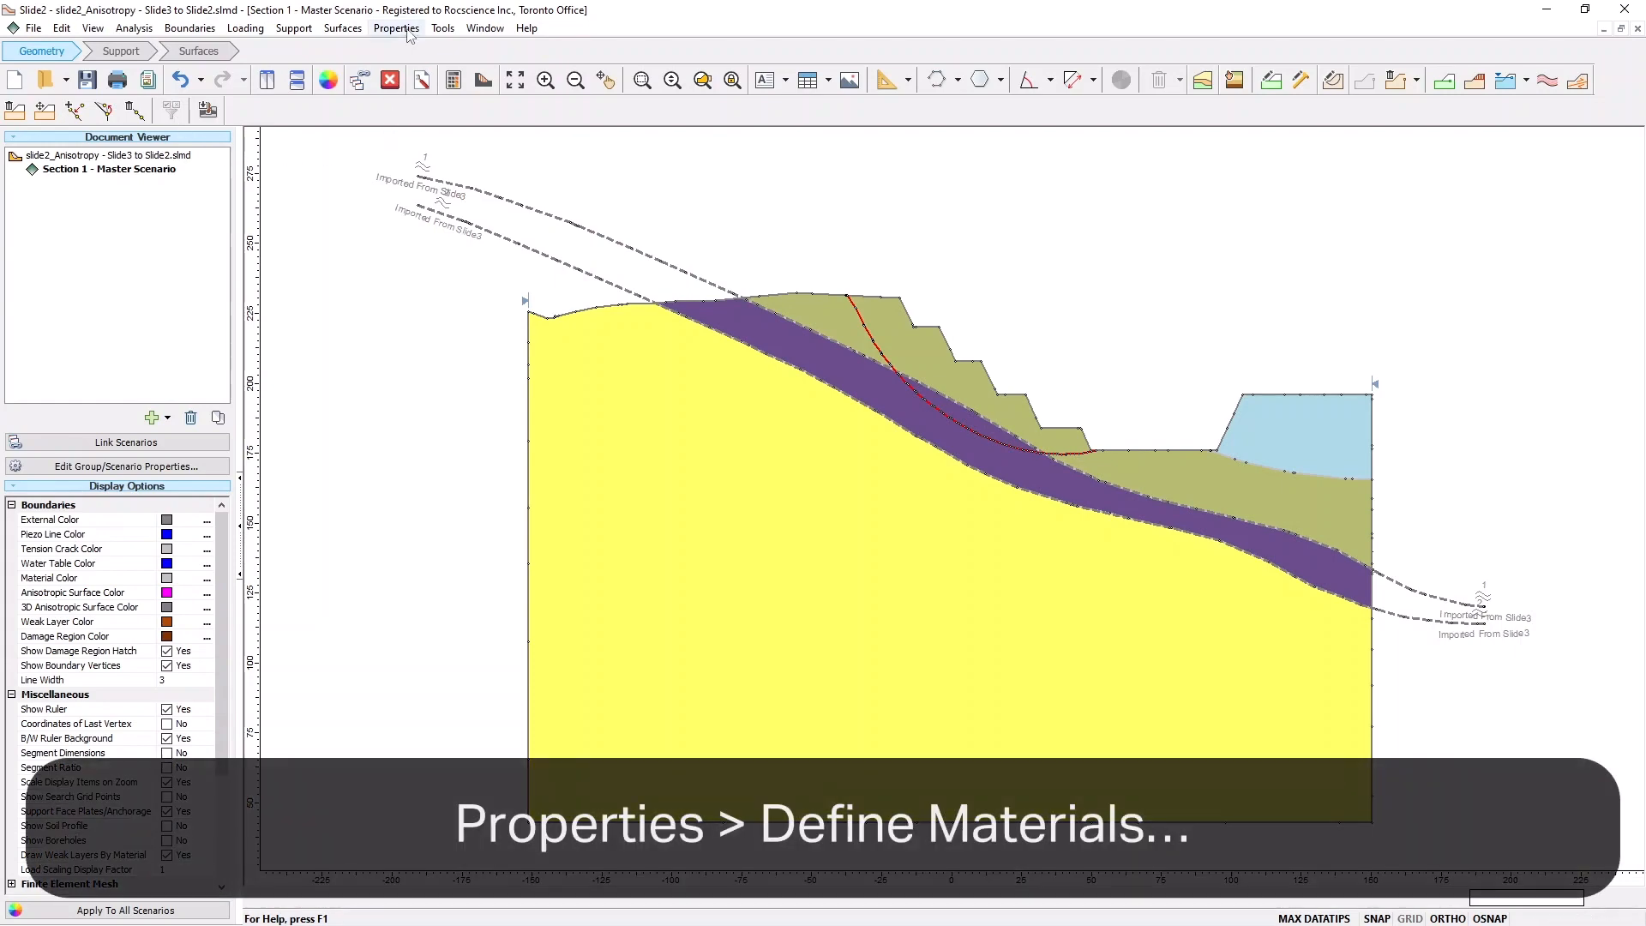
In Define Materials, set GA1's New Function back to Consider 3D Anisotropy and confirm
{"action": "left_click", "coordinate": [396, 27]}
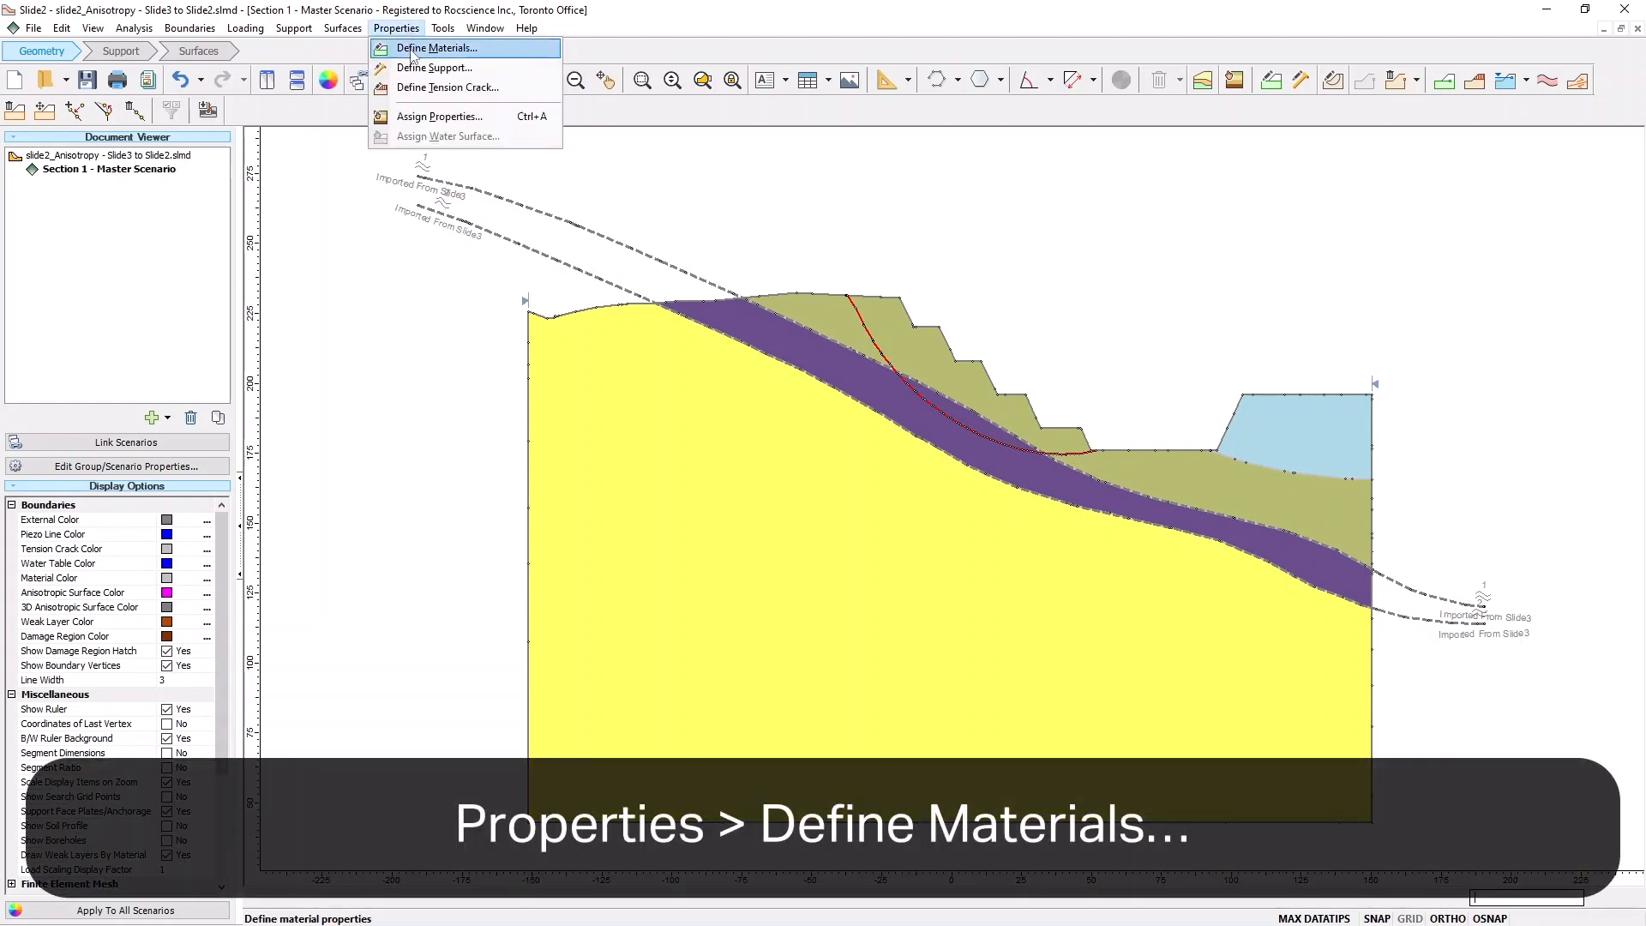
{"action": "left_click", "coordinate": [432, 48]}
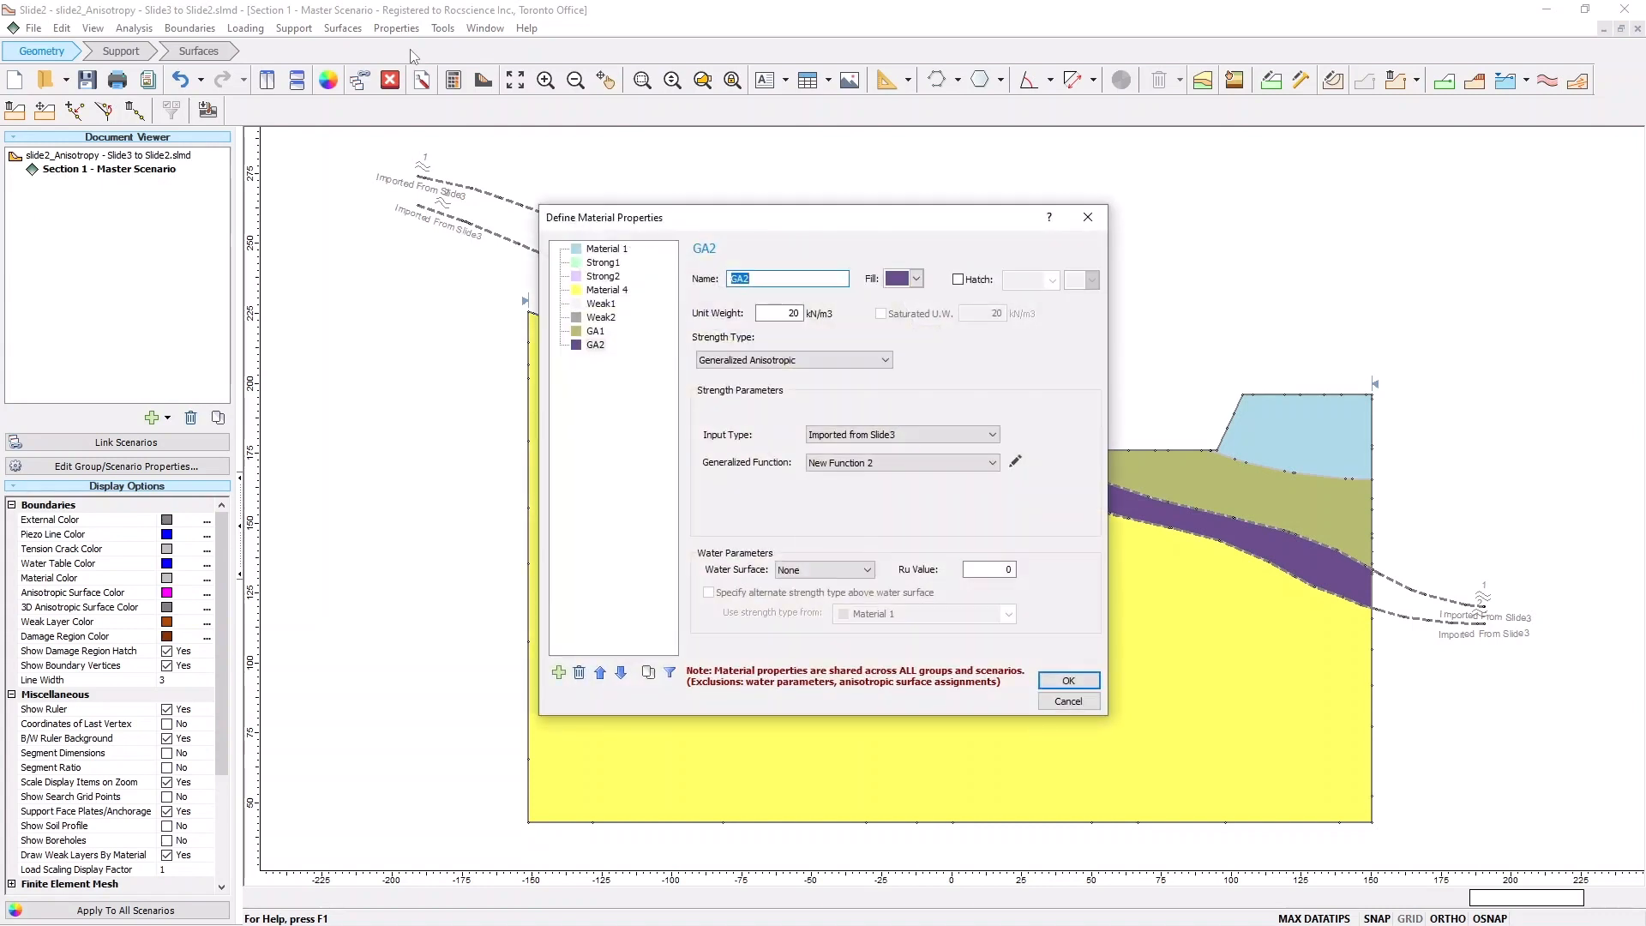
{"action": "left_click", "coordinate": [594, 331]}
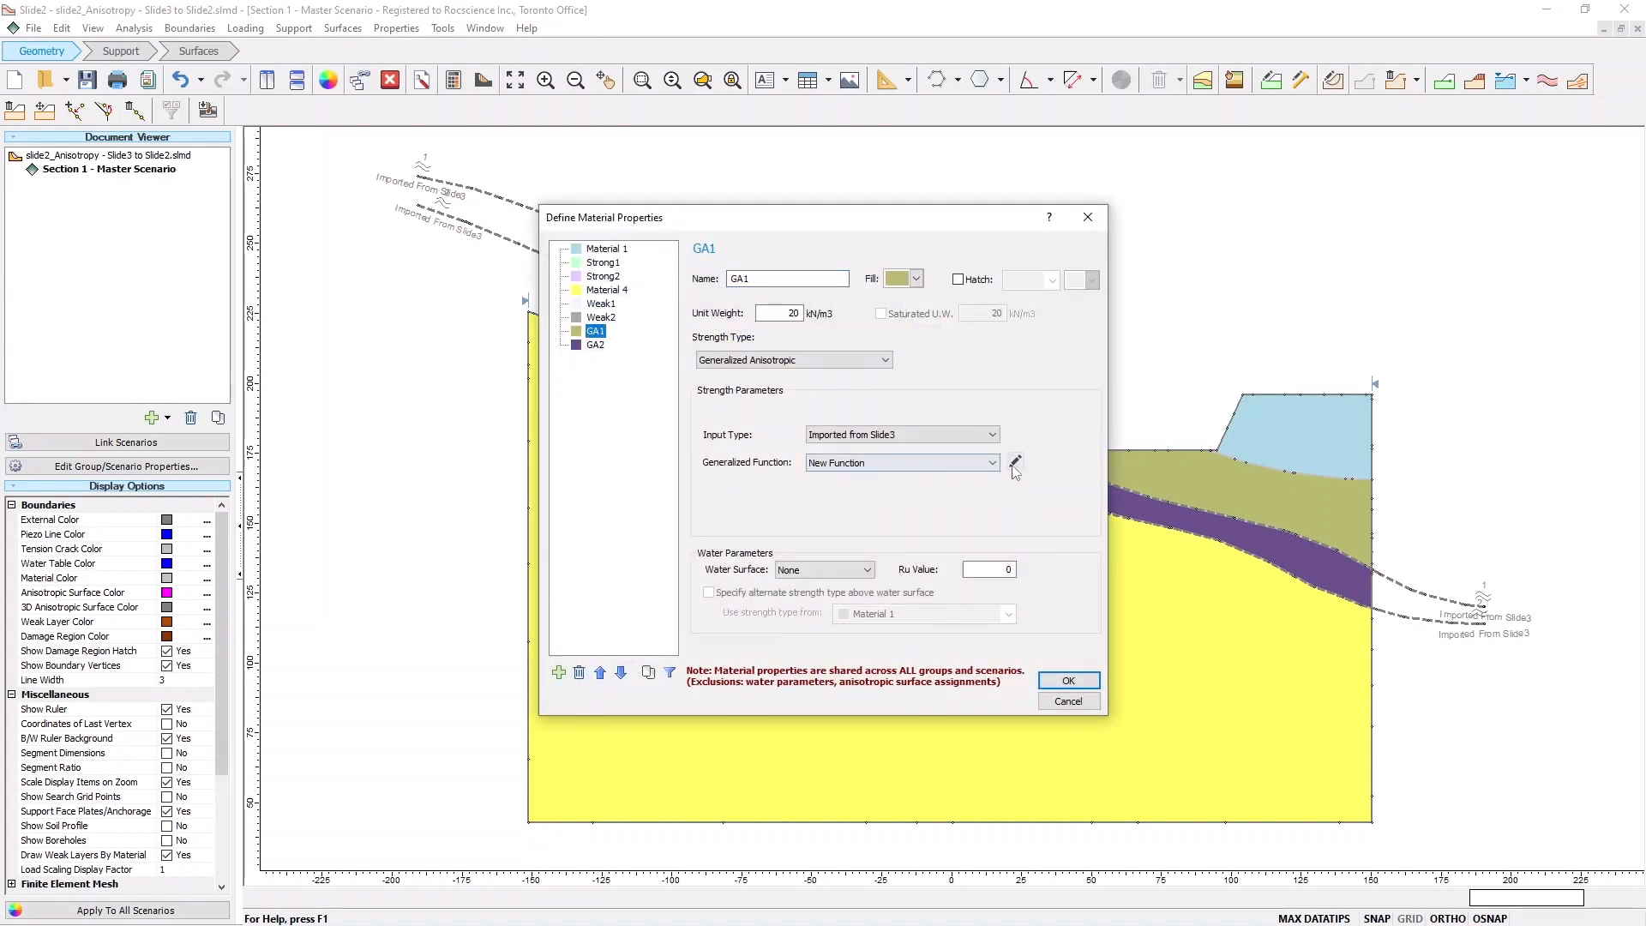
{"action": "left_click", "coordinate": [1013, 462]}
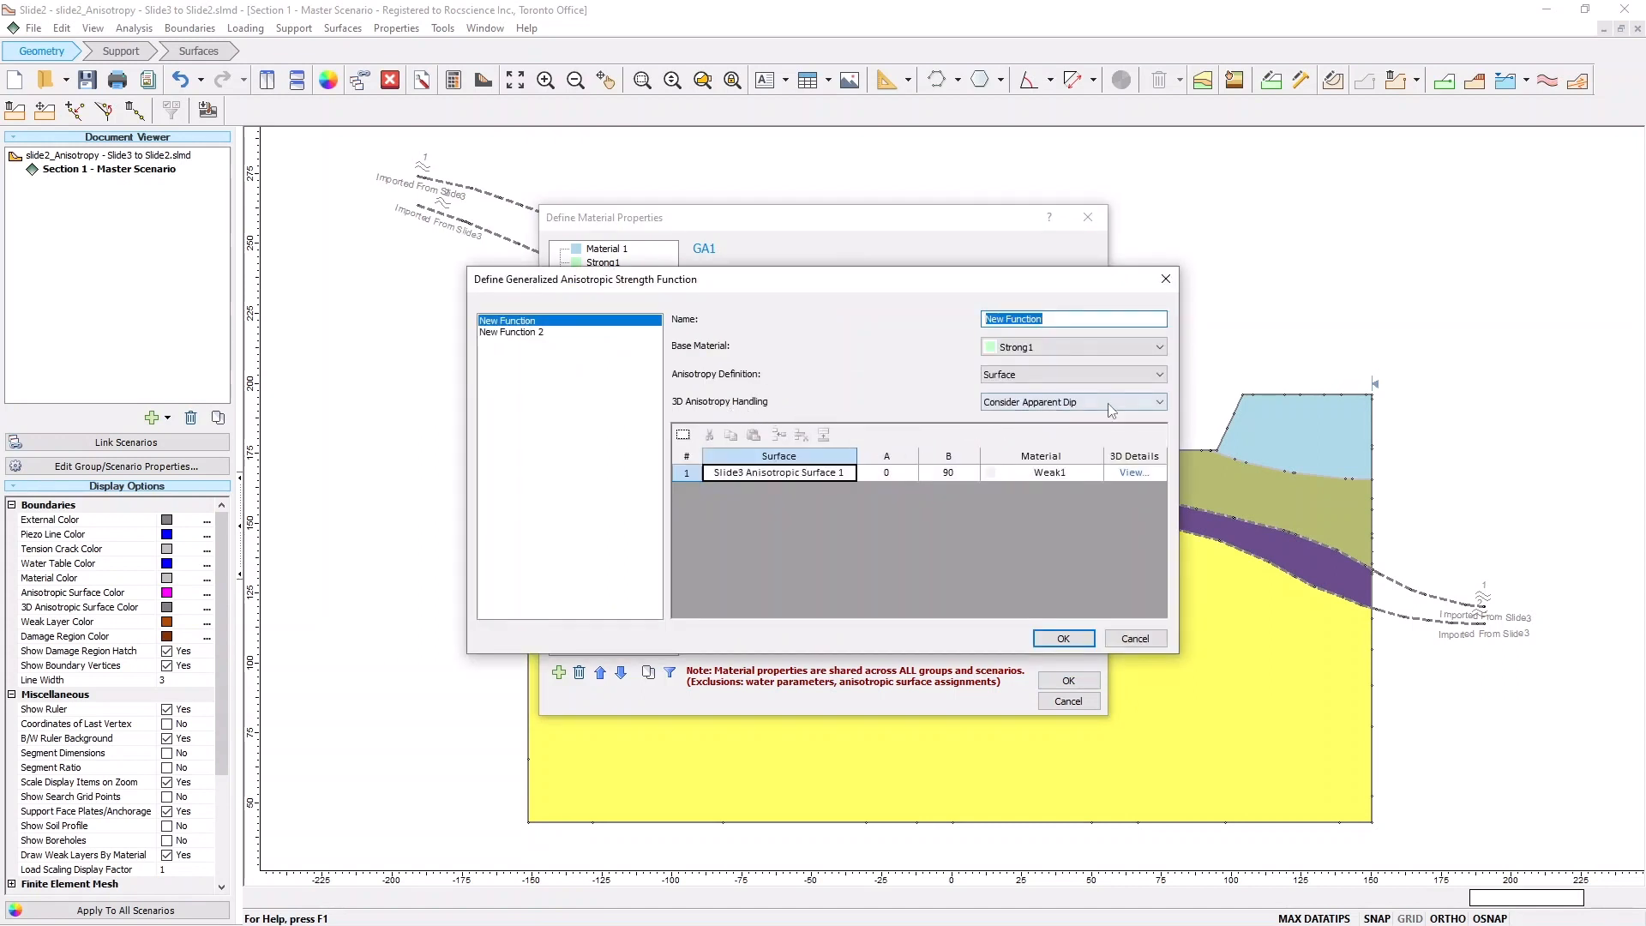
{"action": "left_click", "coordinate": [1157, 401]}
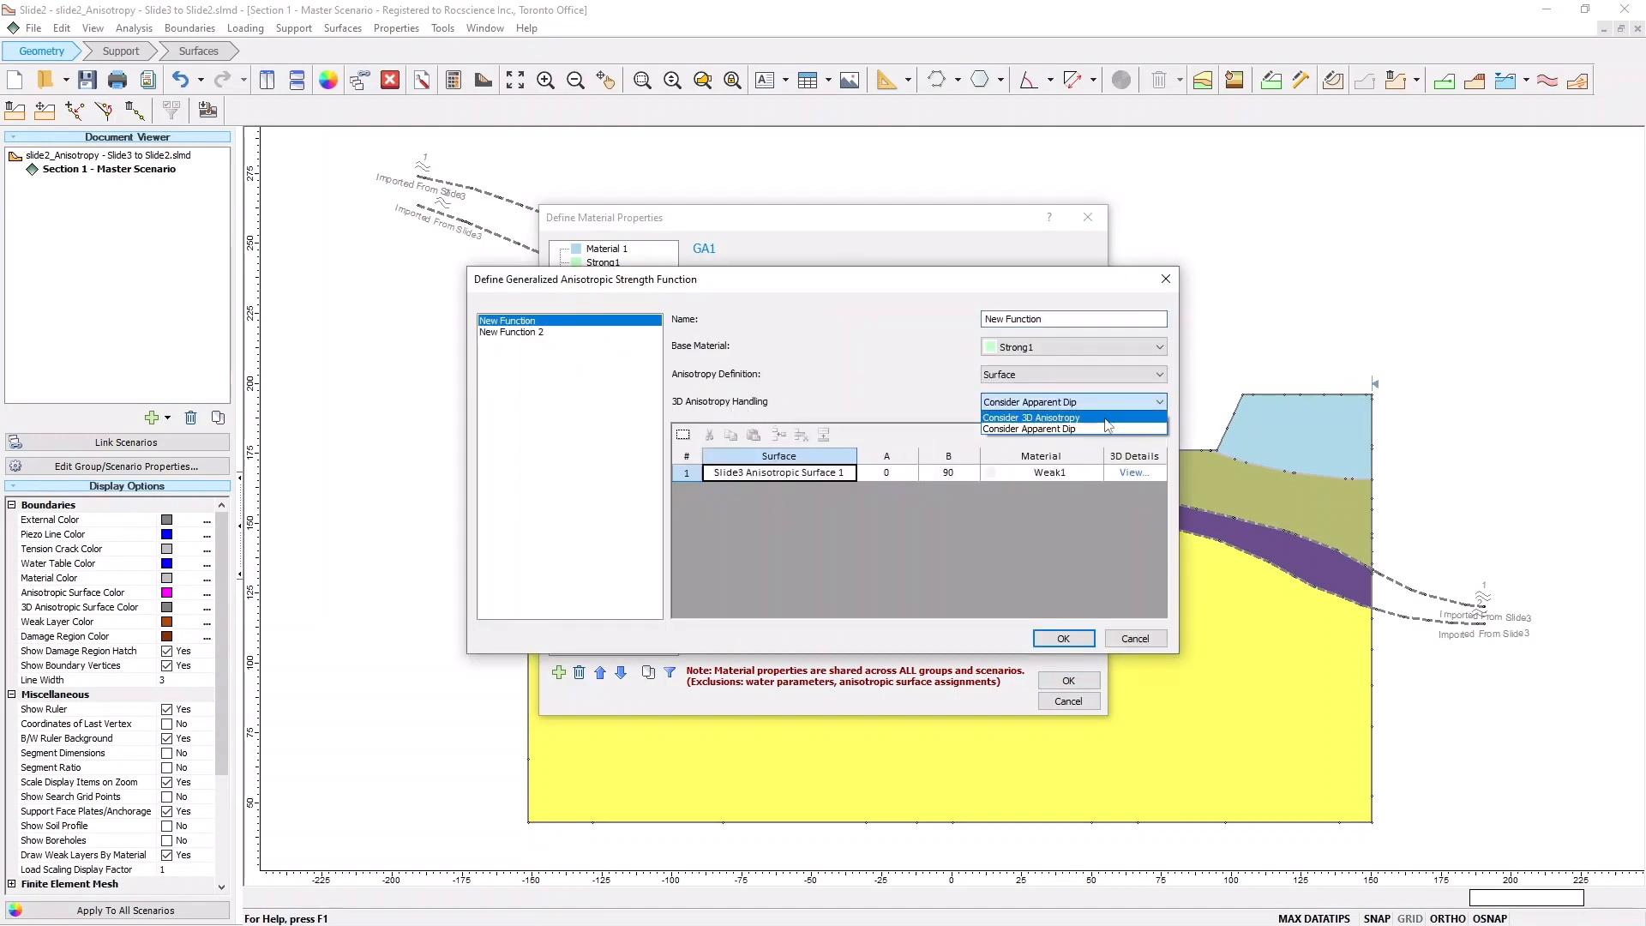
{"action": "left_click", "coordinate": [1030, 417]}
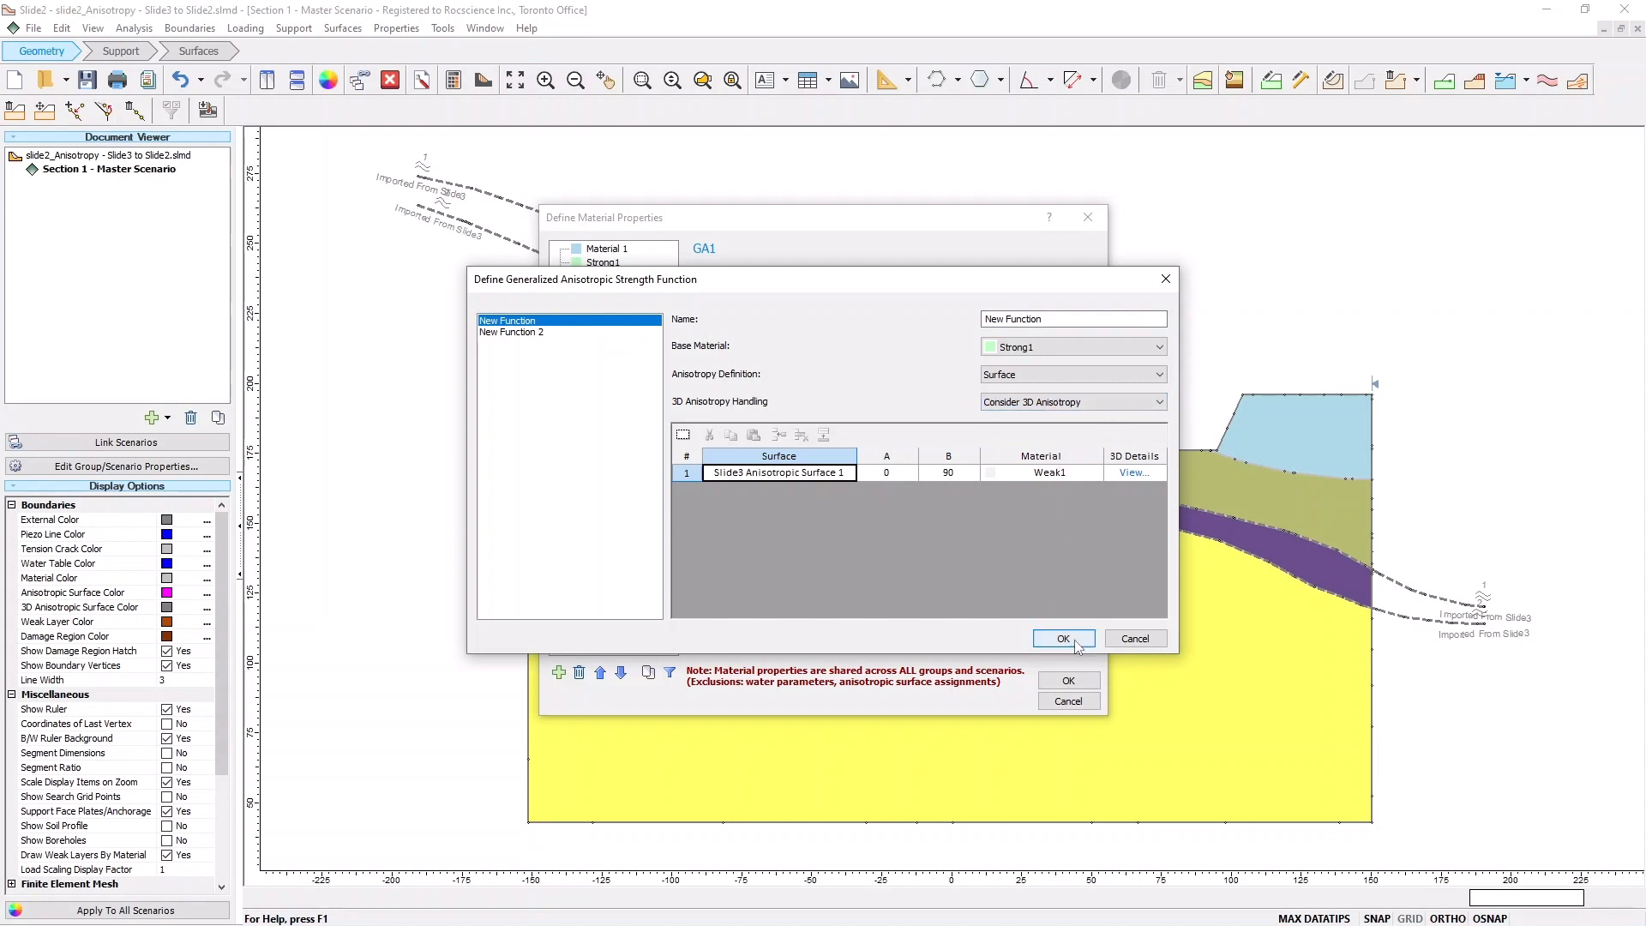
{"action": "left_click", "coordinate": [1063, 637]}
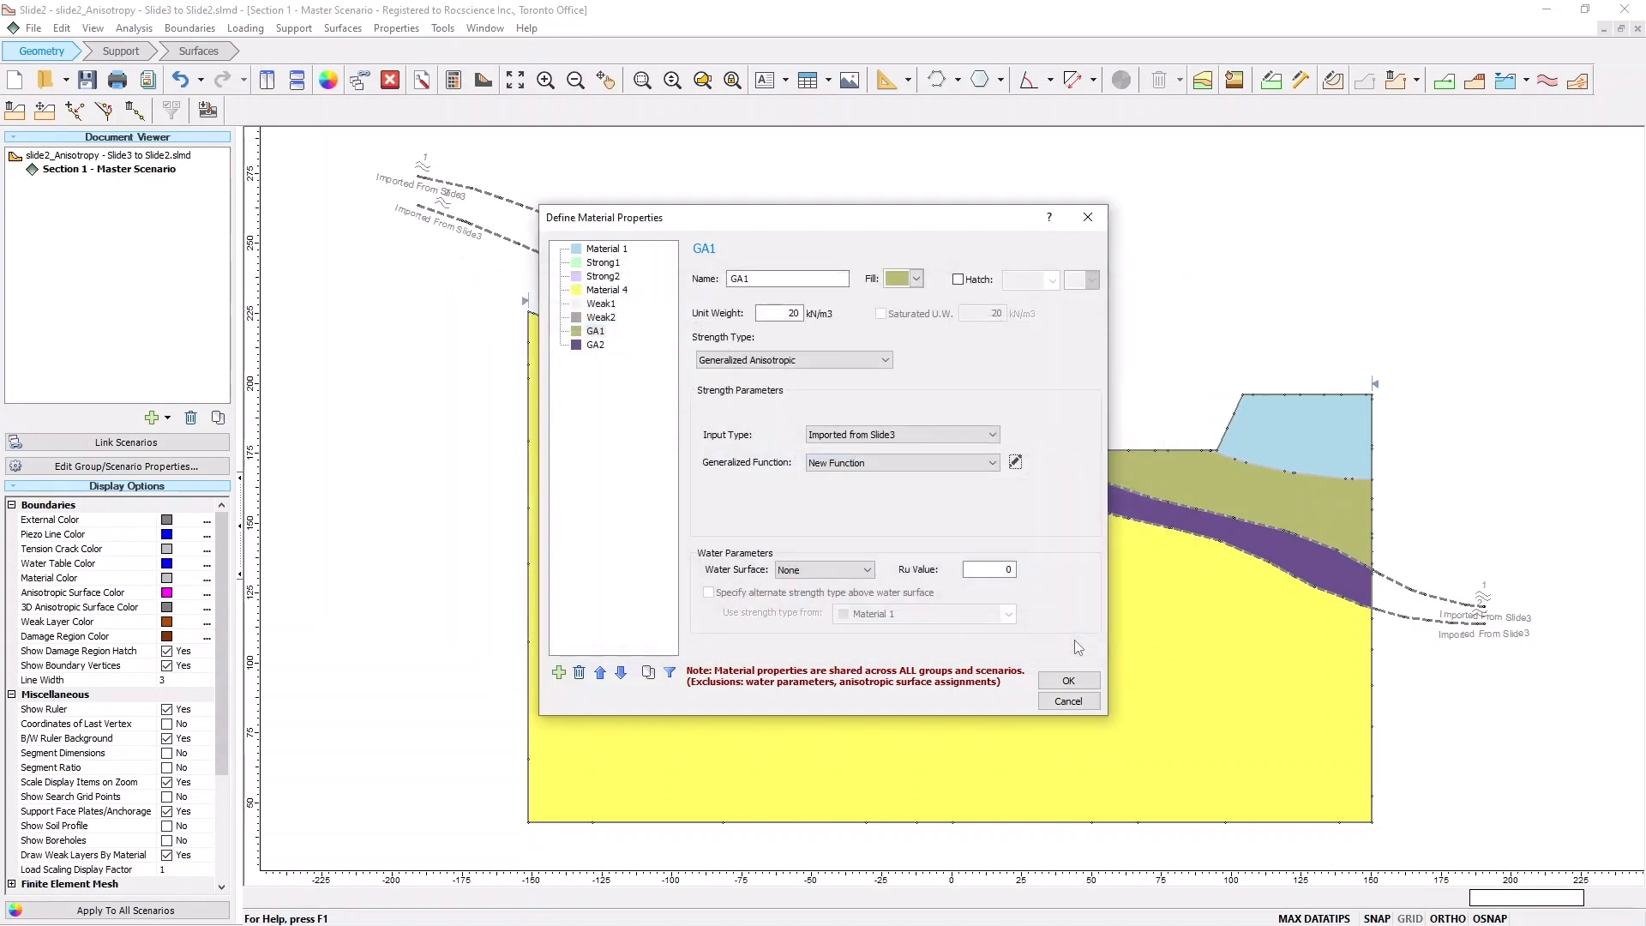
Set GA2's New Function 2 to Consider 3D Anisotropy and close the material properties
{"action": "left_click", "coordinate": [595, 344]}
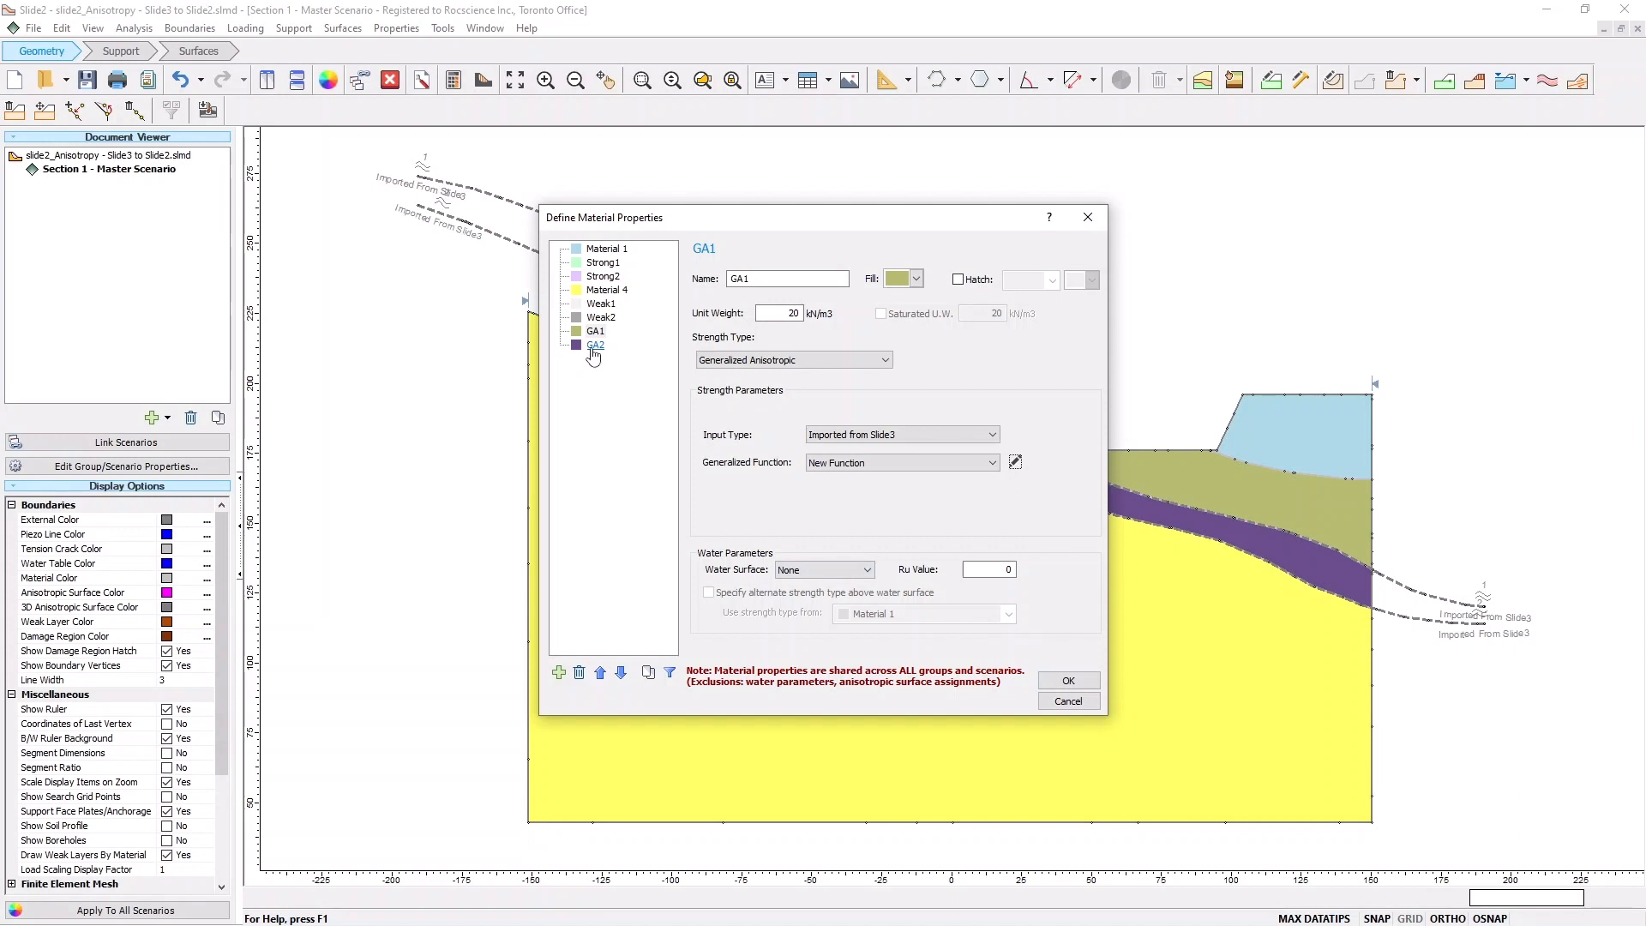
{"action": "left_click", "coordinate": [597, 344]}
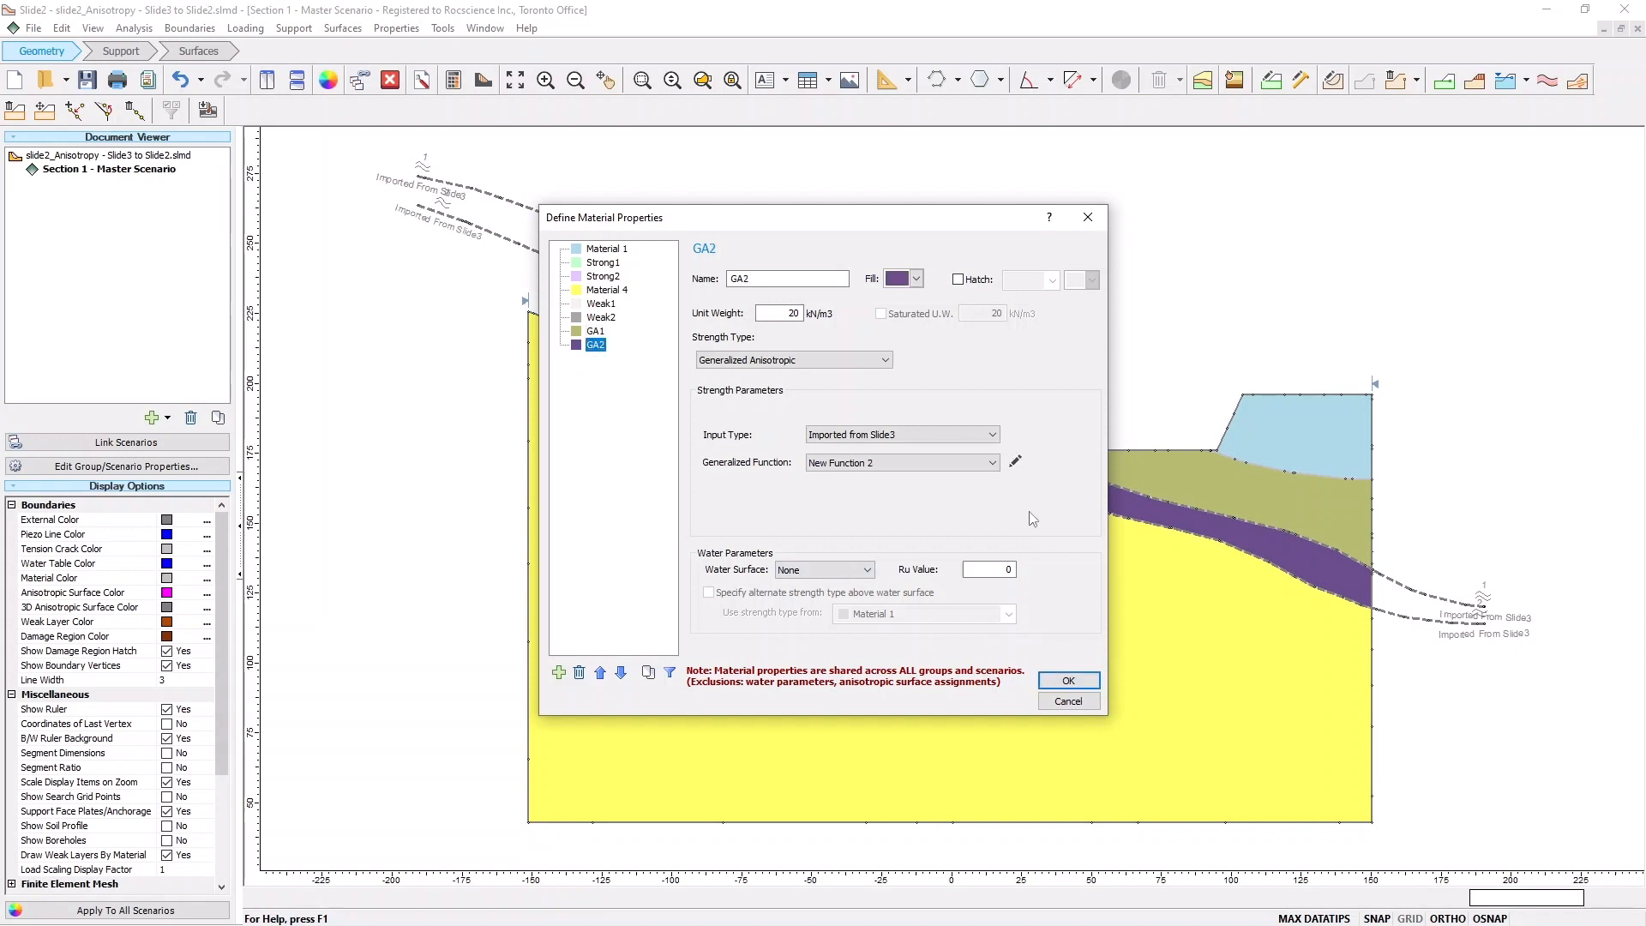
{"action": "left_click", "coordinate": [1013, 462]}
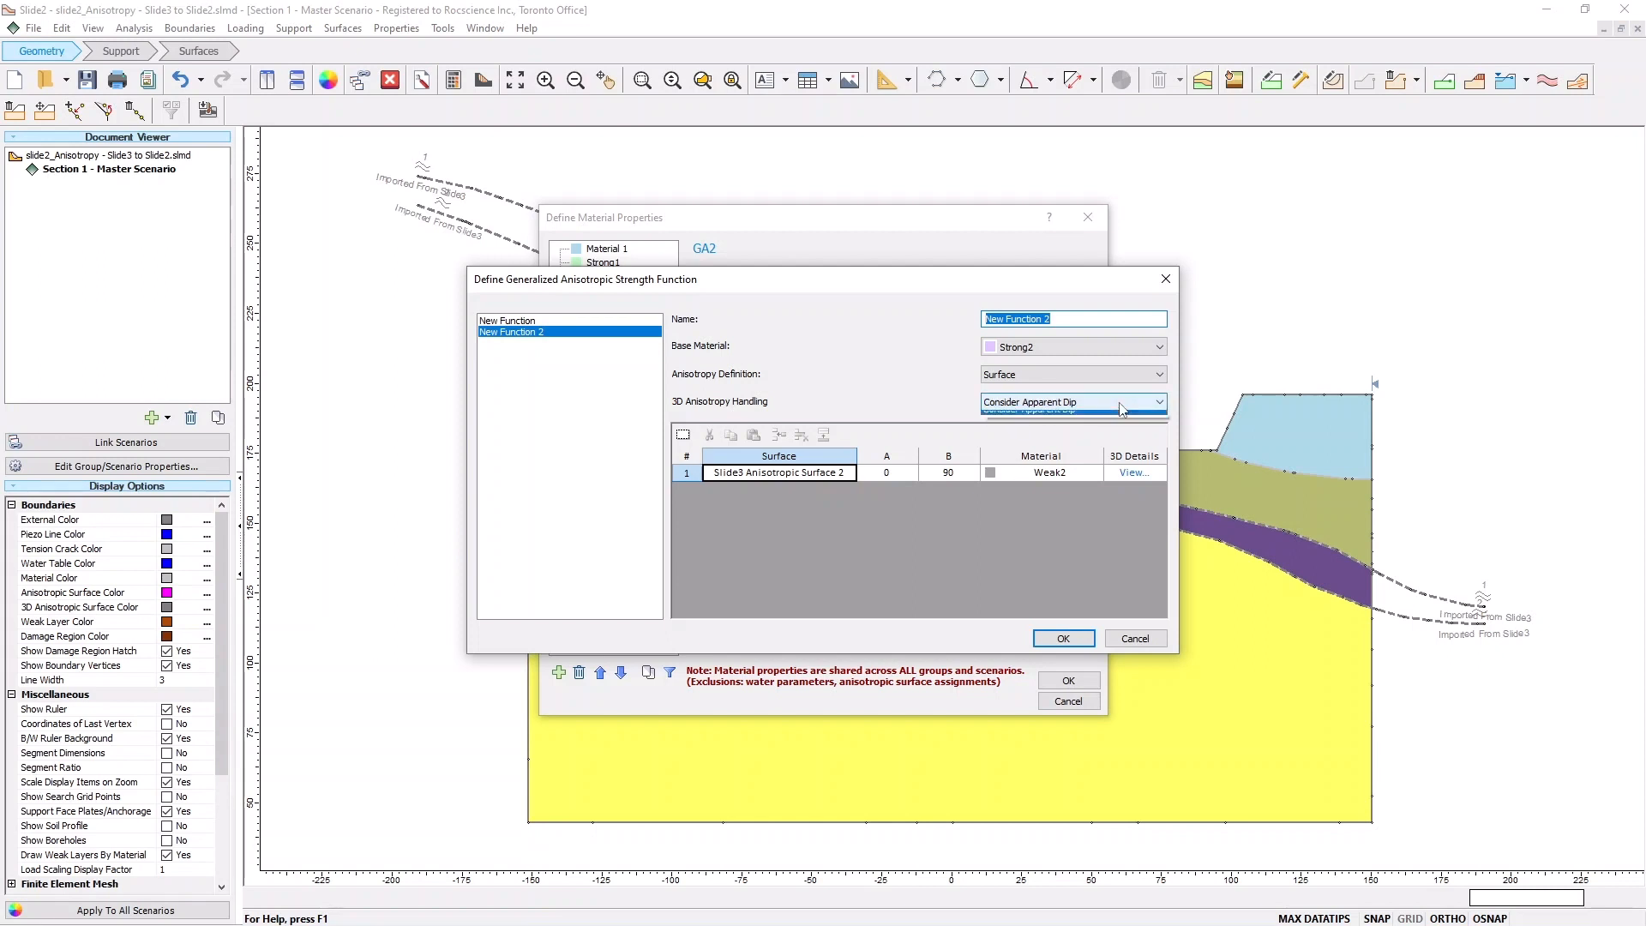
{"action": "left_click", "coordinate": [1159, 401]}
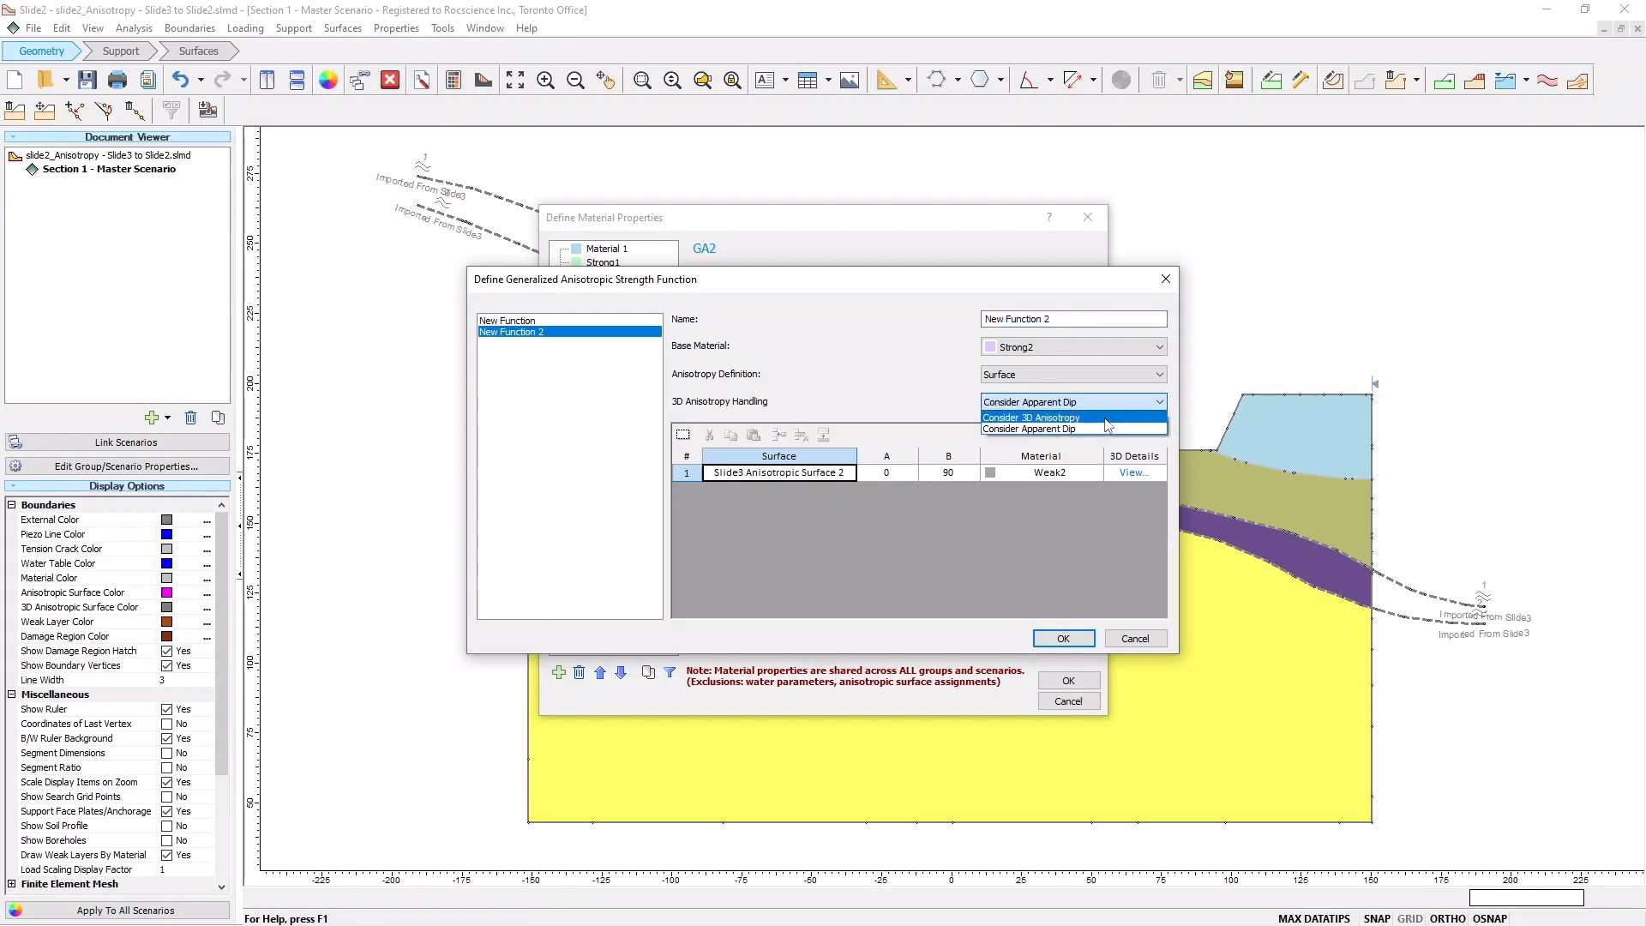
{"action": "left_click", "coordinate": [1029, 416]}
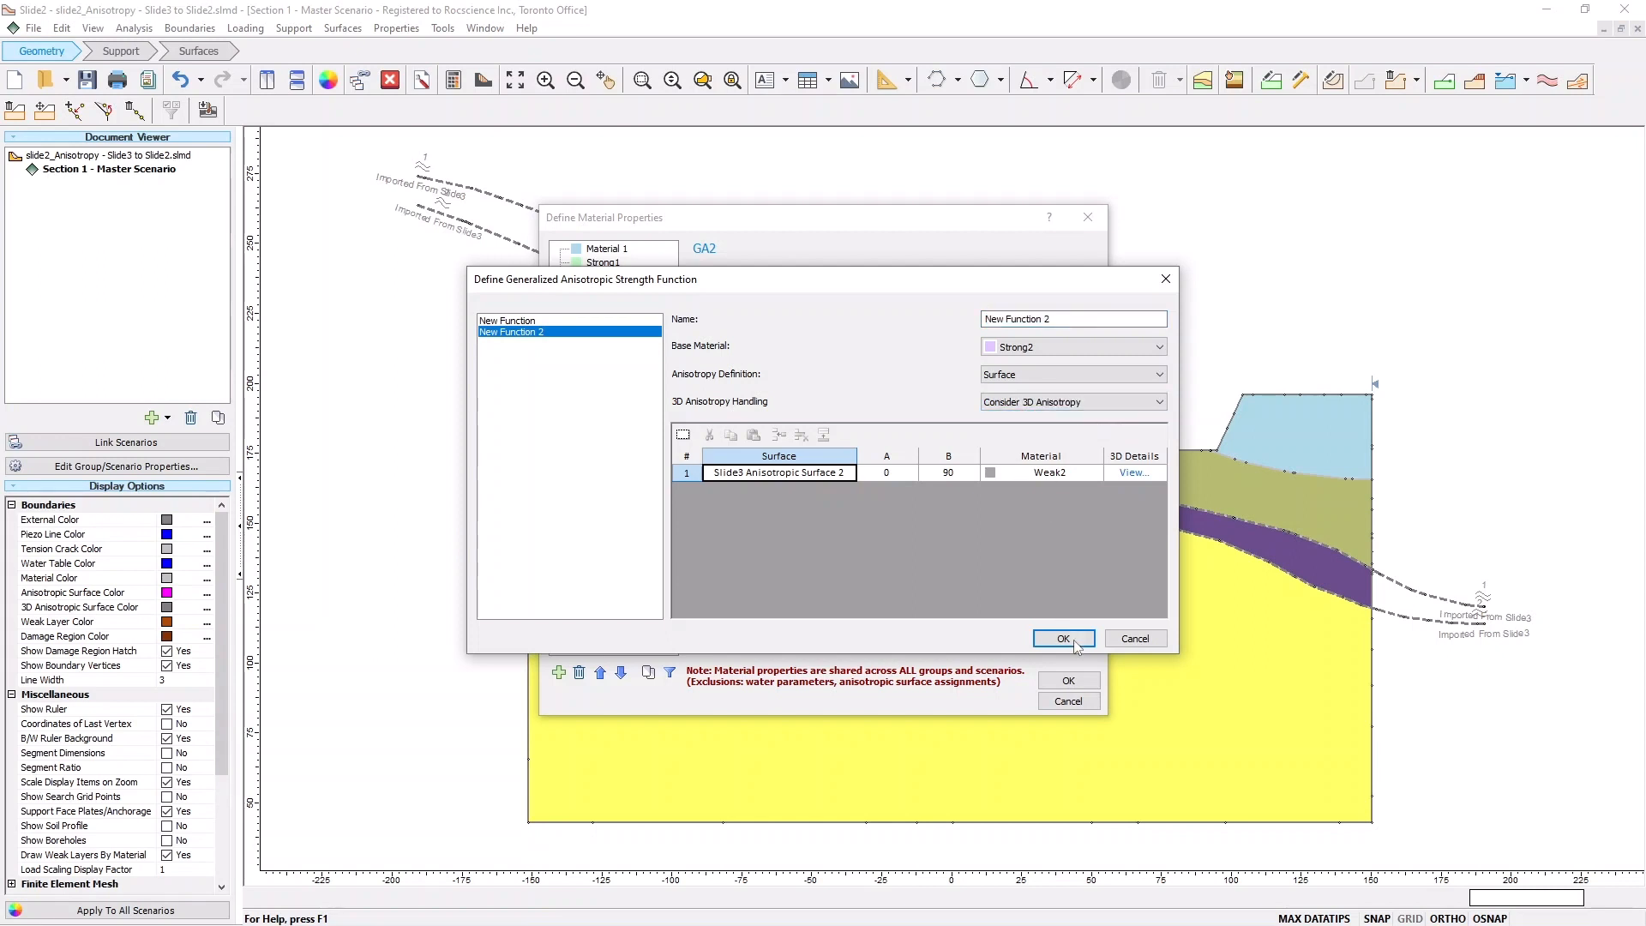
{"action": "left_click", "coordinate": [1062, 637]}
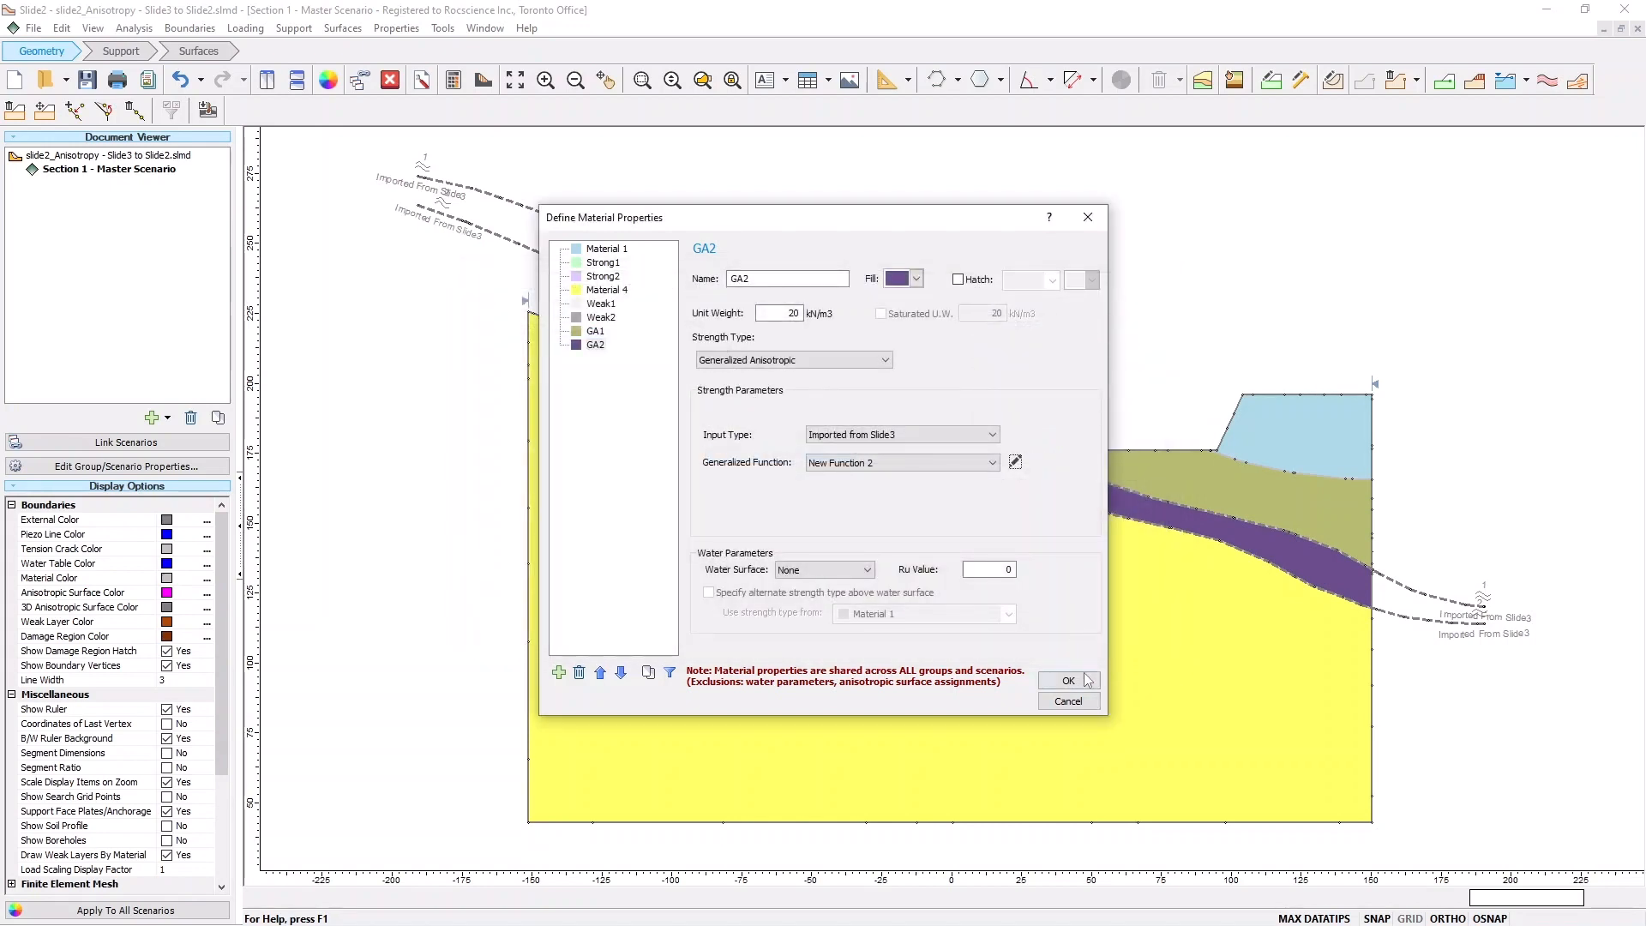
{"action": "left_click", "coordinate": [1066, 679]}
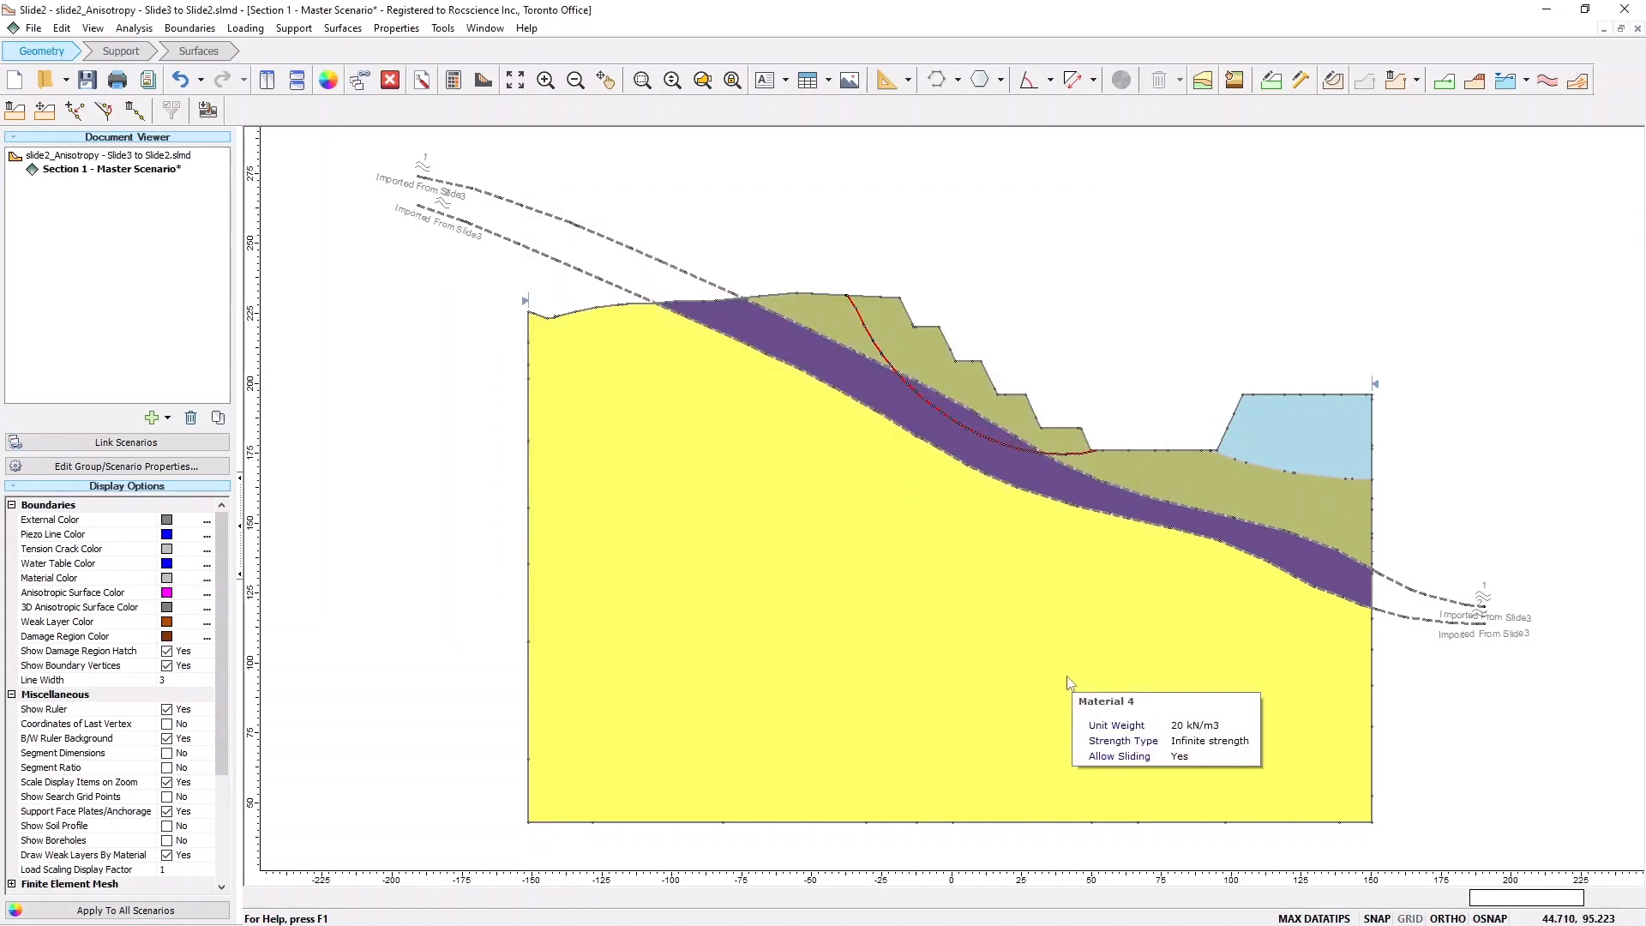
Compute the analysis with both functions on Consider 3D Anisotropy
{"action": "key", "text": "ctrl+t"}
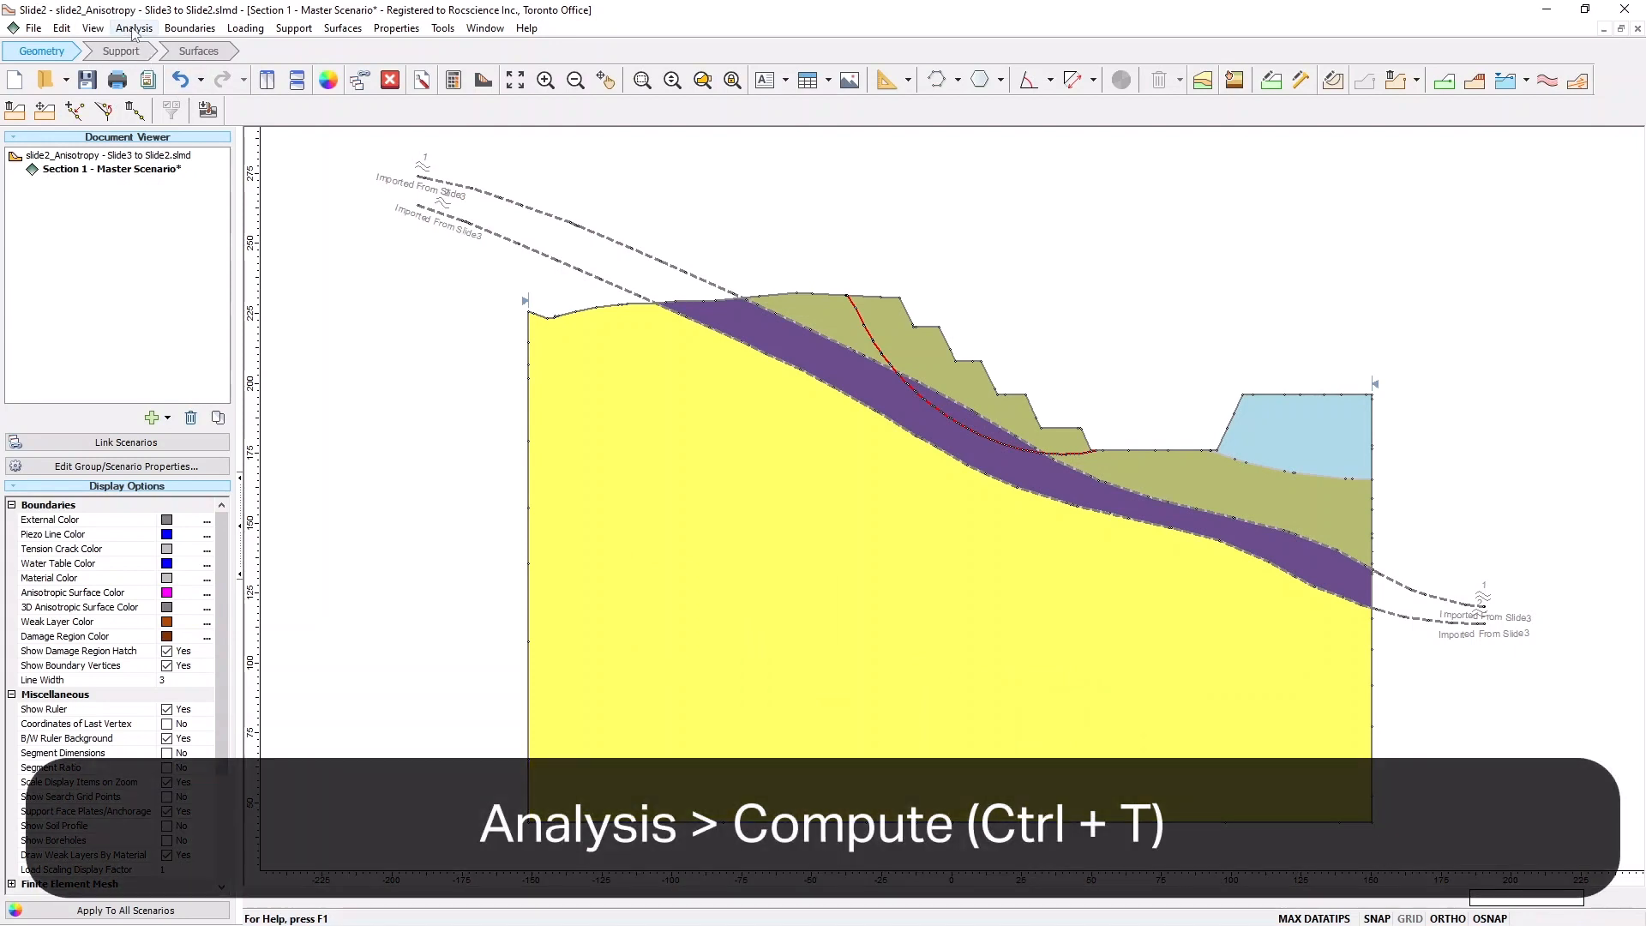
{"action": "left_click", "coordinate": [134, 28]}
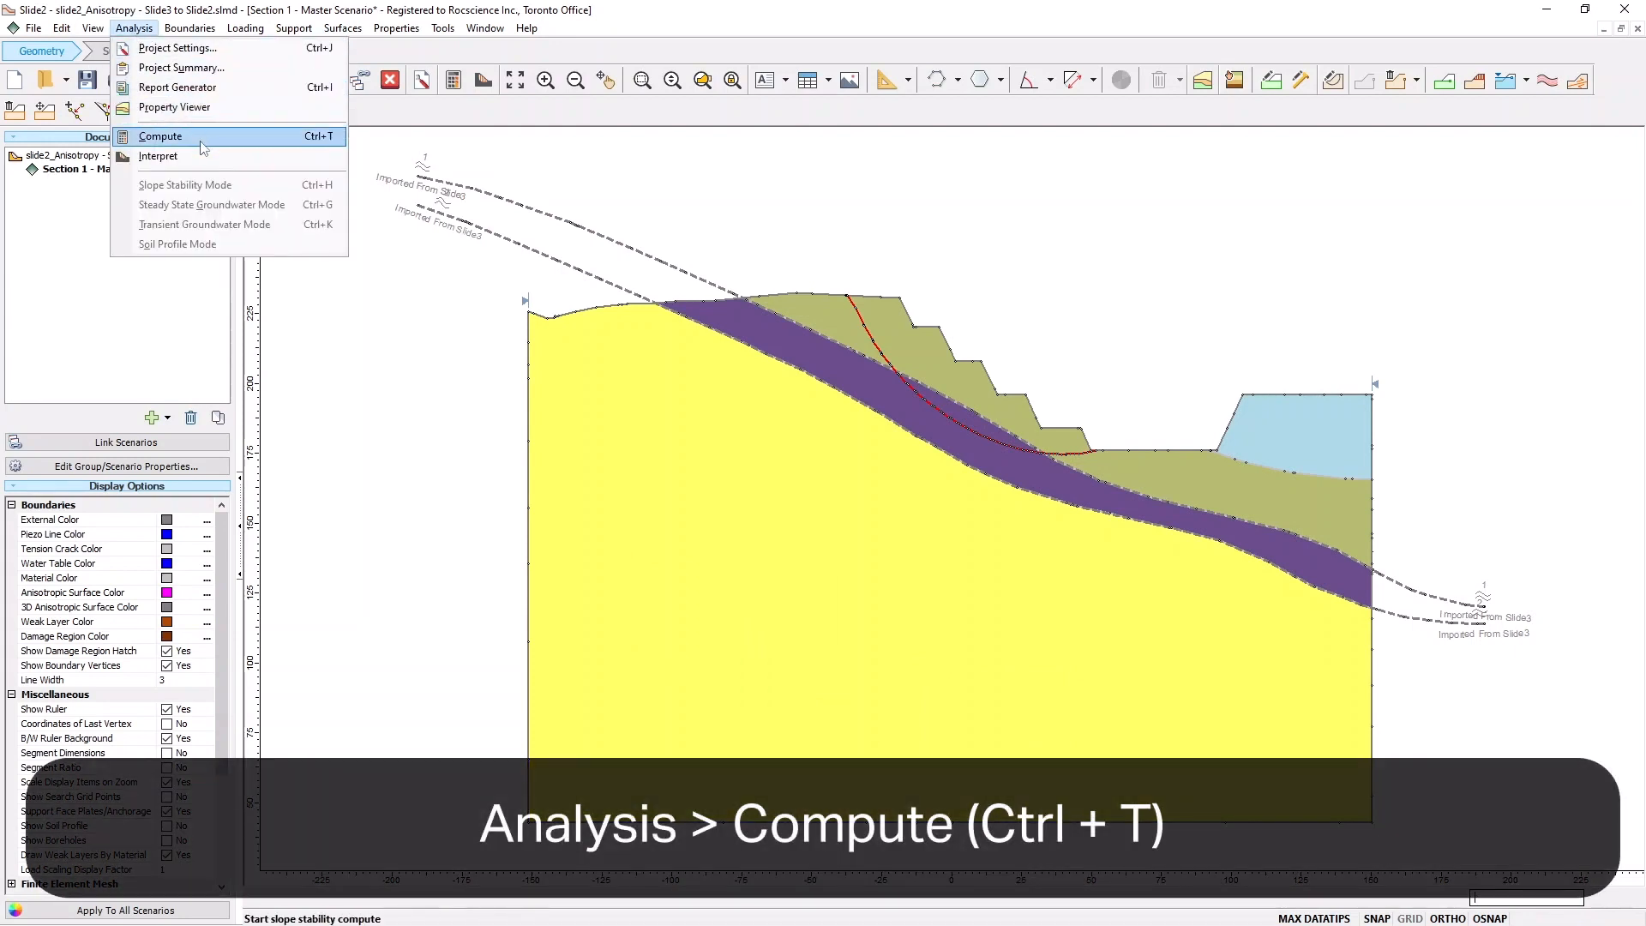
{"action": "left_click", "coordinate": [160, 135]}
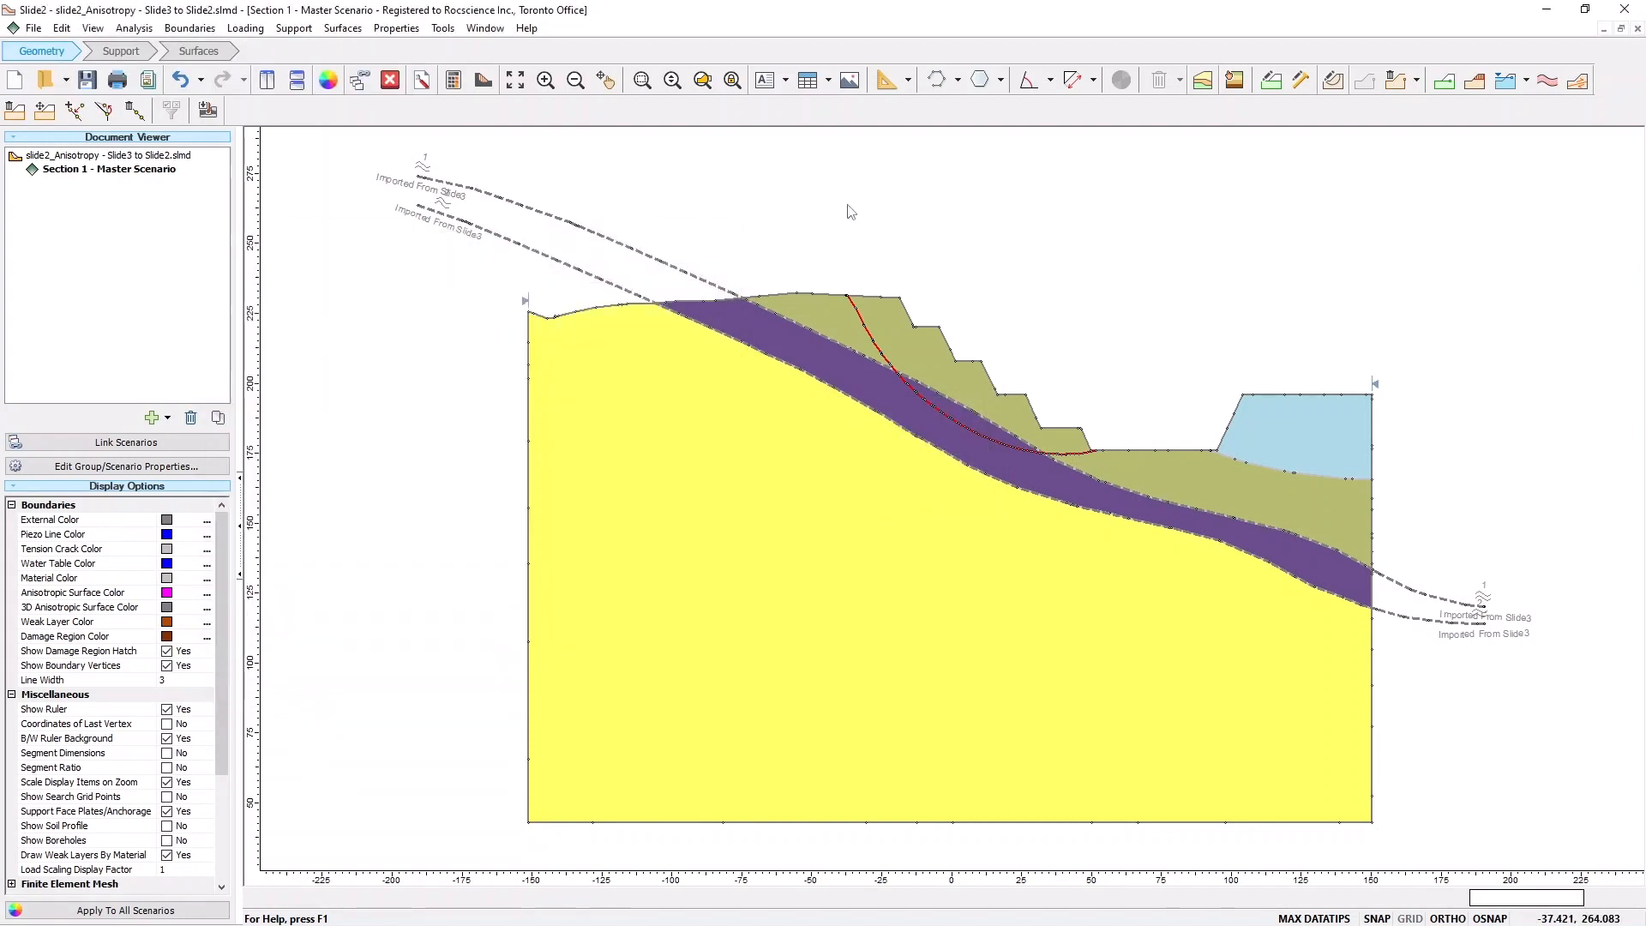
Open the recomputed results in Slide2 Interpret, showing Bishop FS 0.917
{"action": "left_click", "coordinate": [134, 28]}
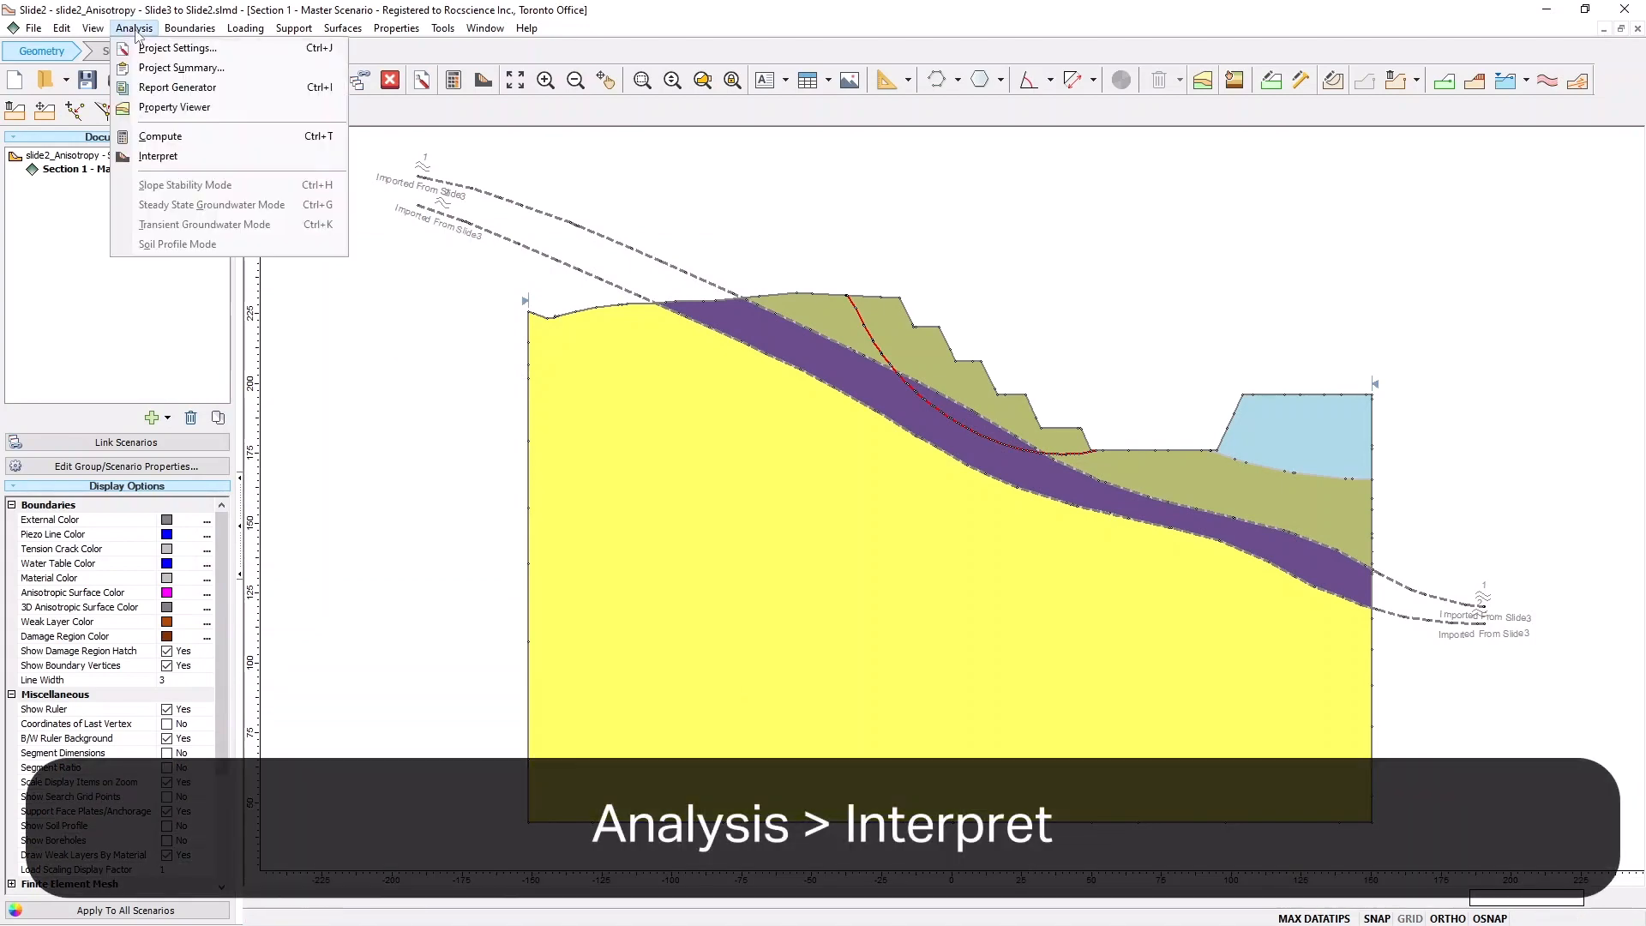
{"action": "mouse_move", "coordinate": [158, 156]}
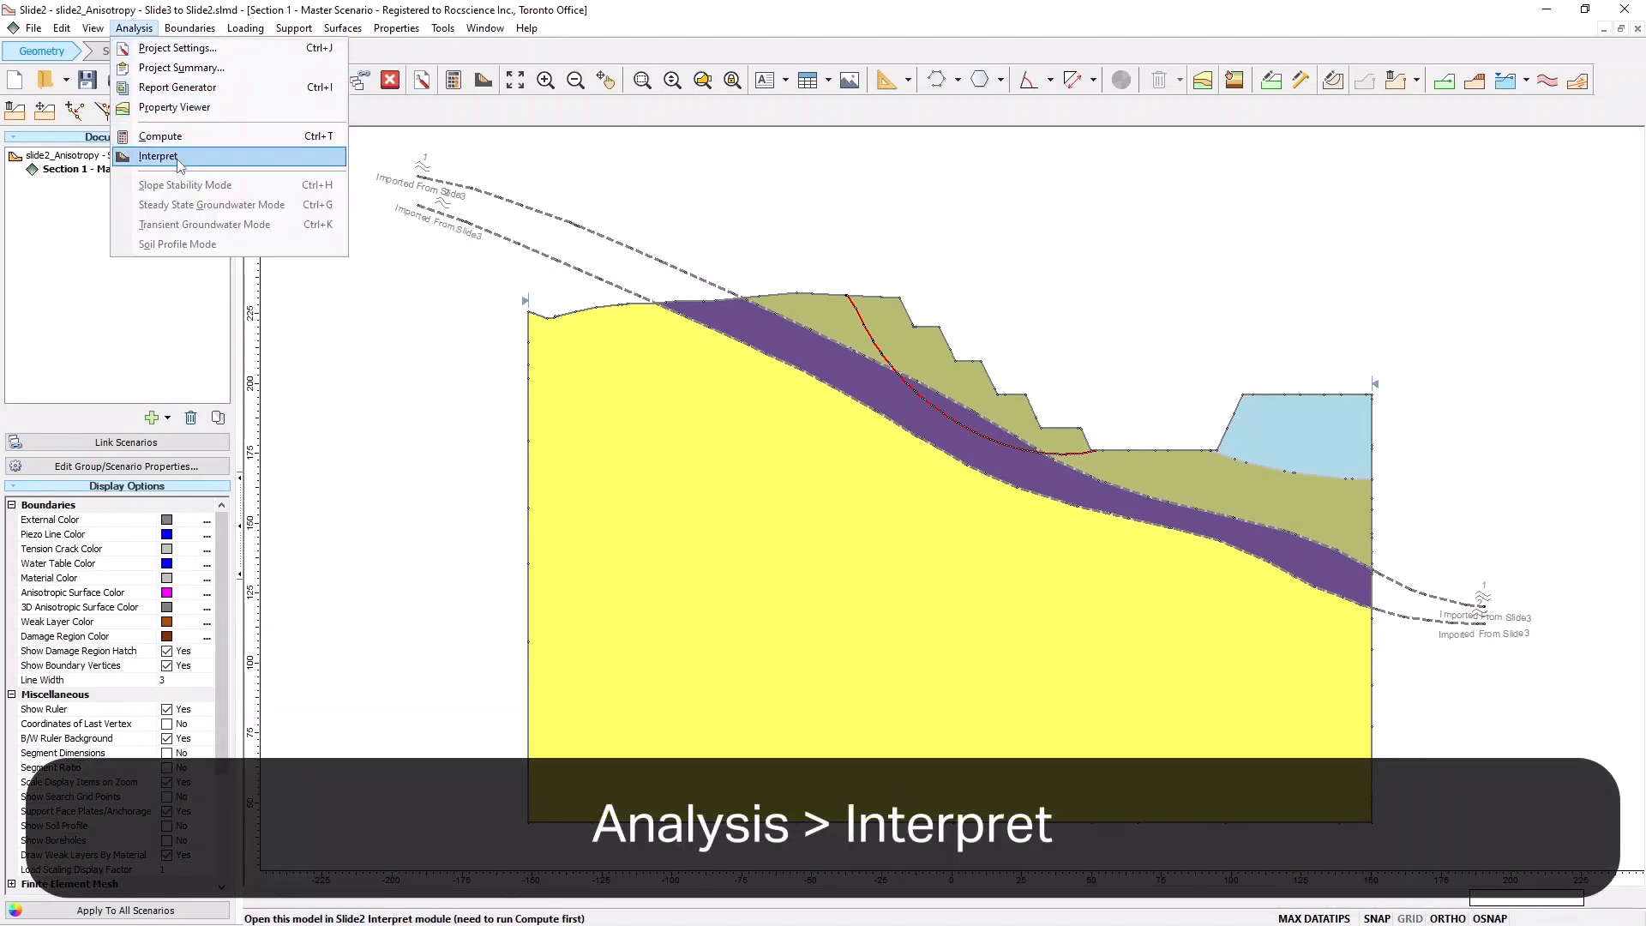
{"action": "left_click", "coordinate": [157, 156]}
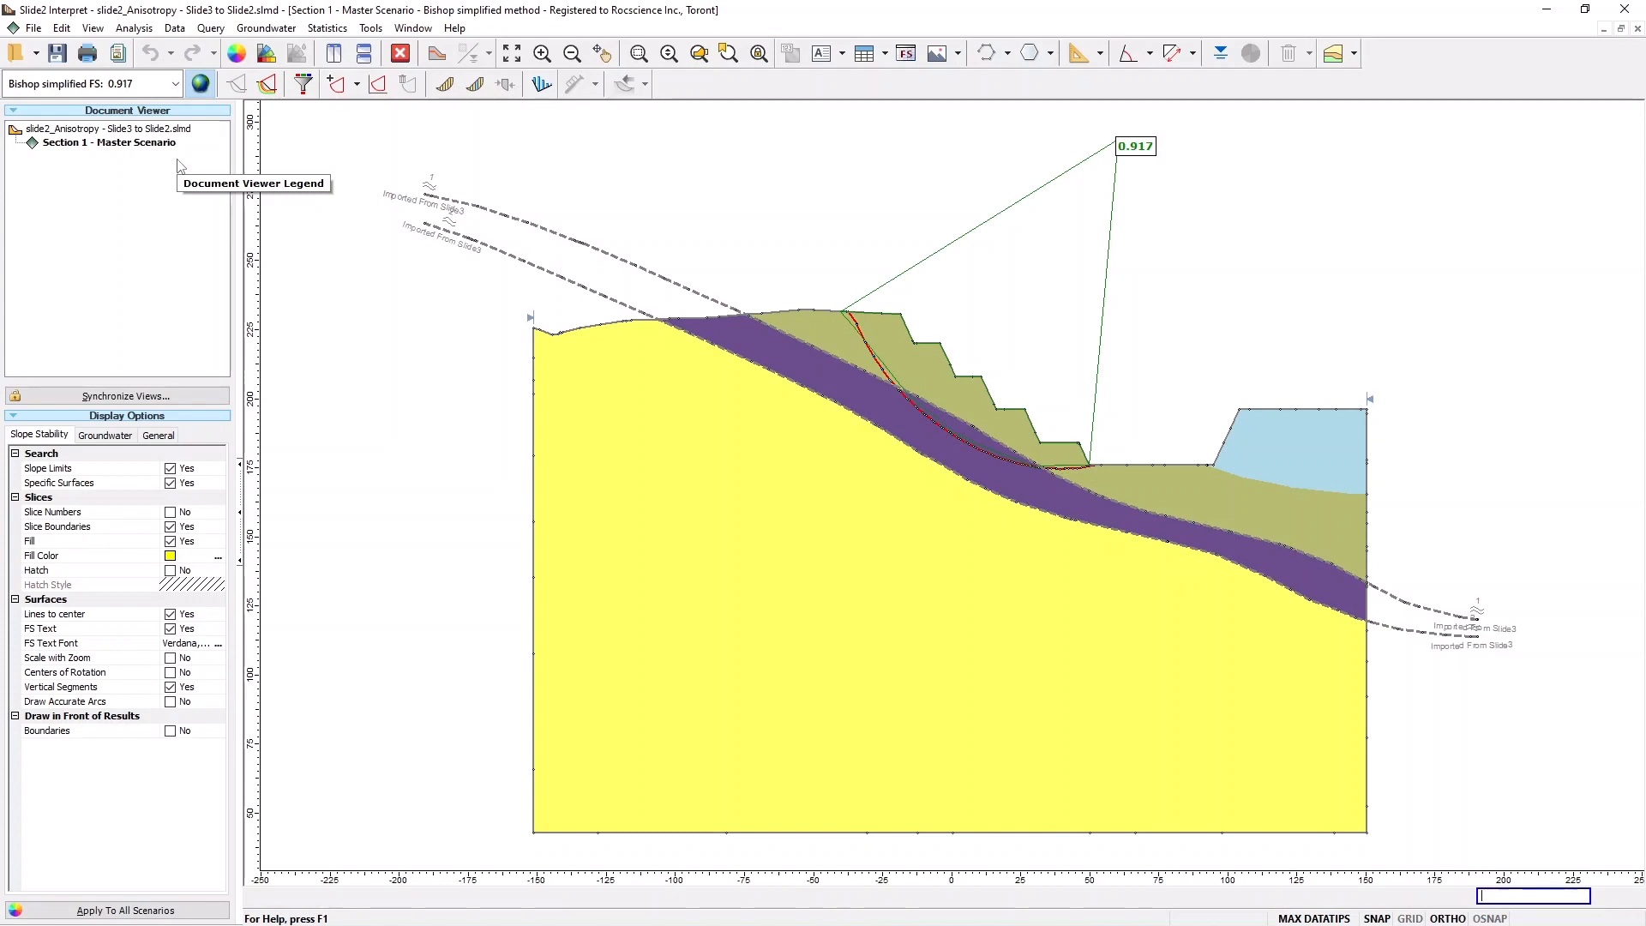
{"action": "mouse_move", "coordinate": [1153, 165]}
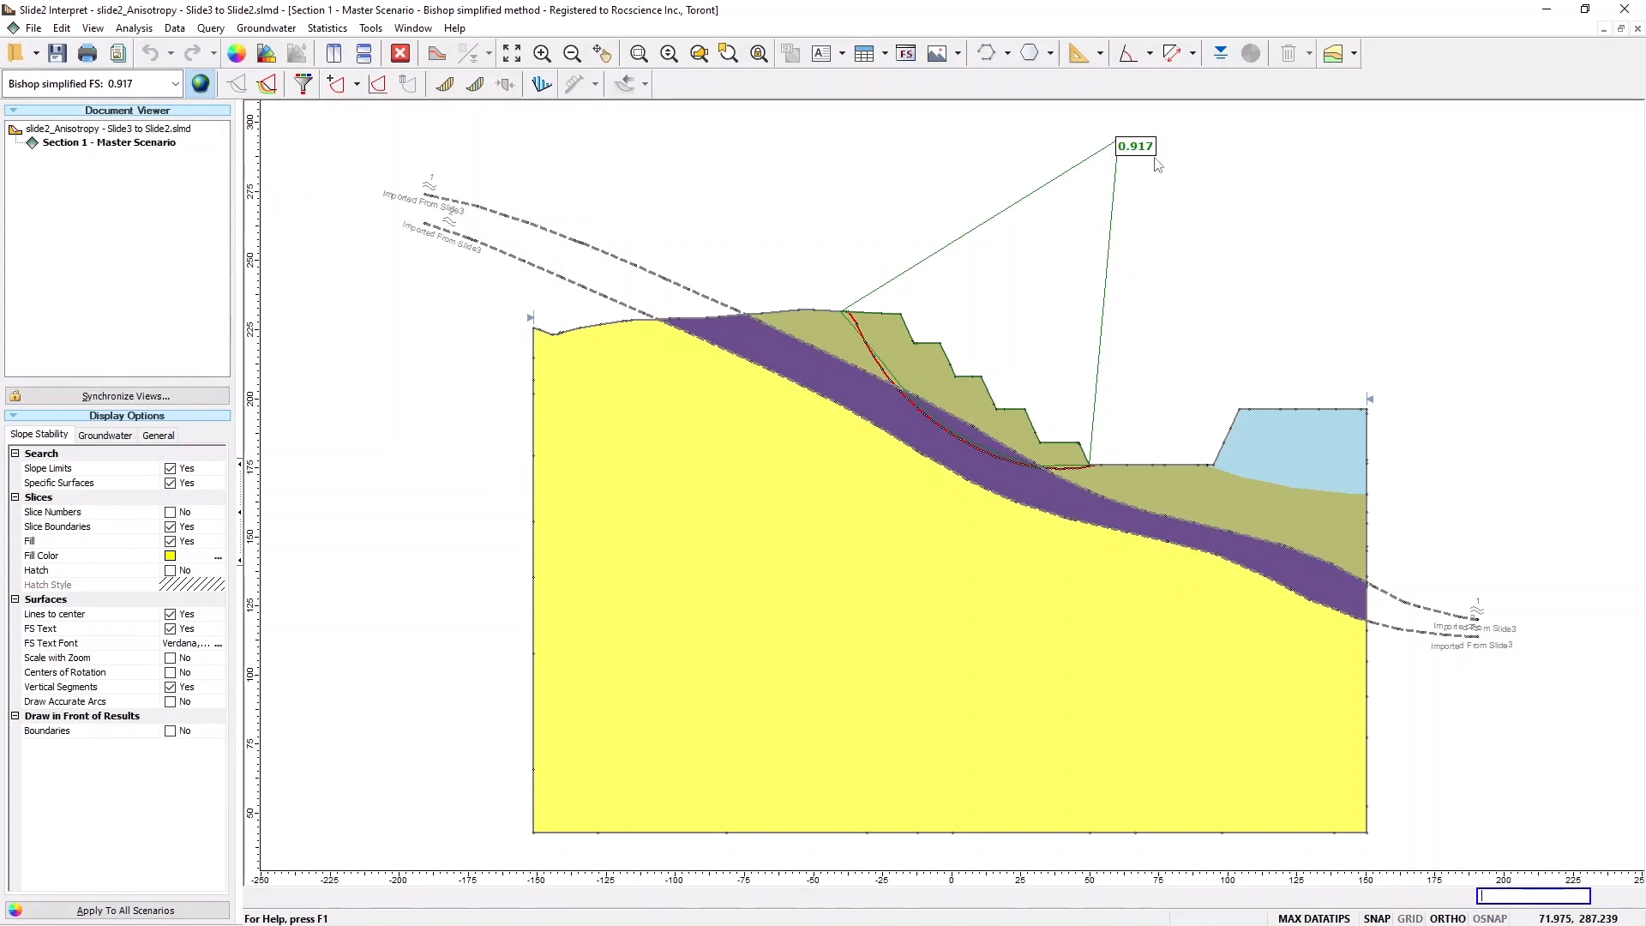
{"action": "mouse_move", "coordinate": [1267, 221]}
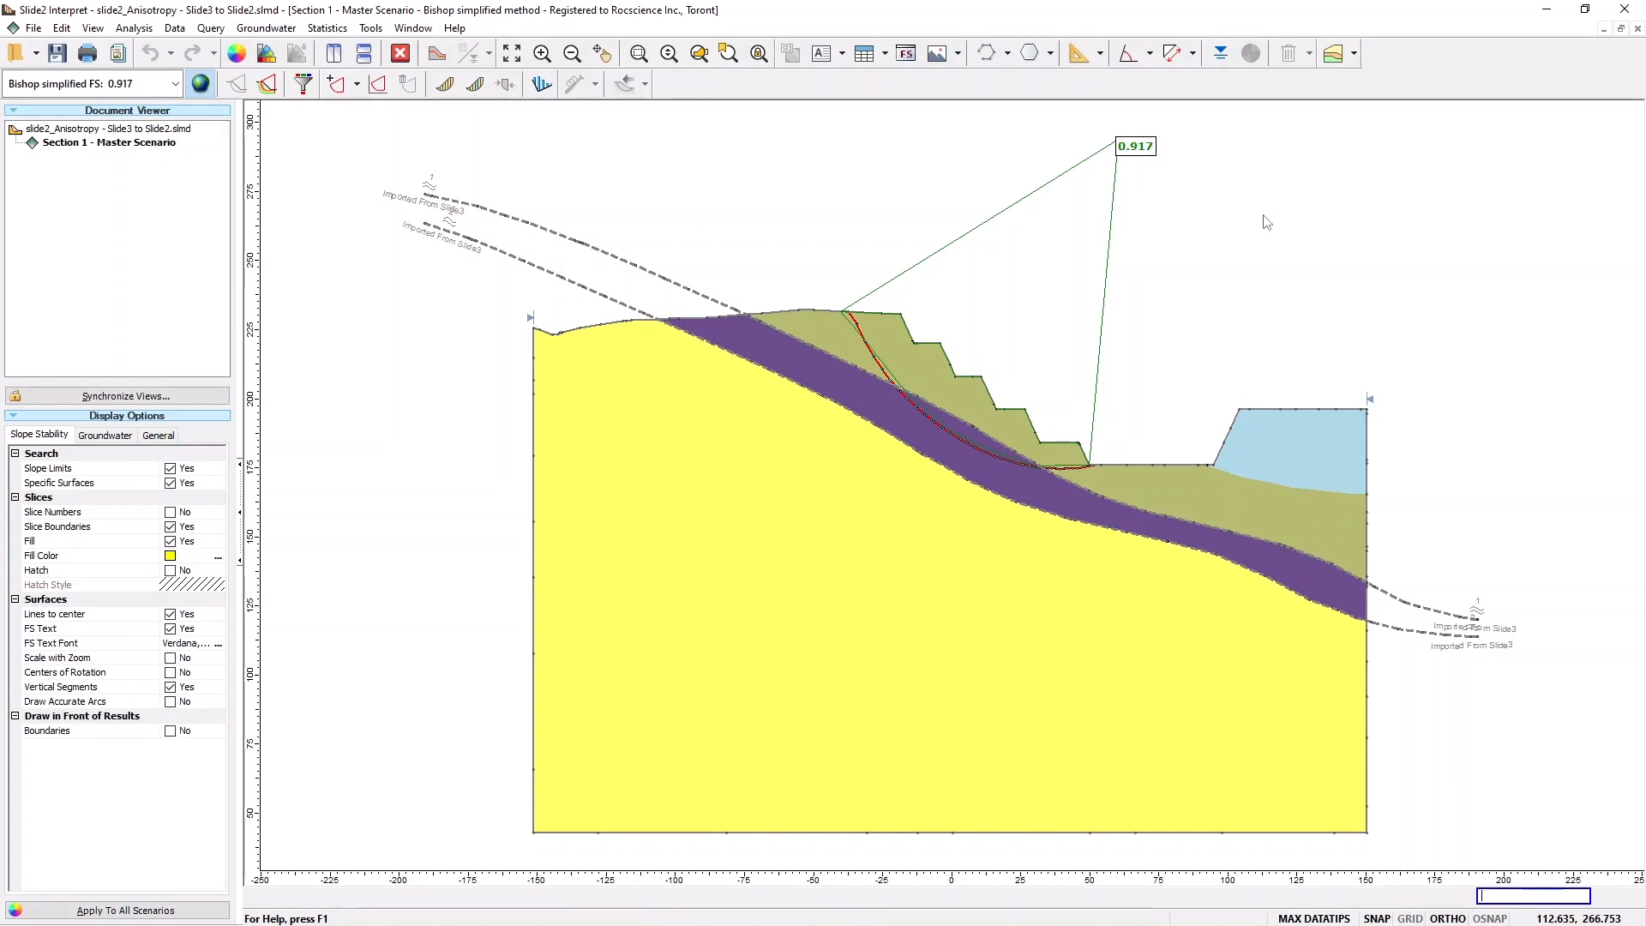